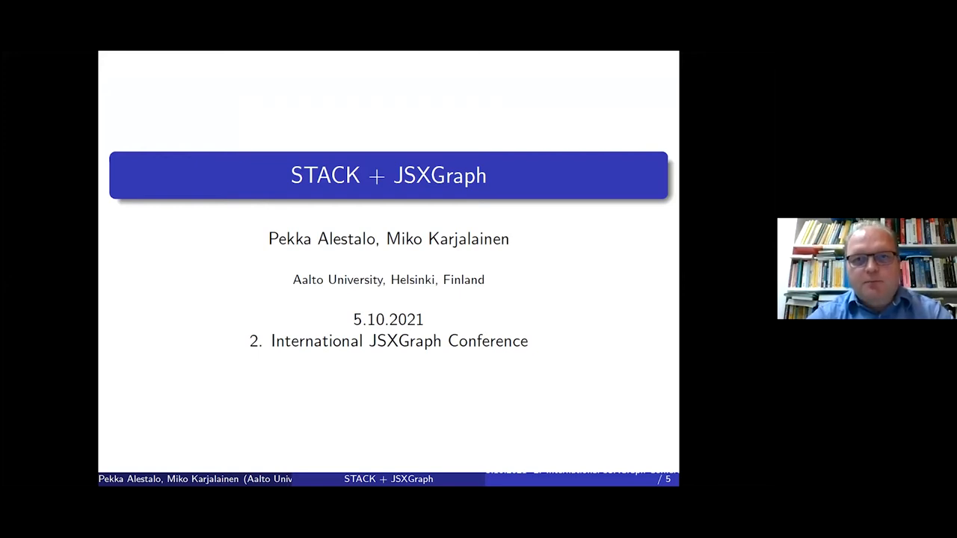
- Advance from the STACK + JSXGraph title slide to the 'What is STACK?' slide
key(Right)
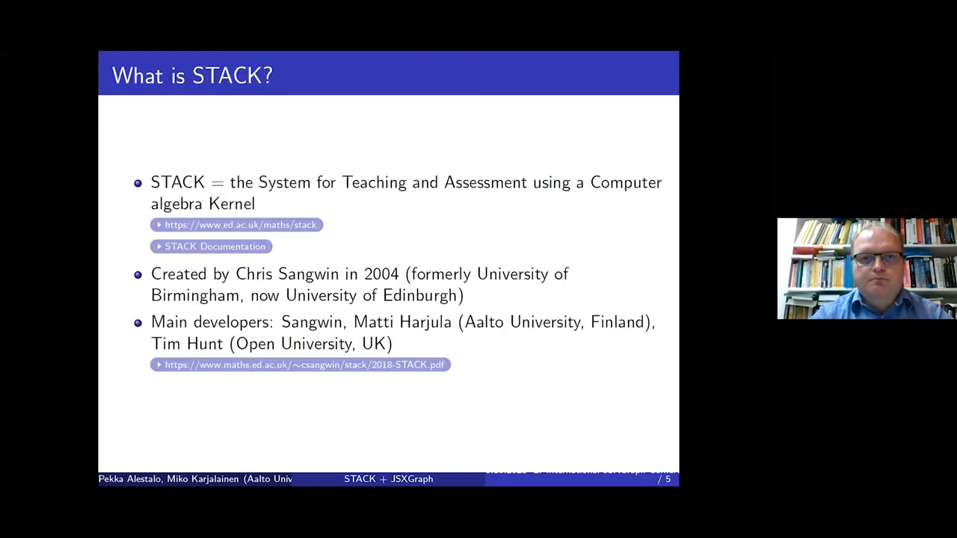
mouse_move(167, 401)
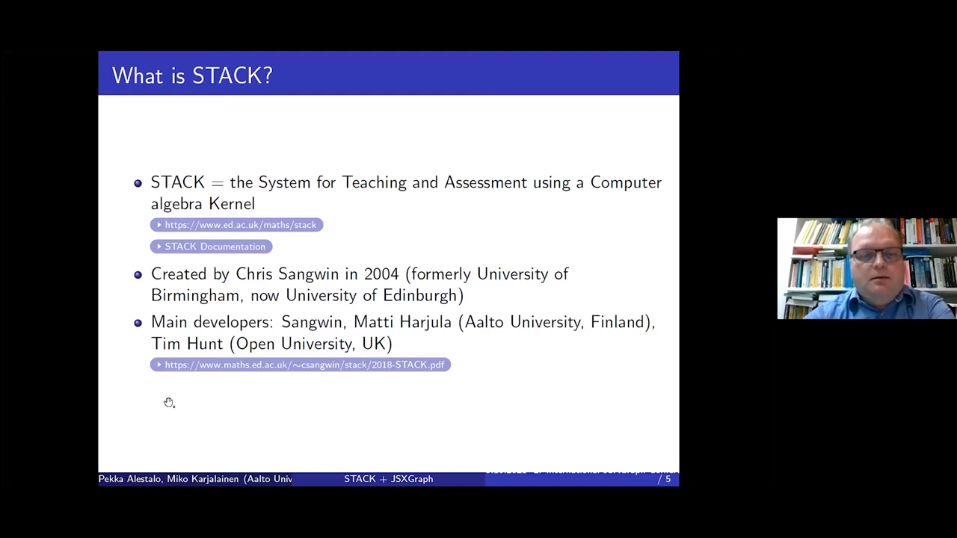
mouse_move(89, 400)
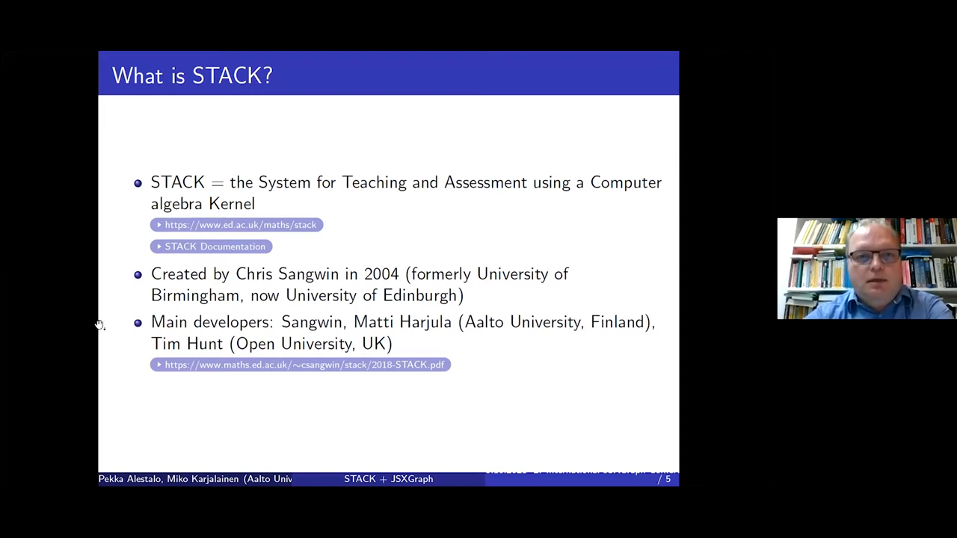
mouse_move(101, 311)
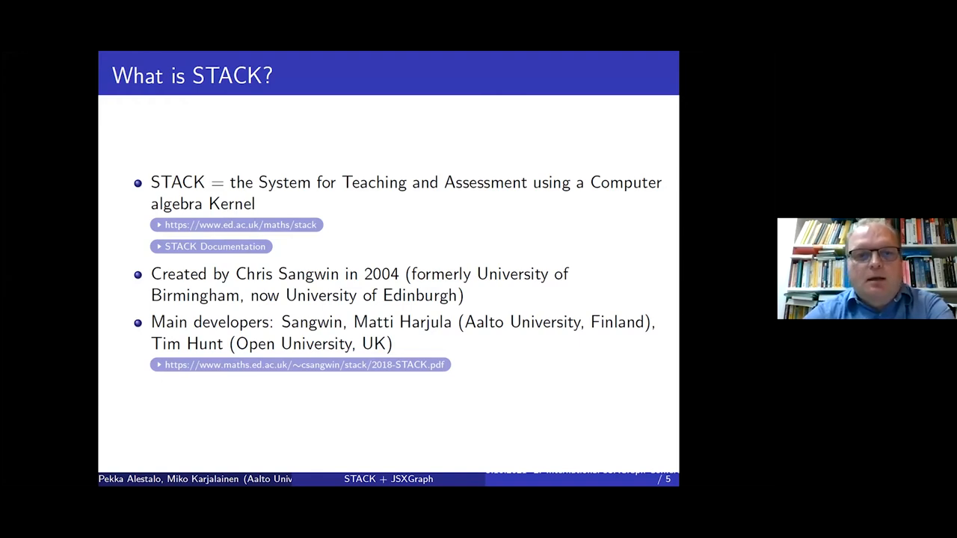
mouse_move(296, 386)
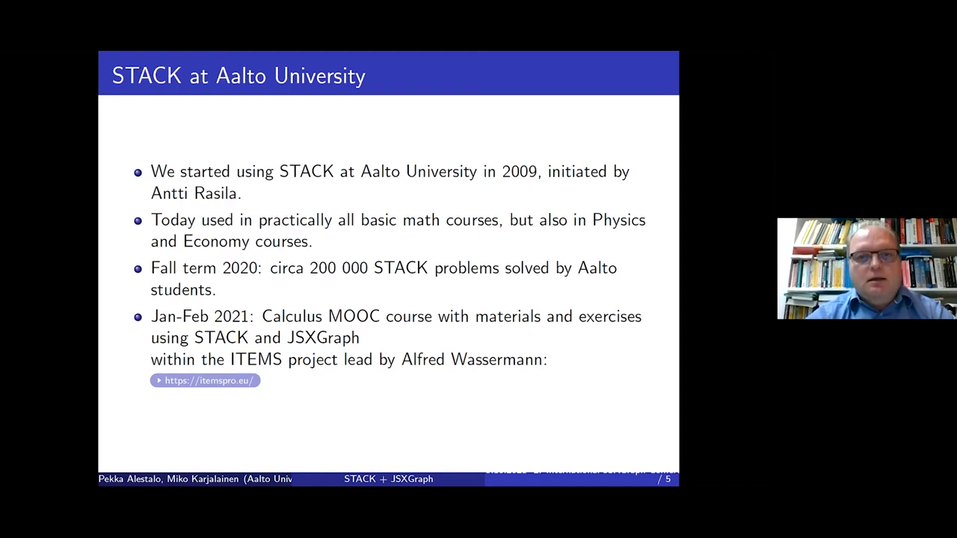
mouse_move(348, 228)
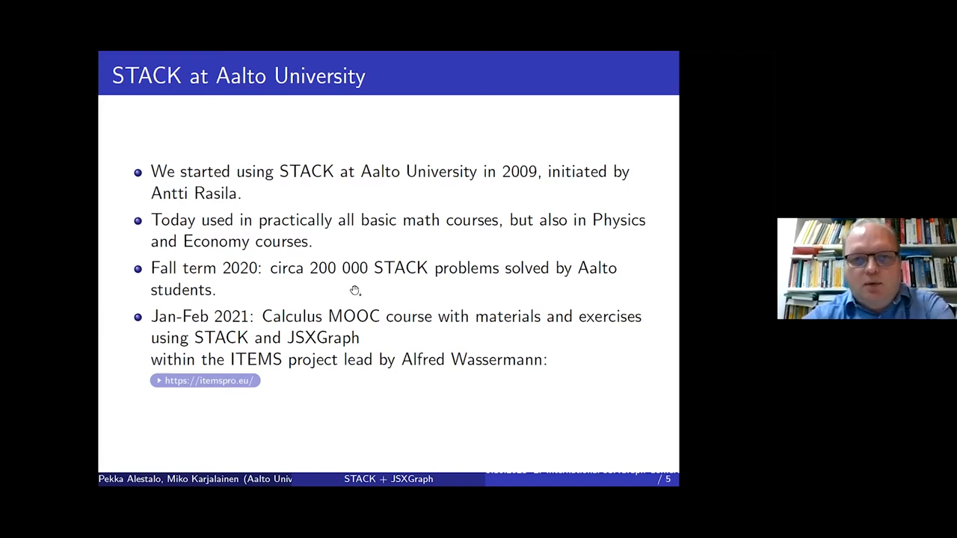
mouse_move(305, 400)
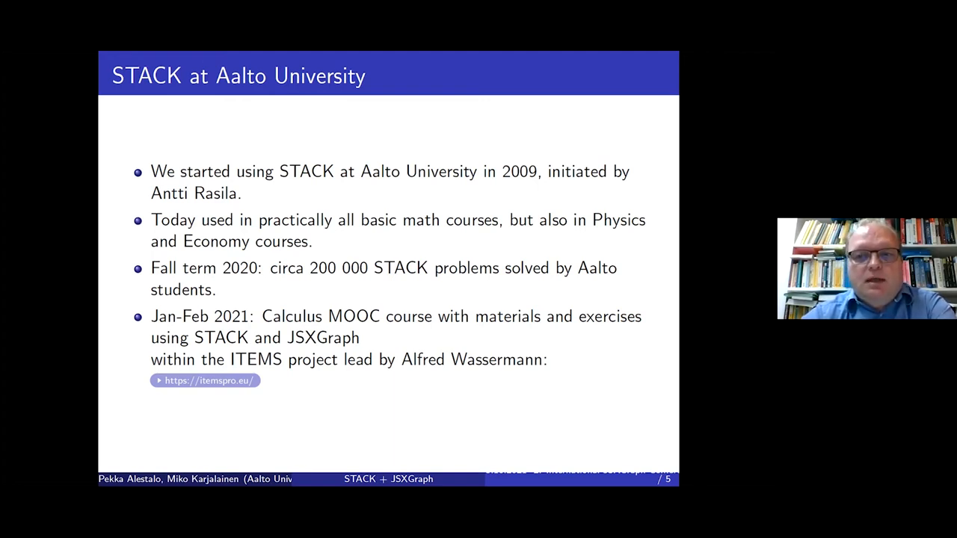
mouse_move(480, 327)
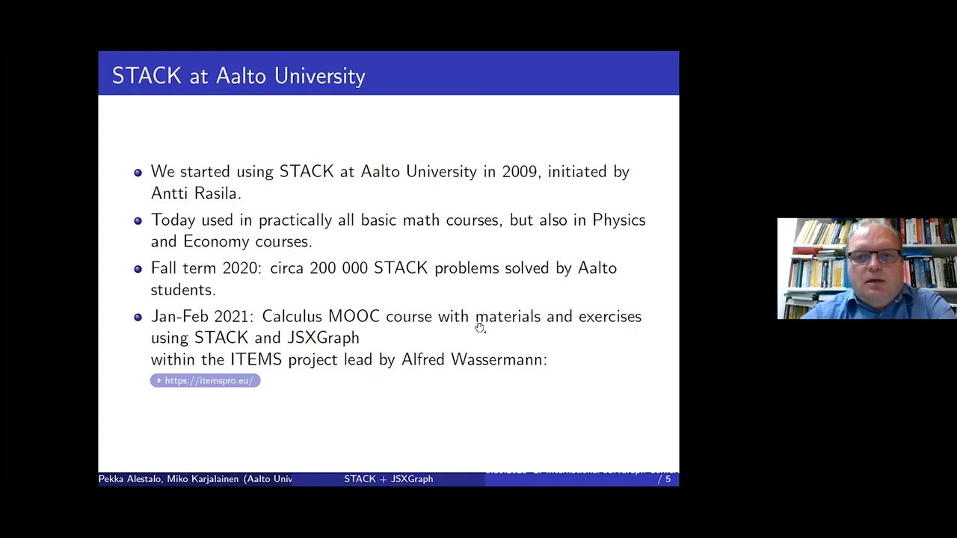
mouse_move(258, 334)
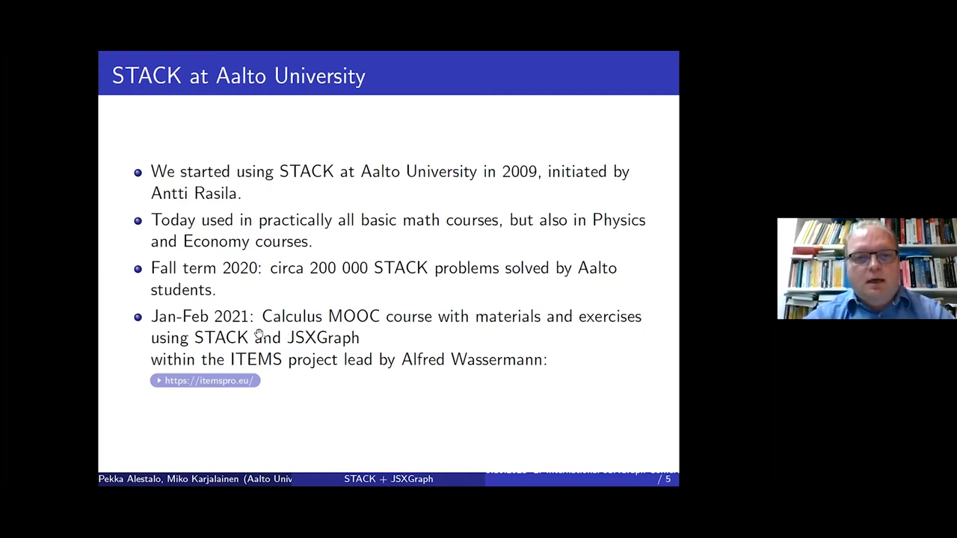
mouse_move(397, 344)
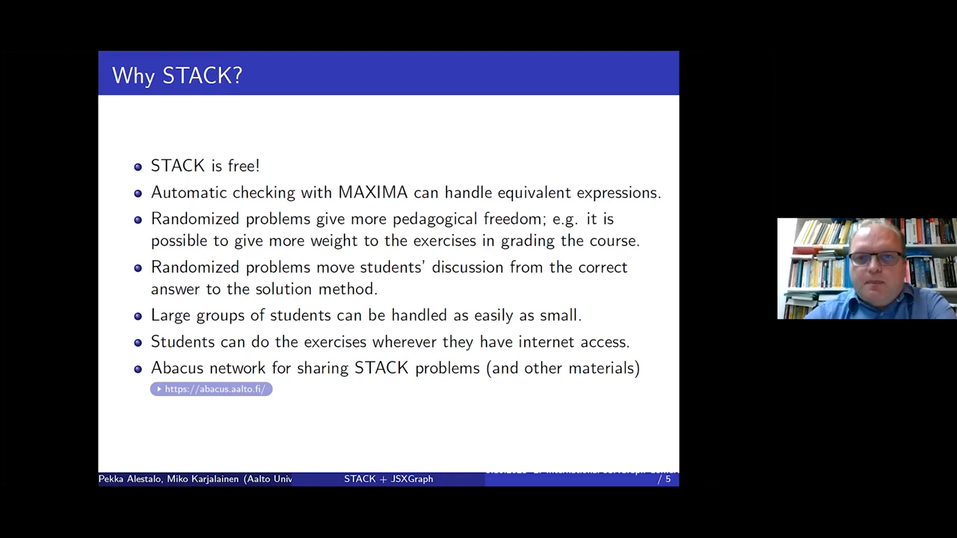
mouse_move(424, 174)
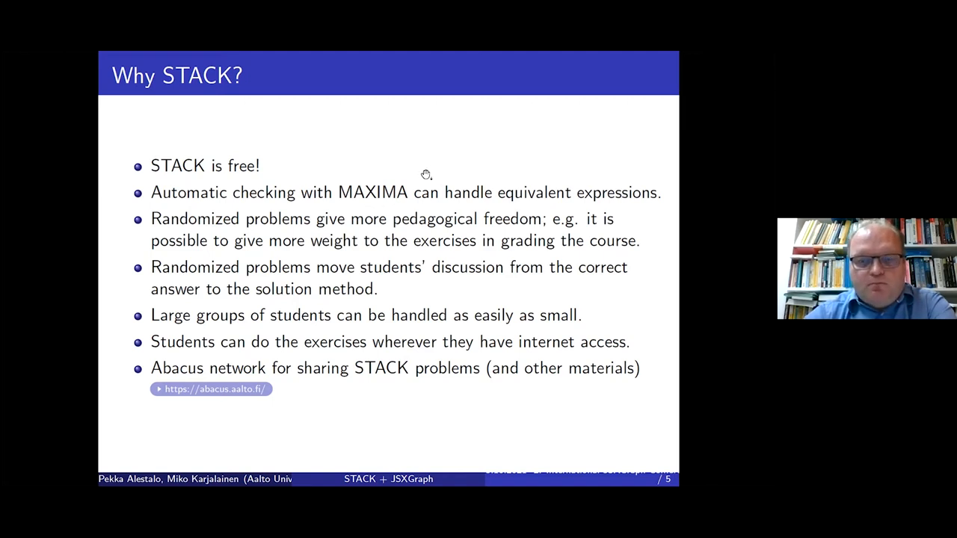
mouse_move(427, 191)
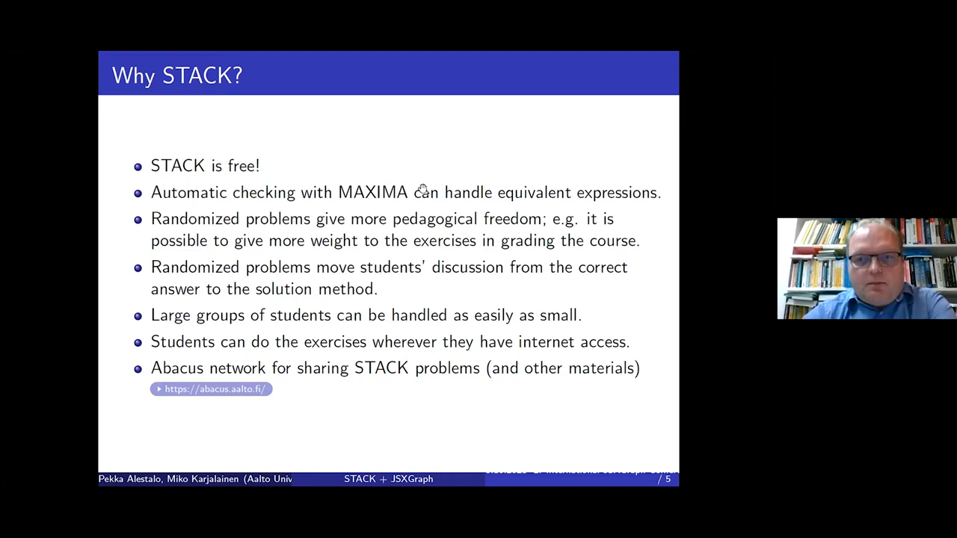
mouse_move(323, 377)
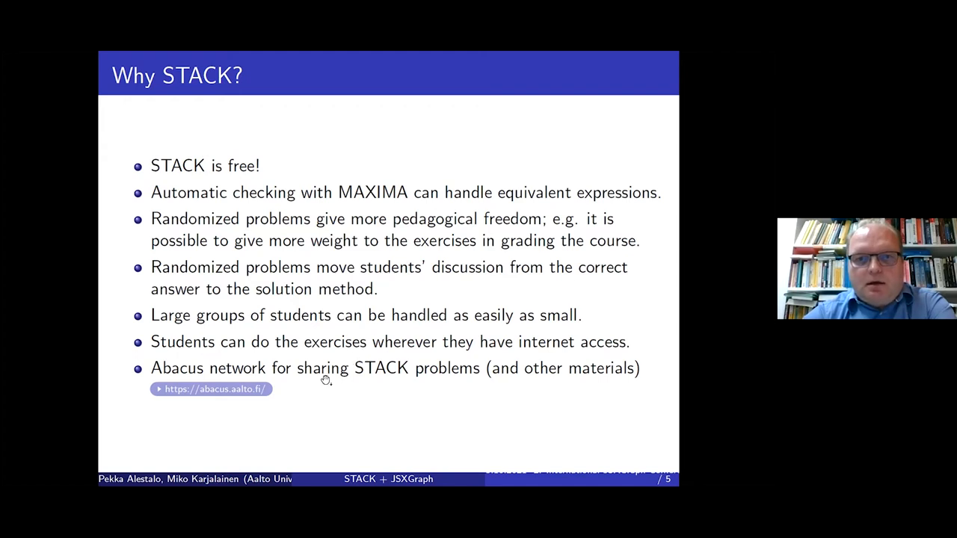
mouse_move(312, 394)
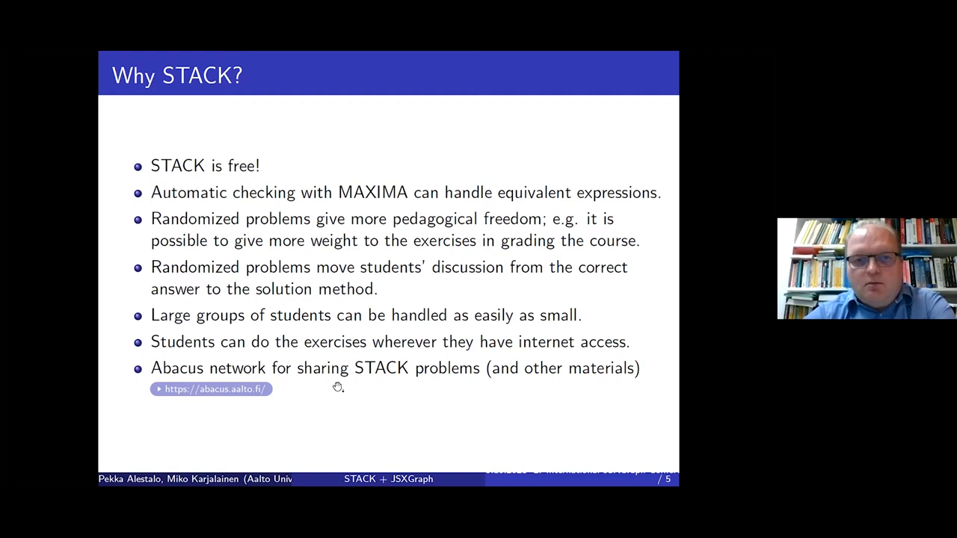
mouse_move(384, 386)
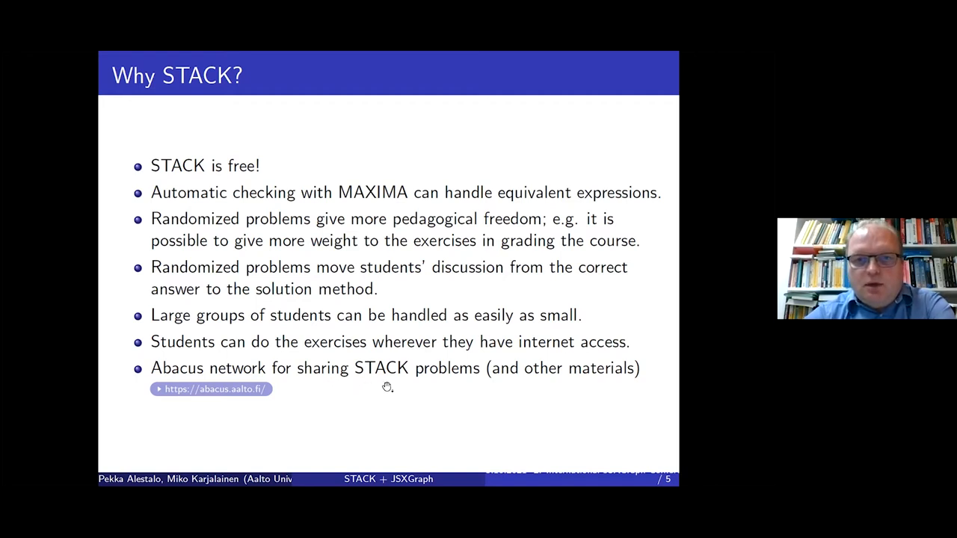
mouse_move(361, 368)
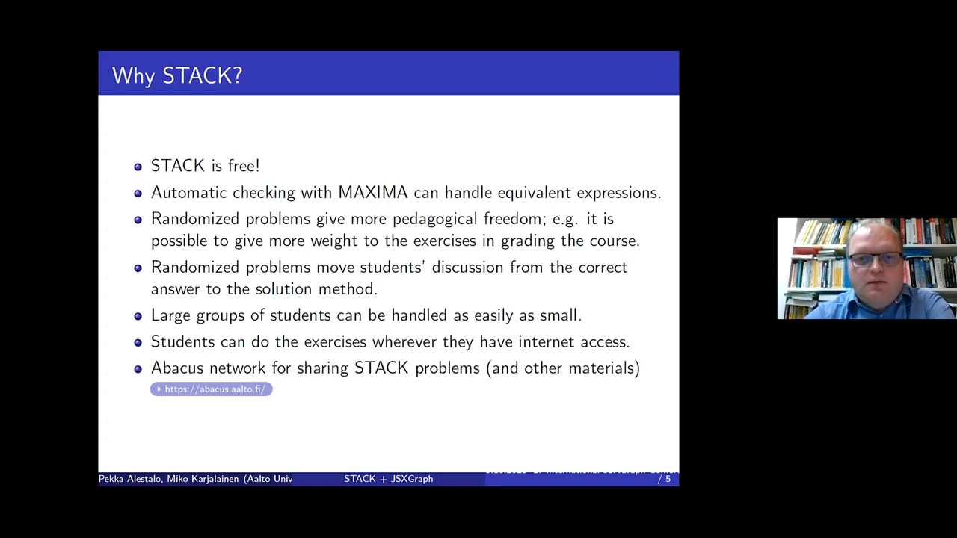
mouse_move(367, 382)
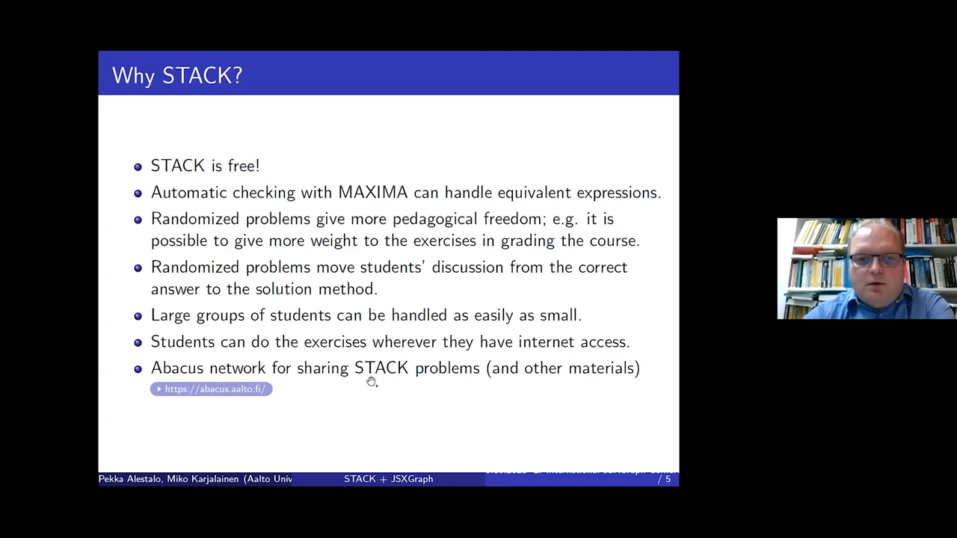
mouse_move(339, 386)
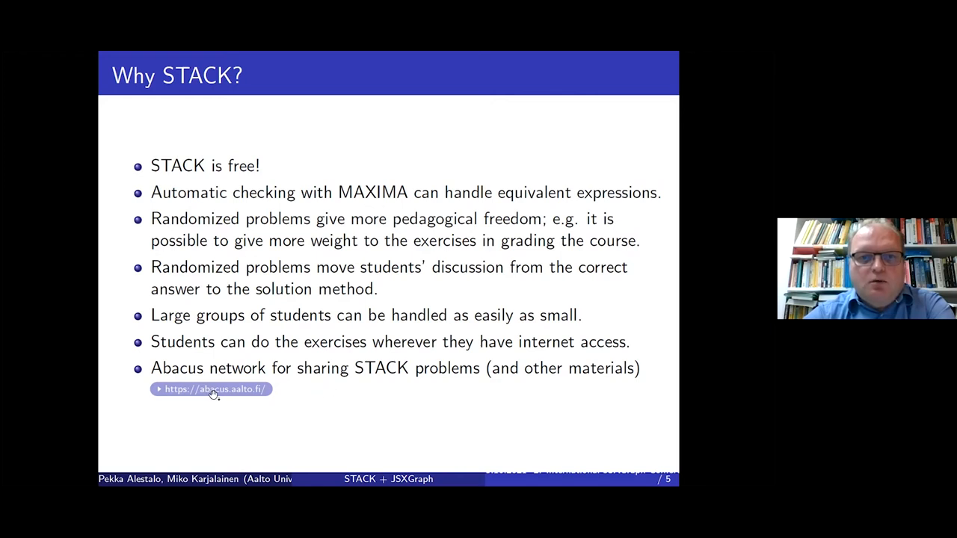
mouse_move(318, 394)
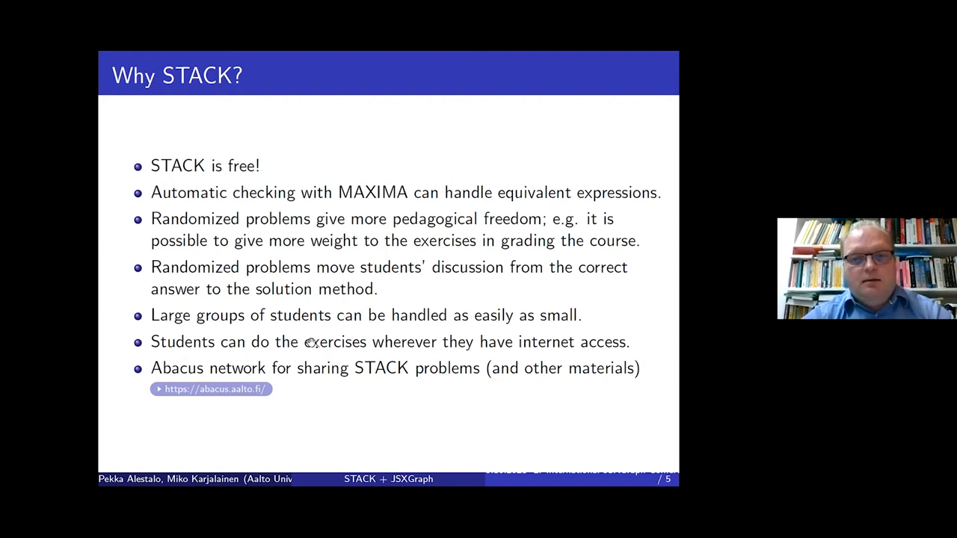
mouse_move(247, 178)
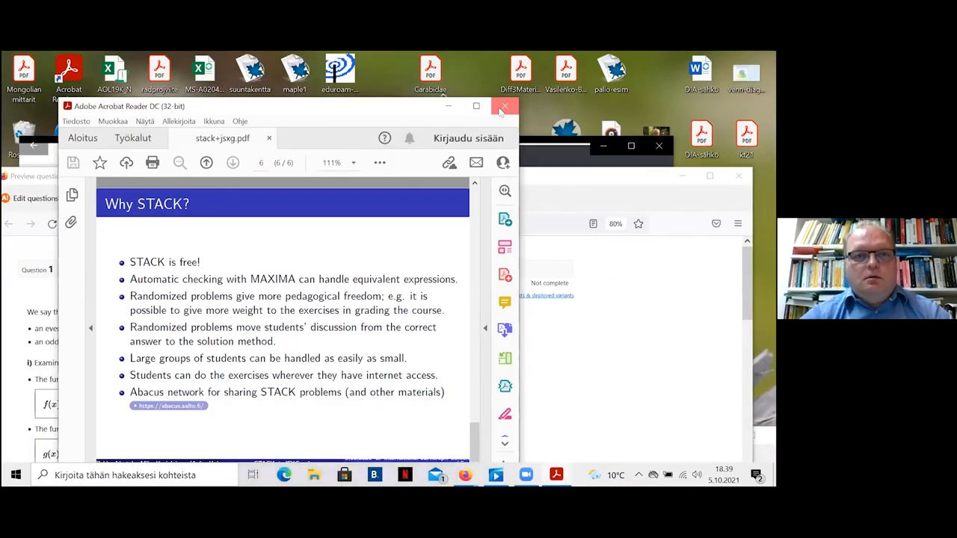
- Close the 'Why STACK?' slides document in Acrobat Reader
click(504, 108)
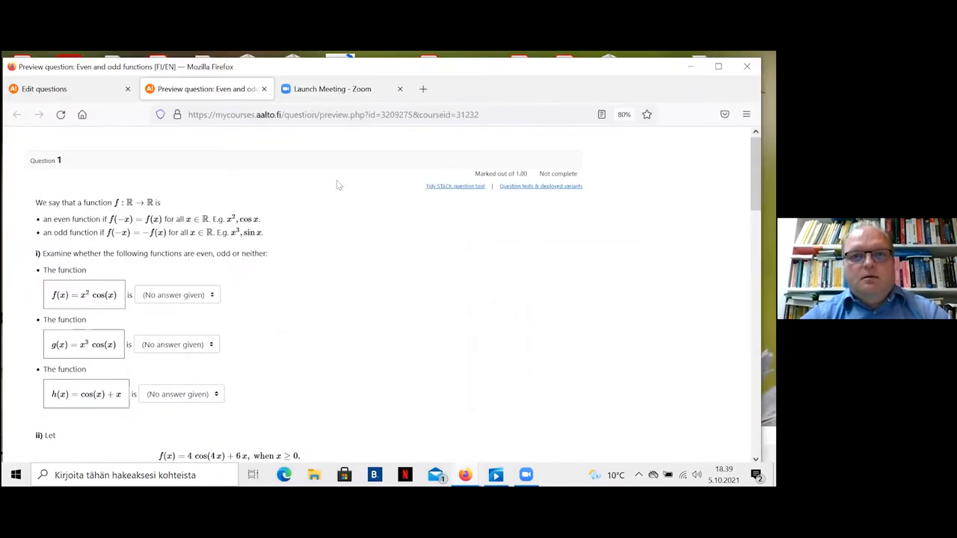
mouse_move(234, 162)
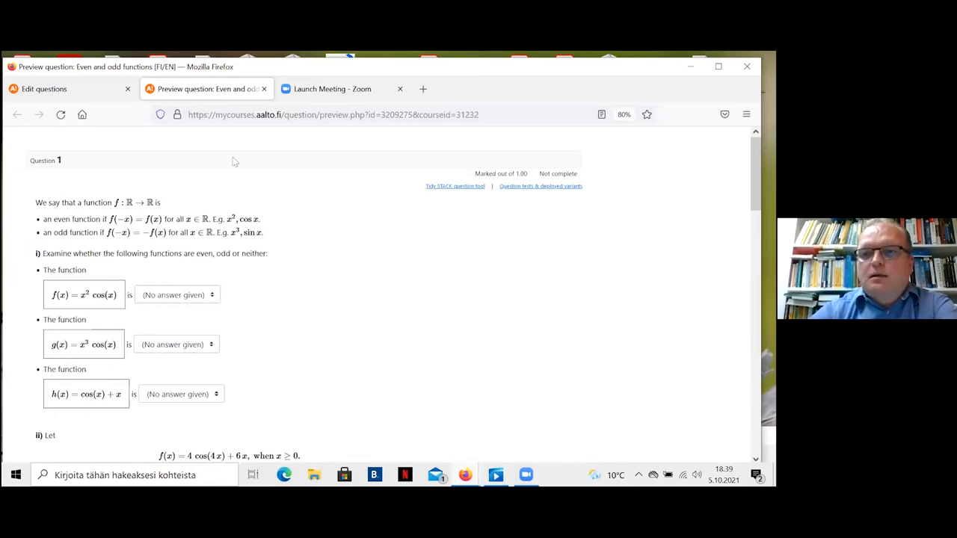
mouse_move(362, 273)
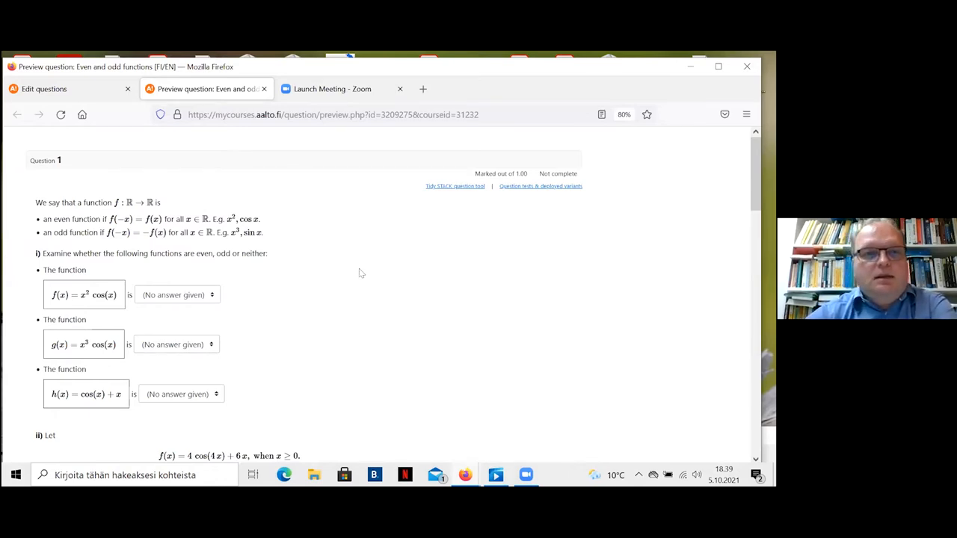
- Answer f(x) as even, g(x) as odd, and h(x) = cos(x) + x as neither
click(177, 295)
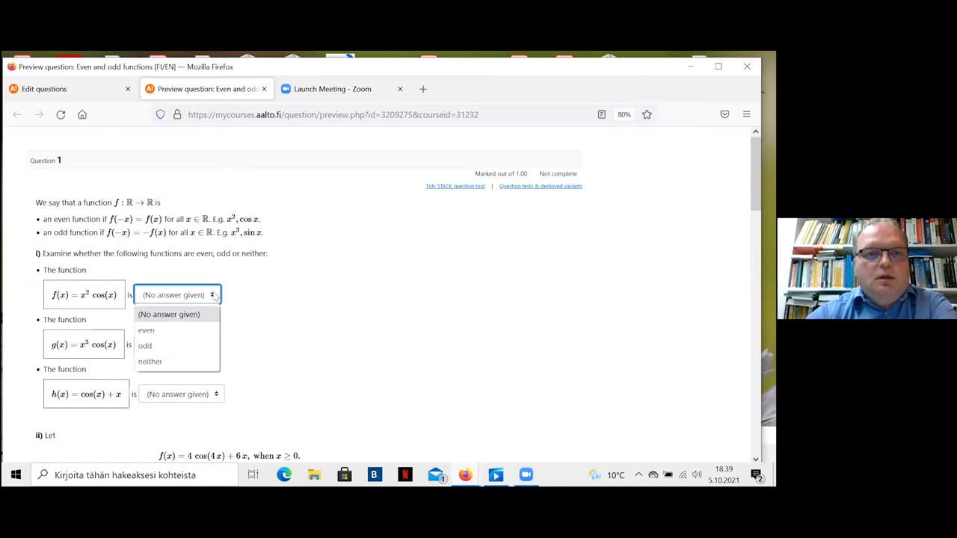
click(146, 329)
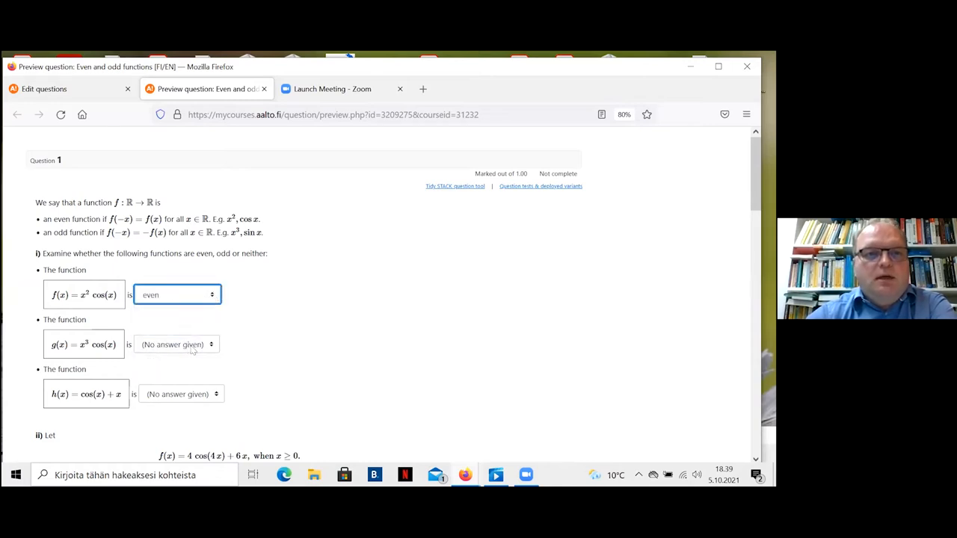
click(176, 344)
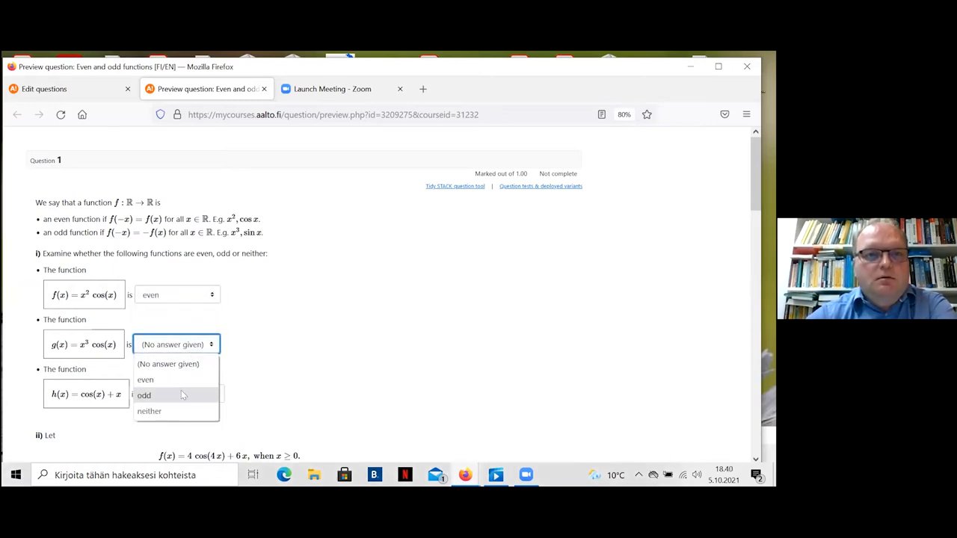
click(144, 396)
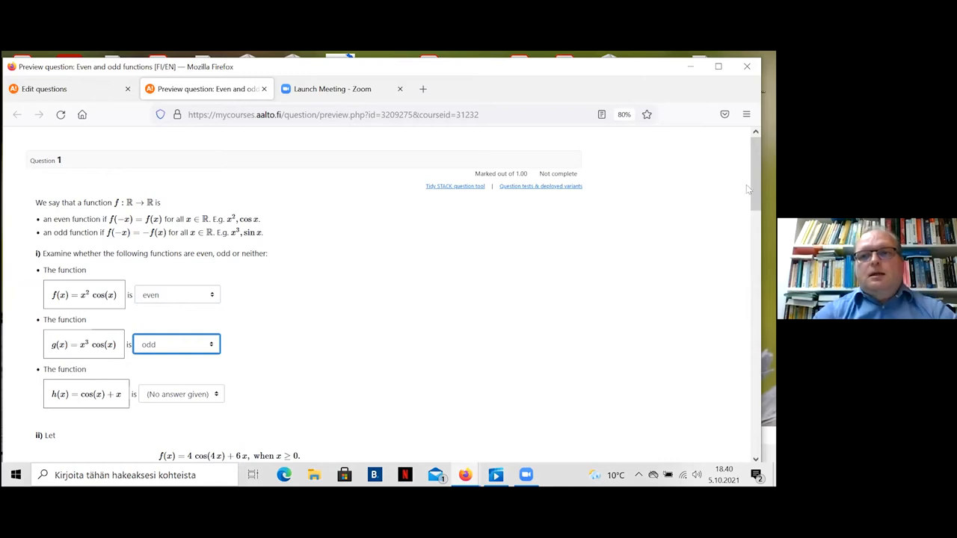
scroll(down, 3)
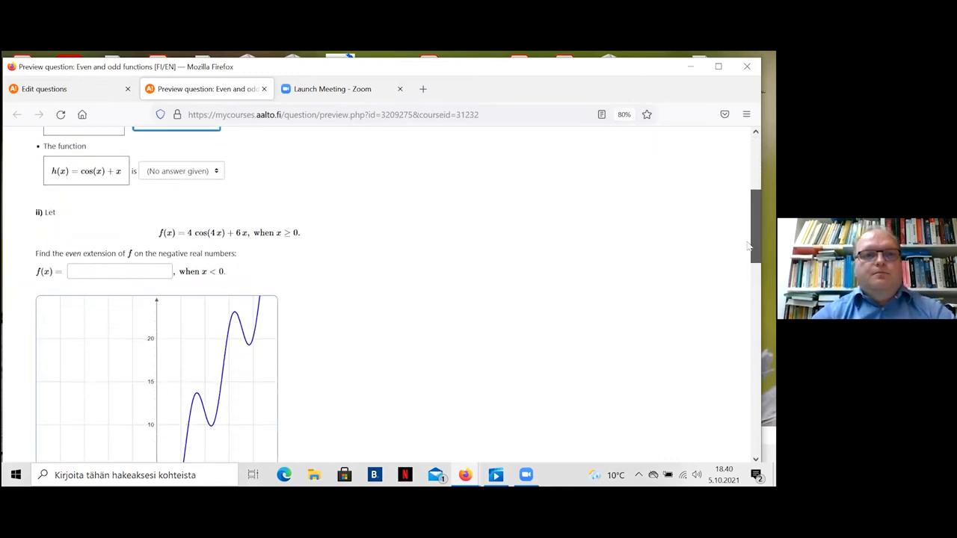
click(182, 170)
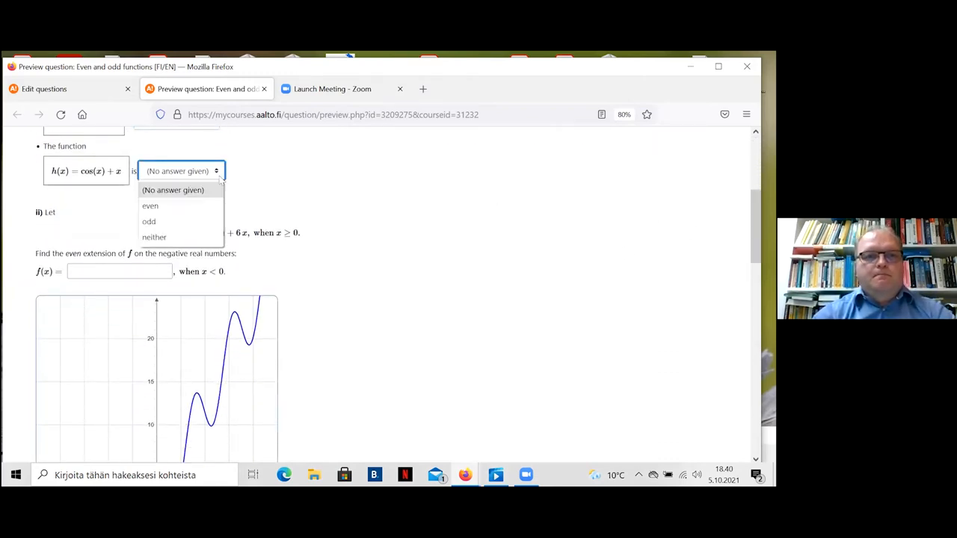
click(154, 237)
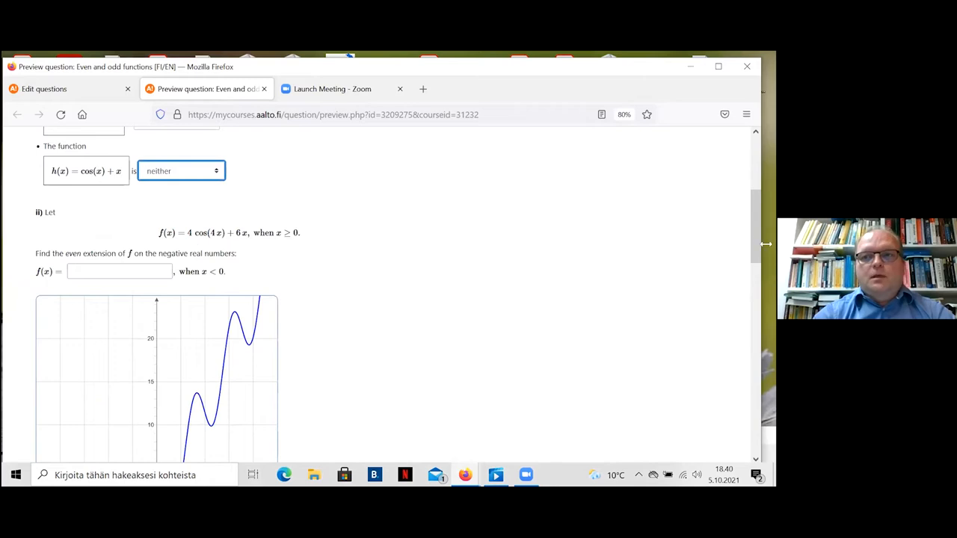
scroll(down, 3)
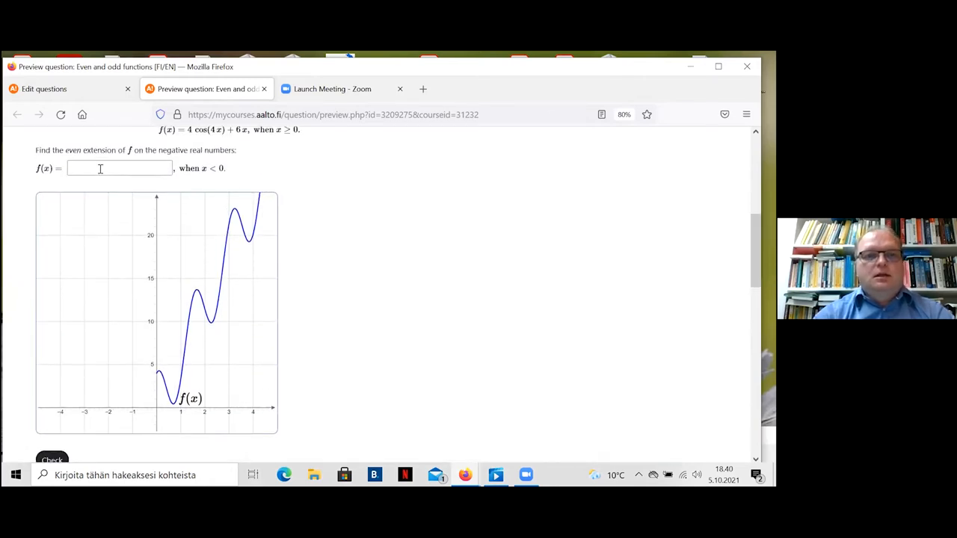
- Enter -x as the even extension of f(x) and check the answer
text(-x)
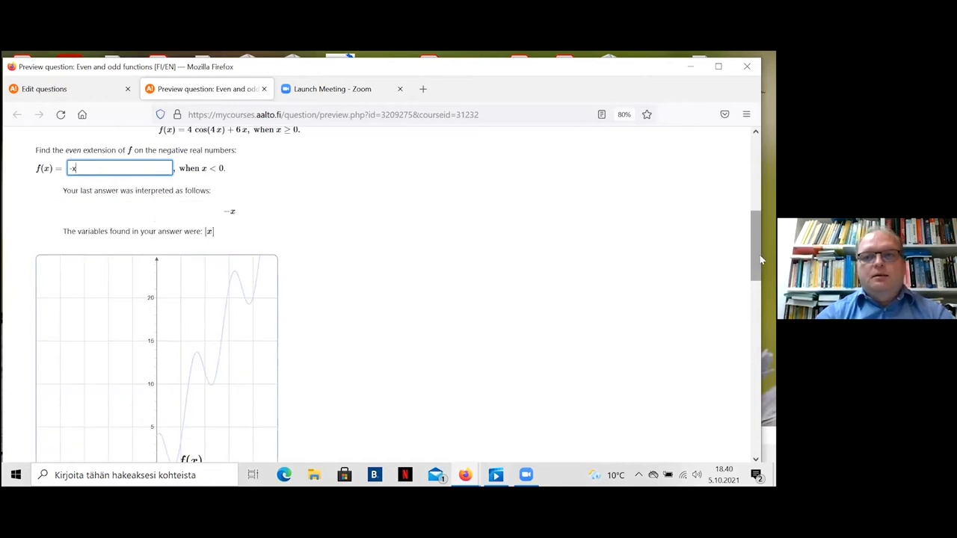
scroll(down, 3)
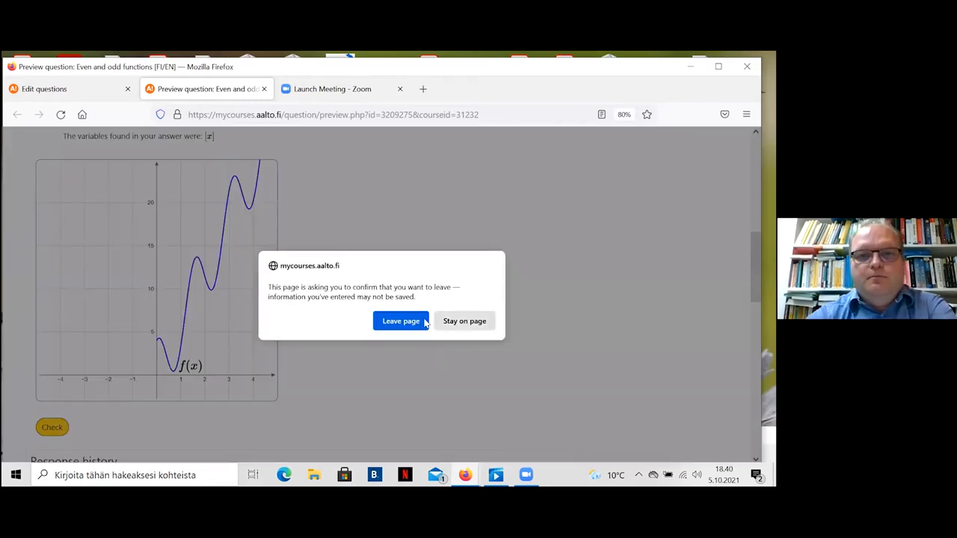
click(401, 320)
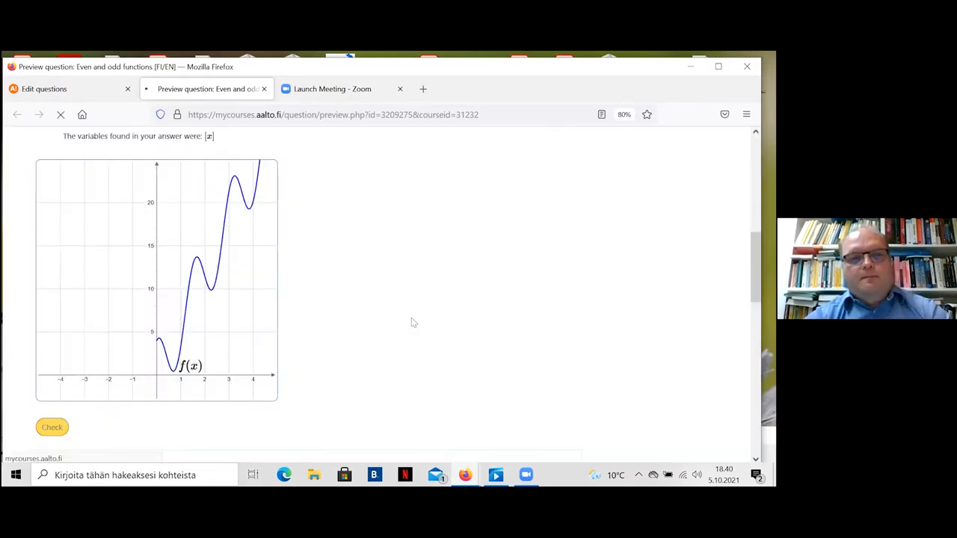
click(50, 427)
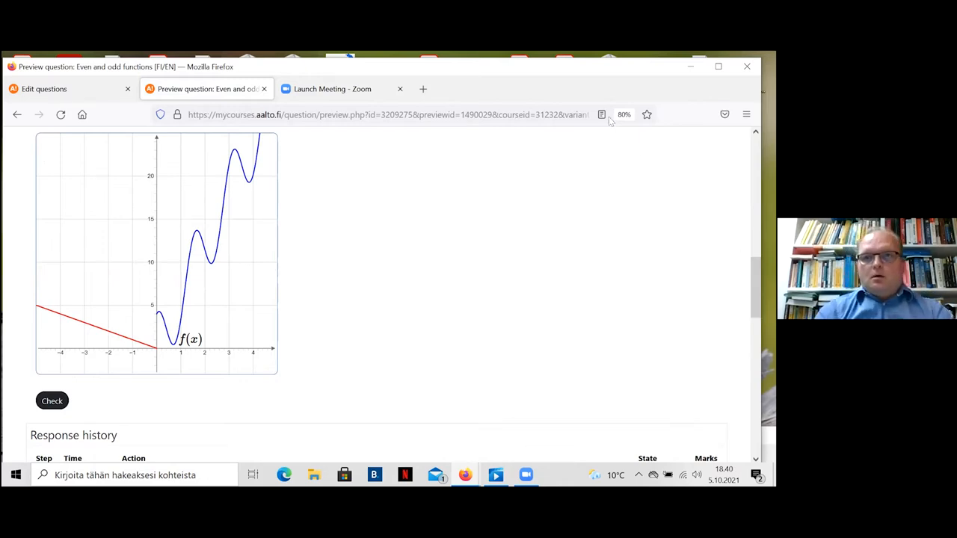
mouse_move(570, 72)
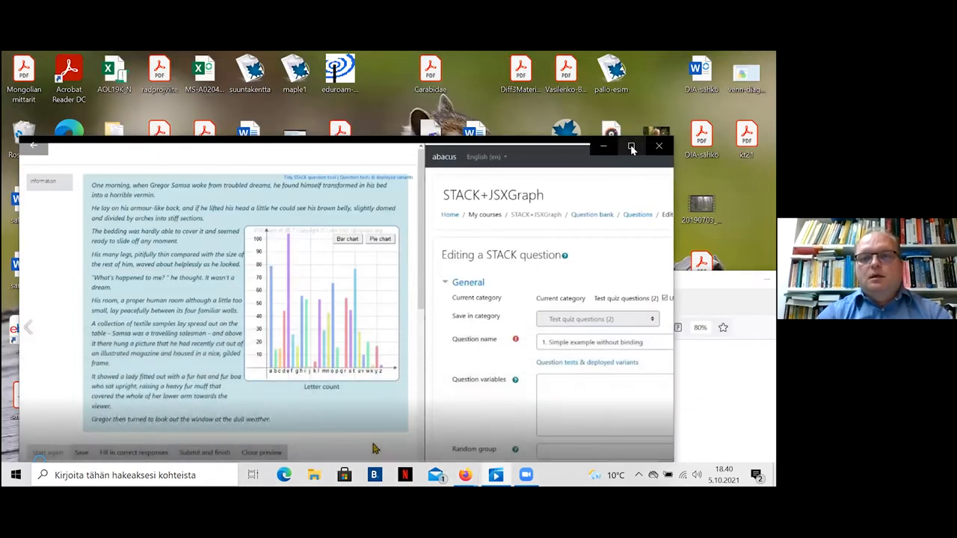
- Maximize the Introduction to STACK+JSXGraph video player window
click(632, 146)
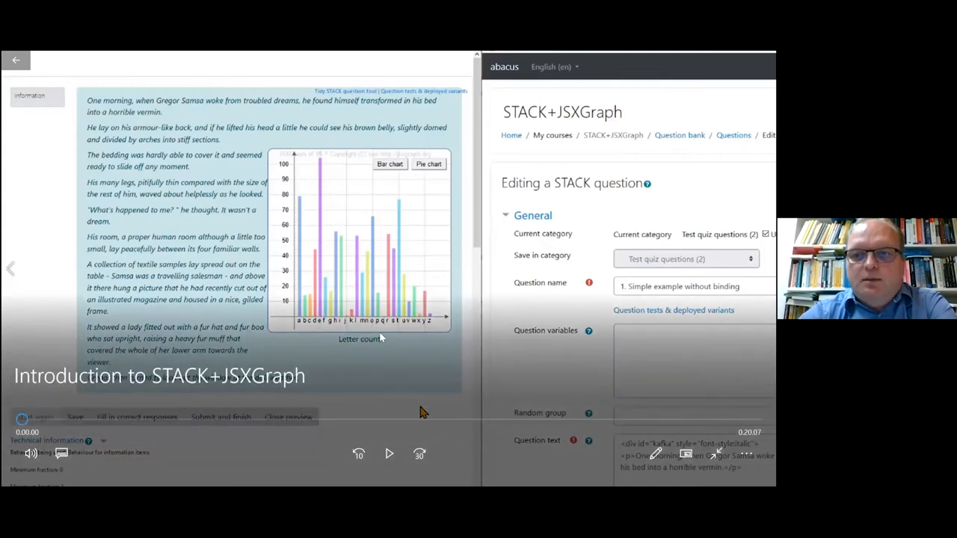
mouse_move(371, 350)
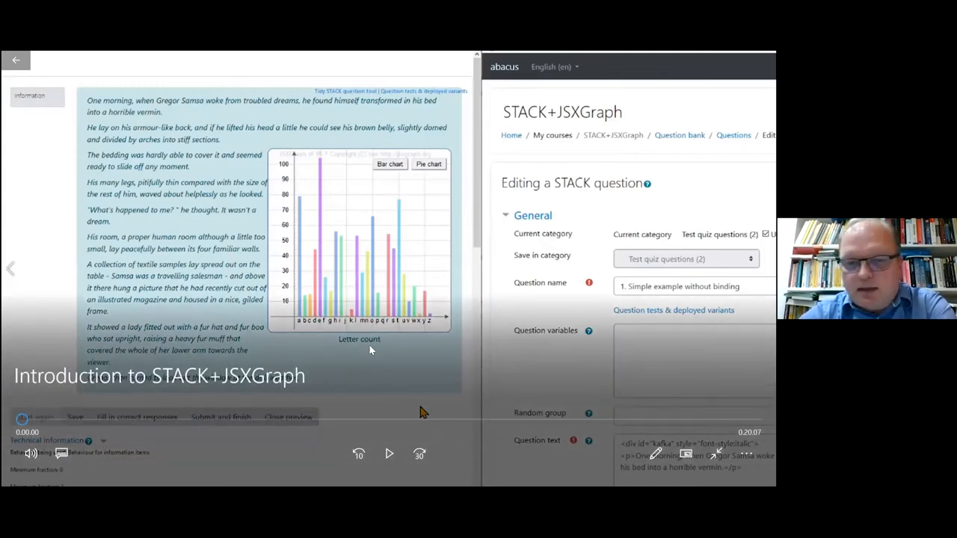
mouse_move(383, 393)
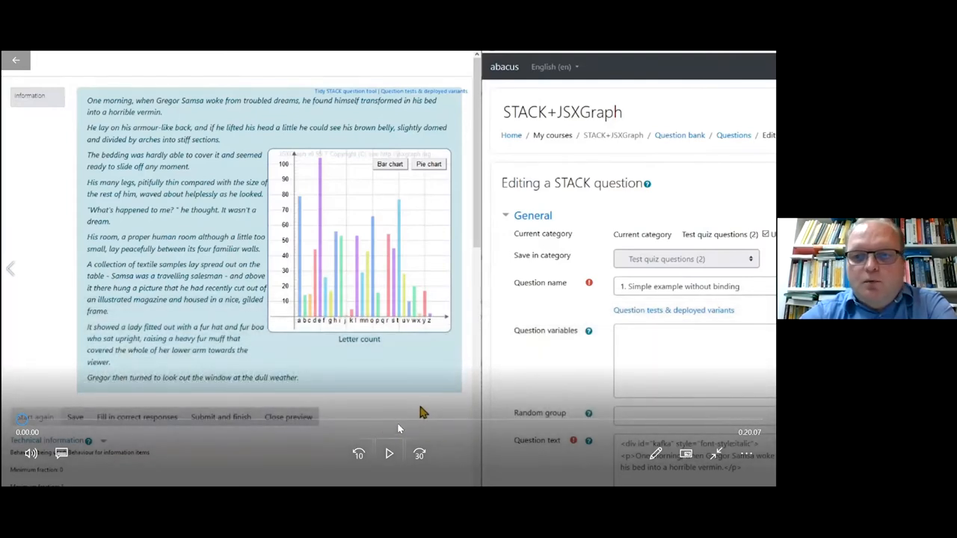
mouse_move(395, 434)
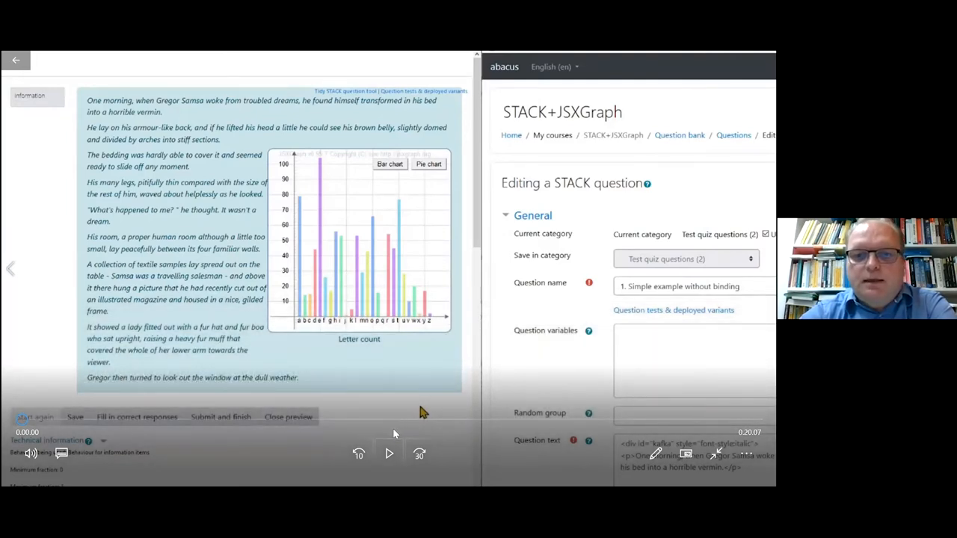
mouse_move(388, 452)
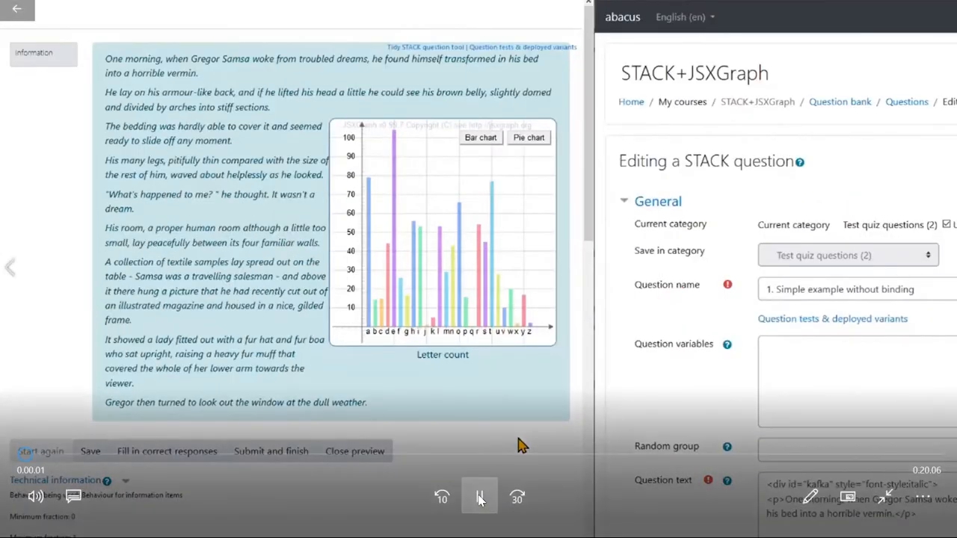
mouse_move(479, 497)
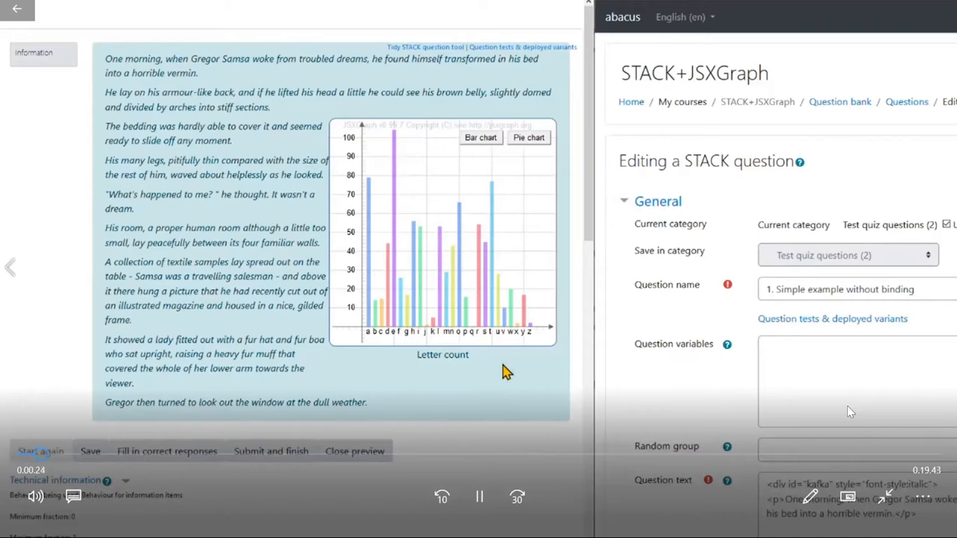
mouse_move(500, 353)
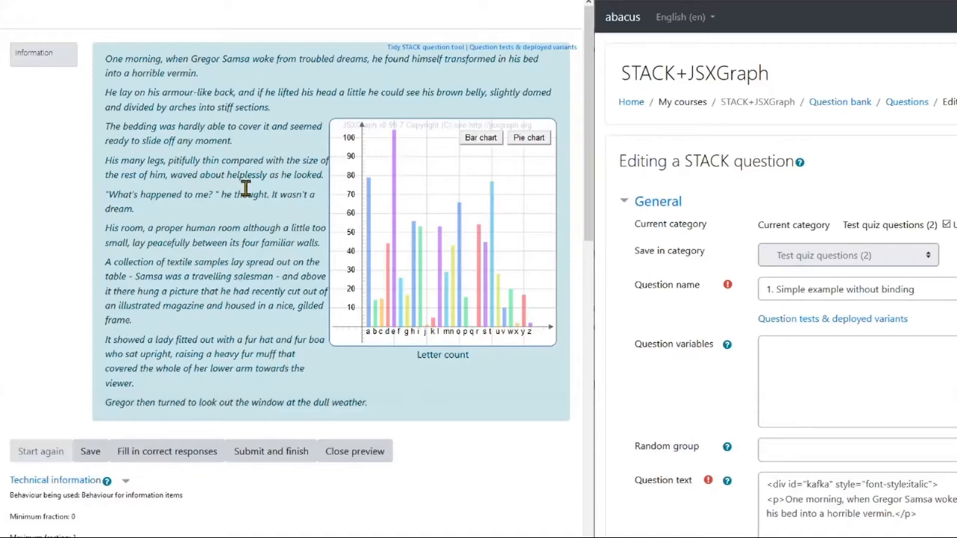
mouse_move(294, 350)
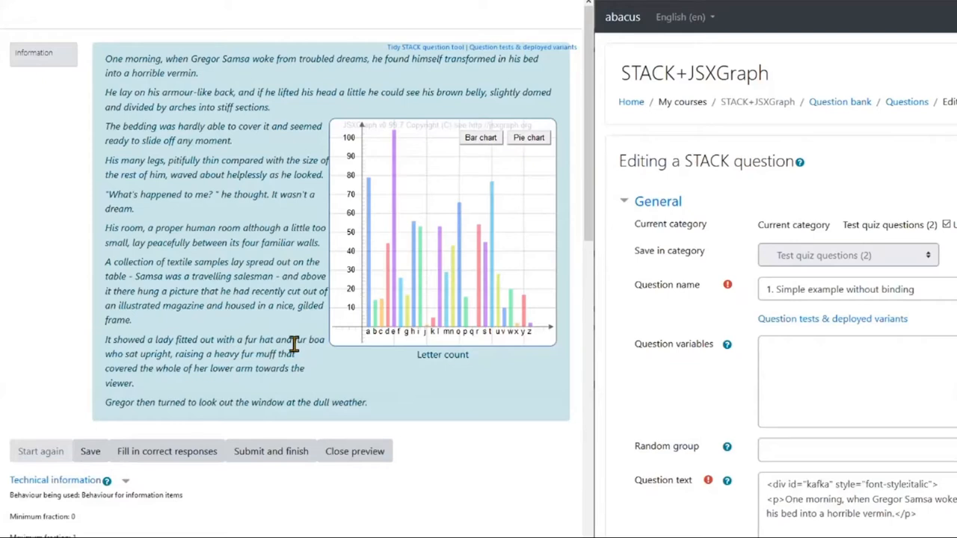
mouse_move(457, 310)
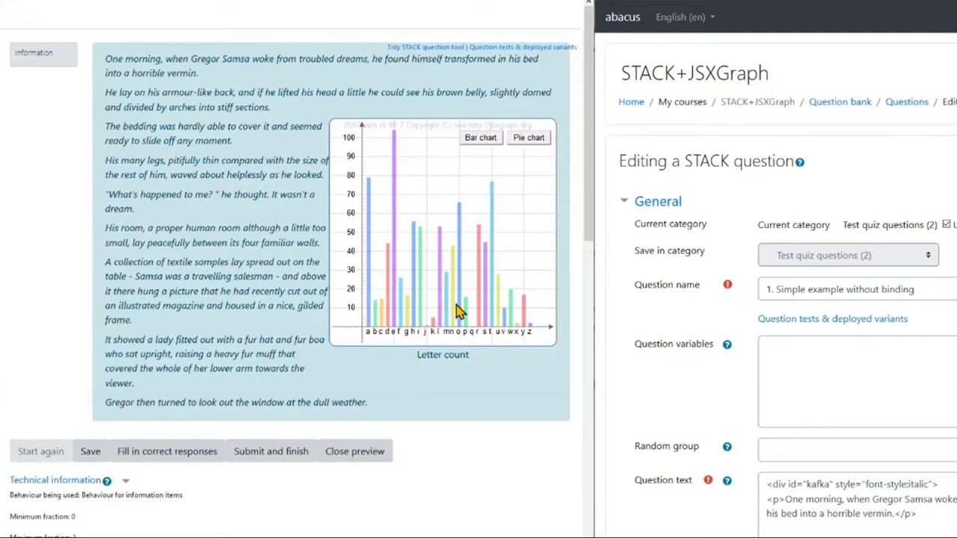
mouse_move(538, 313)
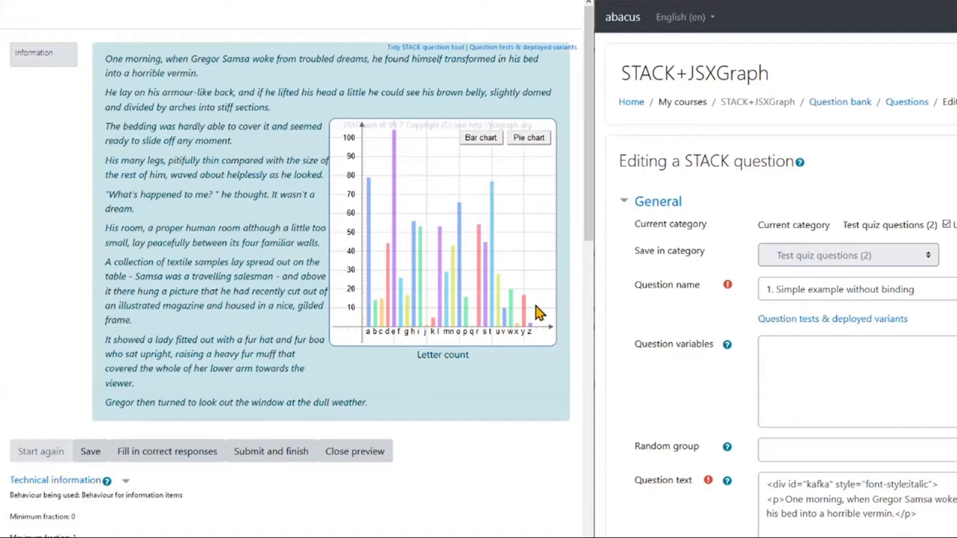
mouse_move(509, 305)
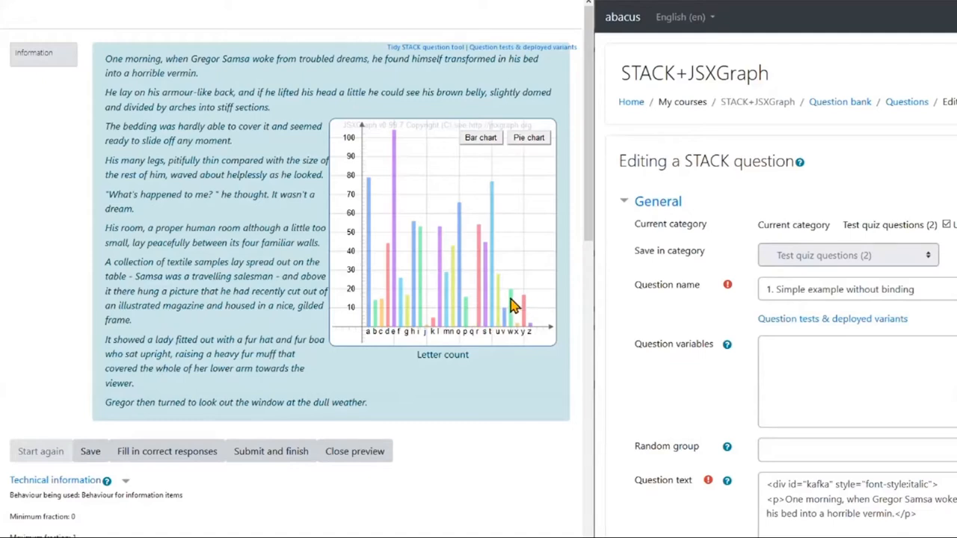
mouse_move(528, 342)
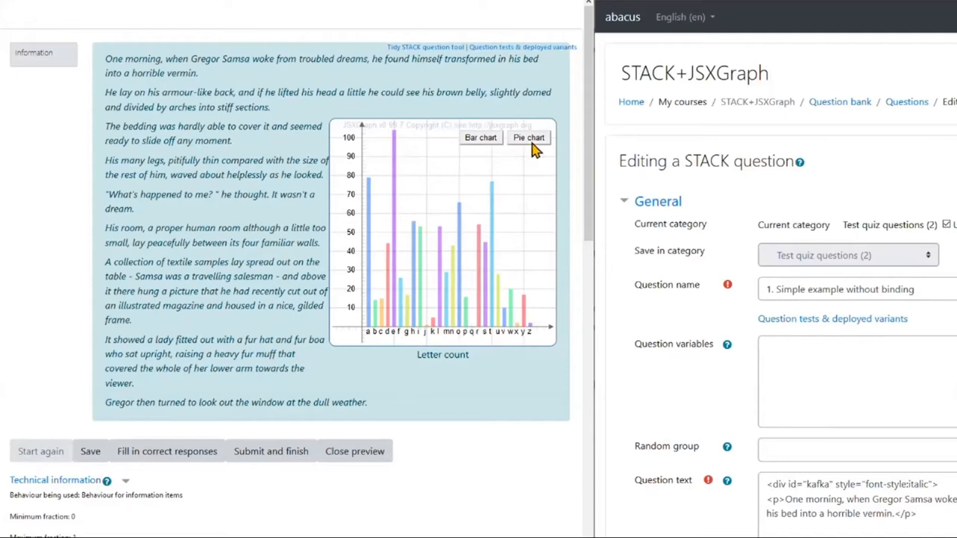
- Show the Kafka letter counts as a pie chart, then scroll to the question source
click(528, 138)
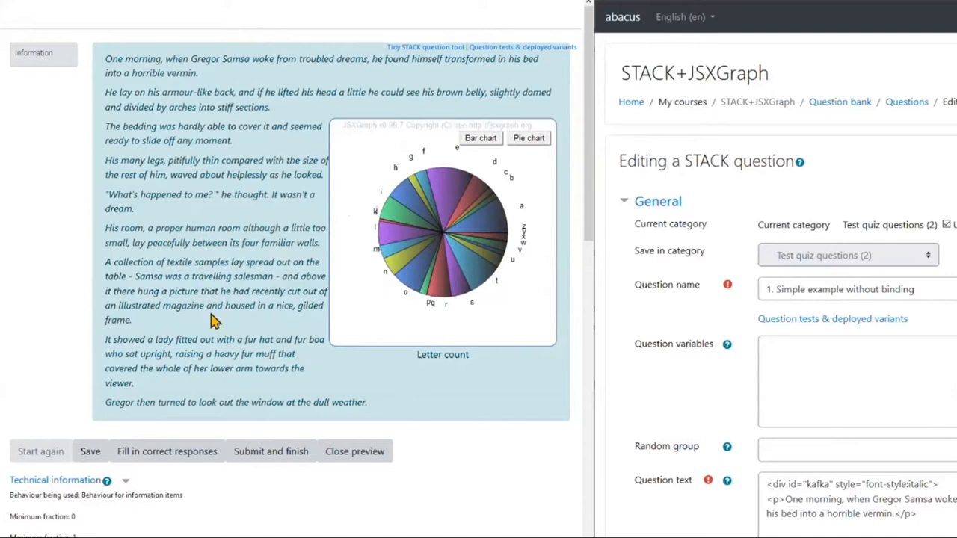
mouse_move(465, 344)
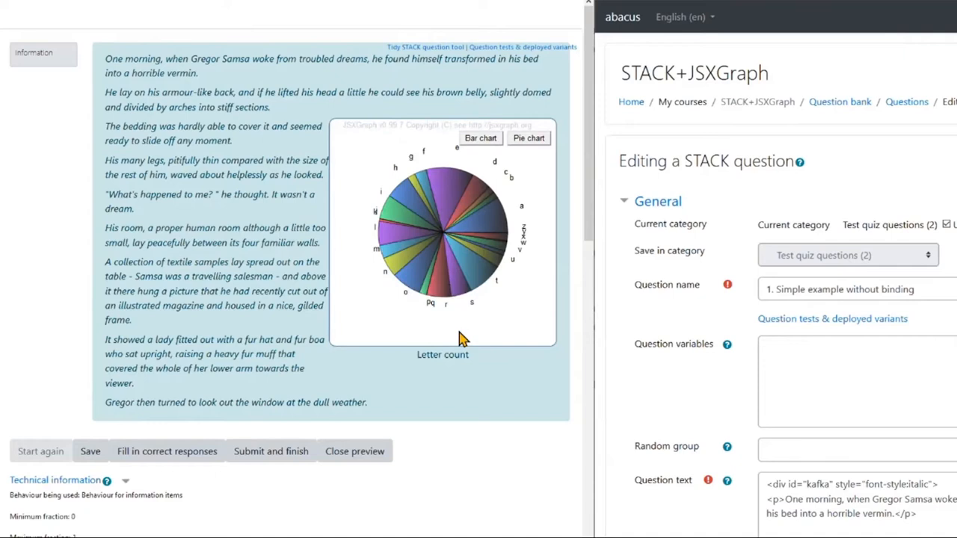
mouse_move(495, 316)
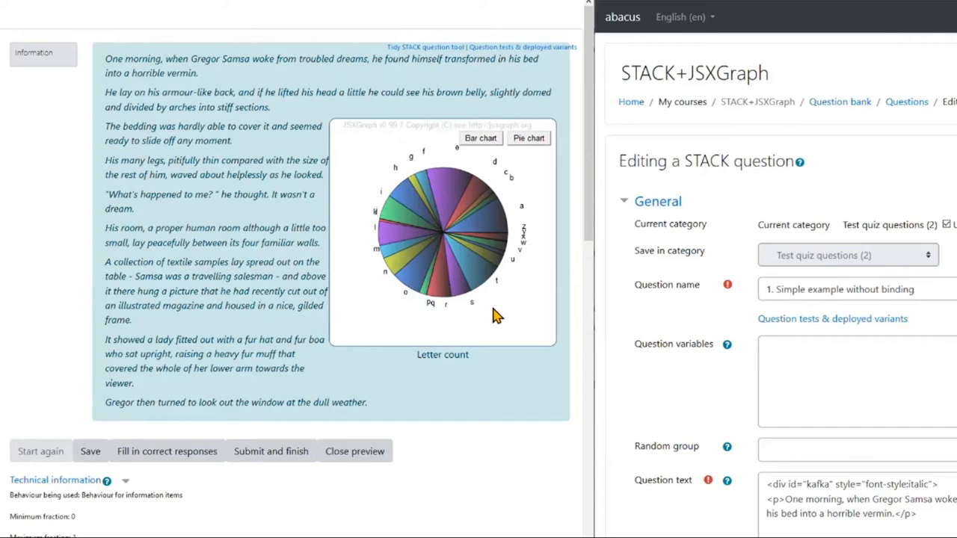
mouse_move(528, 321)
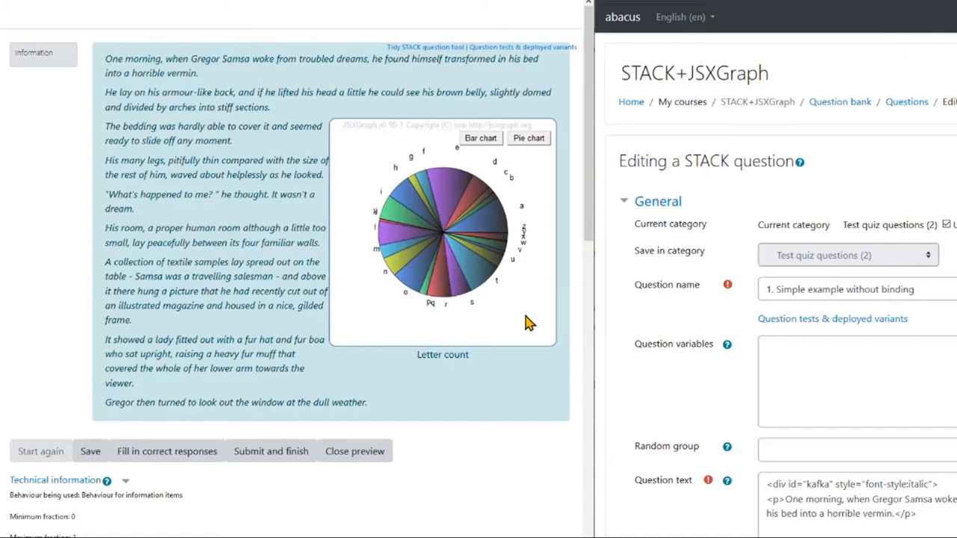
mouse_move(631, 323)
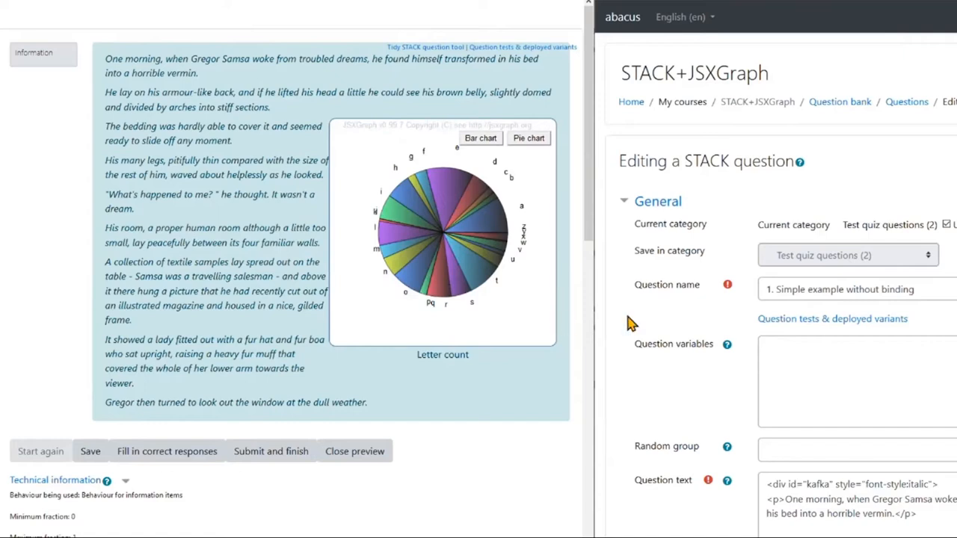
mouse_move(615, 320)
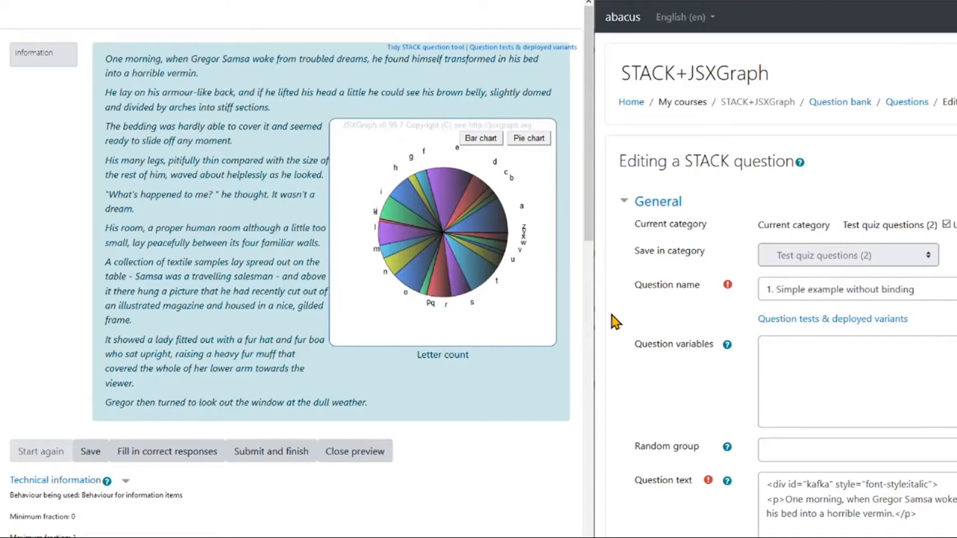
scroll(down, 3)
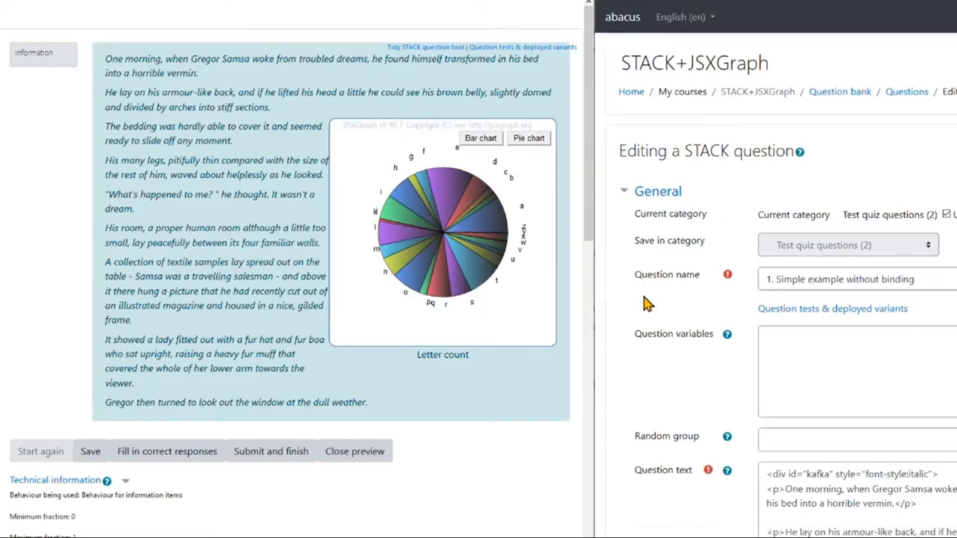
scroll(down, 3)
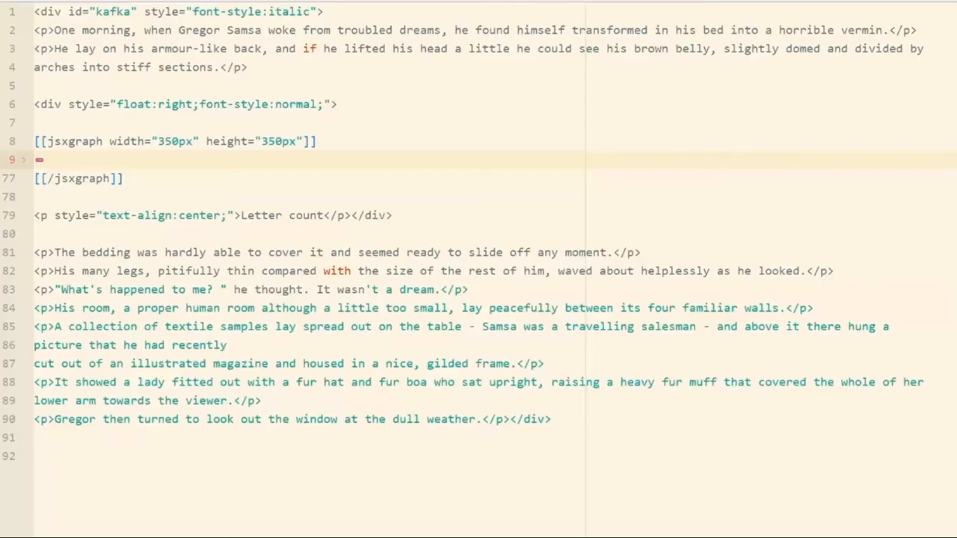
mouse_move(703, 75)
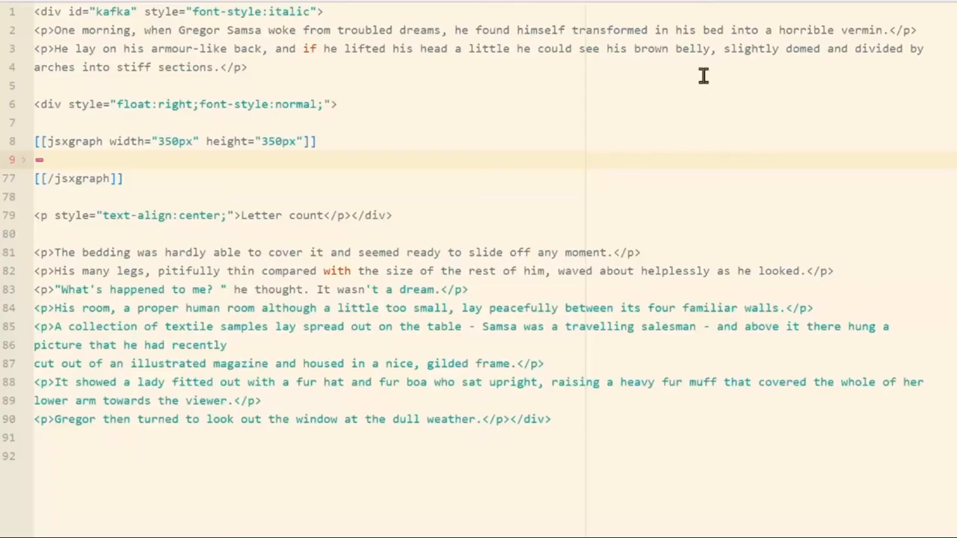
mouse_move(739, 298)
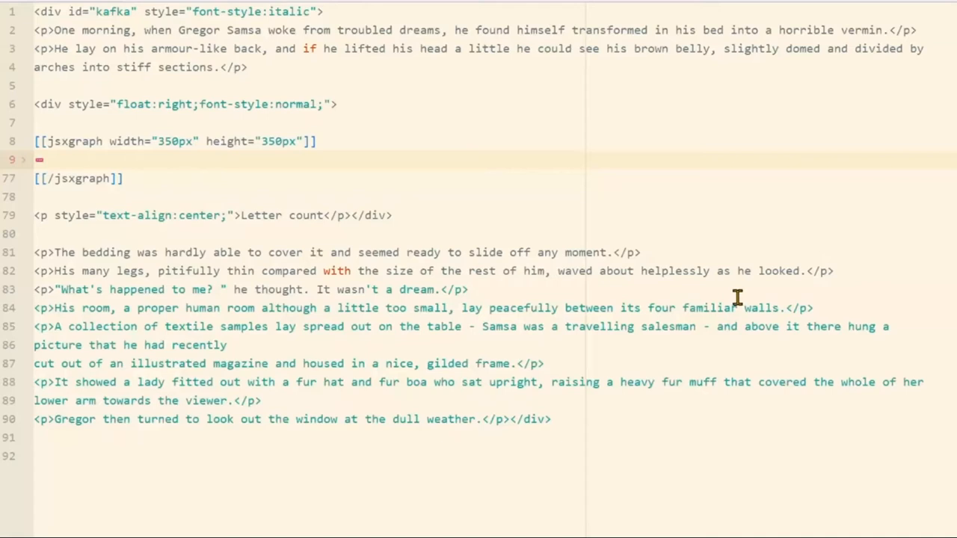
mouse_move(640, 271)
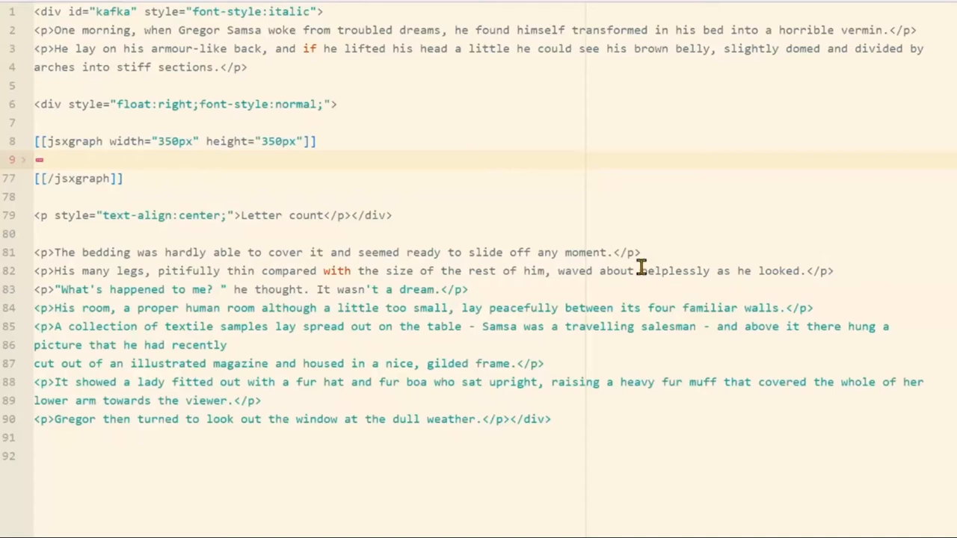
click(46, 142)
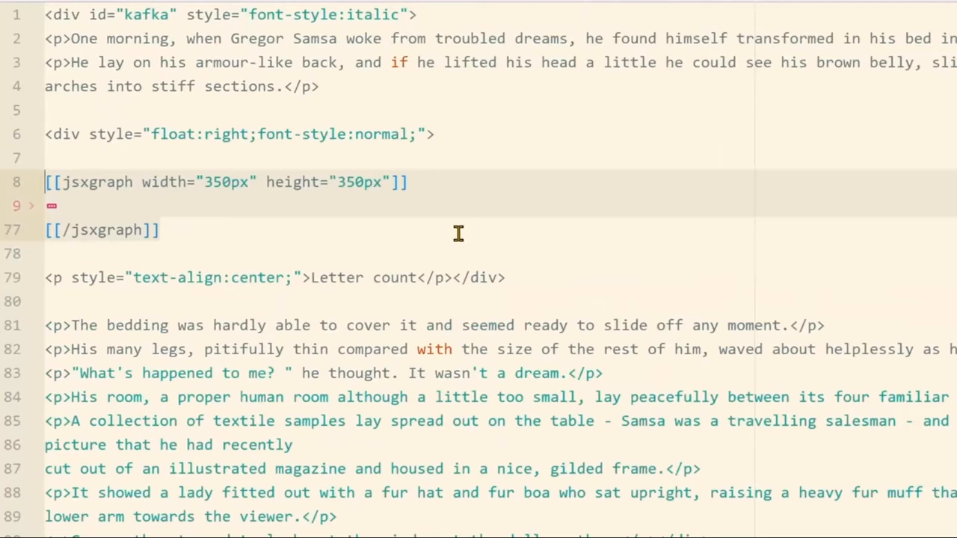
click(101, 182)
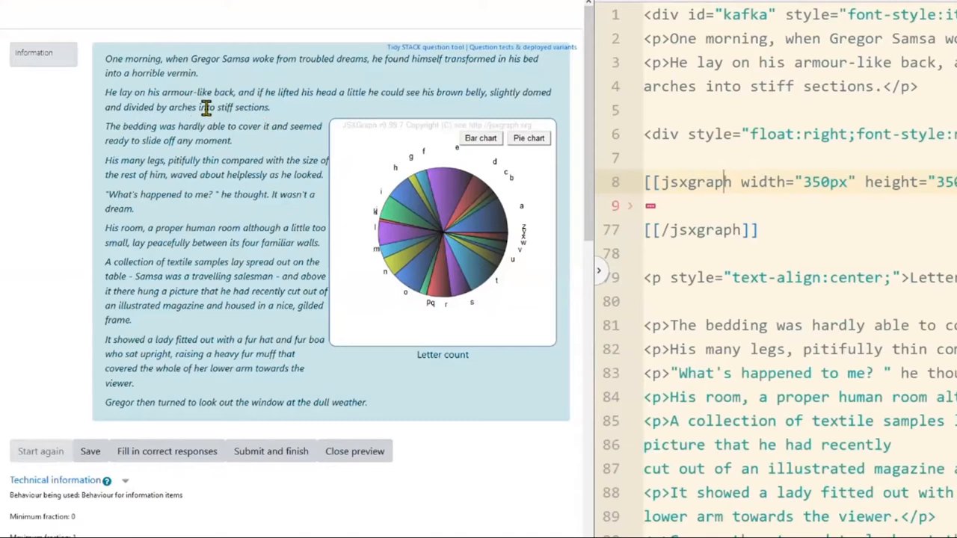
mouse_move(607, 140)
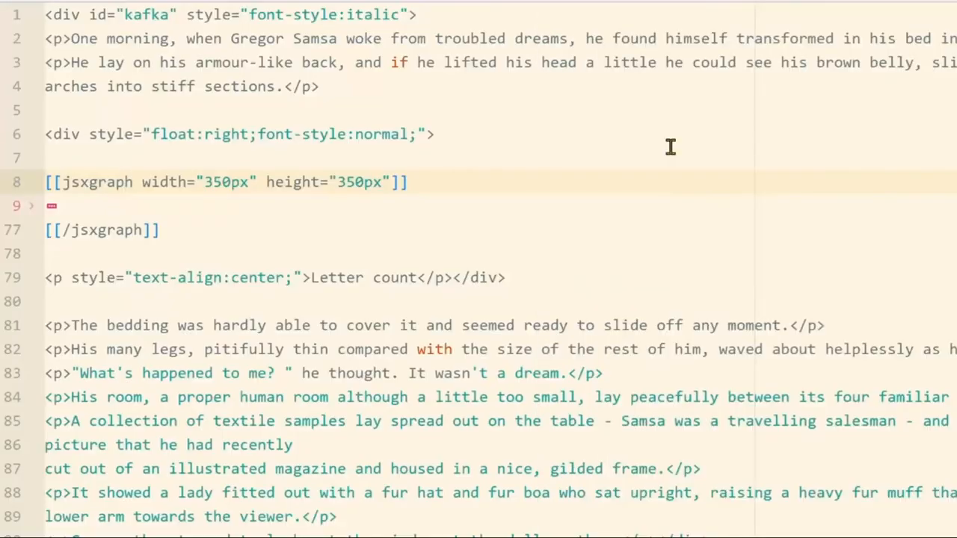
mouse_move(341, 139)
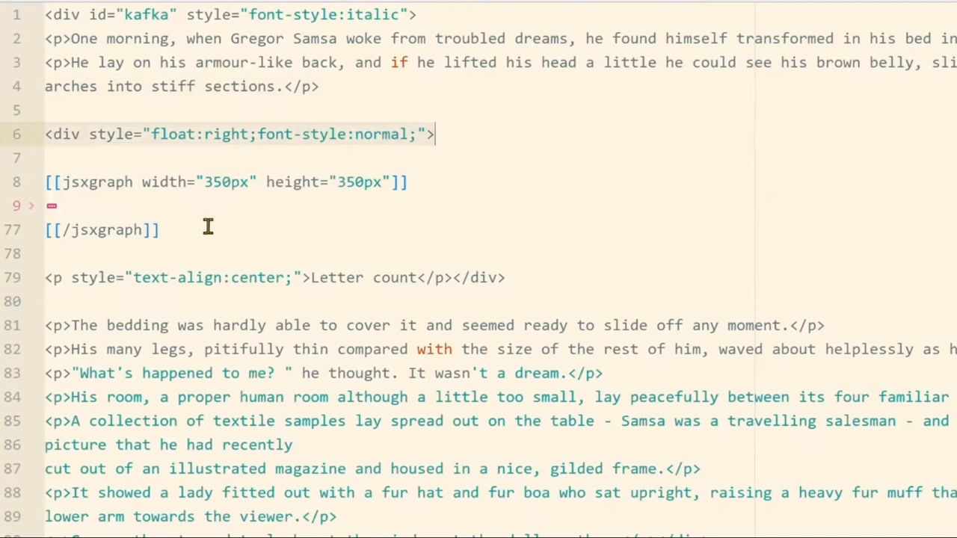
mouse_move(340, 263)
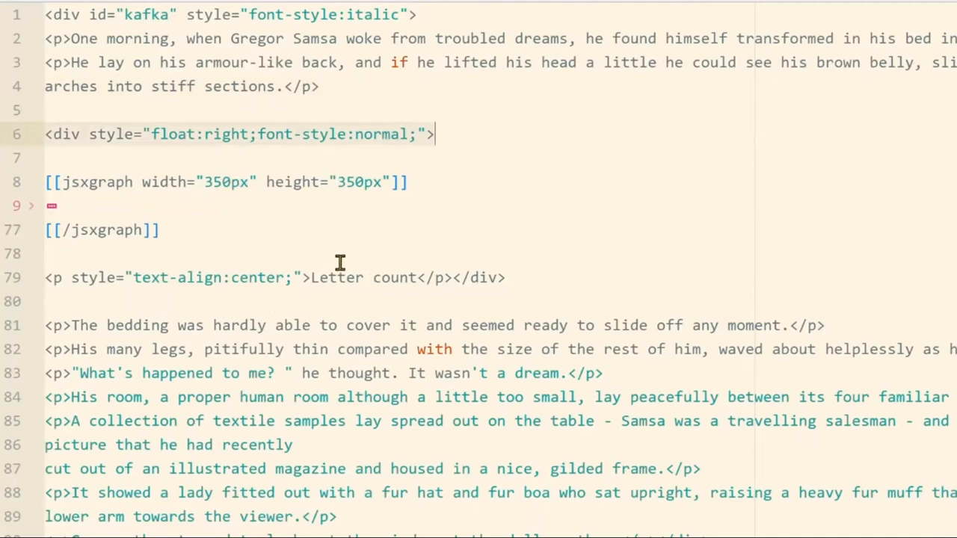
- Unfold the jsxgraph block at line 9 to reveal the initBoard(divid) line
click(232, 182)
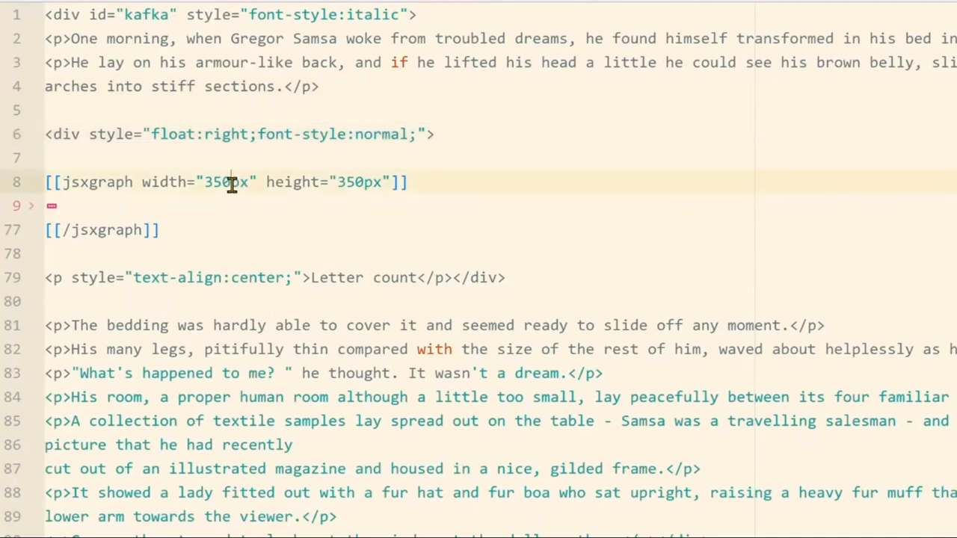
mouse_move(200, 168)
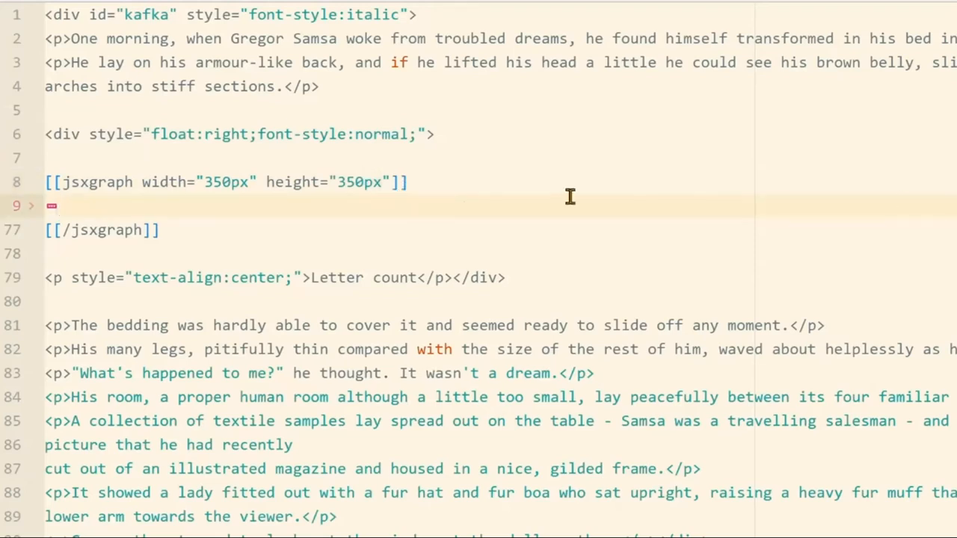
mouse_move(325, 229)
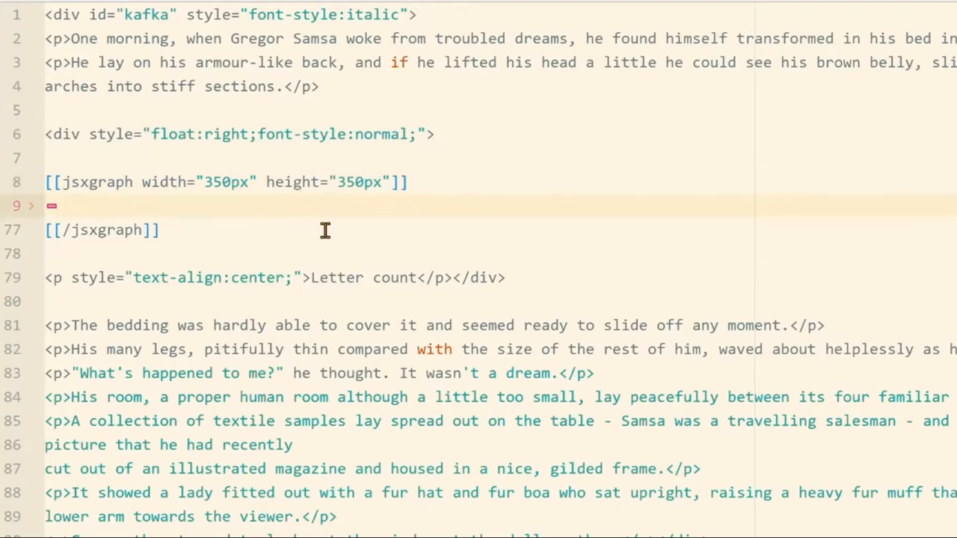
mouse_move(328, 229)
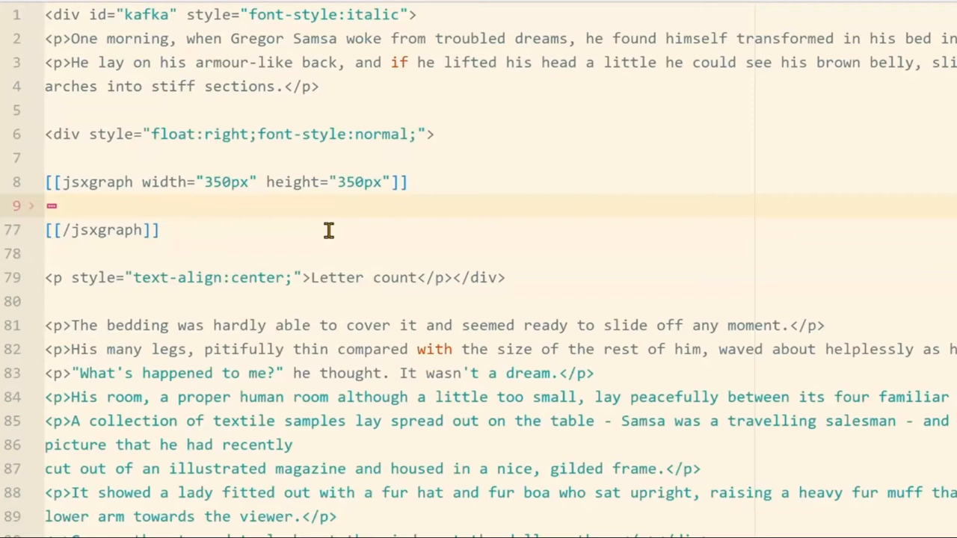
mouse_move(298, 251)
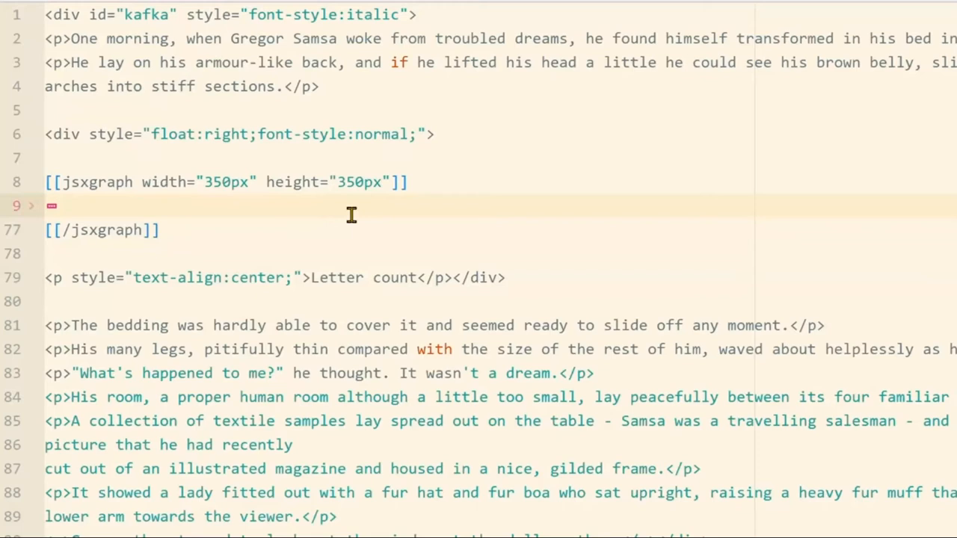
mouse_move(248, 199)
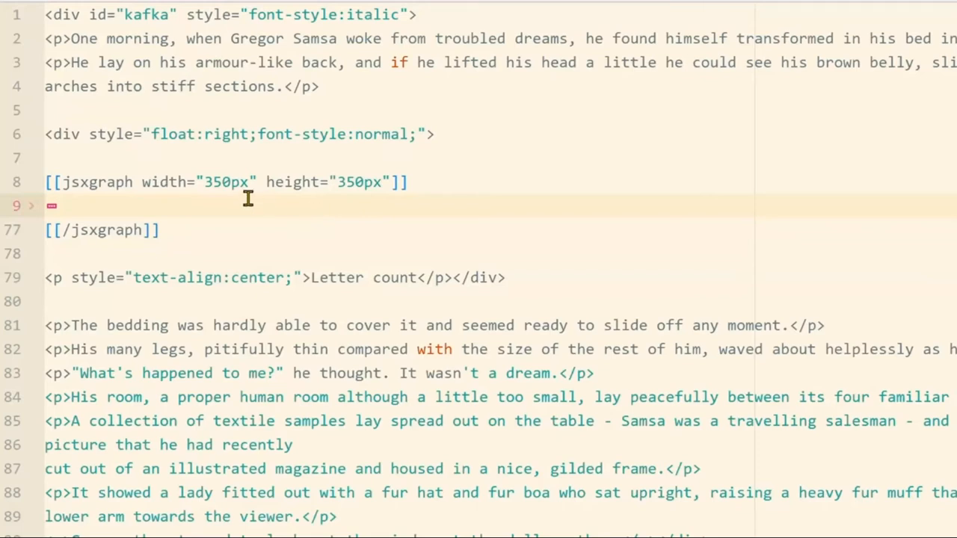
mouse_move(278, 207)
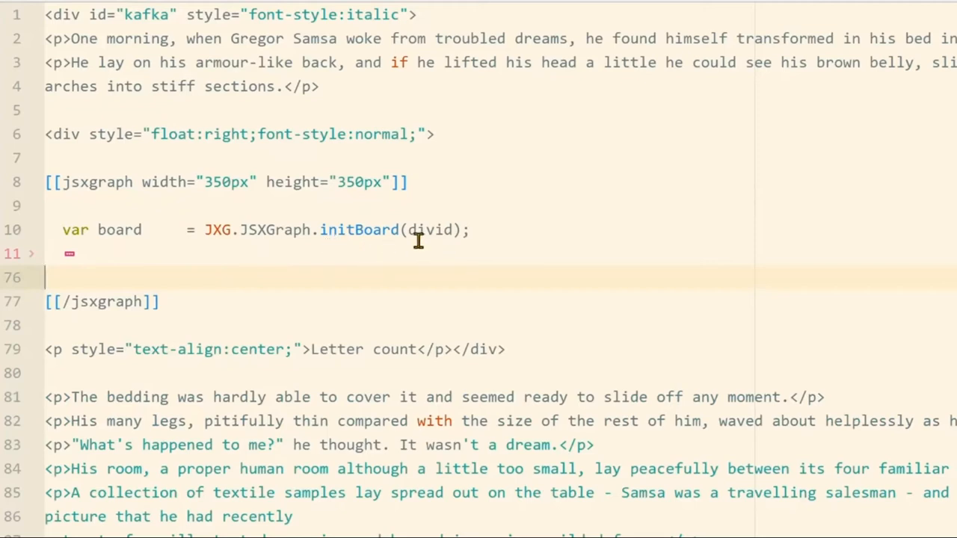
- Replace divid with BOARDID in the initBoard call on line 10
click(454, 230)
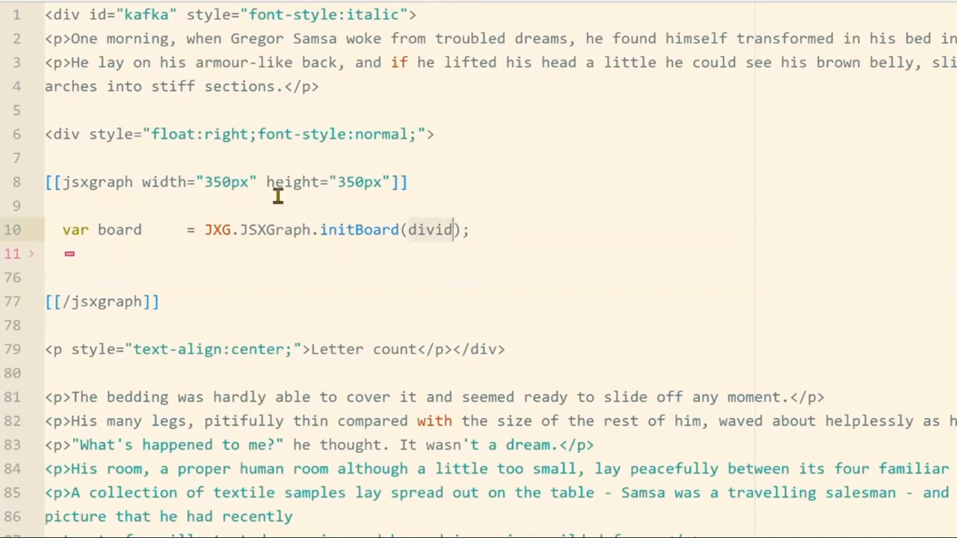
mouse_move(354, 280)
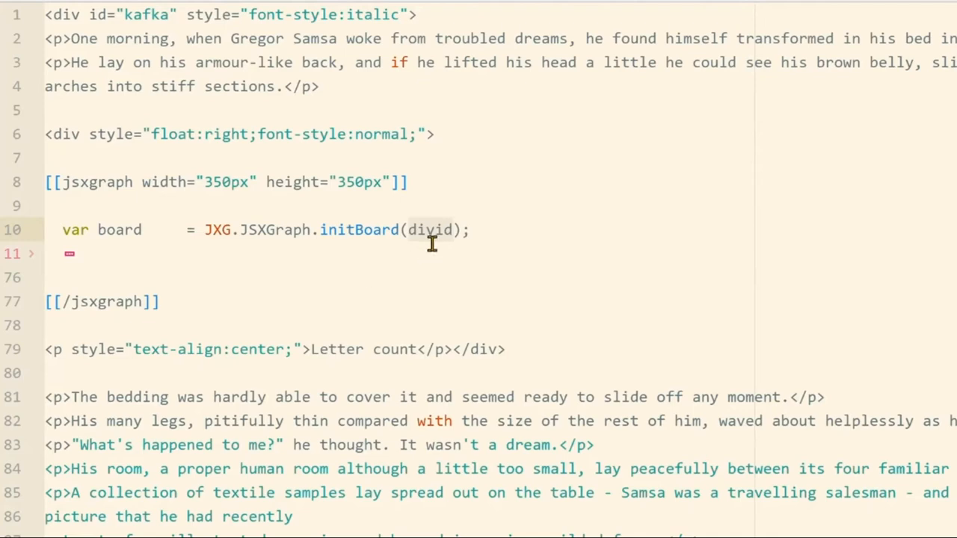
text(BOAR)
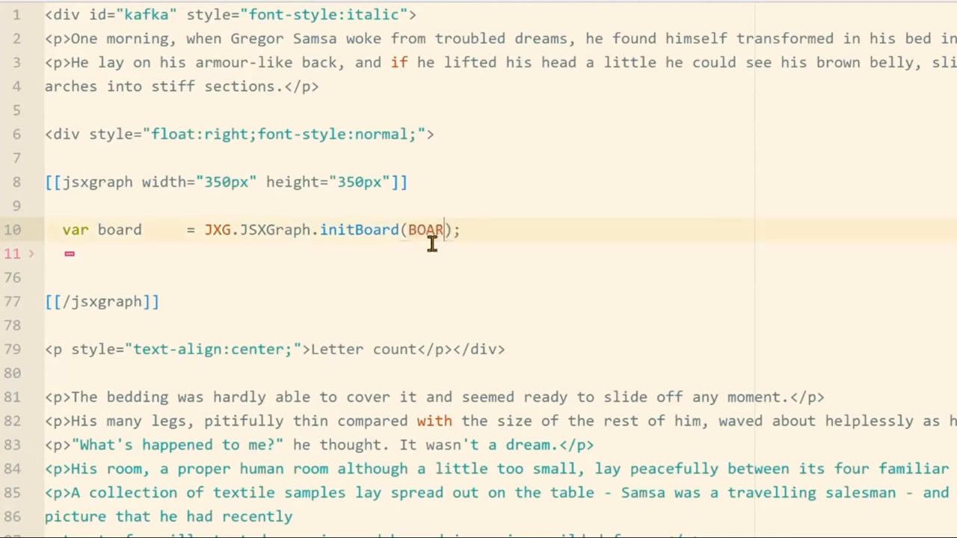
text(DID)
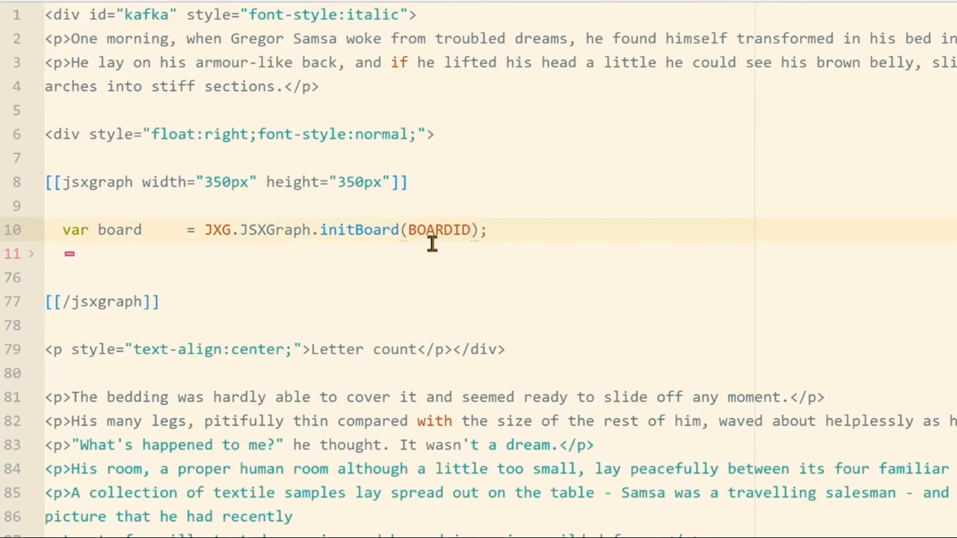
- Unfold the remaining code to reveal the letter-counting loop and barChart function
click(471, 229)
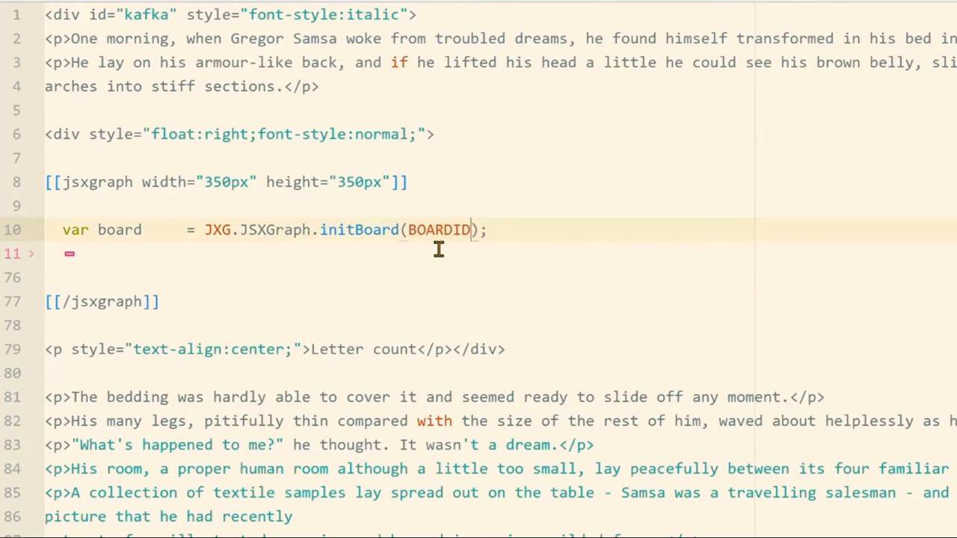
mouse_move(459, 254)
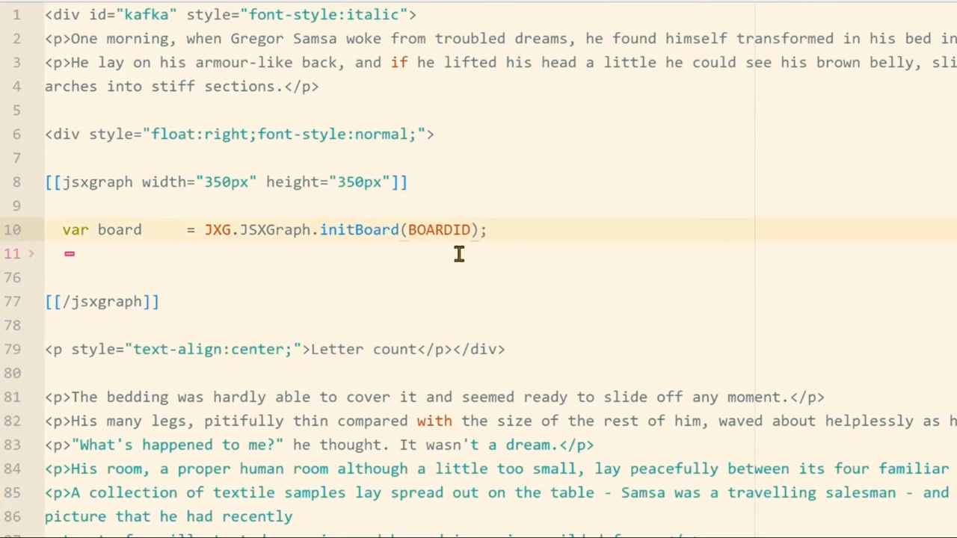
click(469, 230)
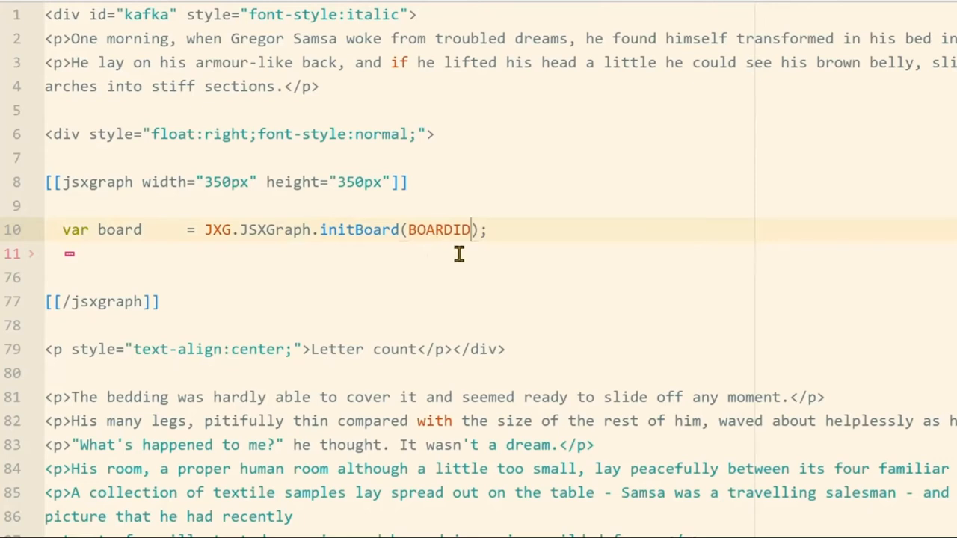
mouse_move(293, 213)
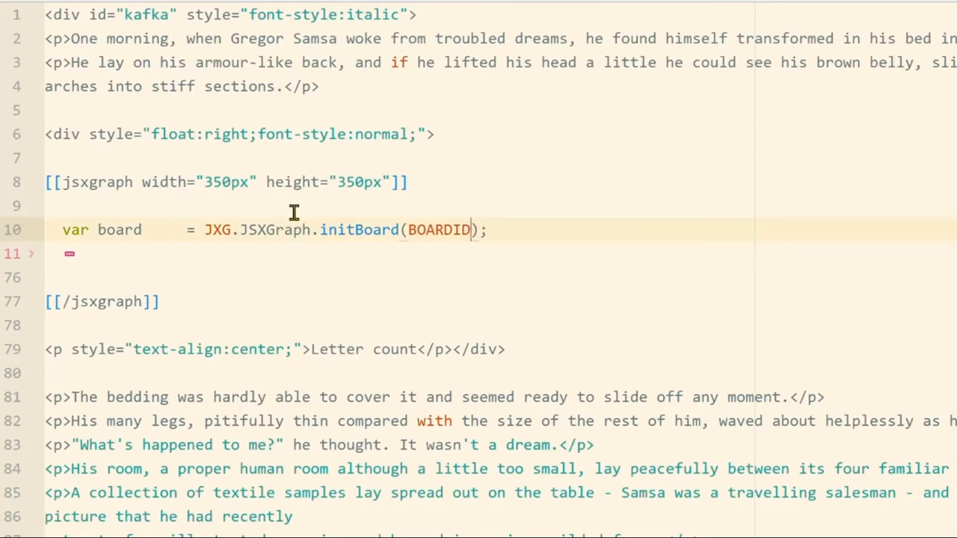
mouse_move(422, 248)
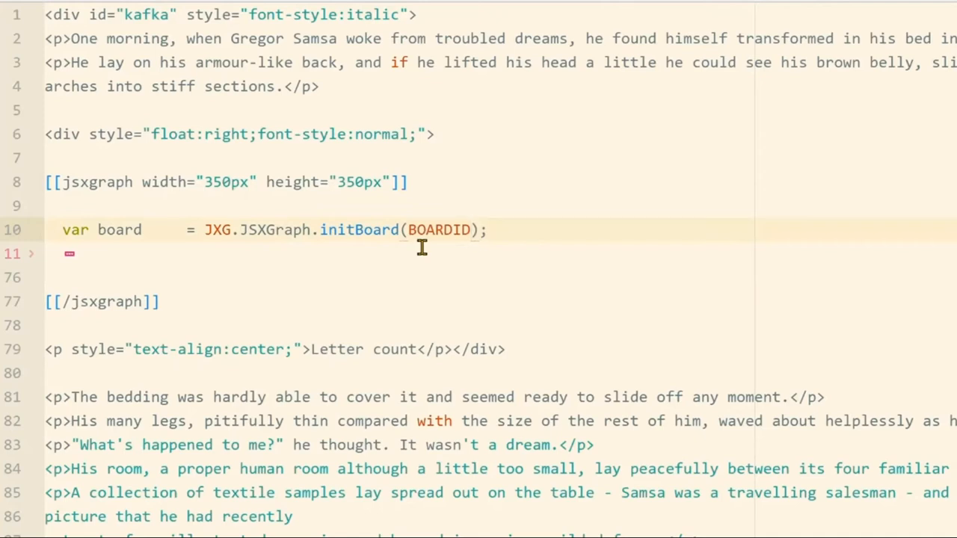
click(471, 230)
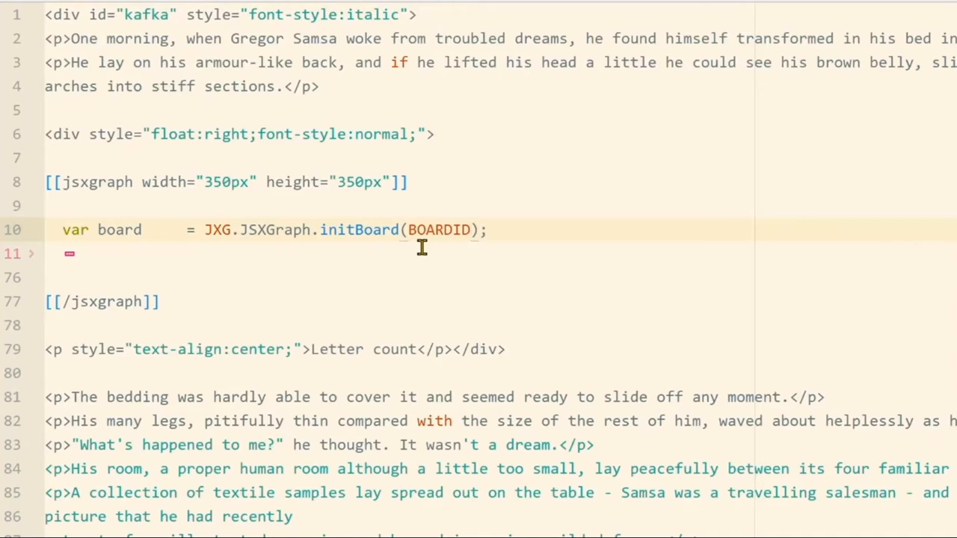
click(472, 229)
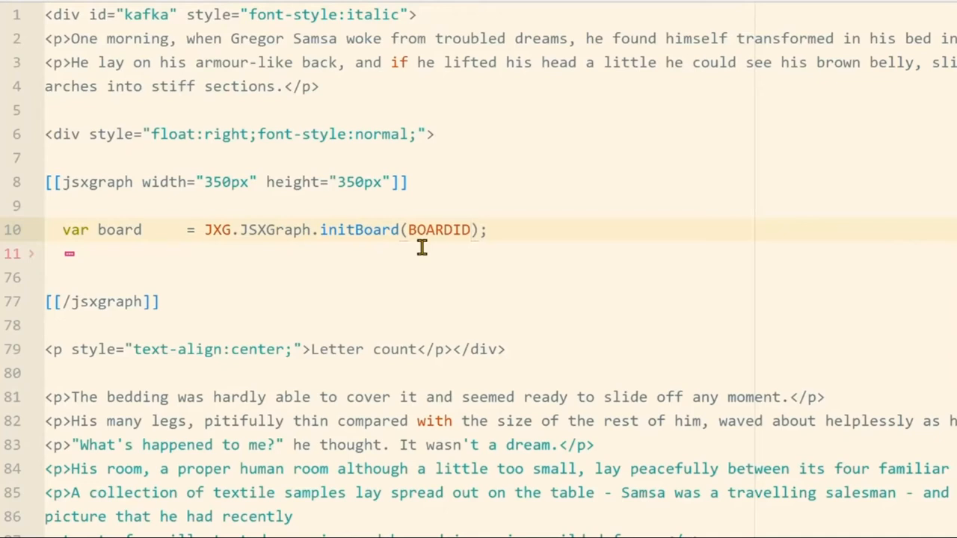
click(469, 229)
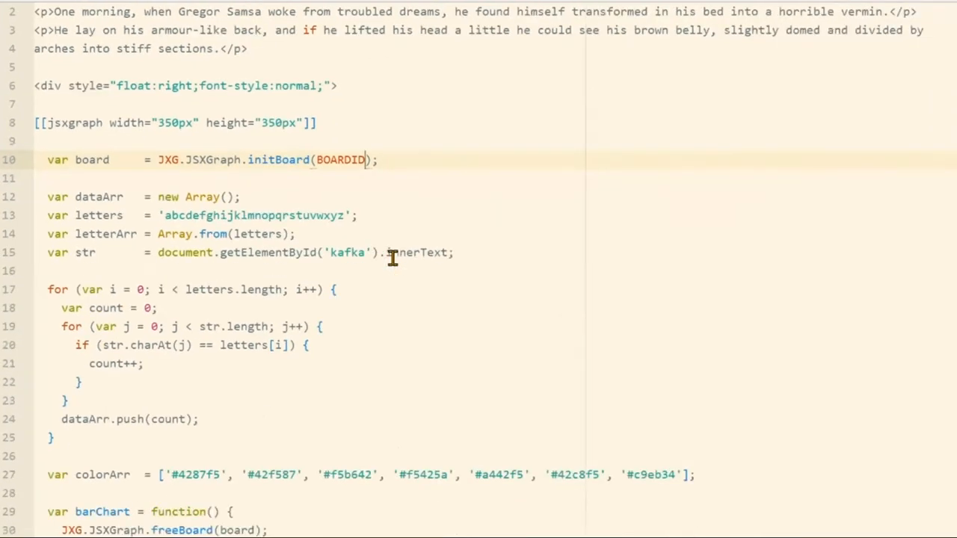
- Scroll the code down to the barChart and pieChart functions
scroll(down, 3)
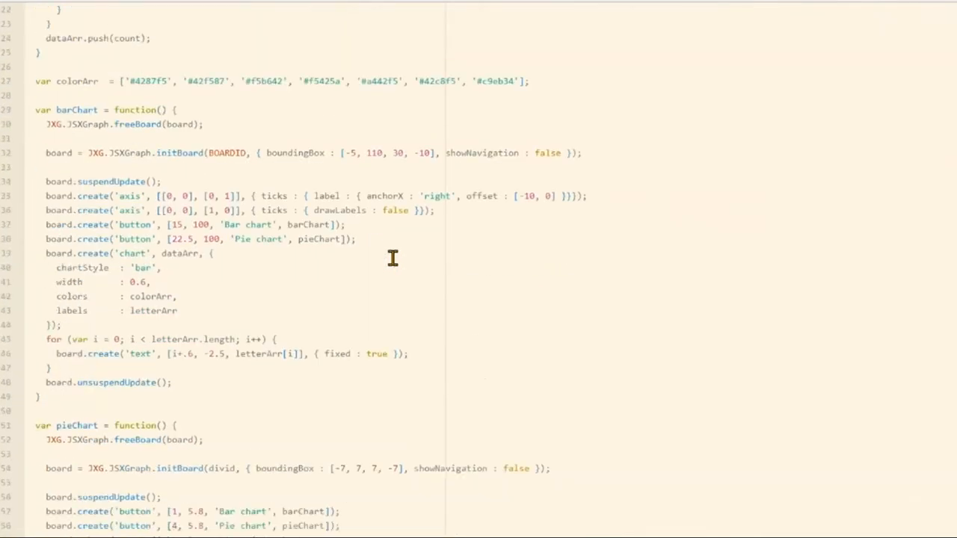
scroll(down, 3)
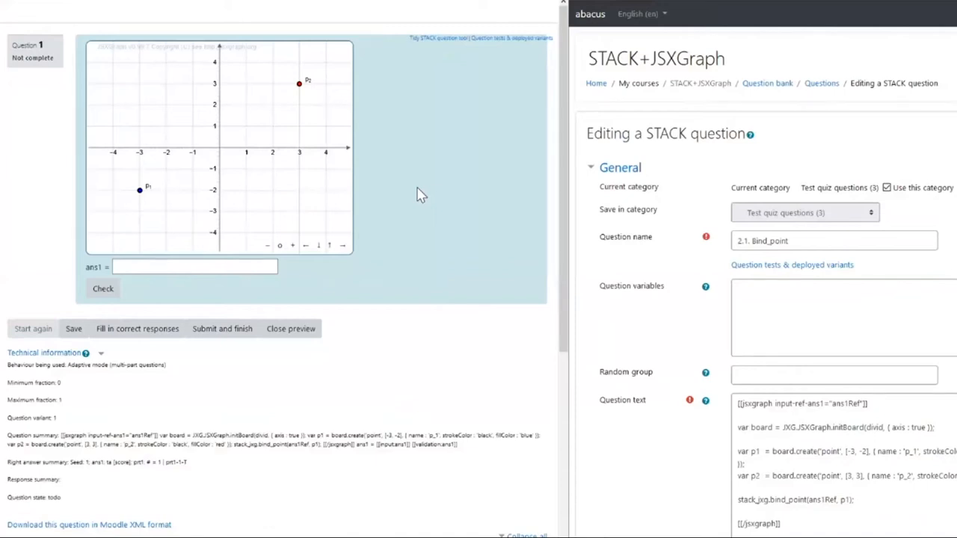
mouse_move(403, 155)
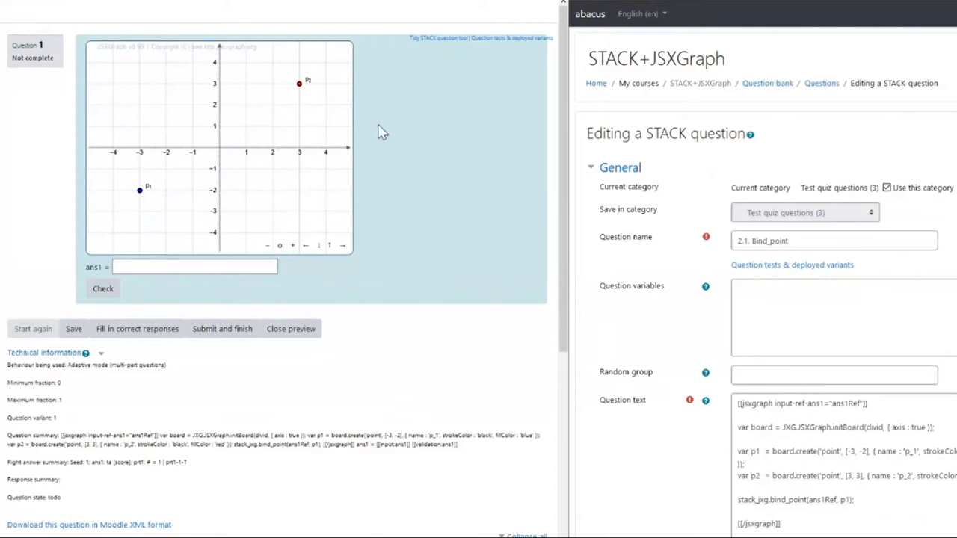
mouse_move(349, 158)
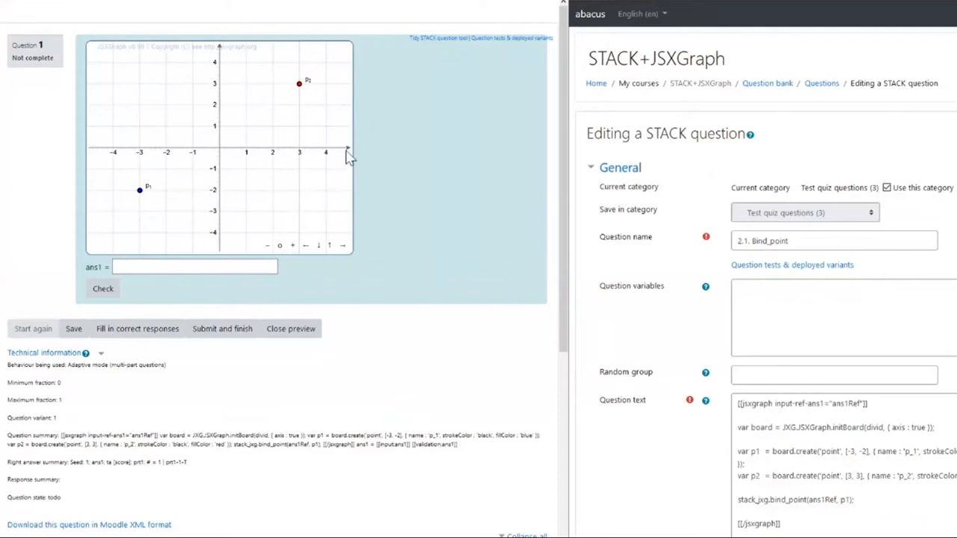
mouse_move(420, 246)
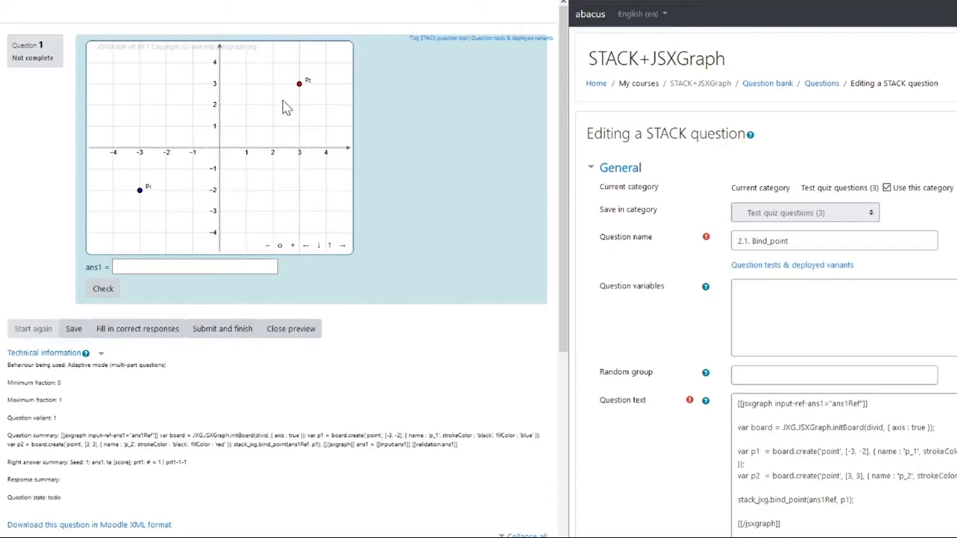
mouse_move(266, 117)
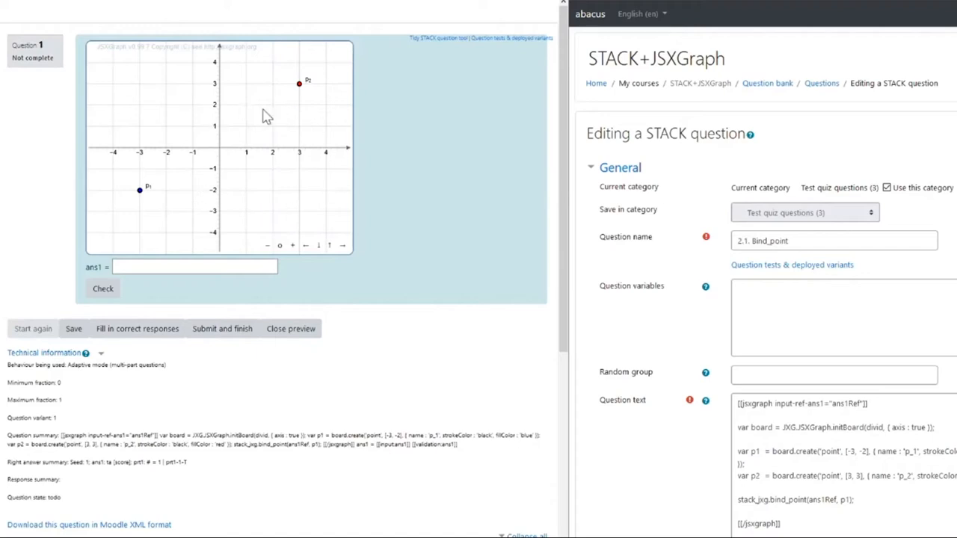
mouse_move(107, 199)
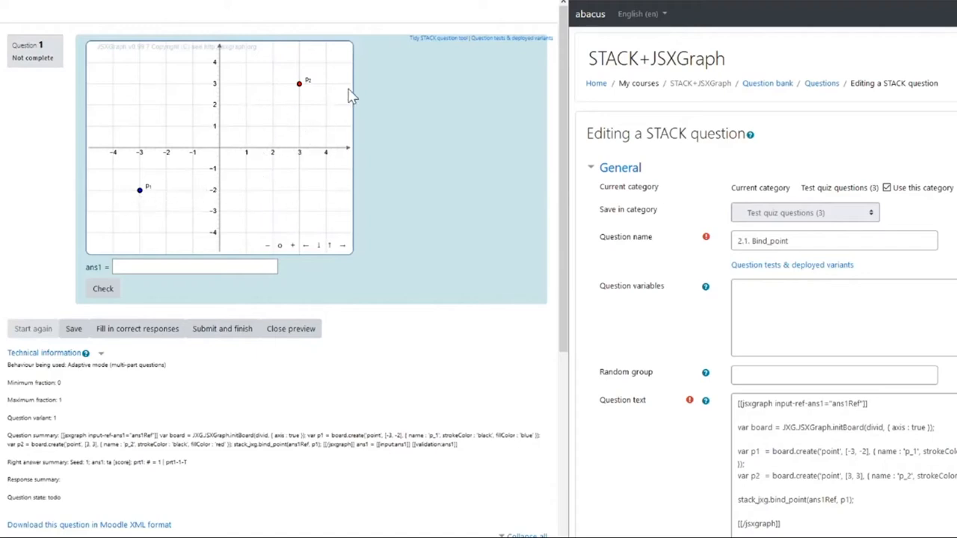
mouse_move(308, 166)
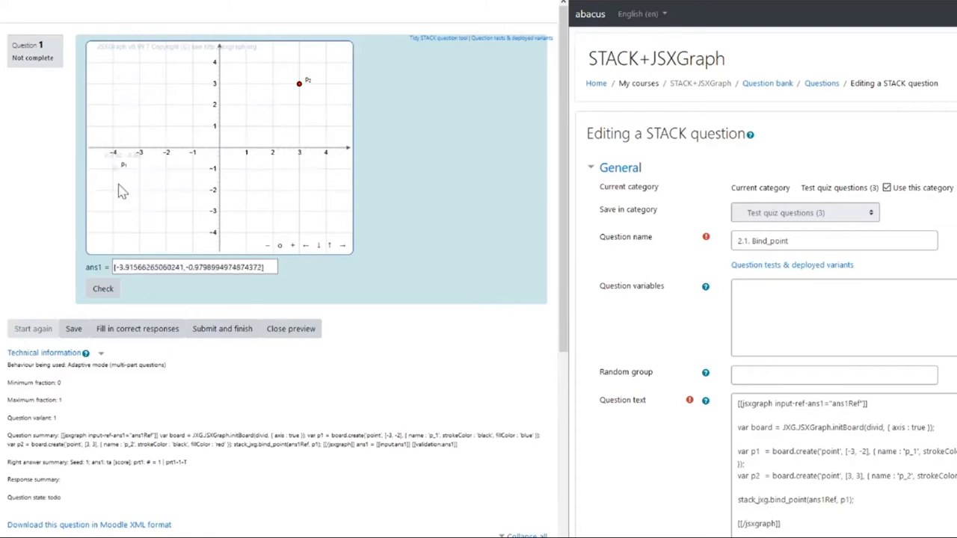
- Drag blue point to about (-1.3, 3.3), red to (-4.2, -1), and select ans1's x-value
drag(123, 165, 223, 222)
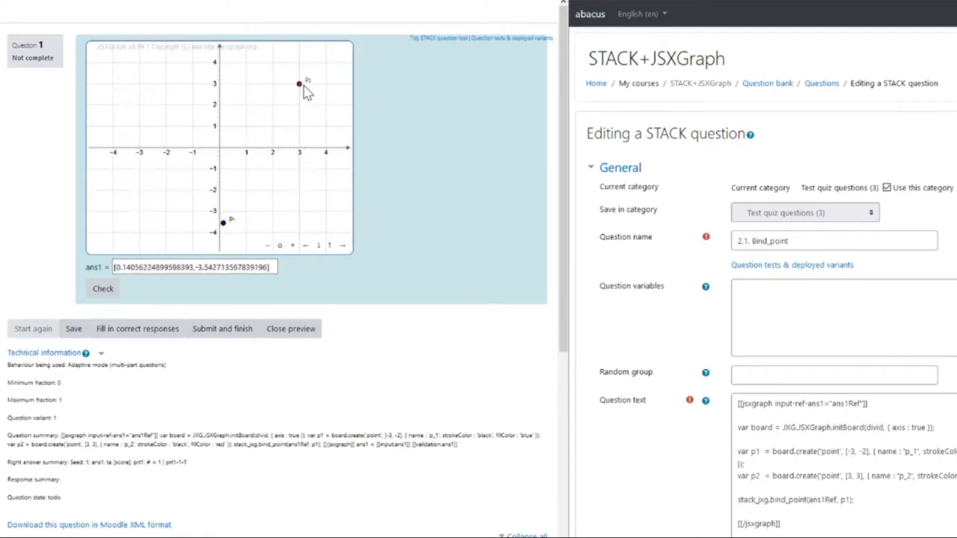
drag(299, 83, 278, 108)
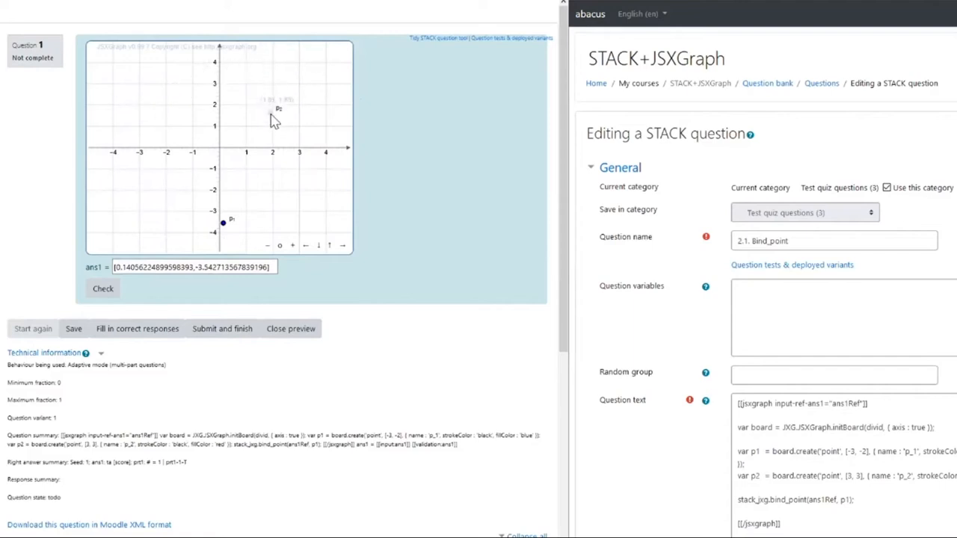
drag(279, 112, 120, 179)
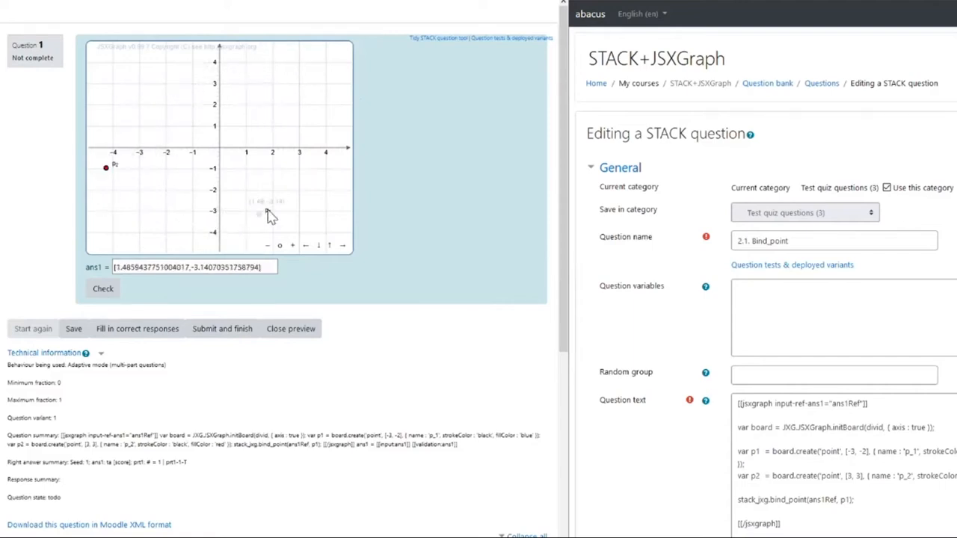
drag(260, 214, 274, 174)
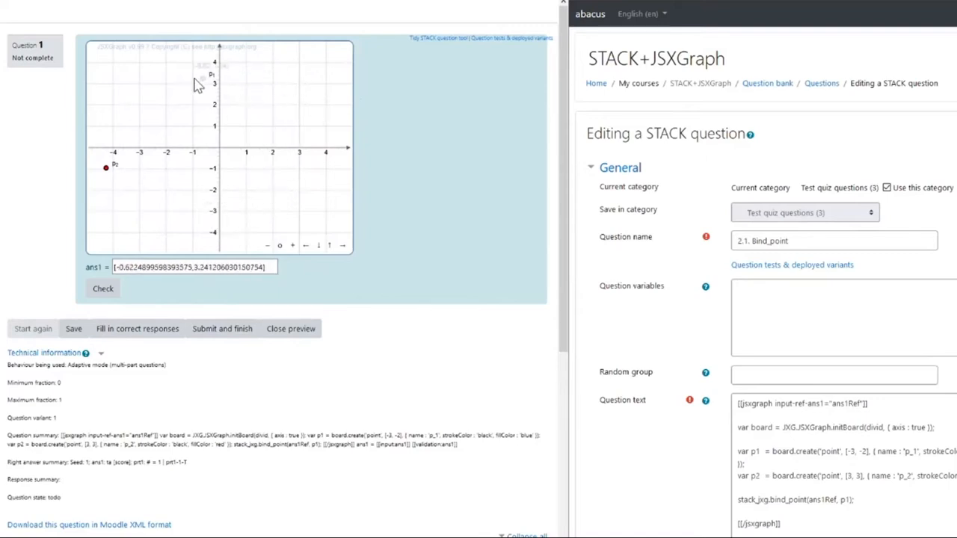
drag(208, 73, 185, 78)
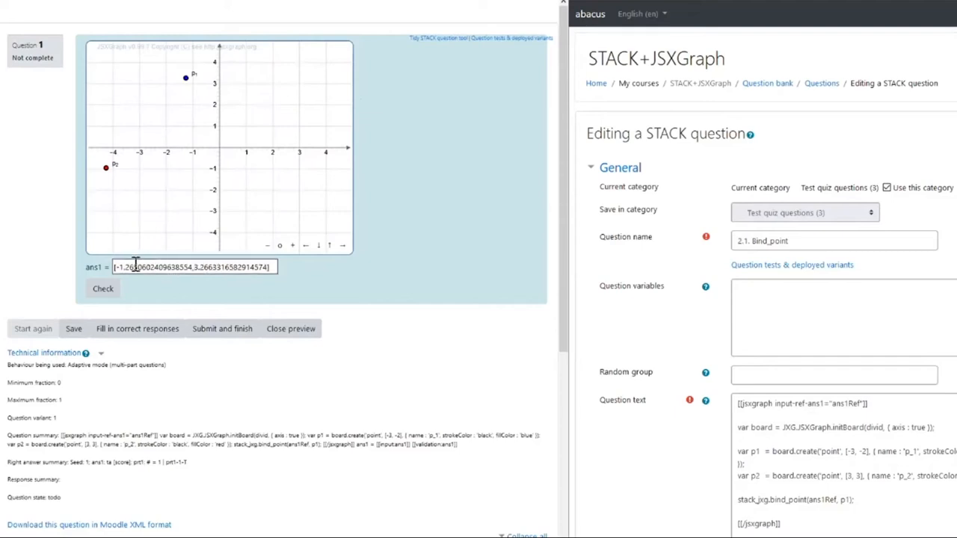
mouse_move(195, 268)
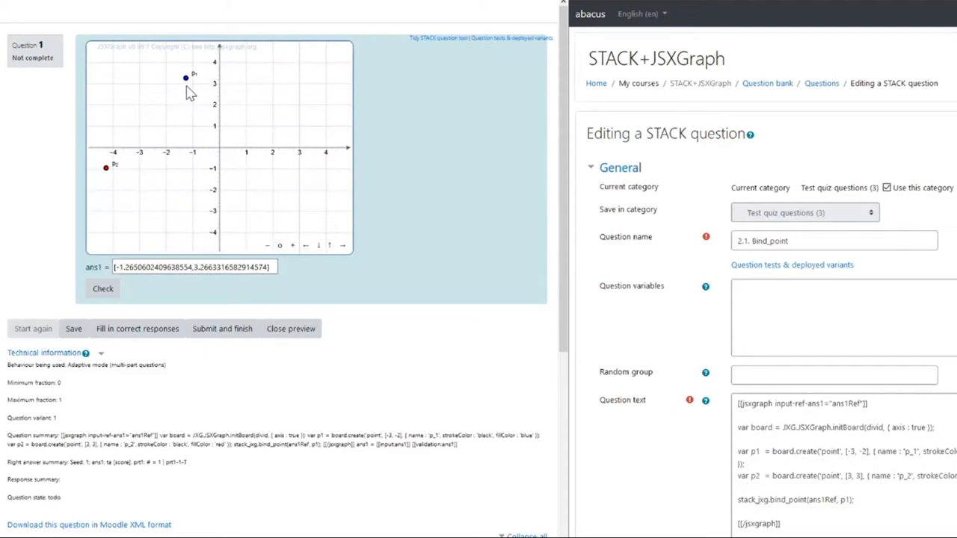
click(118, 267)
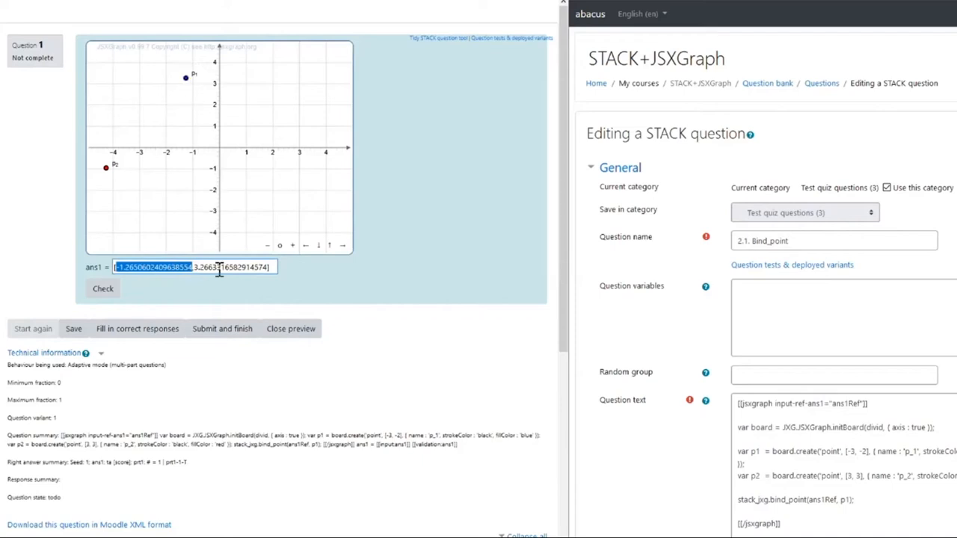
double_click(209, 266)
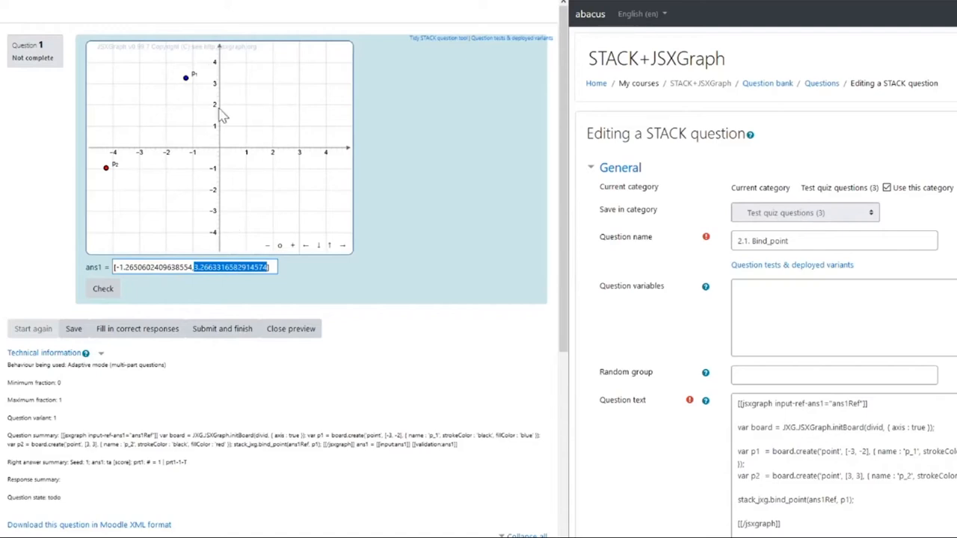
mouse_move(237, 200)
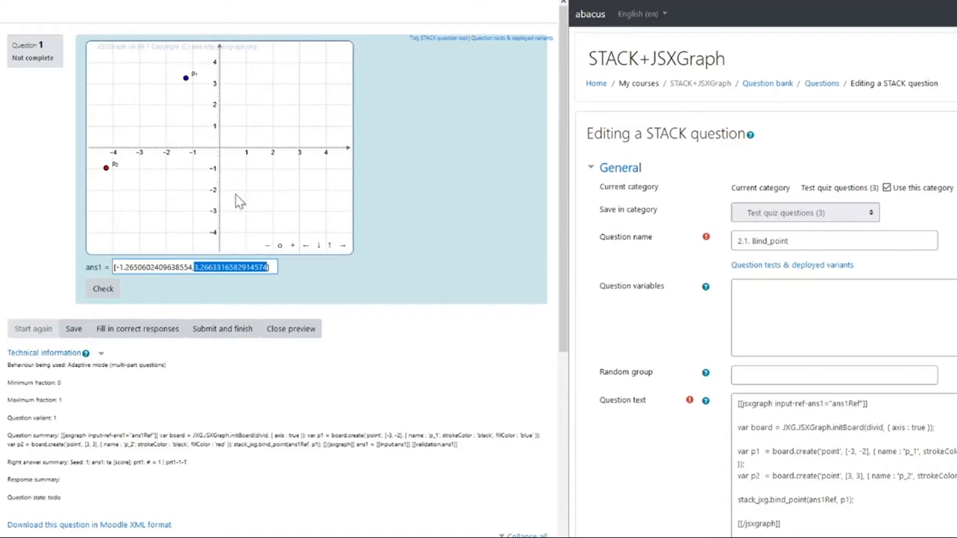
mouse_move(187, 280)
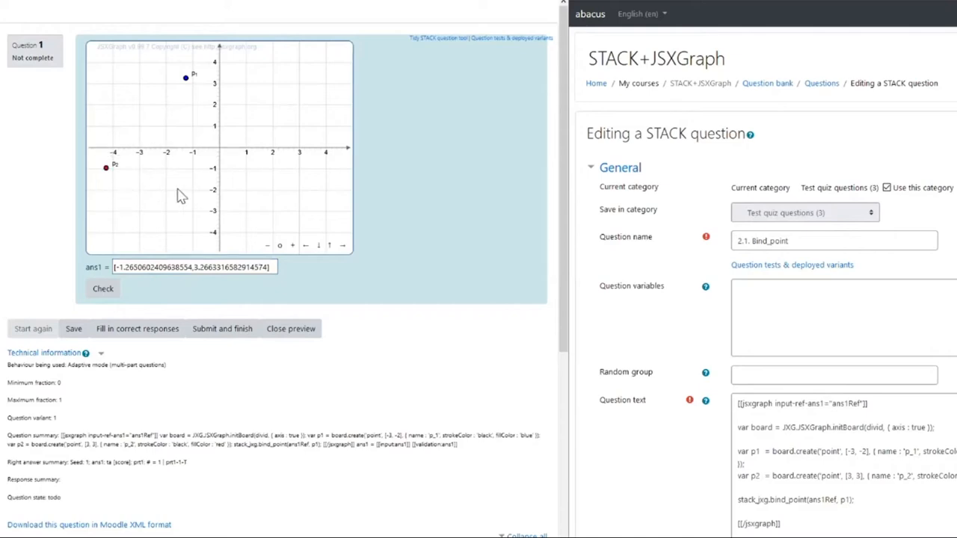
mouse_move(181, 226)
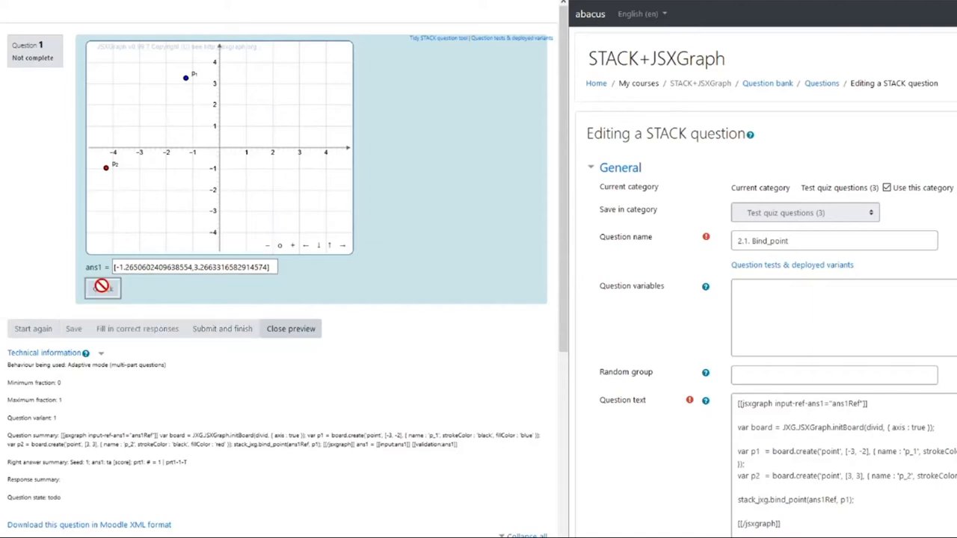
- Check the Bind_point answer, revealing the bound point at x = -1.26506024096, y = 3.26633165829
click(98, 288)
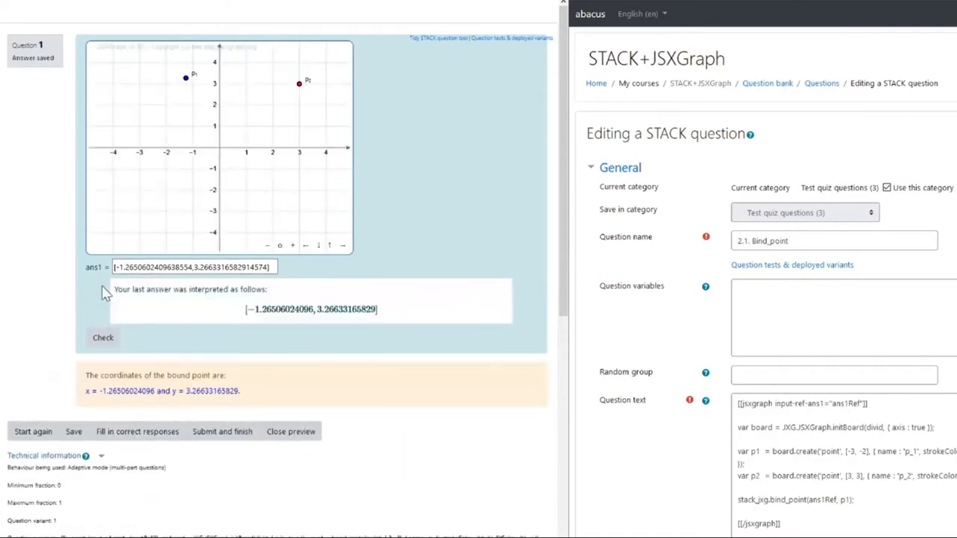
mouse_move(186, 89)
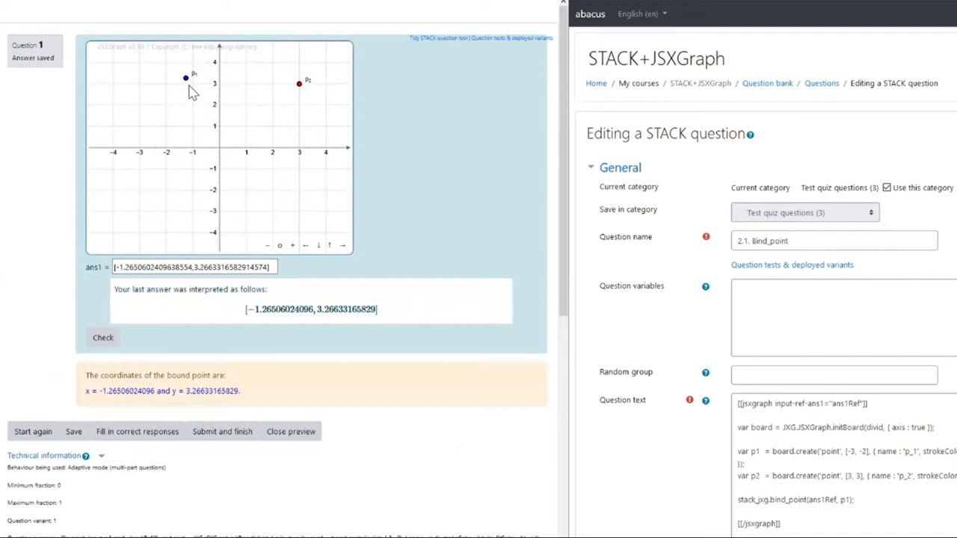
mouse_move(300, 101)
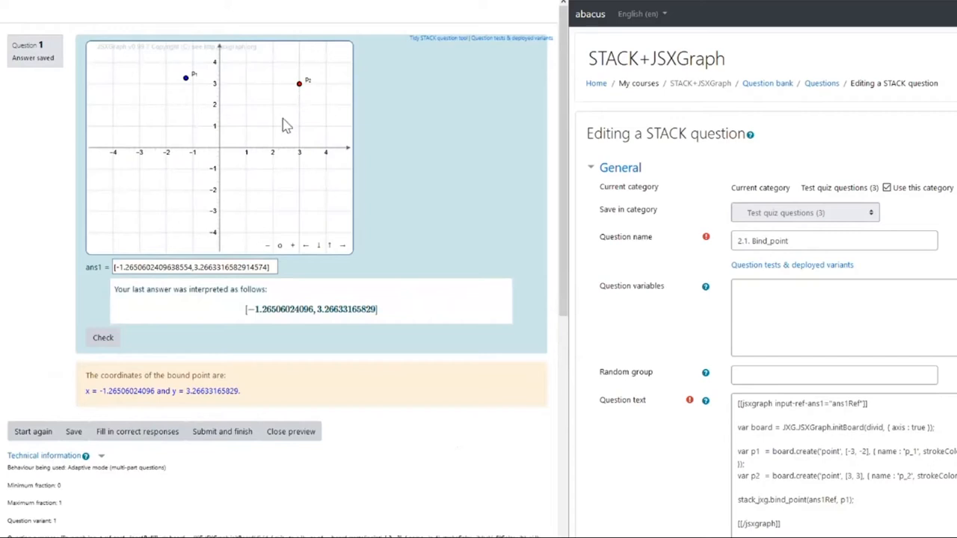
mouse_move(300, 101)
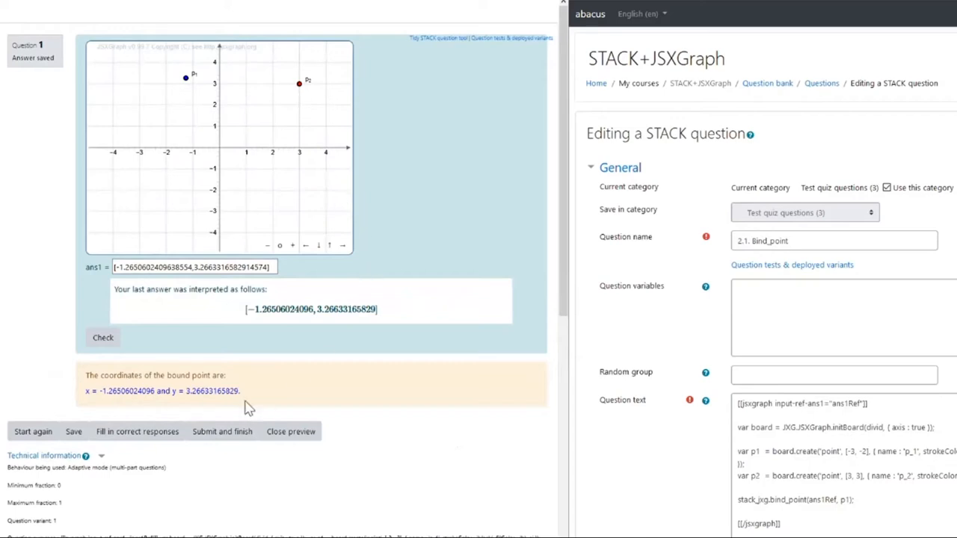
mouse_move(283, 383)
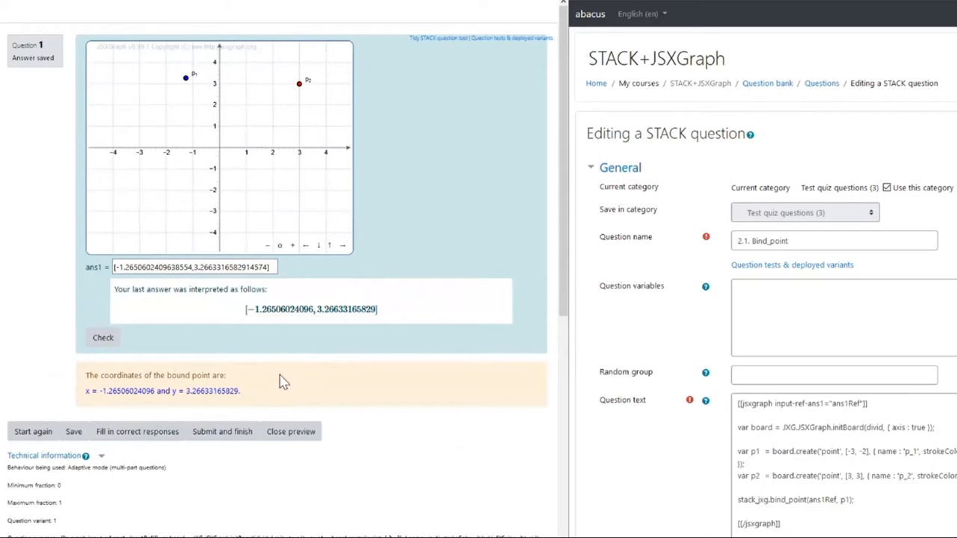
mouse_move(135, 431)
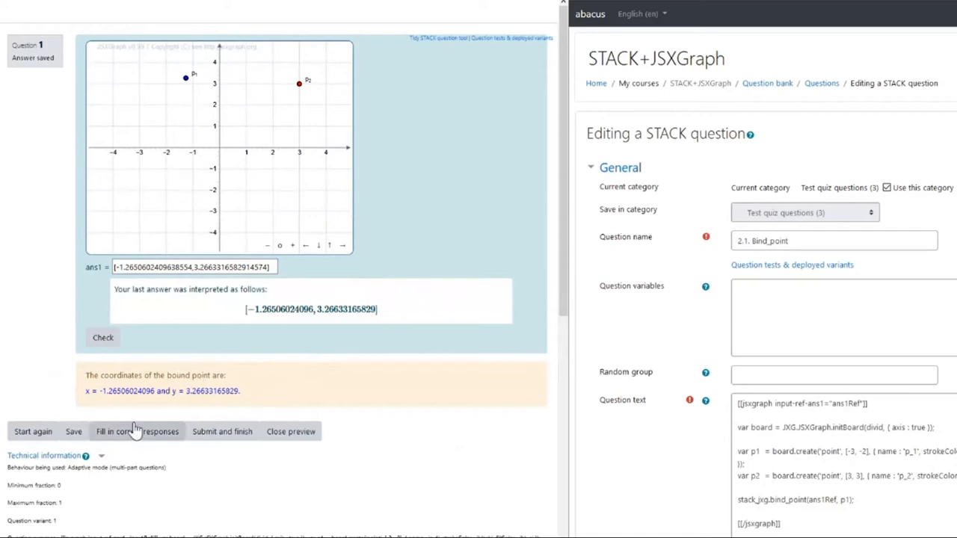
mouse_move(358, 376)
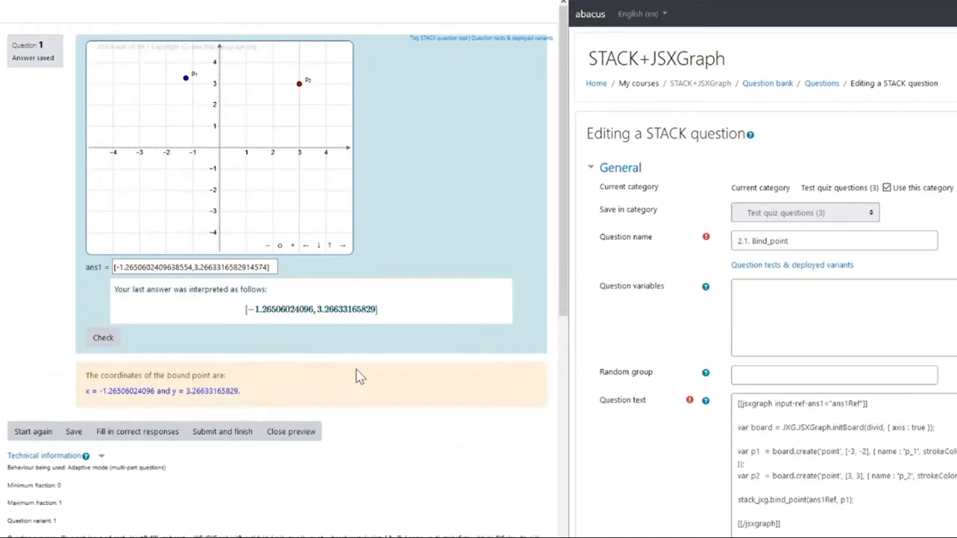
mouse_move(375, 379)
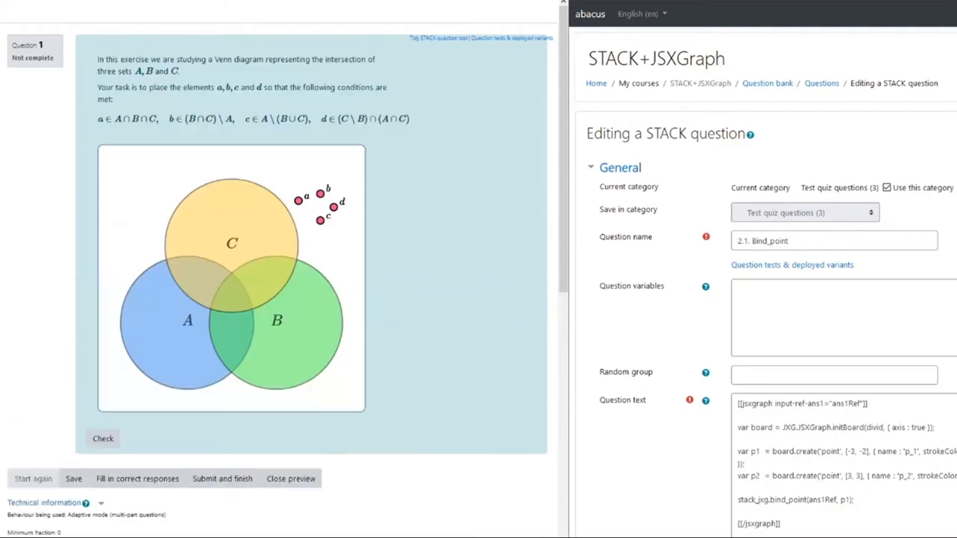
mouse_move(309, 223)
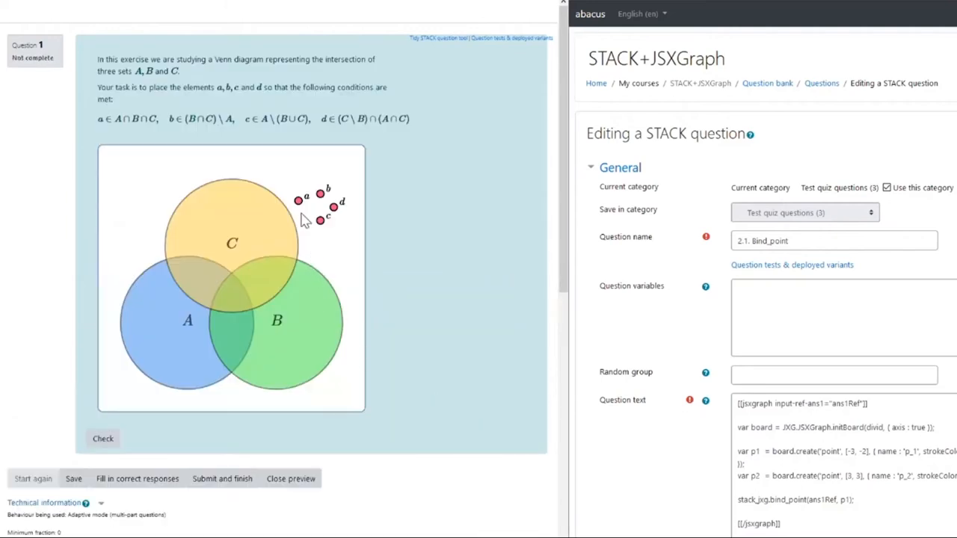
- Place a in A∩B∩C, b in B∩C only, c in A only, then check the Venn answer
drag(299, 196, 231, 298)
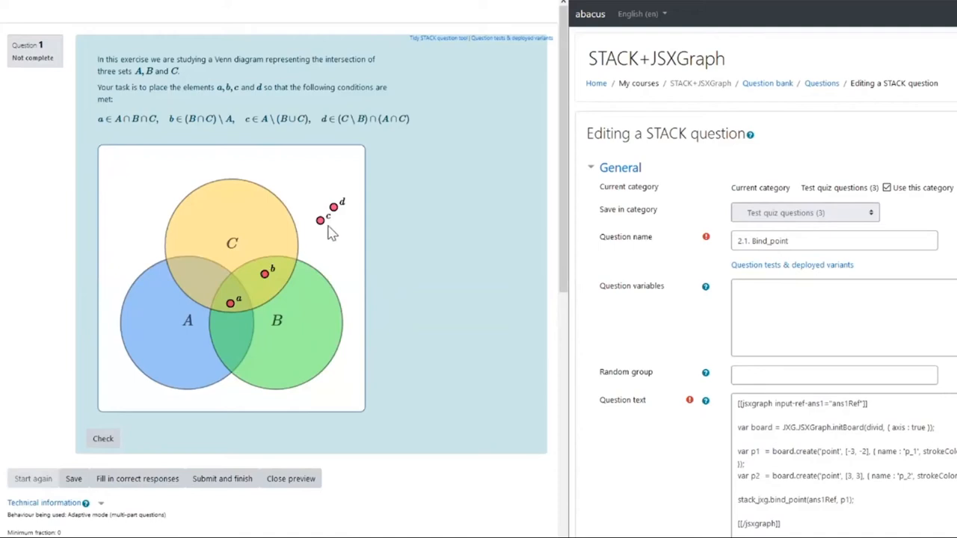
drag(320, 220, 178, 345)
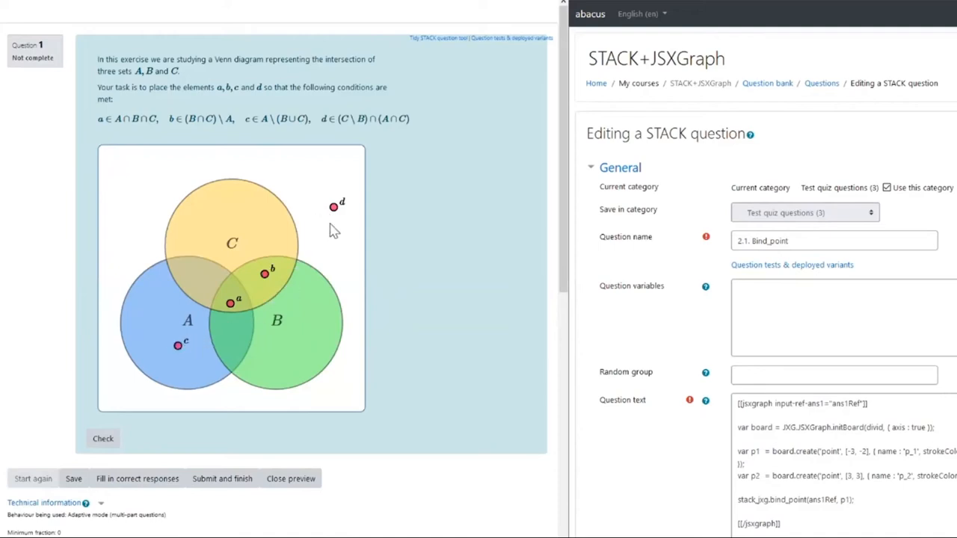
drag(335, 207, 218, 207)
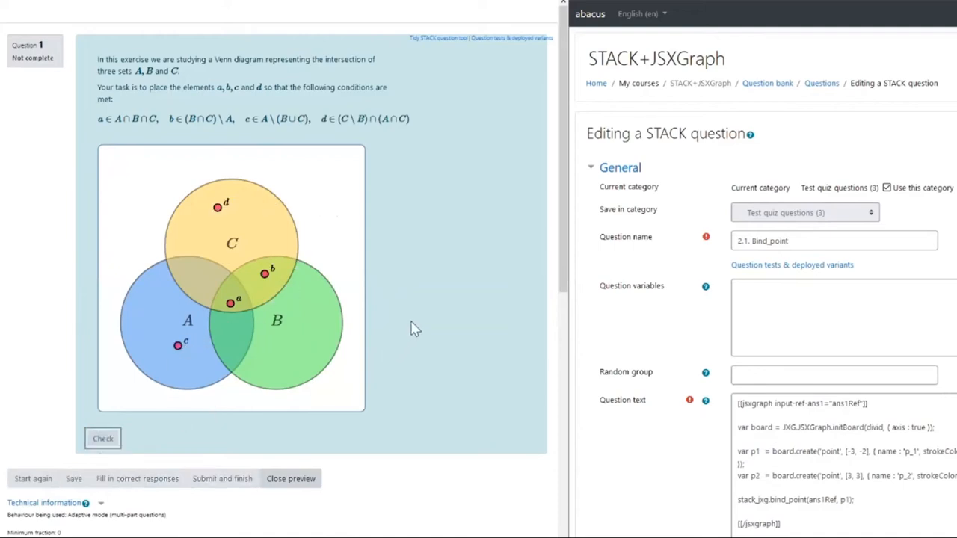
click(102, 438)
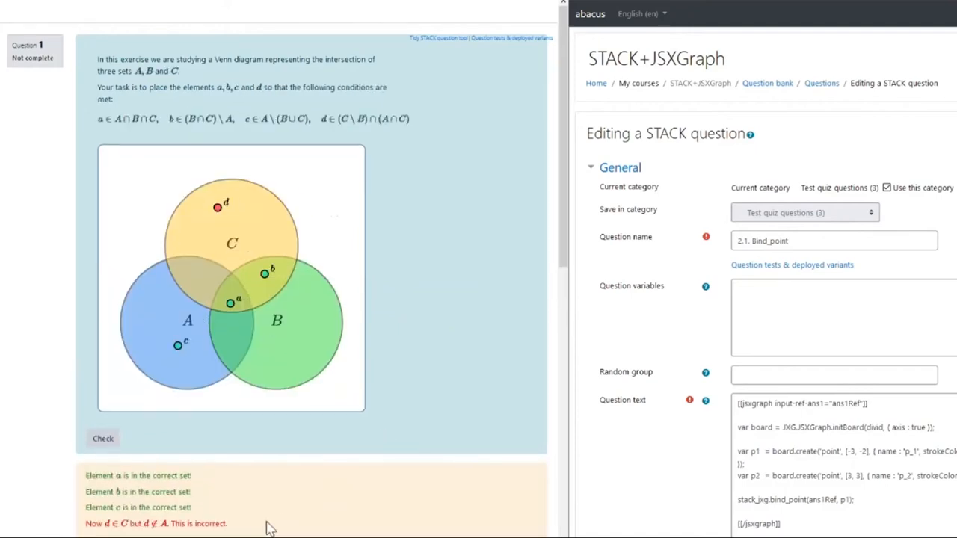
mouse_move(300, 467)
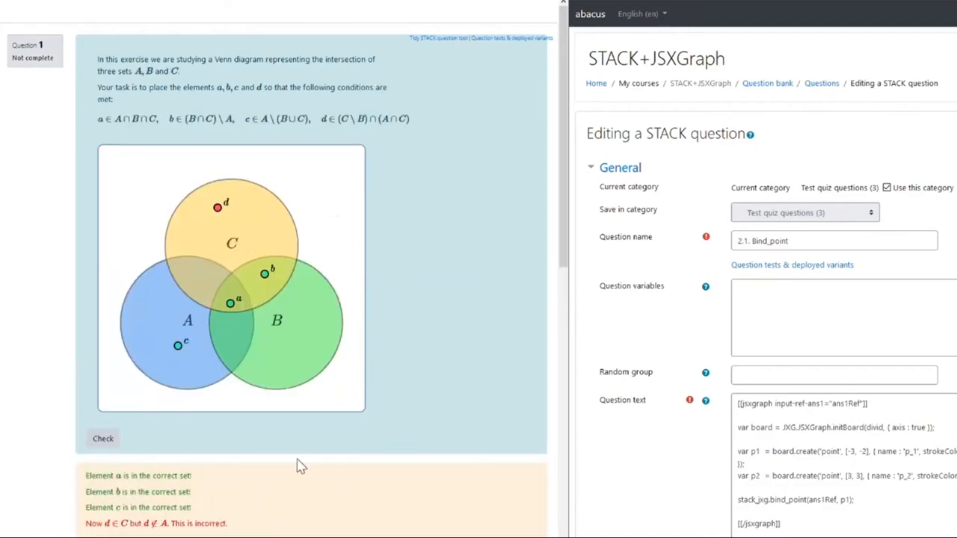
mouse_move(432, 419)
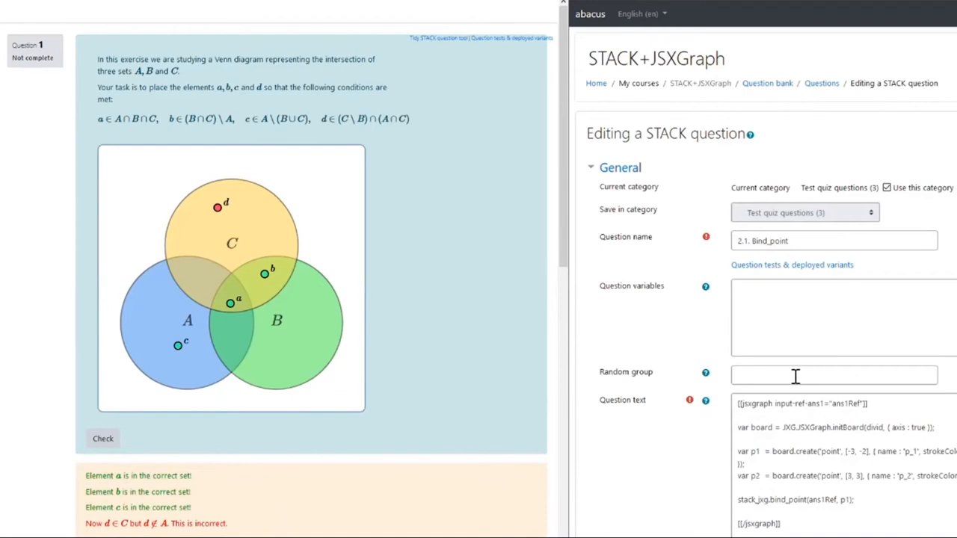
click(826, 445)
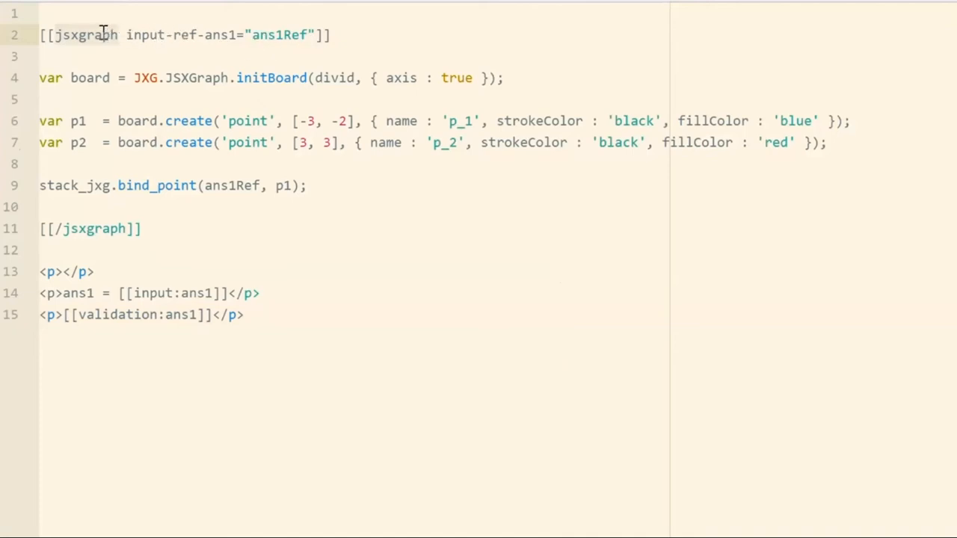
click(312, 34)
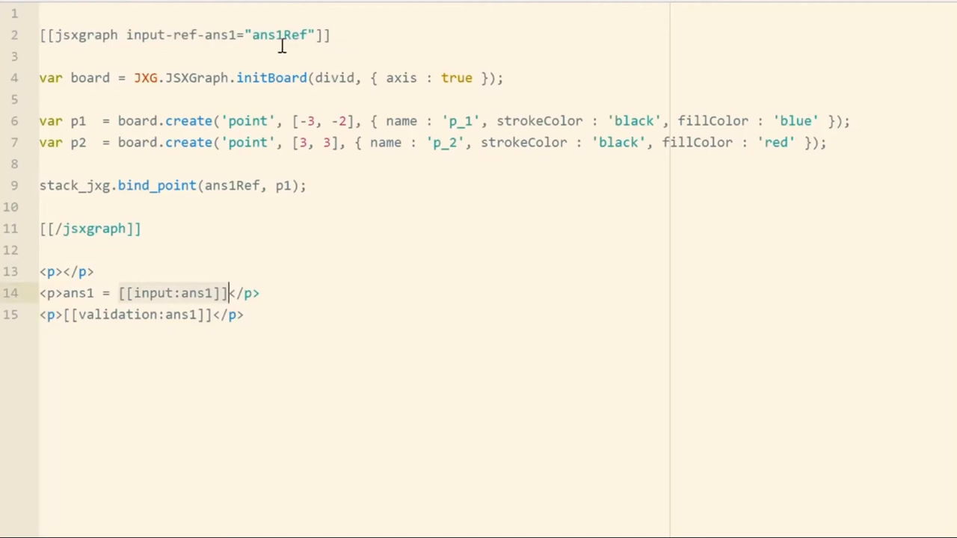
click(307, 34)
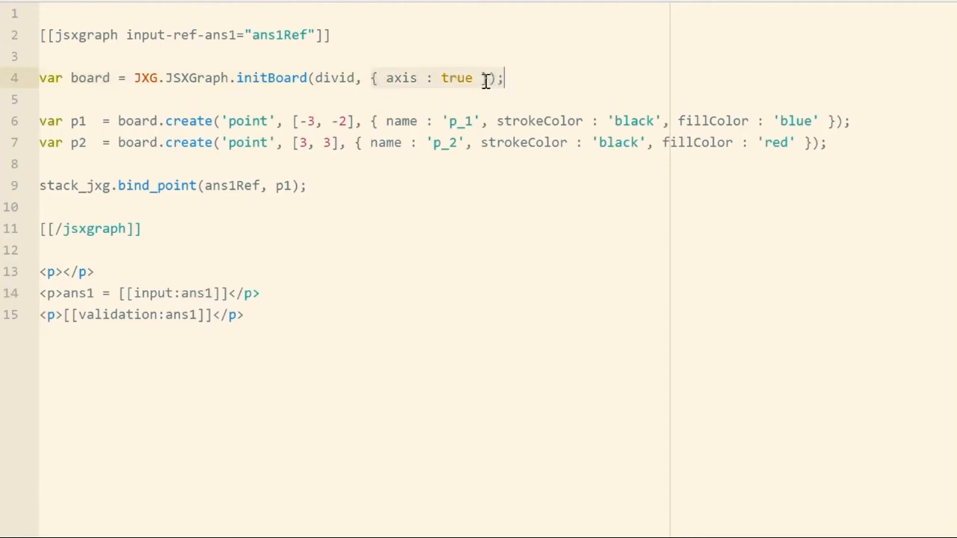
mouse_move(531, 92)
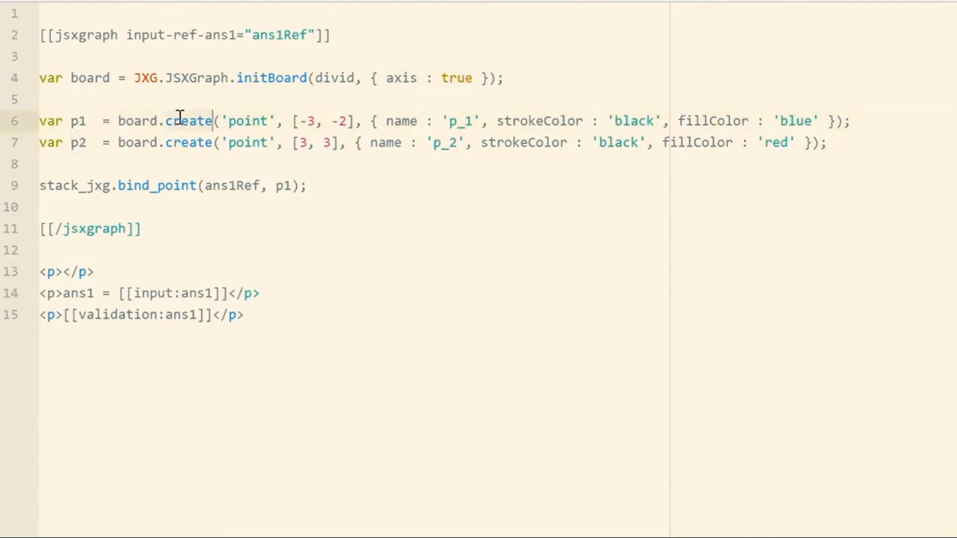
mouse_move(135, 127)
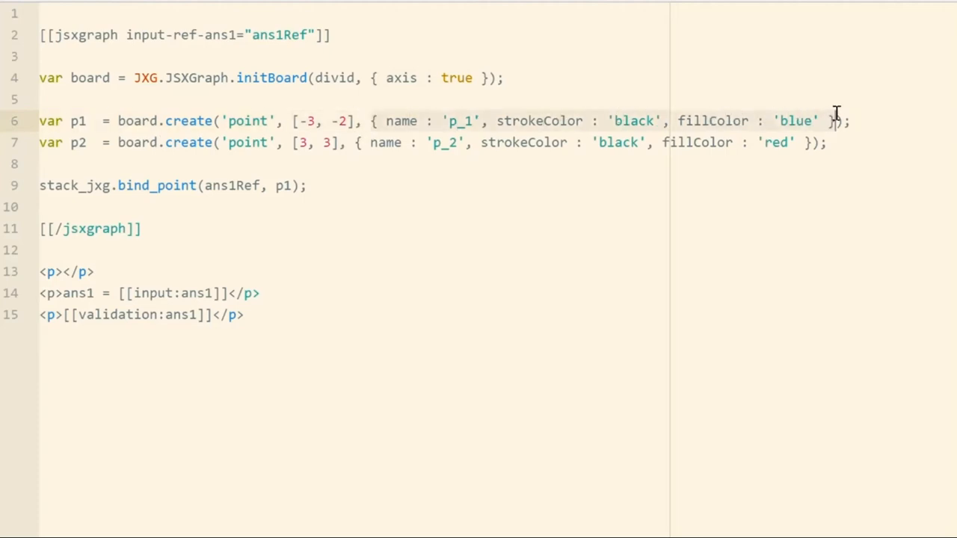
mouse_move(828, 121)
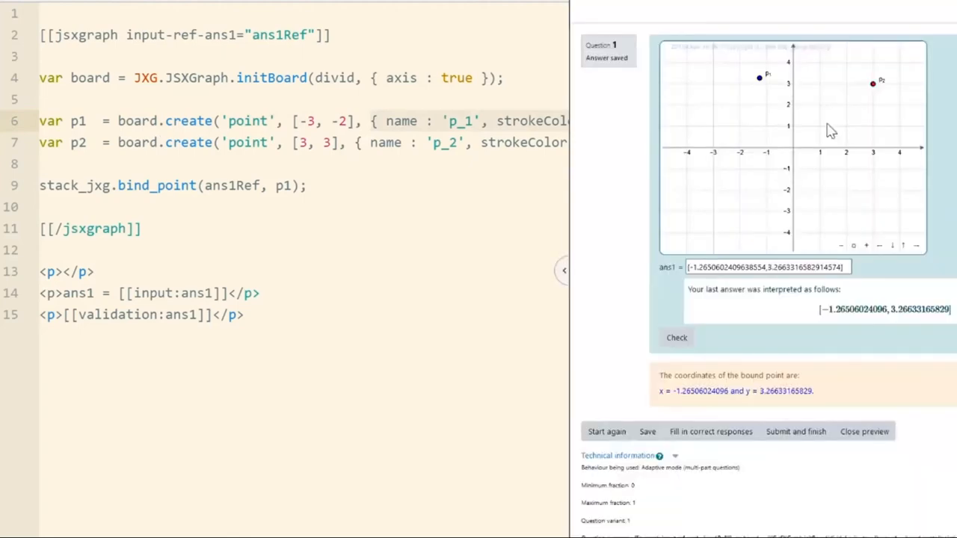
mouse_move(868, 84)
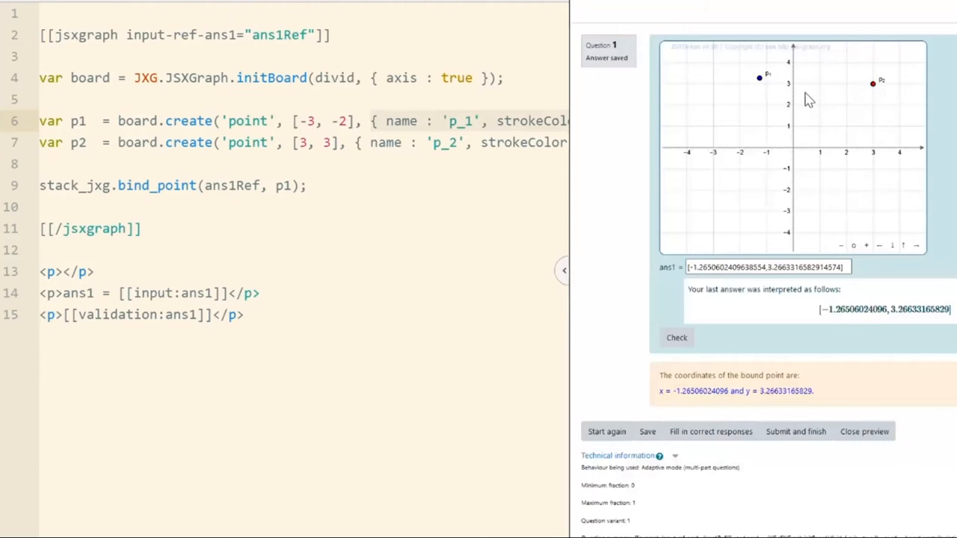
mouse_move(772, 90)
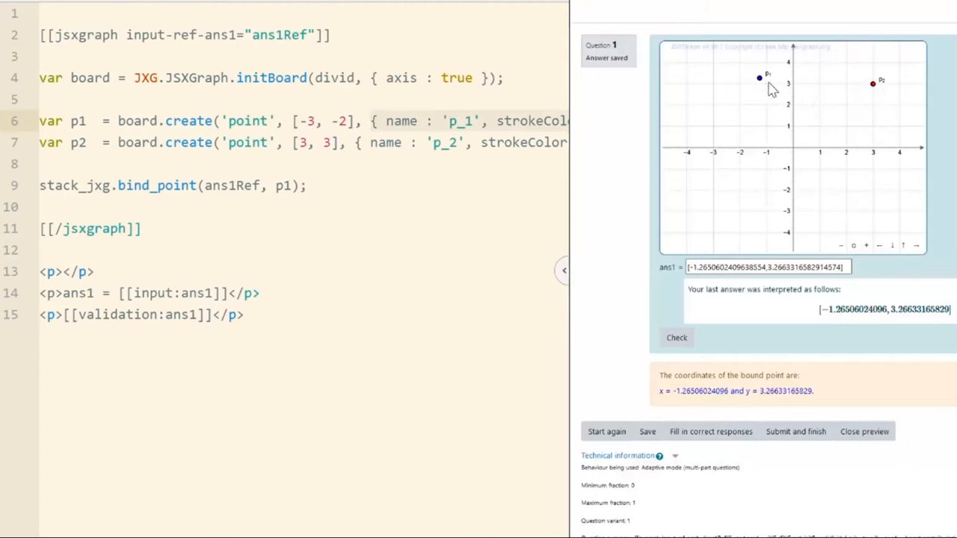
mouse_move(867, 67)
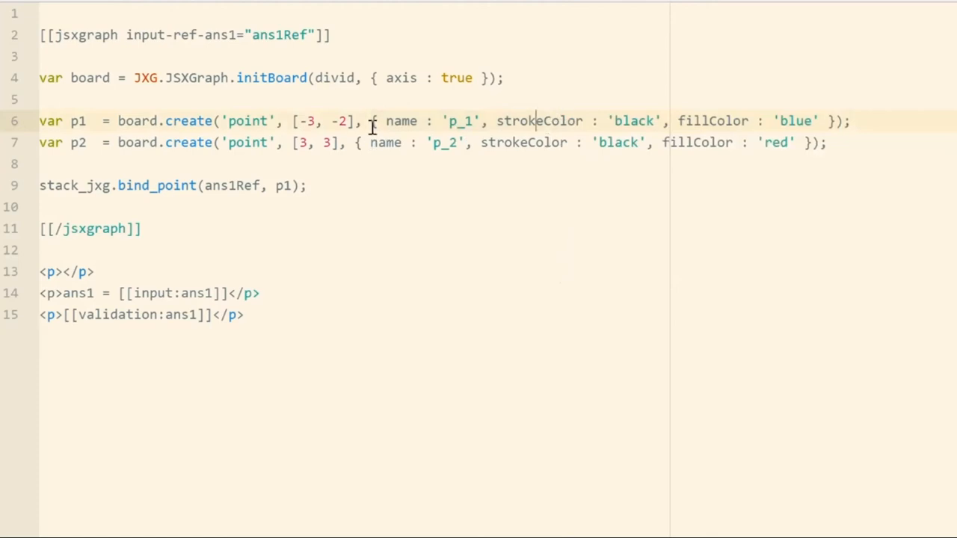
mouse_move(738, 131)
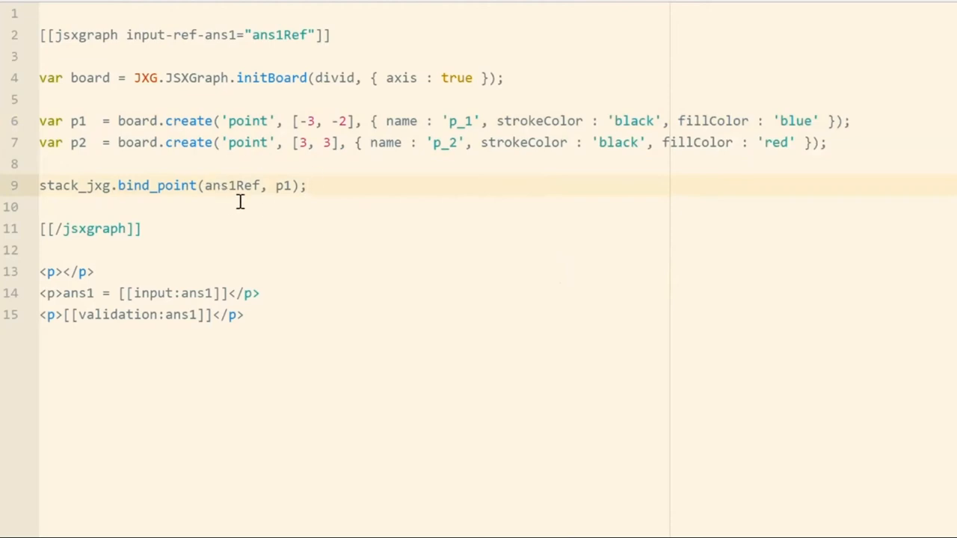
click(307, 185)
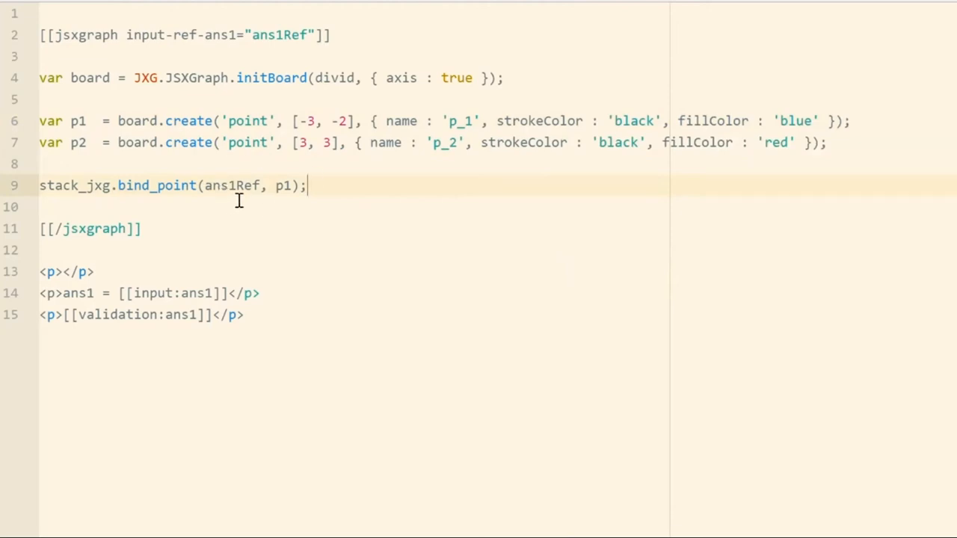
click(232, 185)
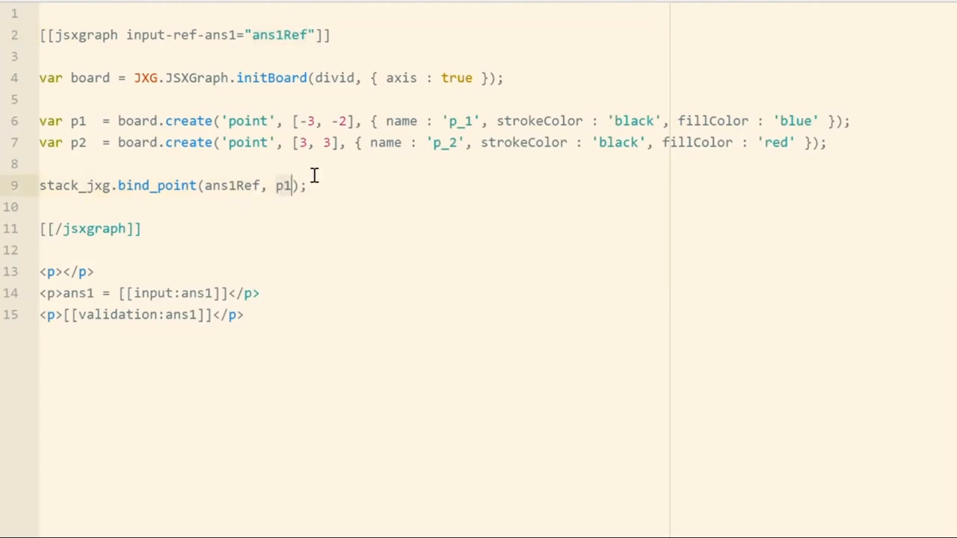
mouse_move(313, 202)
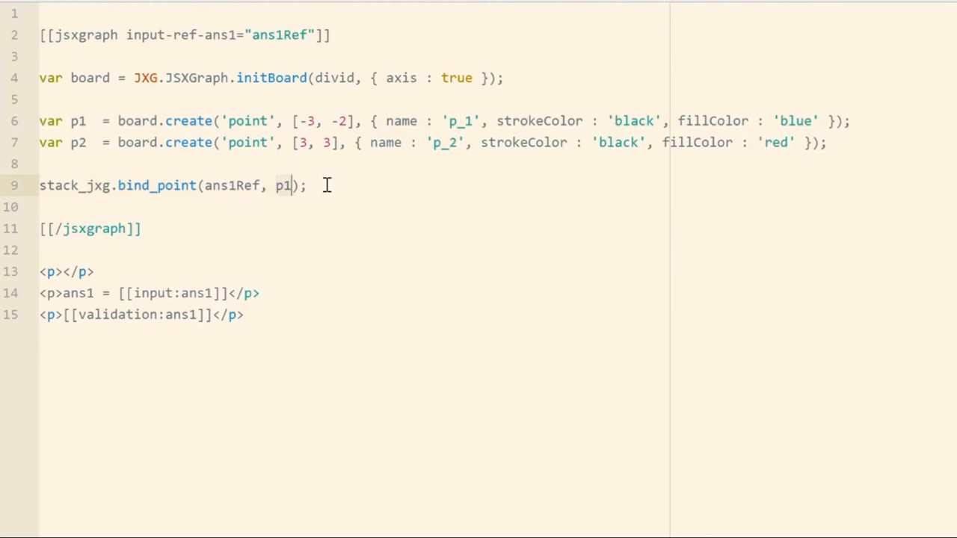
mouse_move(304, 207)
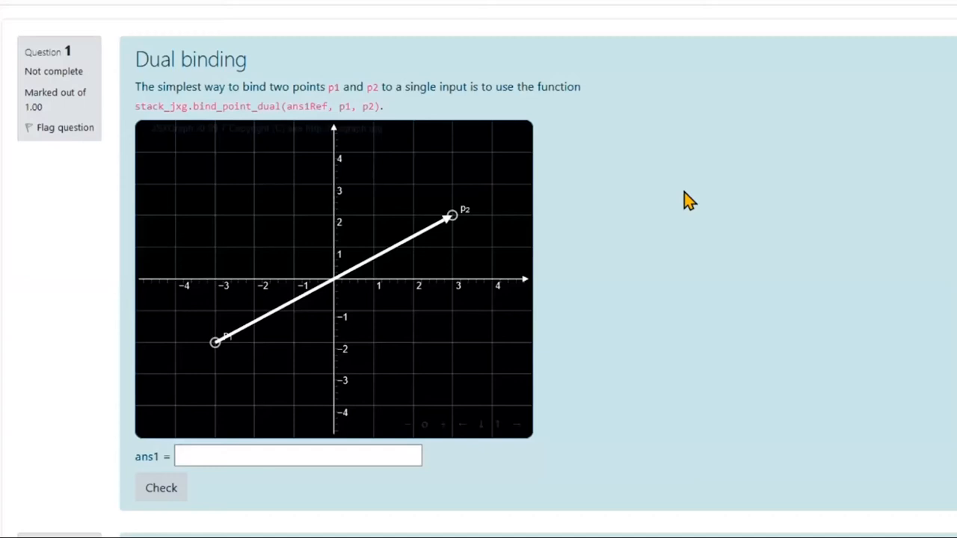
mouse_move(583, 308)
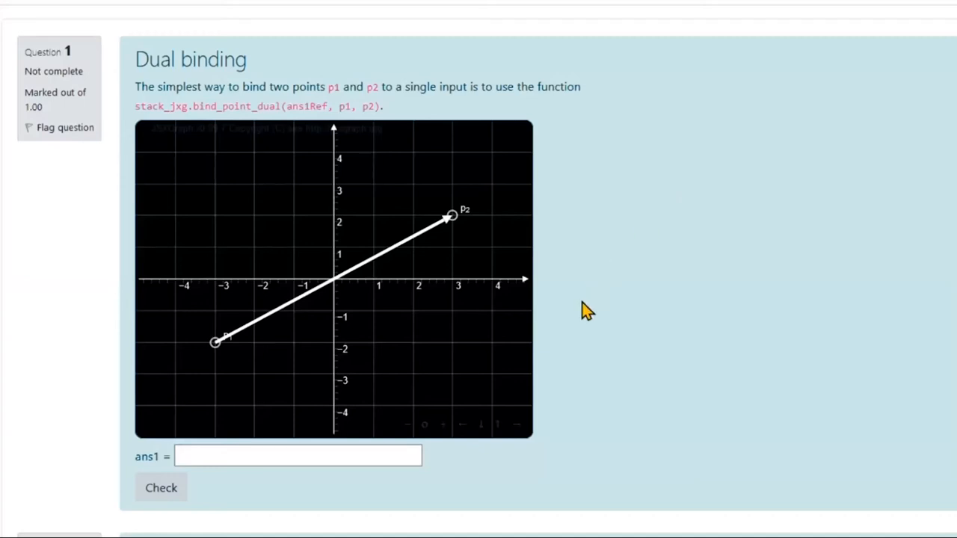
mouse_move(363, 353)
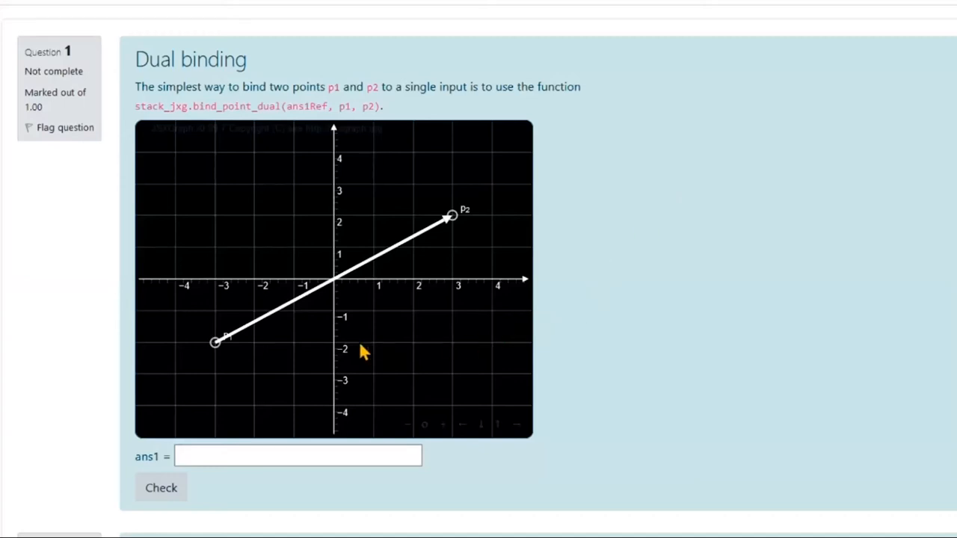
mouse_move(262, 340)
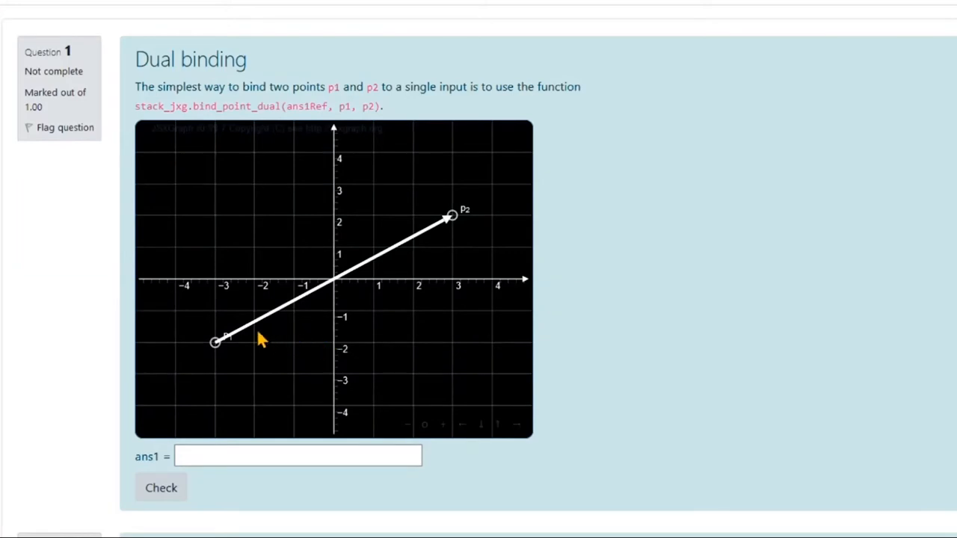
- Drag p1 near (-3.35, 3.37) and p2 near (2, -3.2), then highlight ans1Ref
drag(215, 341, 200, 173)
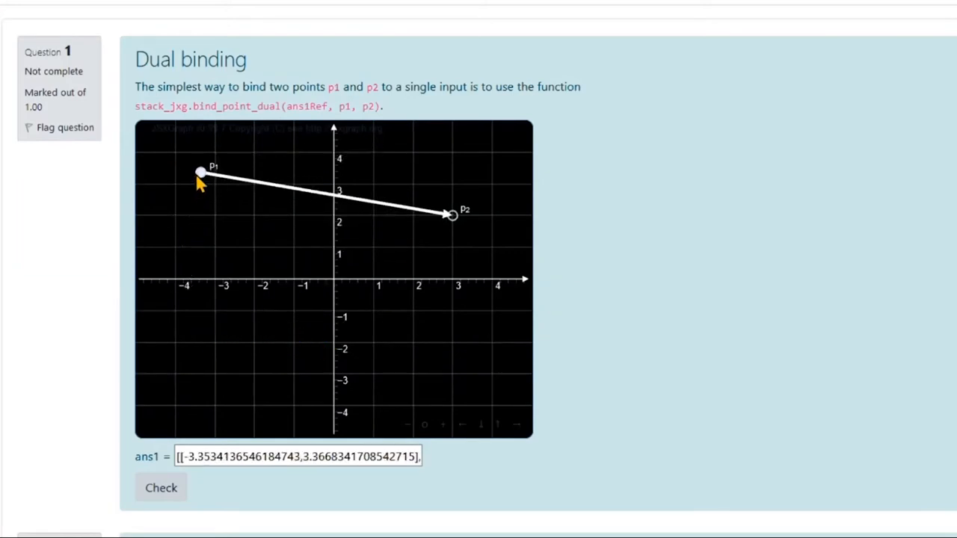
drag(453, 215, 417, 397)
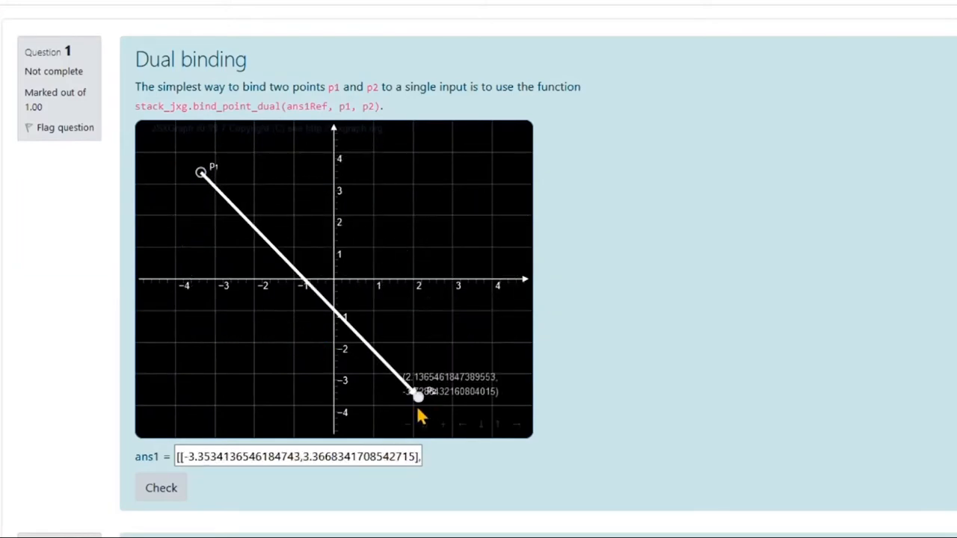
drag(417, 396, 413, 378)
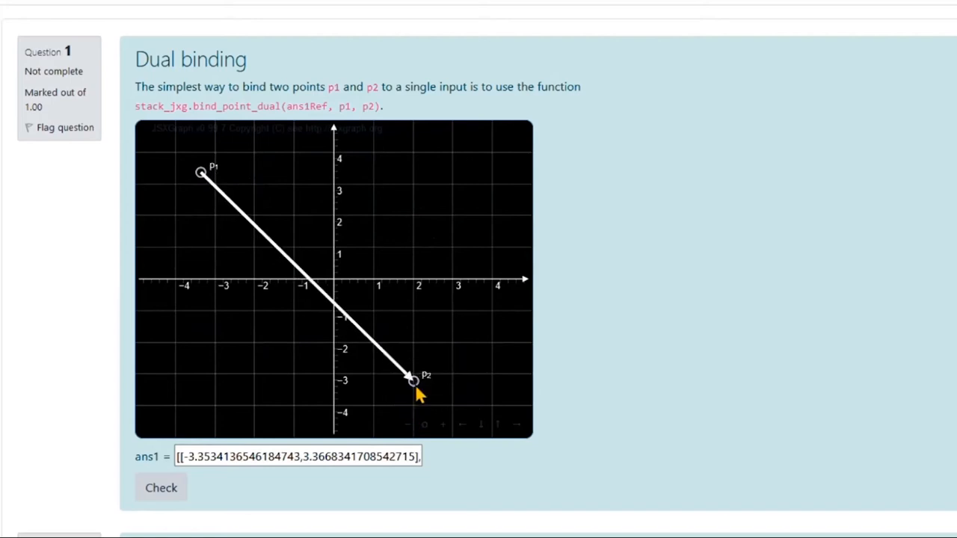
mouse_move(226, 378)
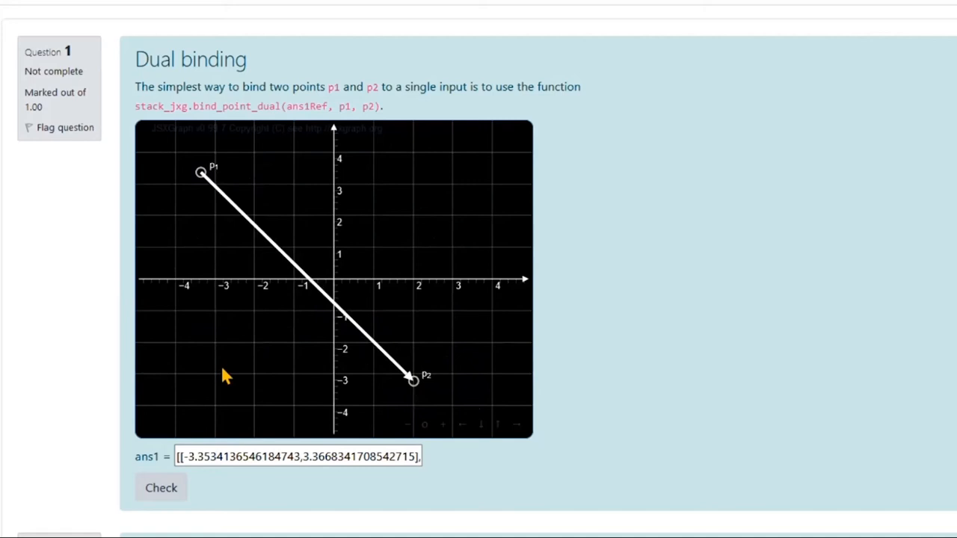
mouse_move(244, 383)
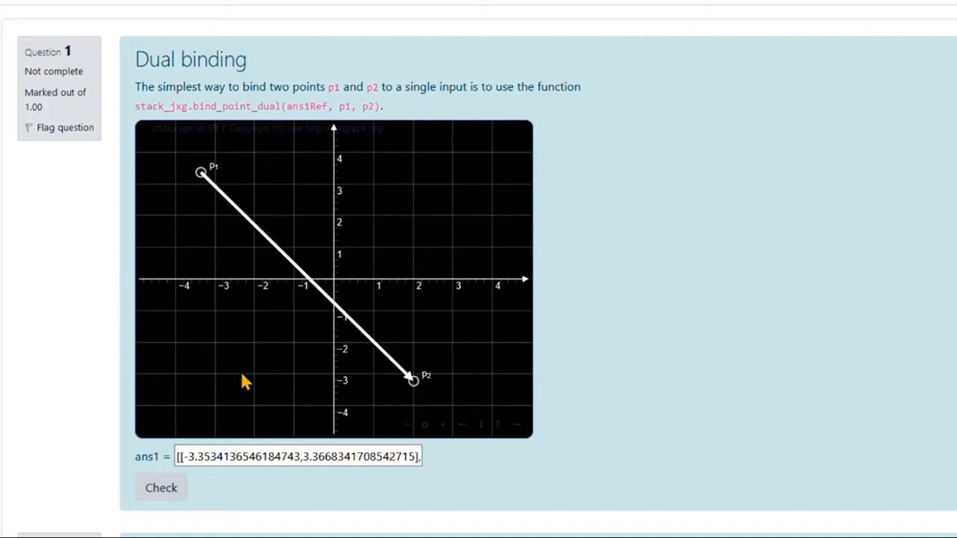
mouse_move(247, 342)
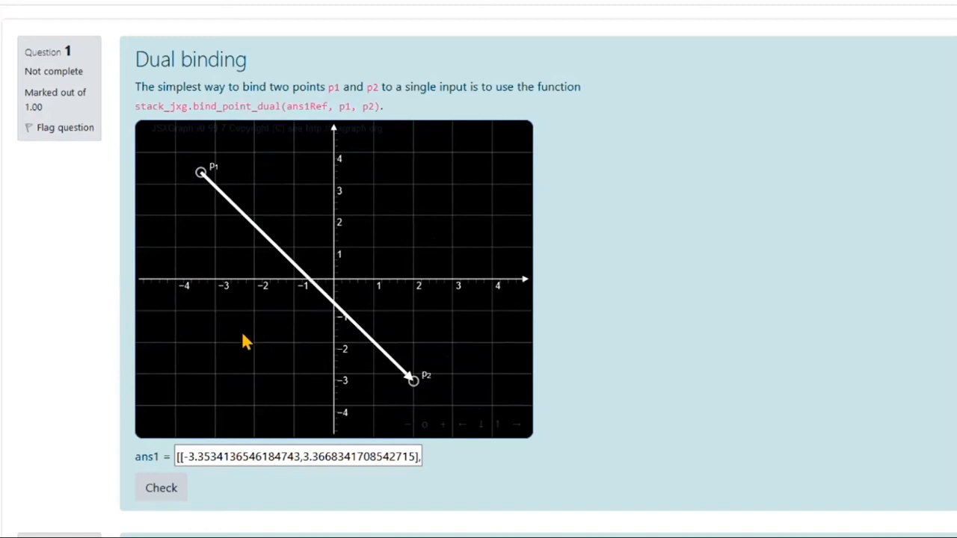
double_click(217, 106)
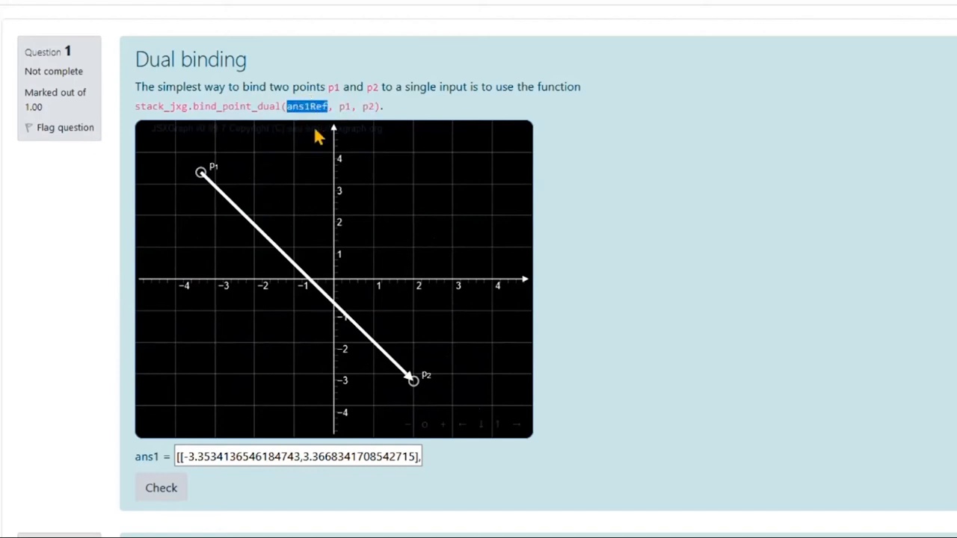
mouse_move(320, 133)
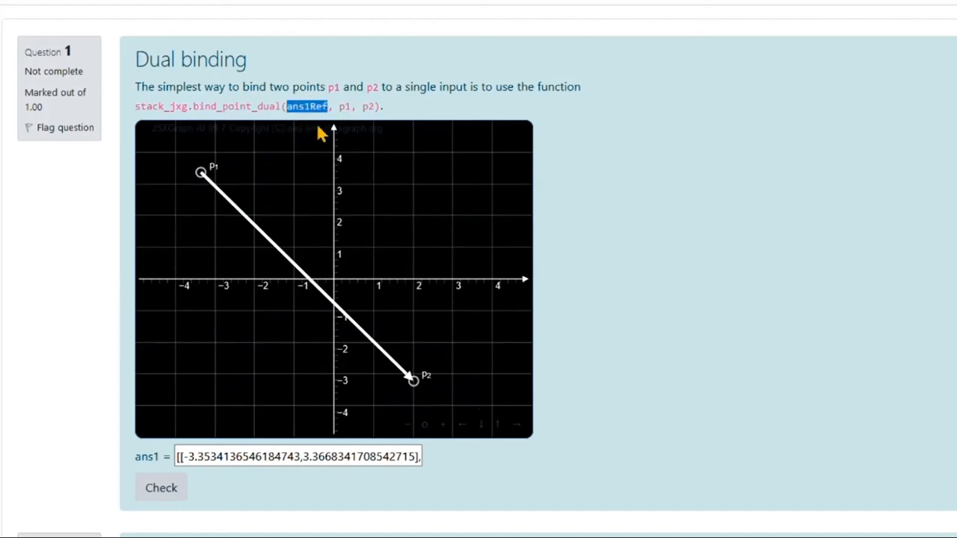
mouse_move(338, 108)
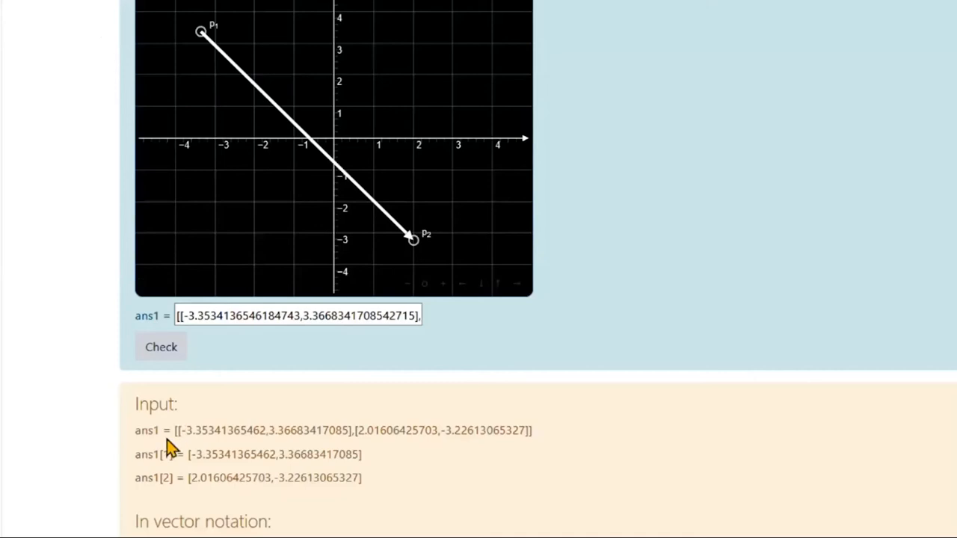
mouse_move(528, 425)
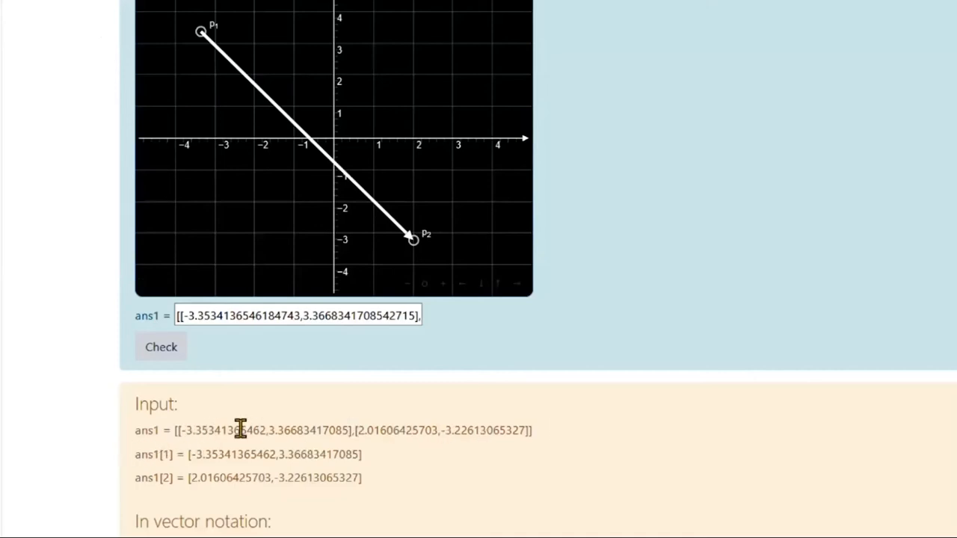
mouse_move(186, 455)
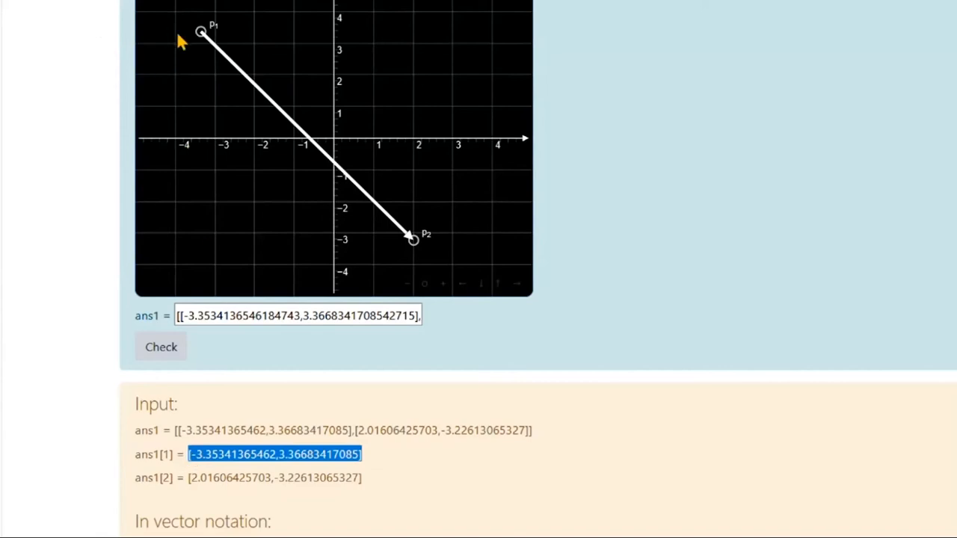
mouse_move(321, 302)
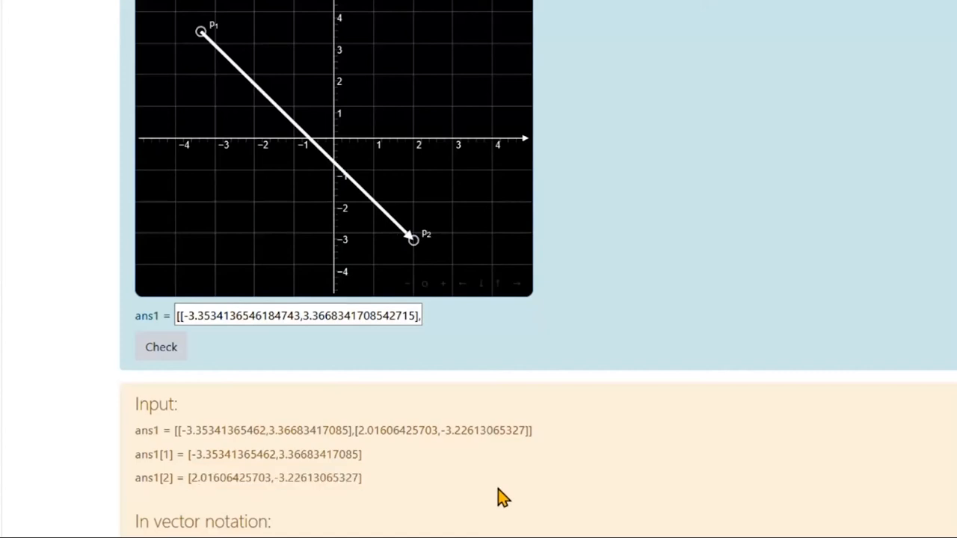
- Scroll past the Dual binding validation of p1 and p2 as vectors toward Question 2
scroll(down, 3)
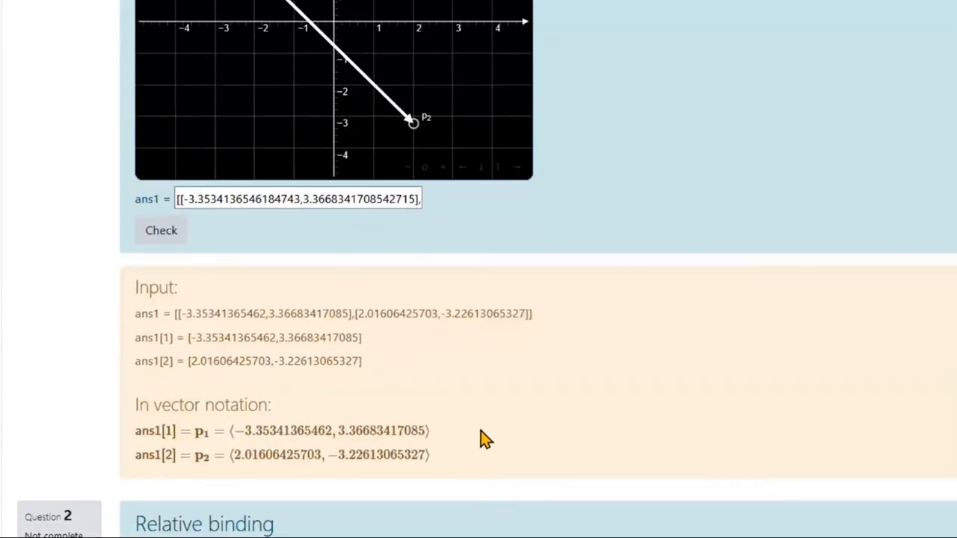
mouse_move(484, 433)
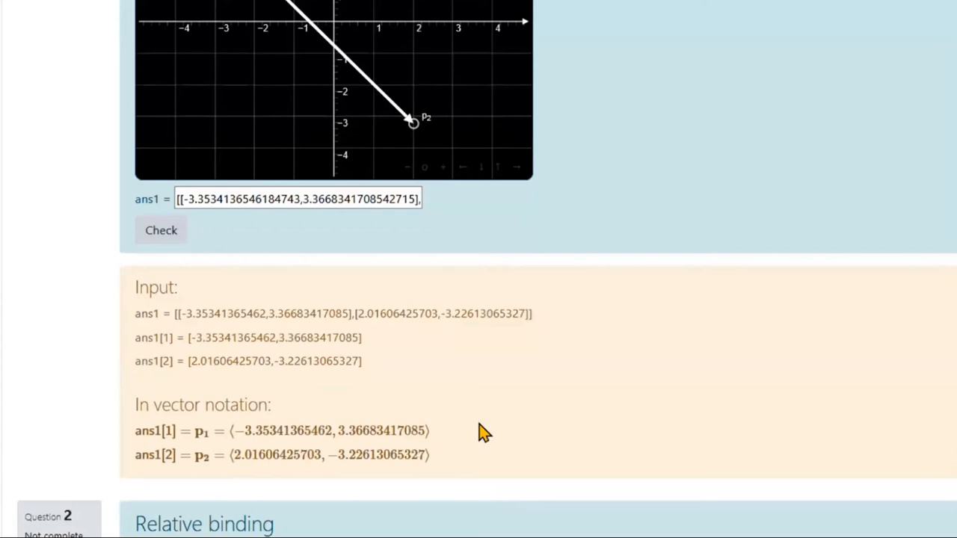
mouse_move(445, 444)
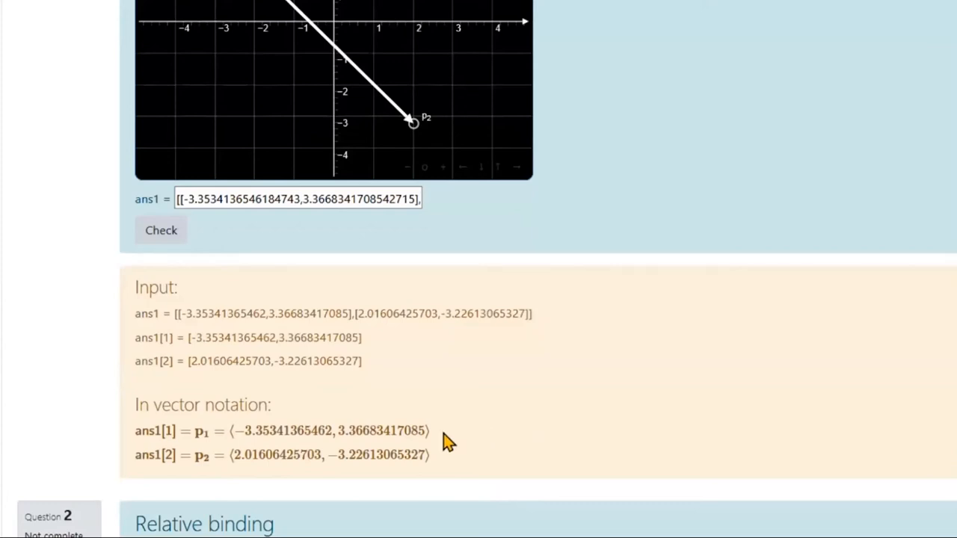
mouse_move(209, 452)
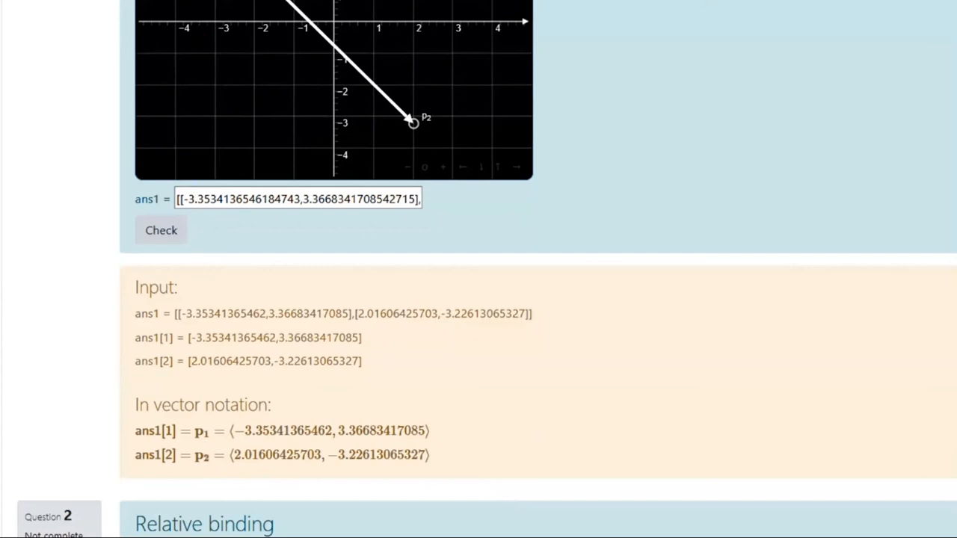
mouse_move(232, 185)
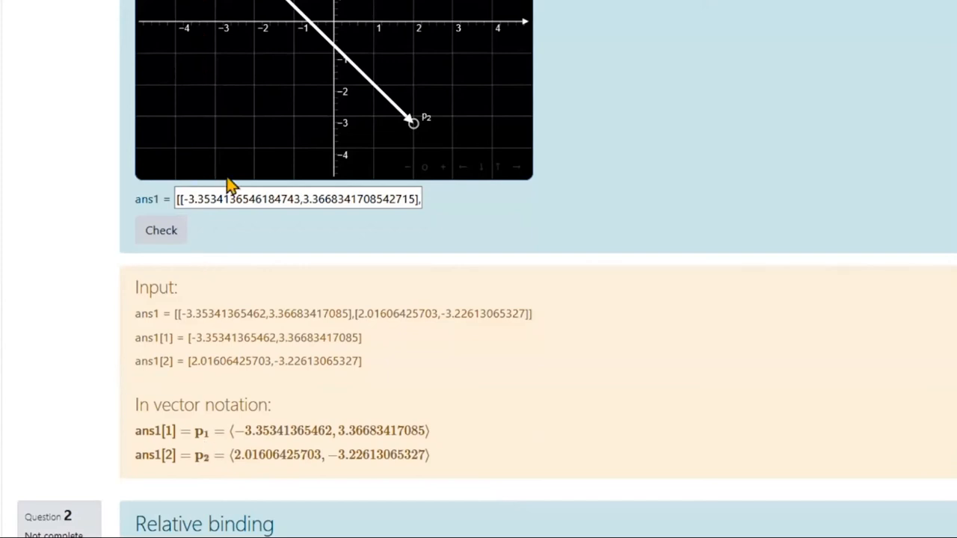
mouse_move(245, 455)
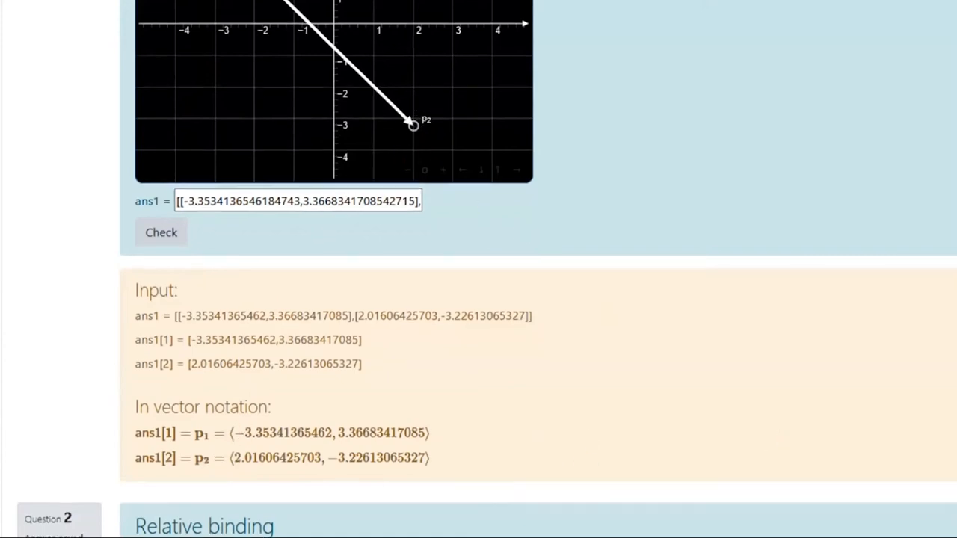
scroll(down, 3)
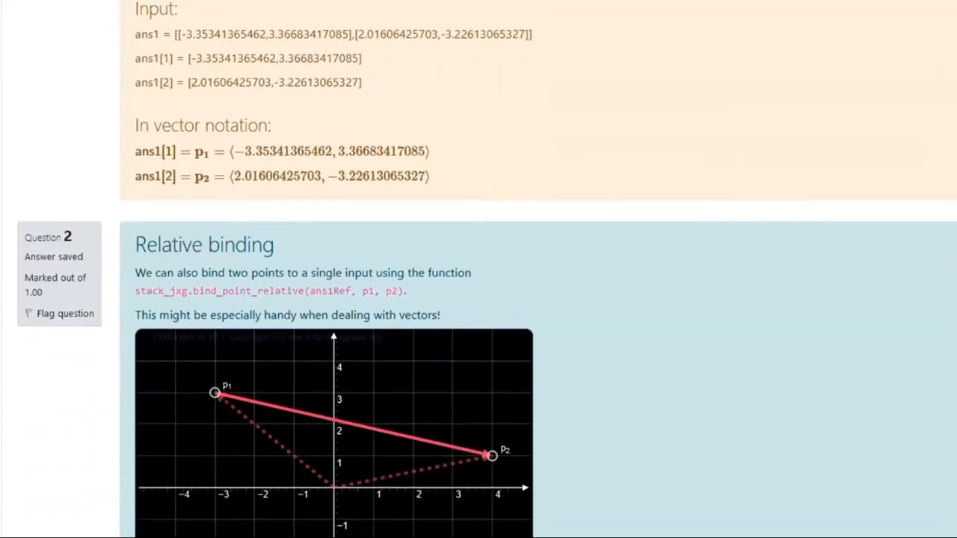
- Drag p1 to (-3,-4) and p2 to (4,3), giving ans1 [[-3,-4],[7,7]], and check it
scroll(down, 3)
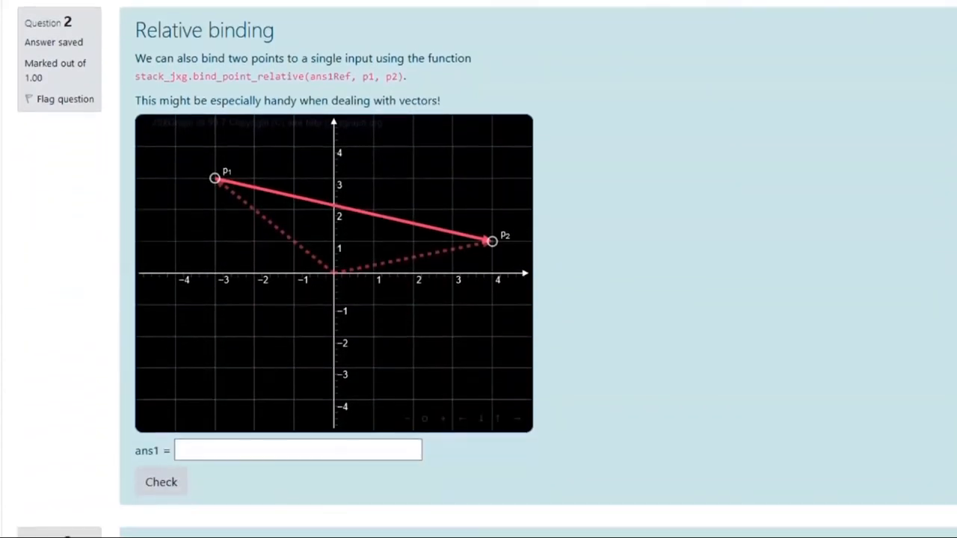
mouse_move(329, 90)
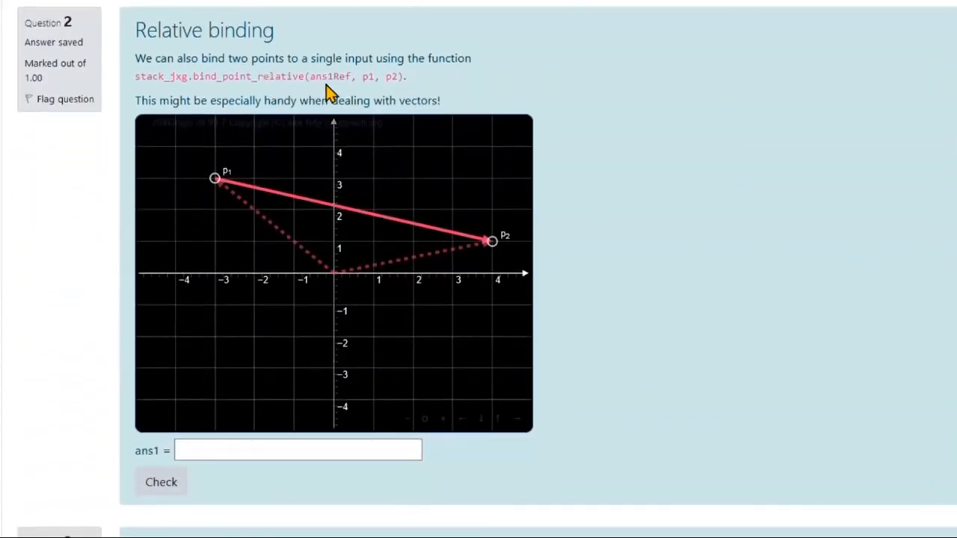
mouse_move(428, 99)
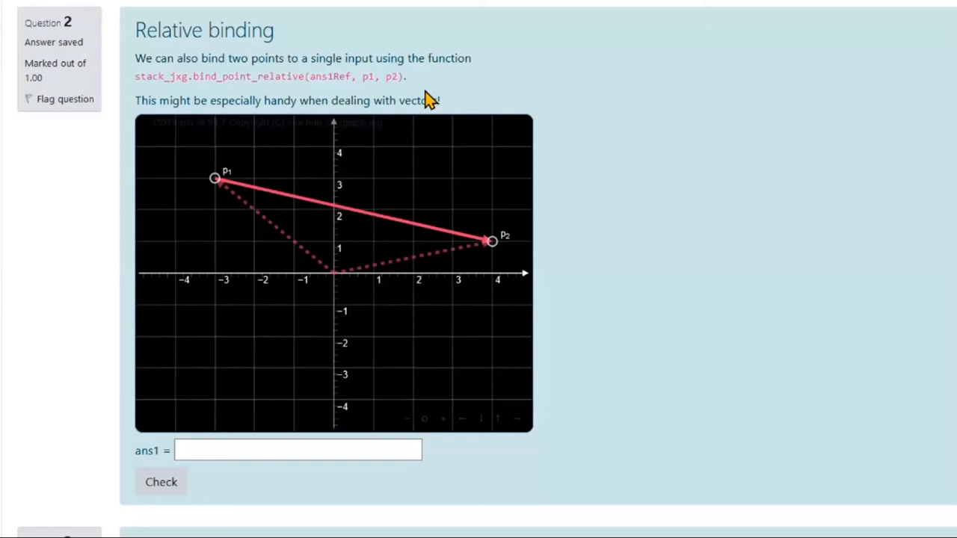
mouse_move(223, 222)
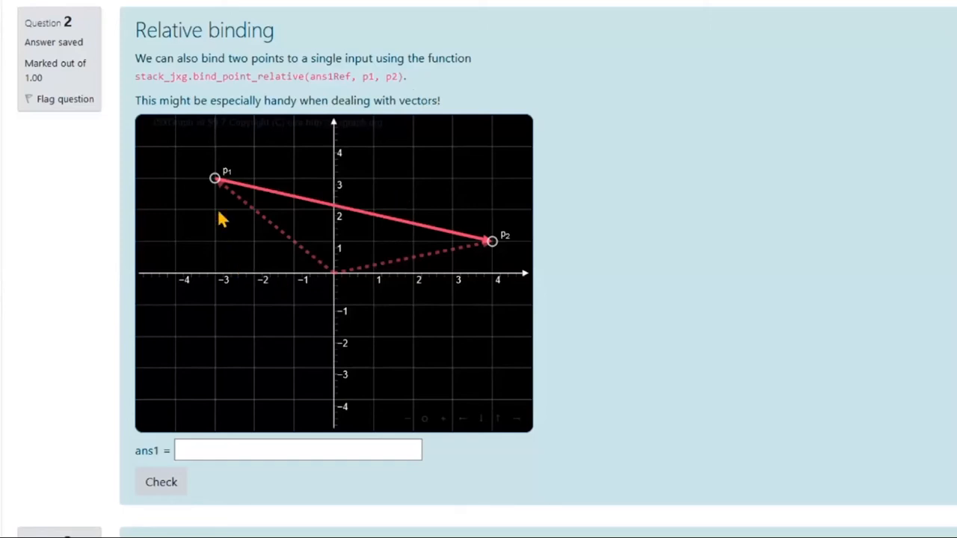
drag(215, 178, 216, 400)
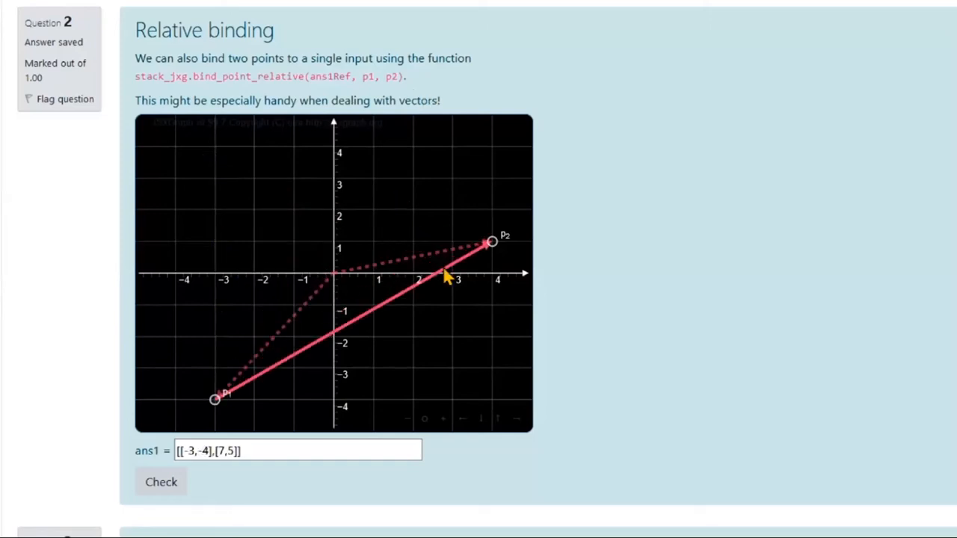
drag(492, 242, 414, 241)
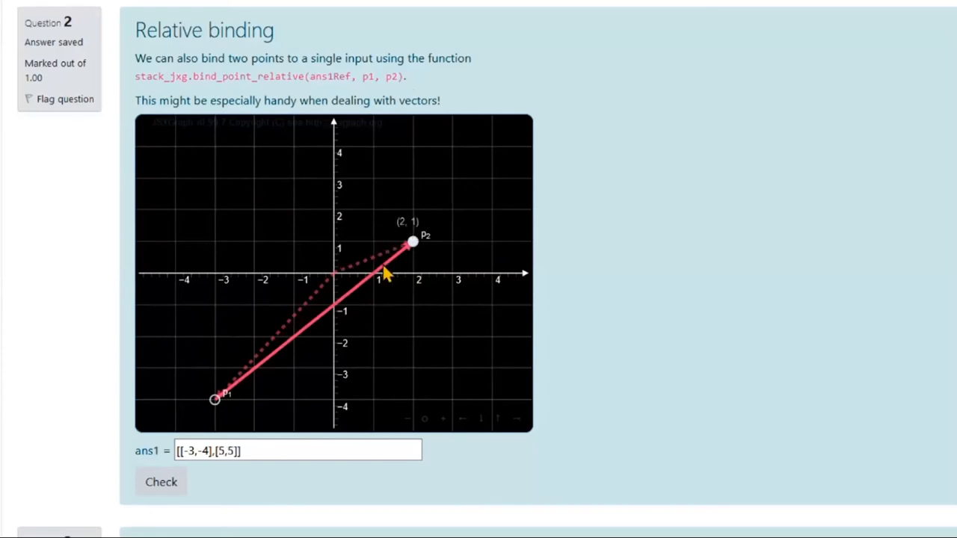
drag(414, 241, 492, 178)
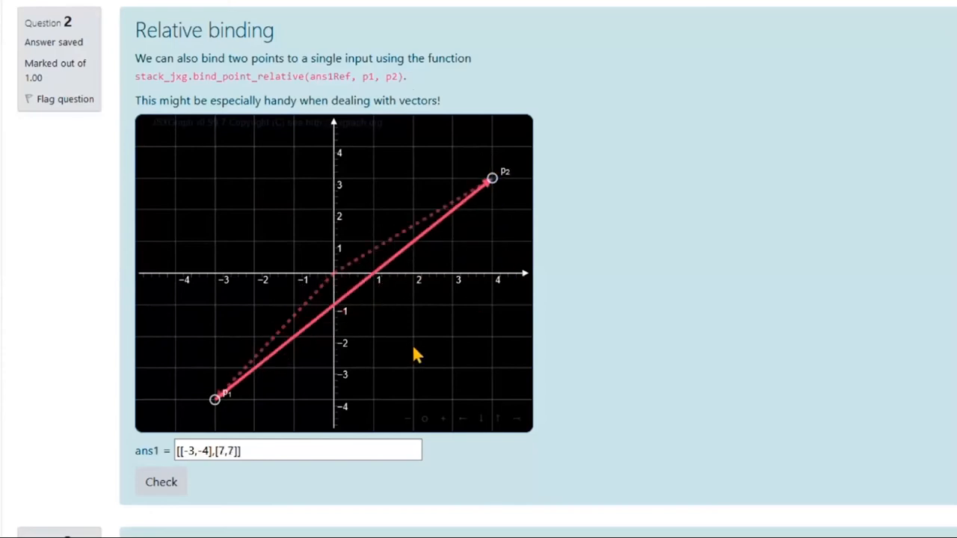
click(251, 451)
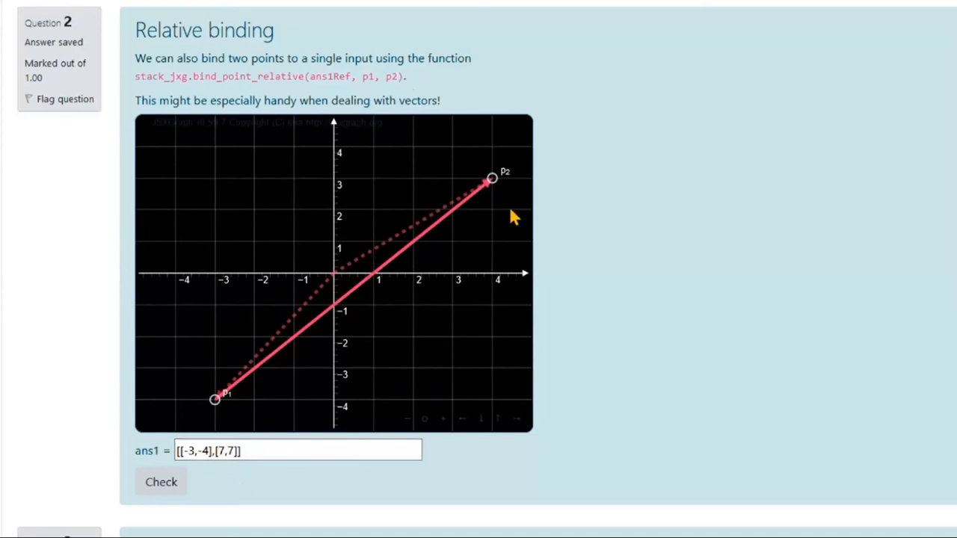
mouse_move(409, 313)
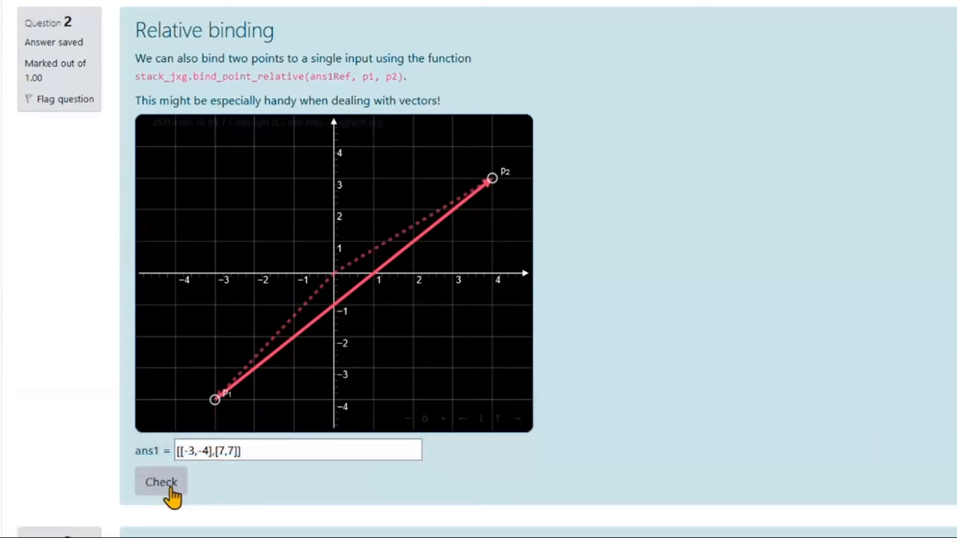
mouse_move(213, 437)
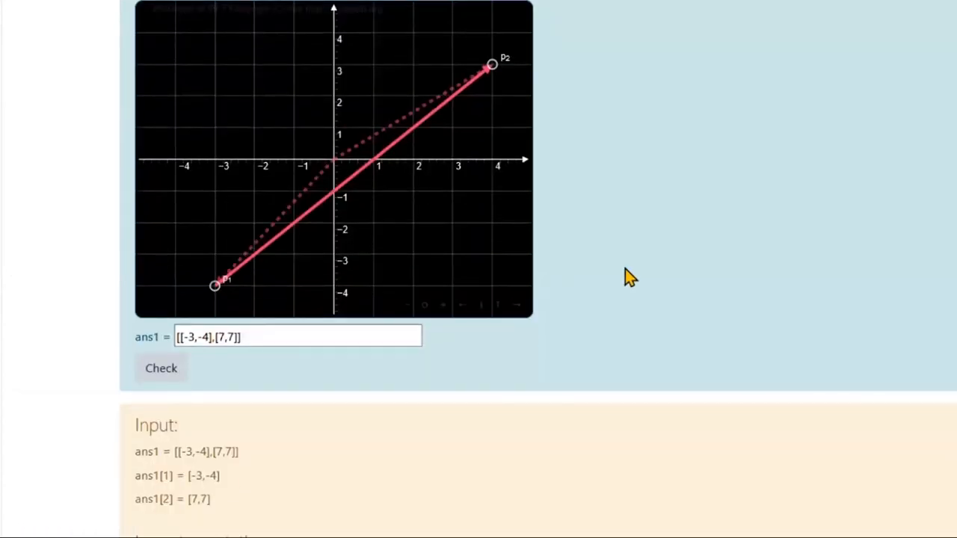
- Read the Relative binding feedback showing p2 − p1 = ⟨7,7⟩, scrolling toward Directional binding
scroll(down, 3)
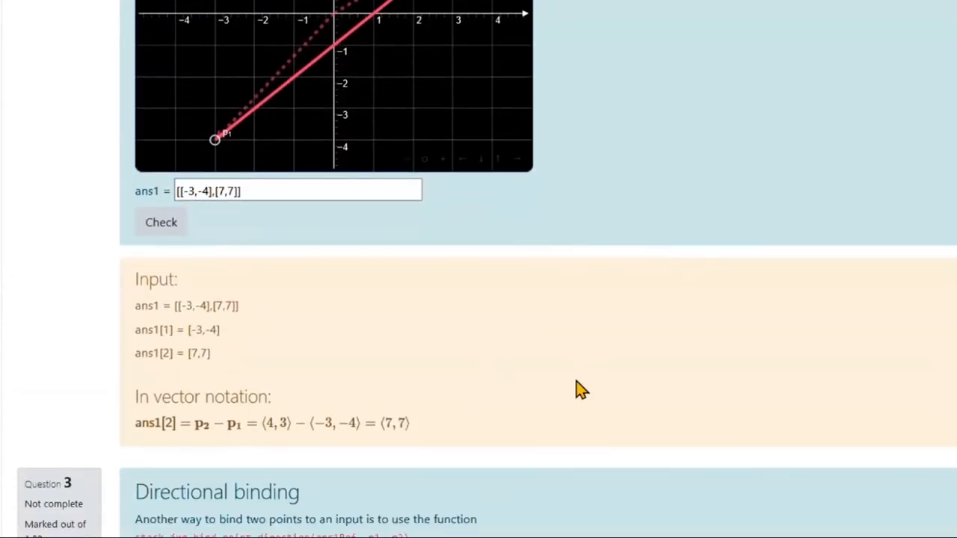
mouse_move(238, 477)
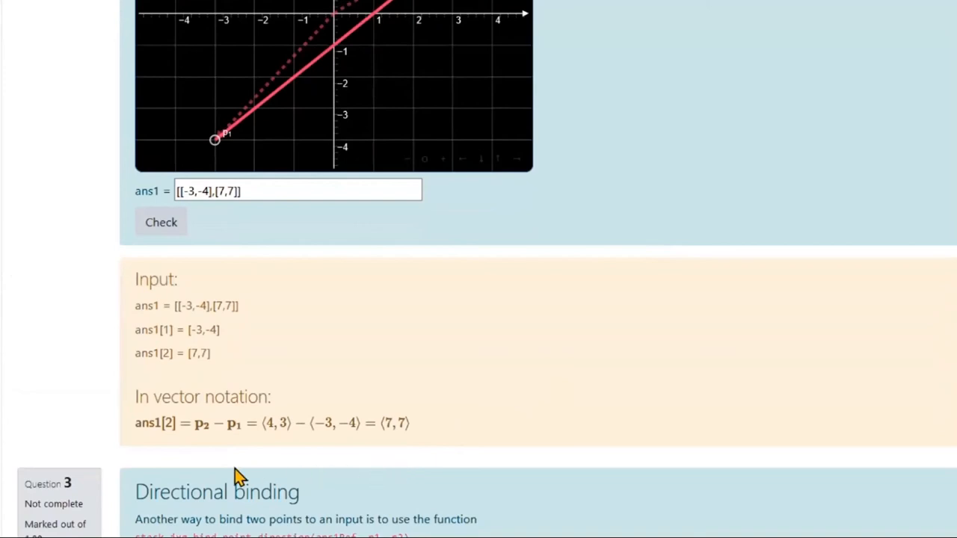
mouse_move(212, 458)
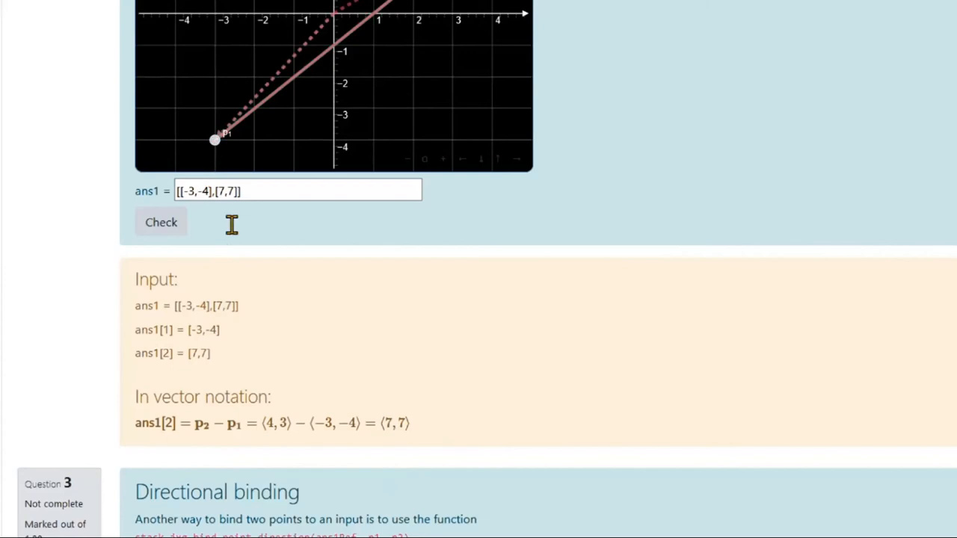
click(161, 222)
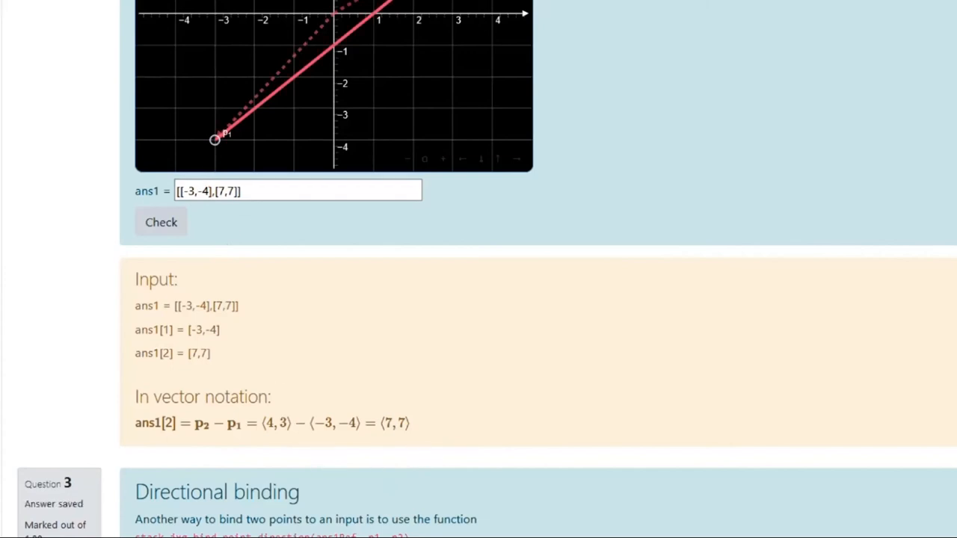
scroll(down, 3)
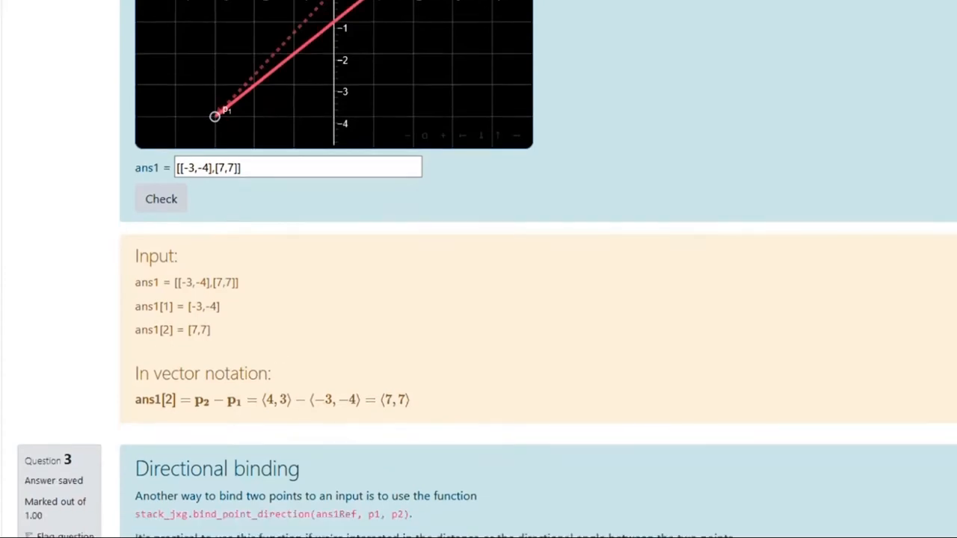
- Drag p2 to widen the directional angle from p1 (-3,3) to 50.2°, then submit ans1
scroll(down, 3)
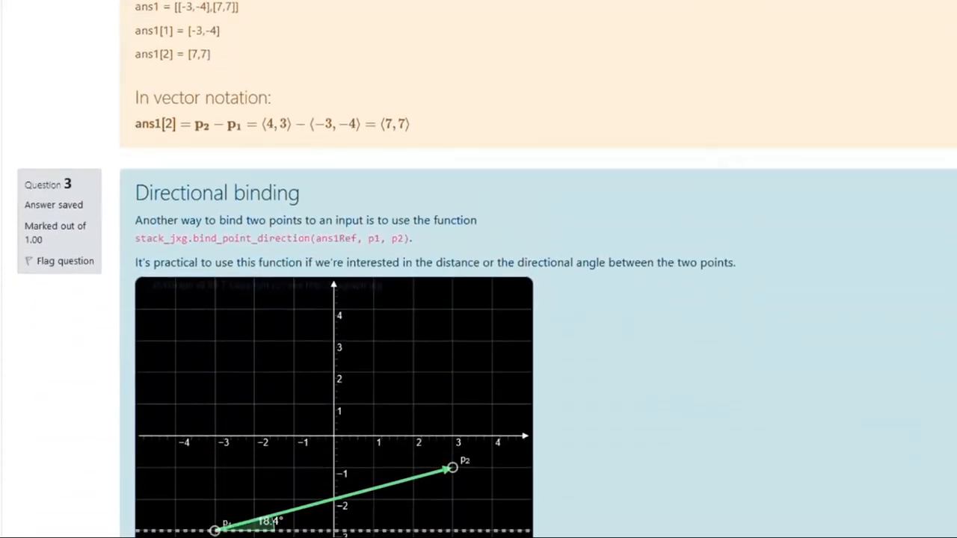
scroll(down, 3)
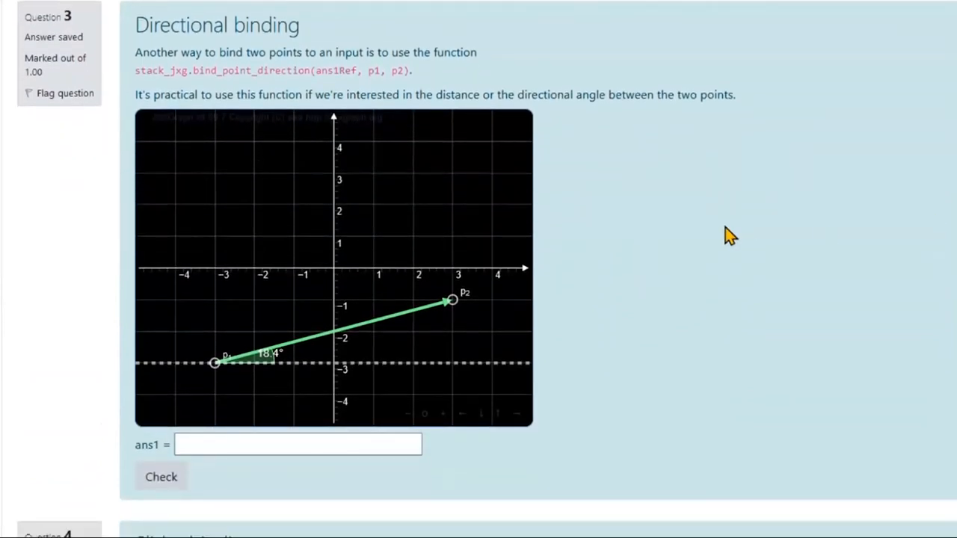
mouse_move(278, 104)
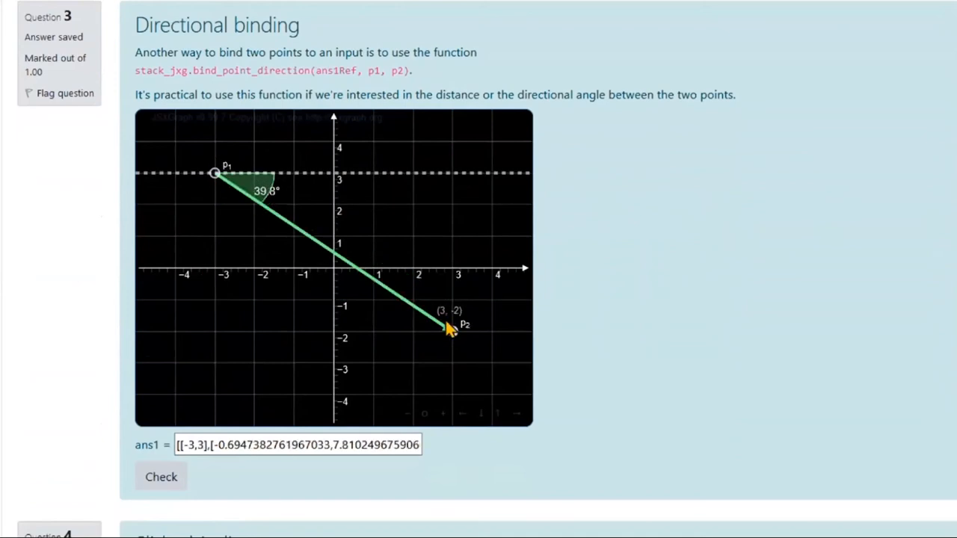
drag(449, 329, 411, 359)
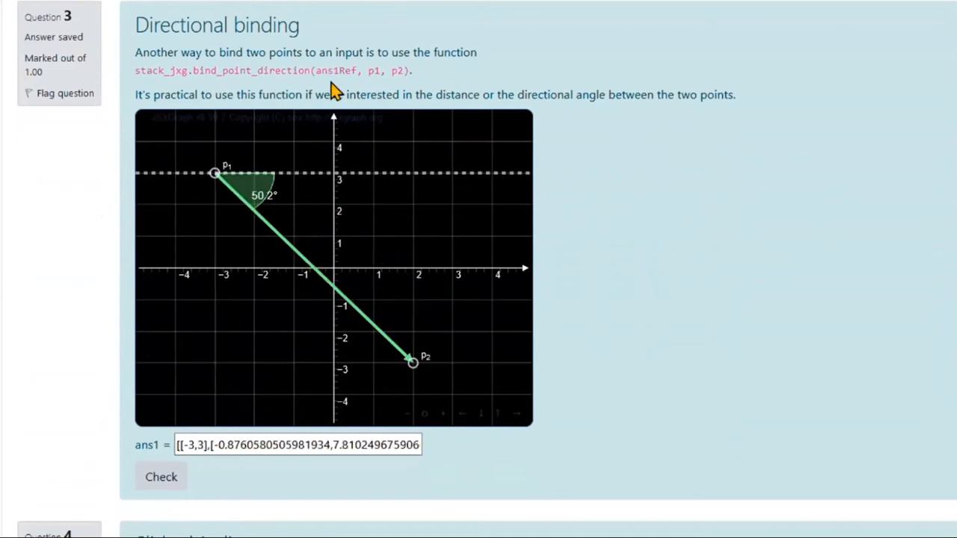
mouse_move(305, 89)
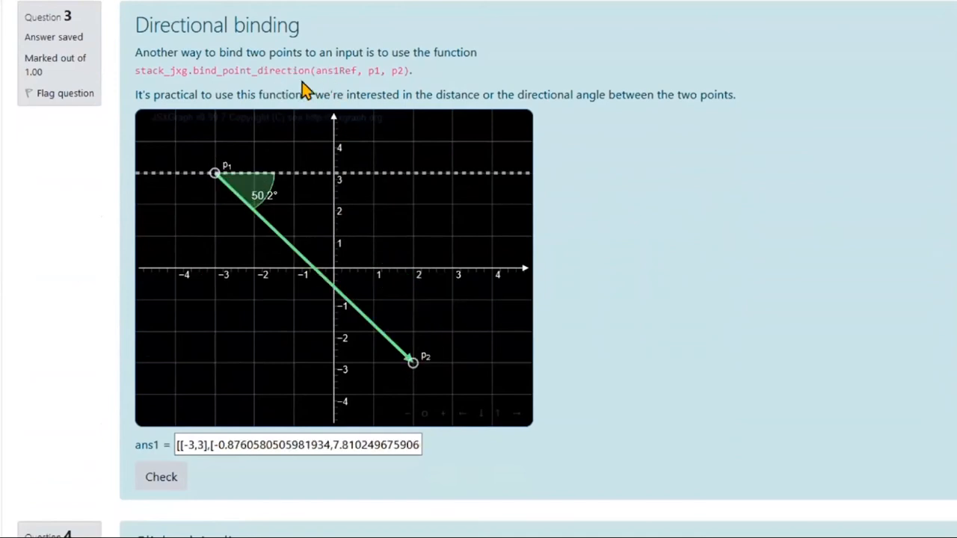
mouse_move(442, 318)
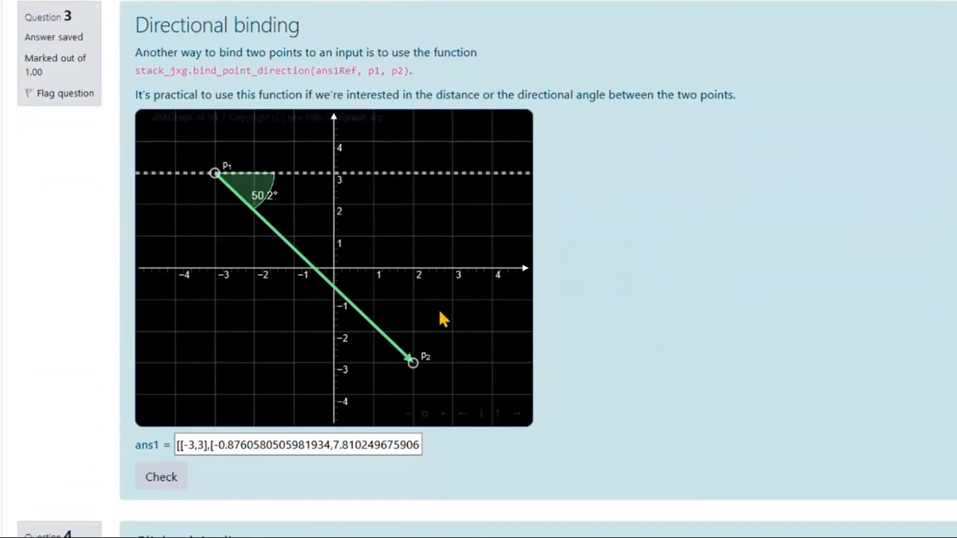
click(213, 445)
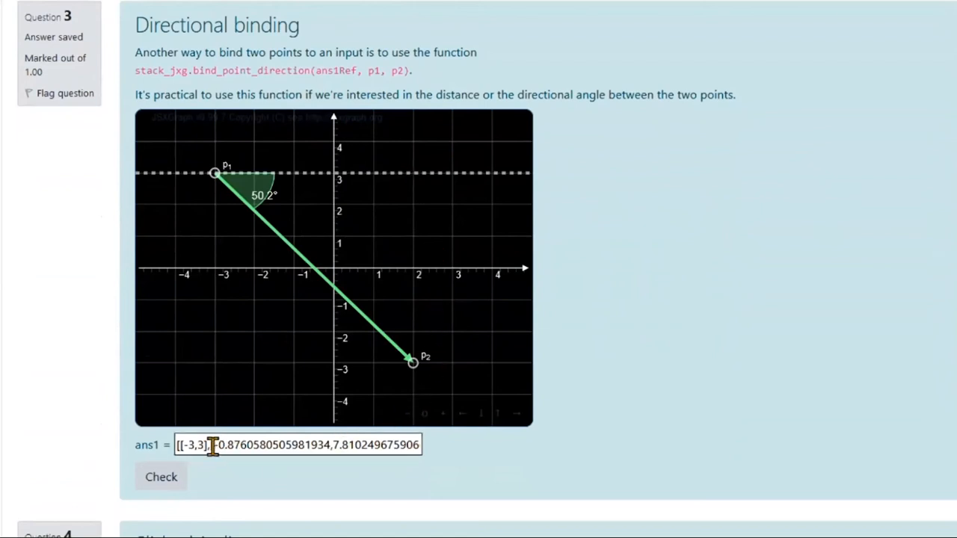
click(159, 477)
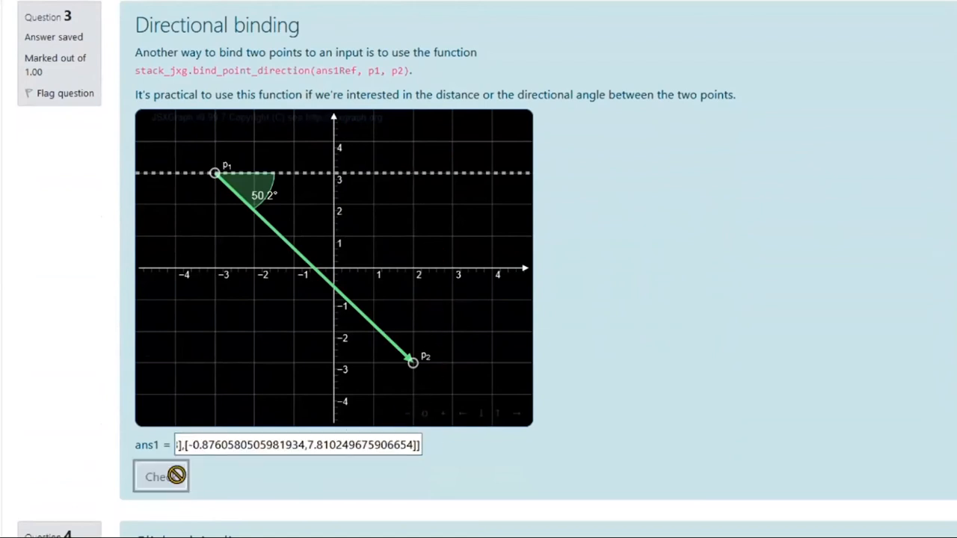
mouse_move(598, 387)
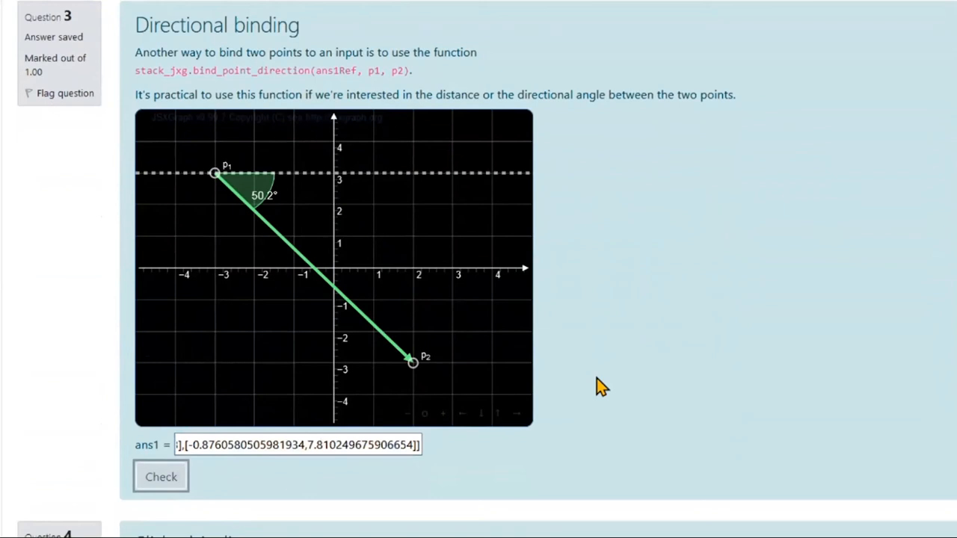
scroll(down, 3)
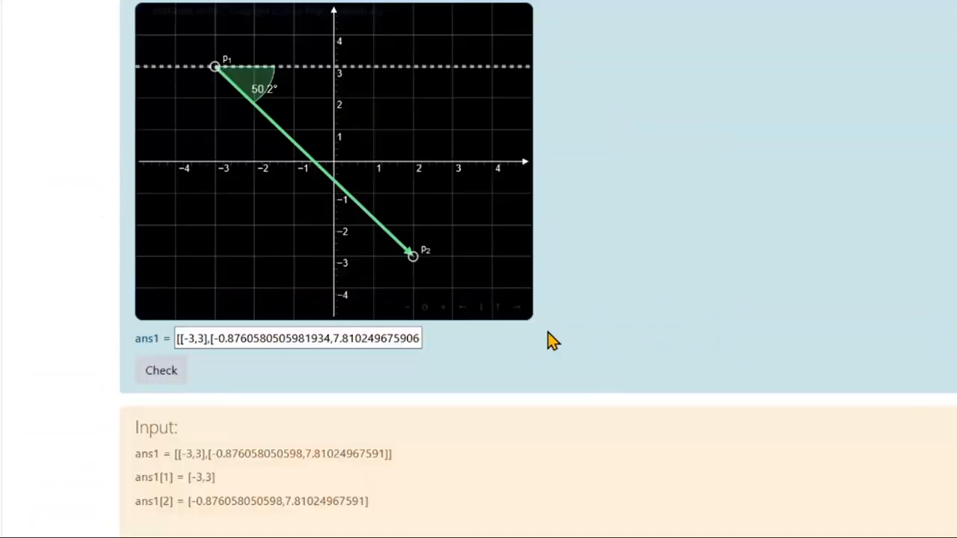
mouse_move(273, 508)
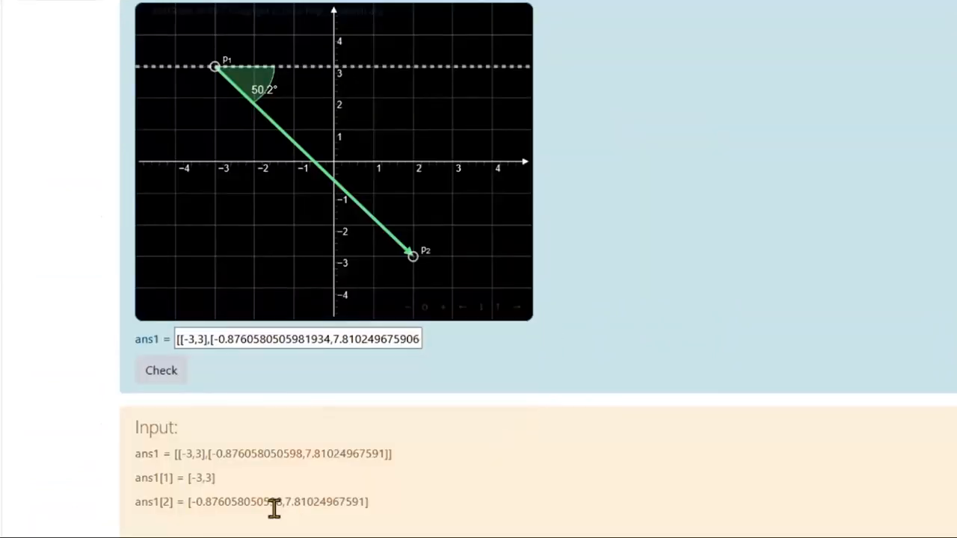
mouse_move(193, 502)
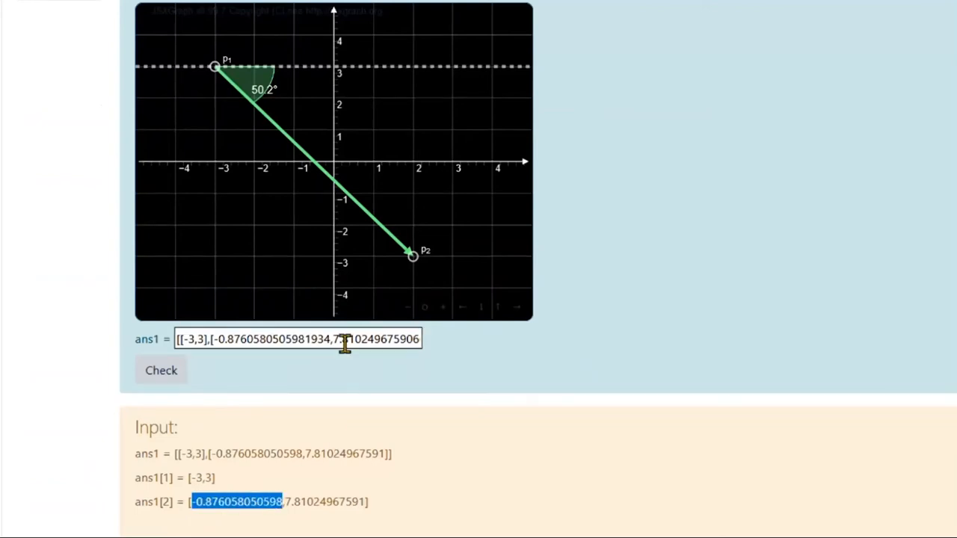
mouse_move(292, 101)
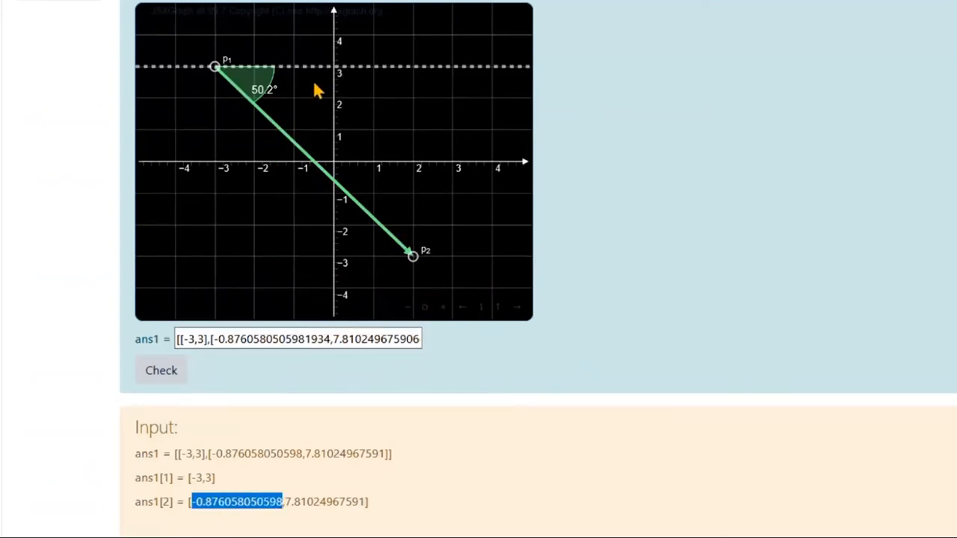
mouse_move(200, 81)
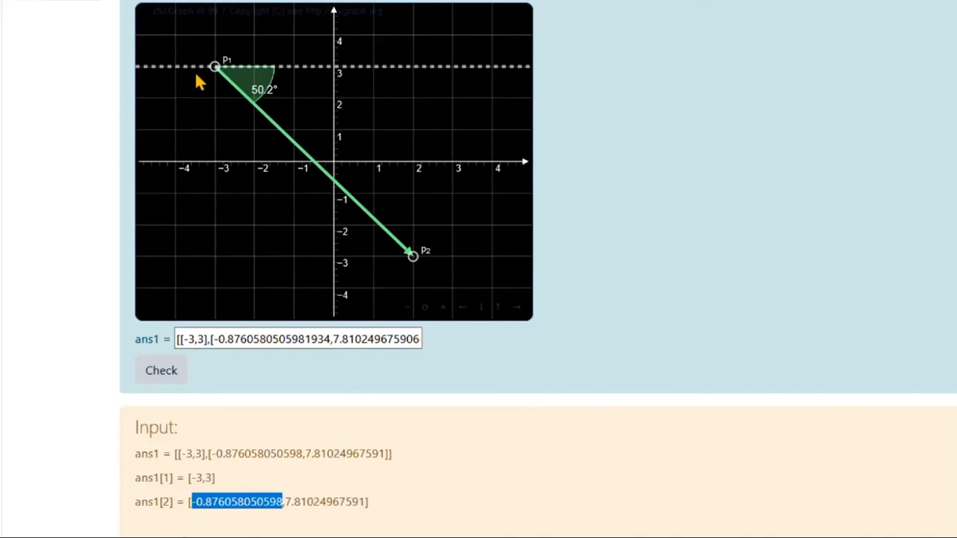
mouse_move(411, 277)
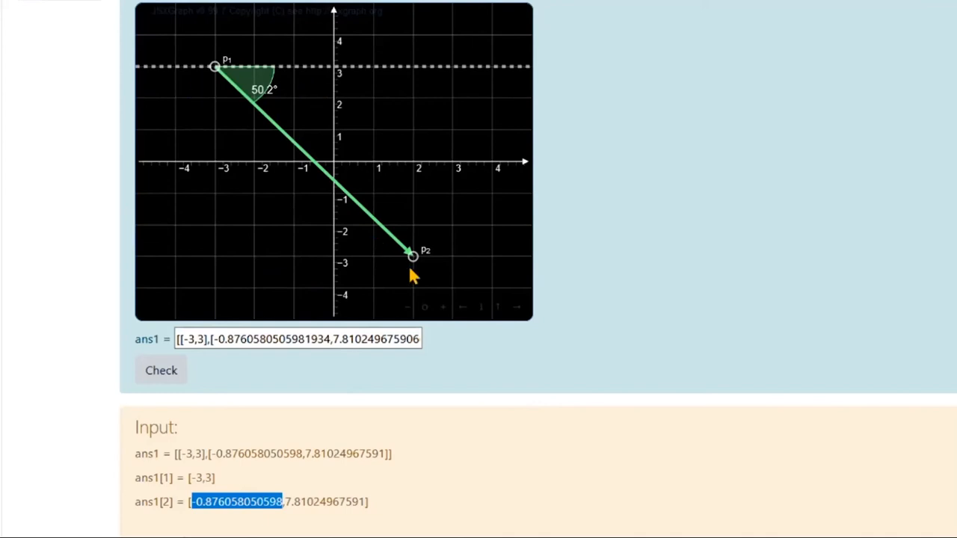
mouse_move(292, 163)
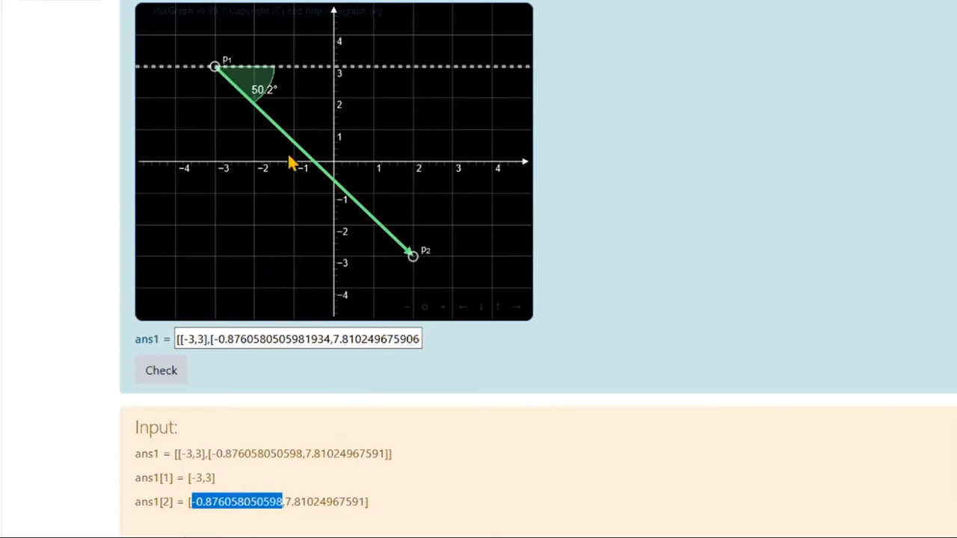
mouse_move(179, 77)
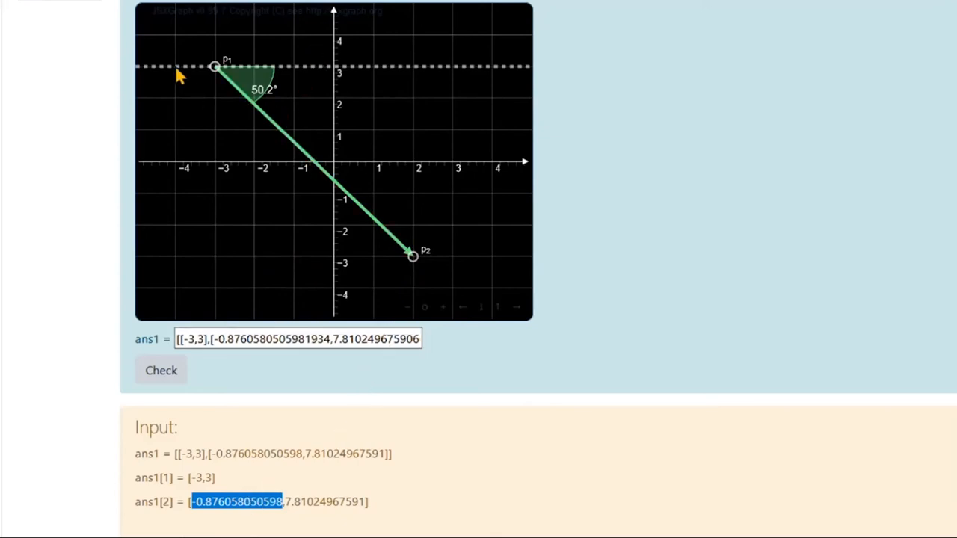
mouse_move(151, 31)
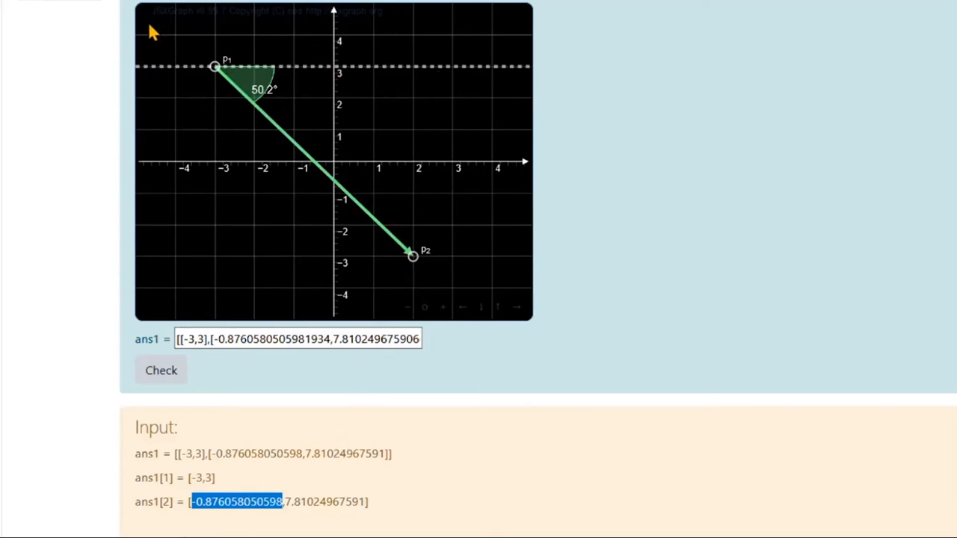
mouse_move(215, 74)
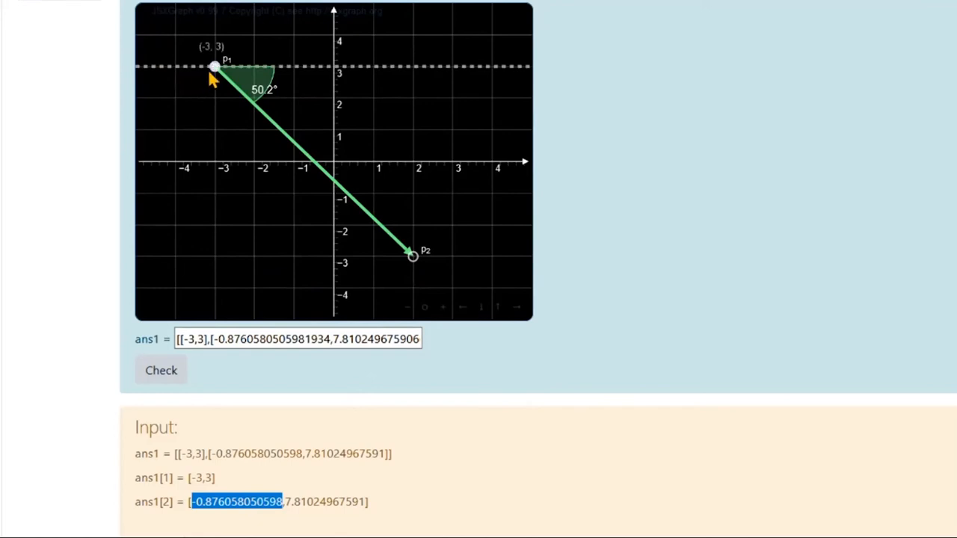
mouse_move(486, 73)
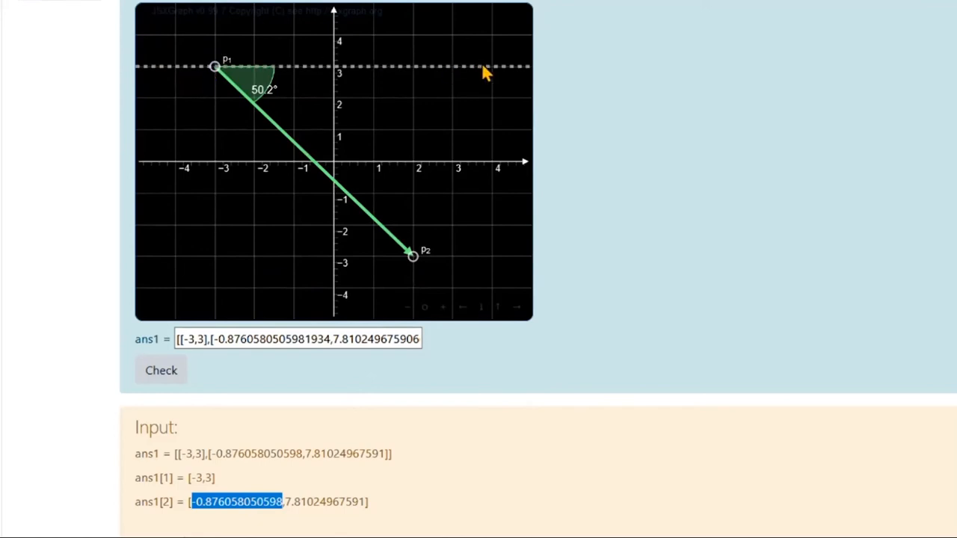
mouse_move(217, 79)
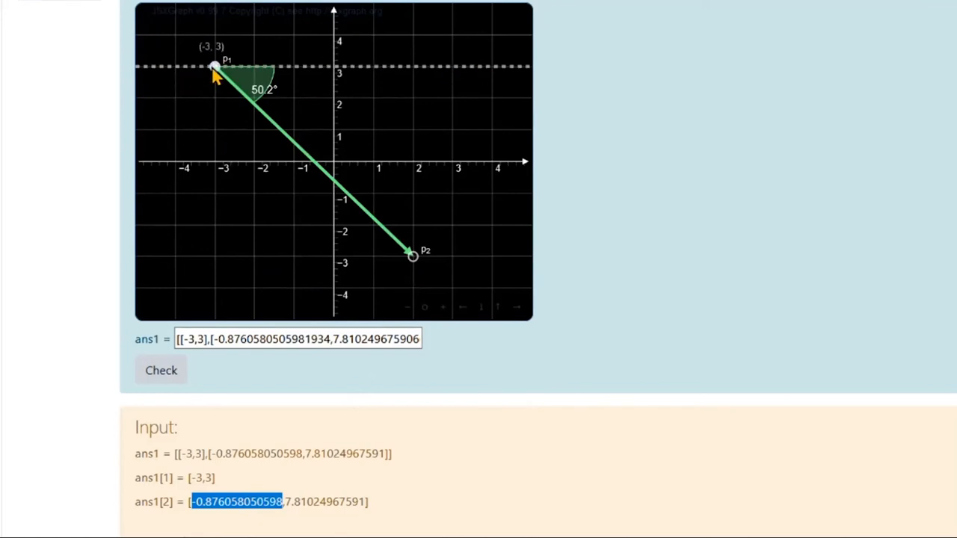
mouse_move(364, 189)
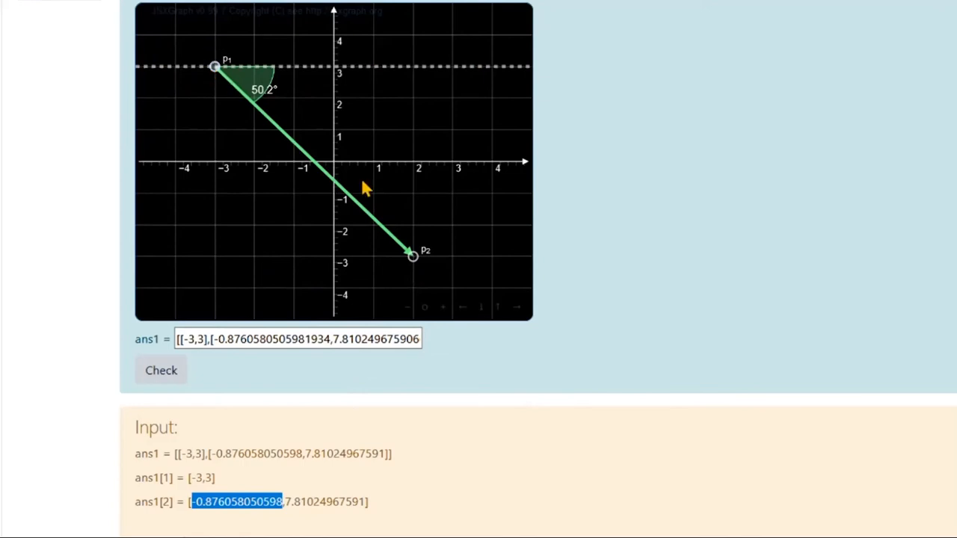
mouse_move(473, 299)
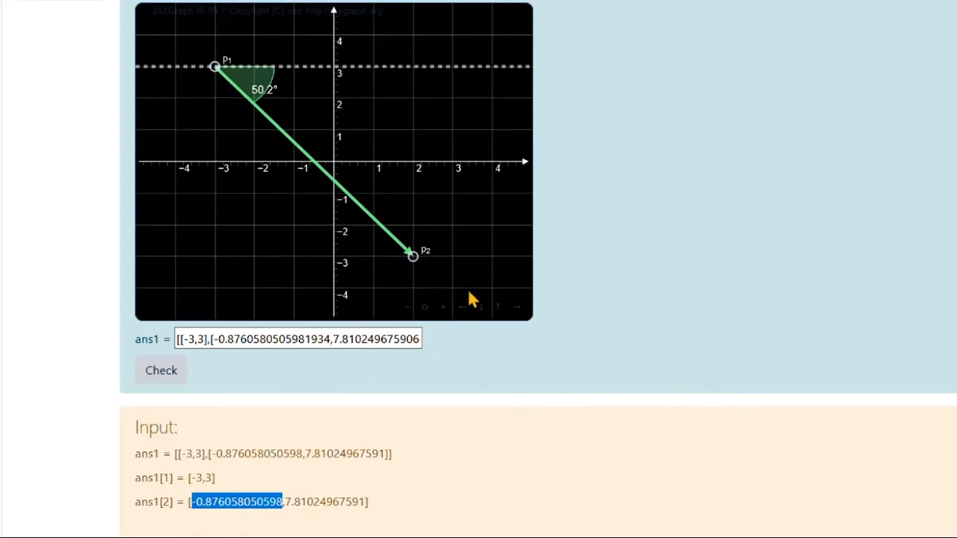
mouse_move(359, 457)
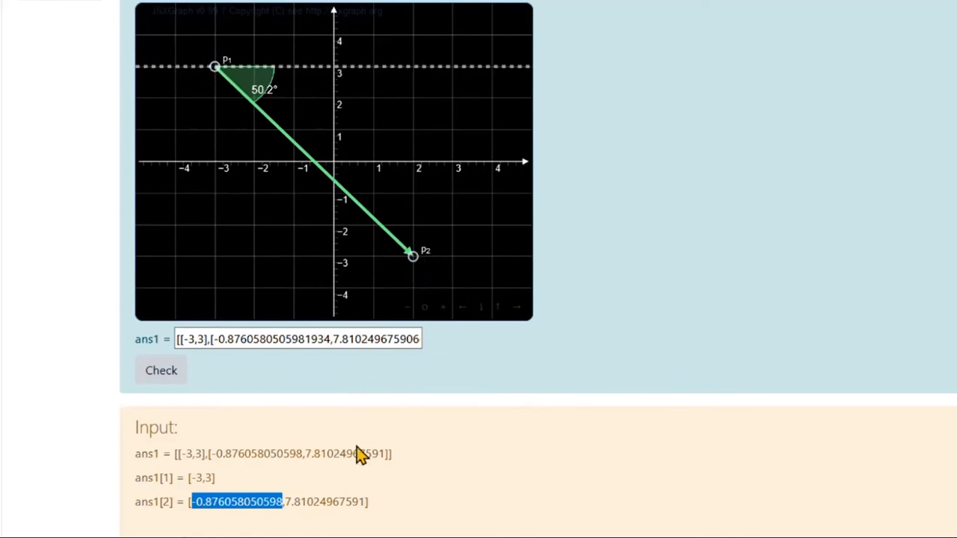
double_click(335, 502)
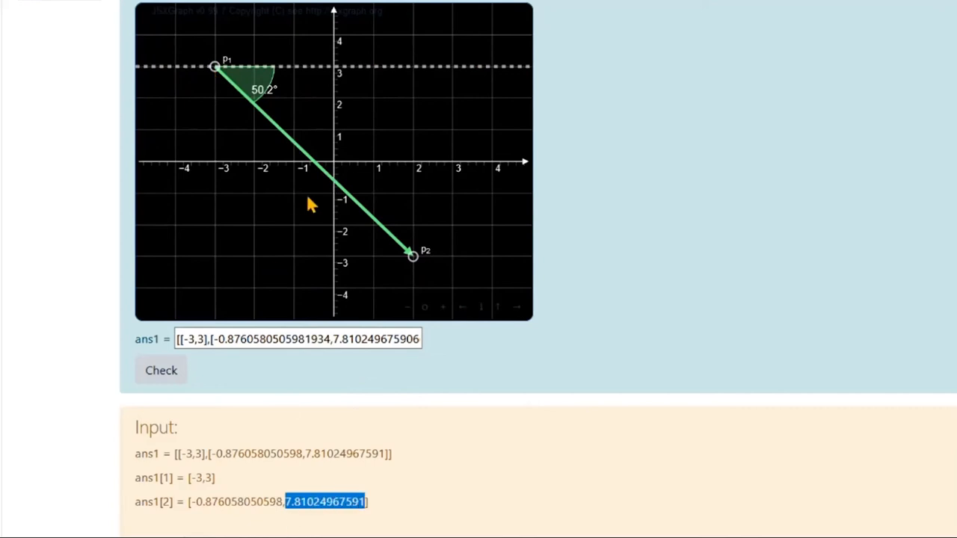
mouse_move(409, 283)
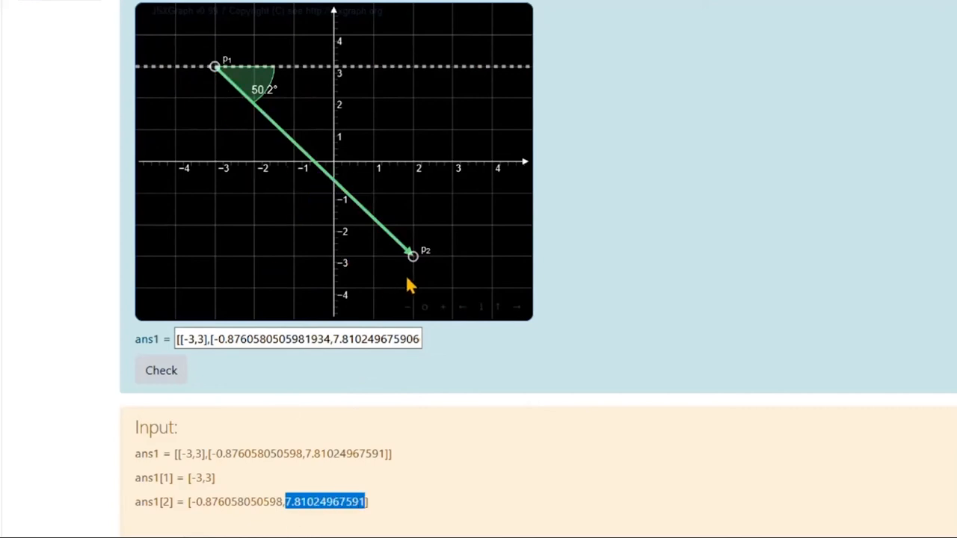
mouse_move(625, 286)
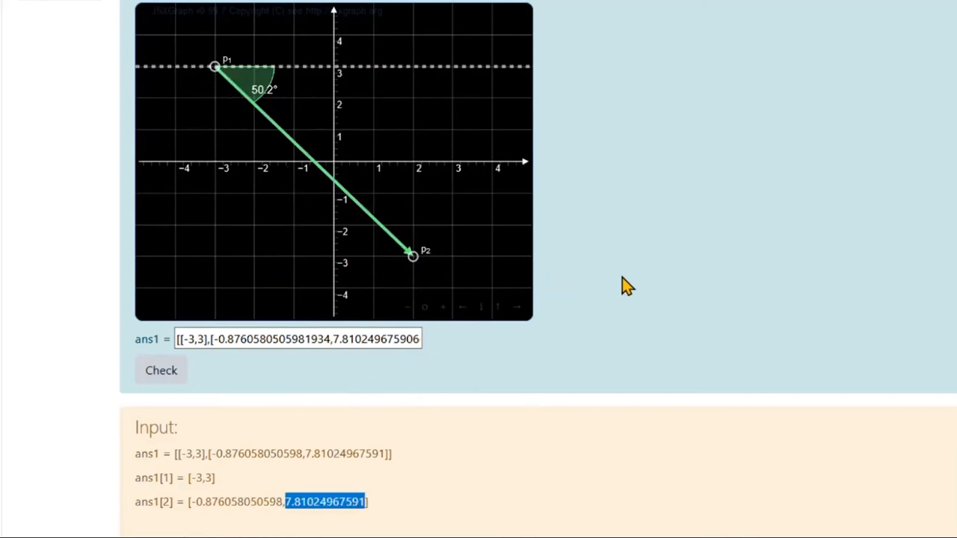
- Scroll to the 'In mathematical terms' derivation of the 50.2° angle and √61 length
scroll(down, 3)
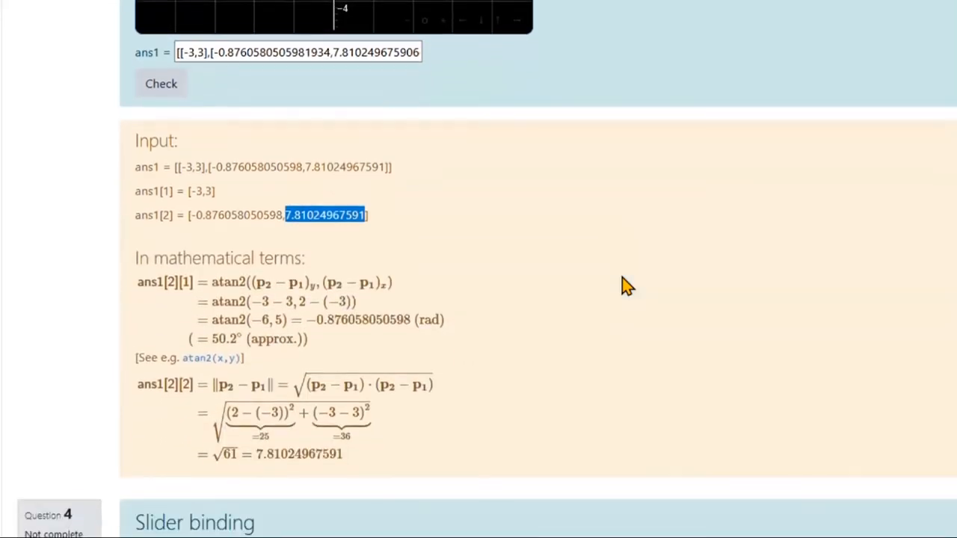
scroll(down, 3)
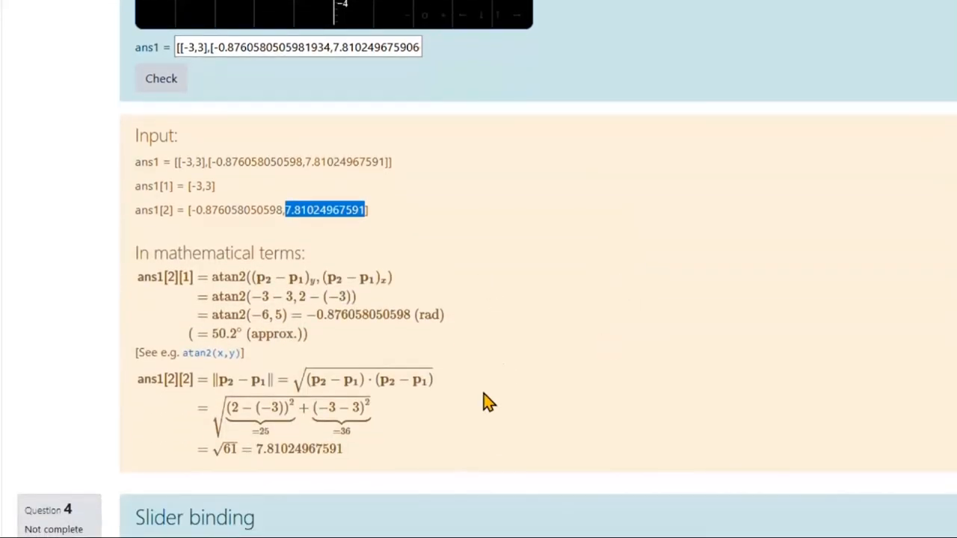
mouse_move(513, 335)
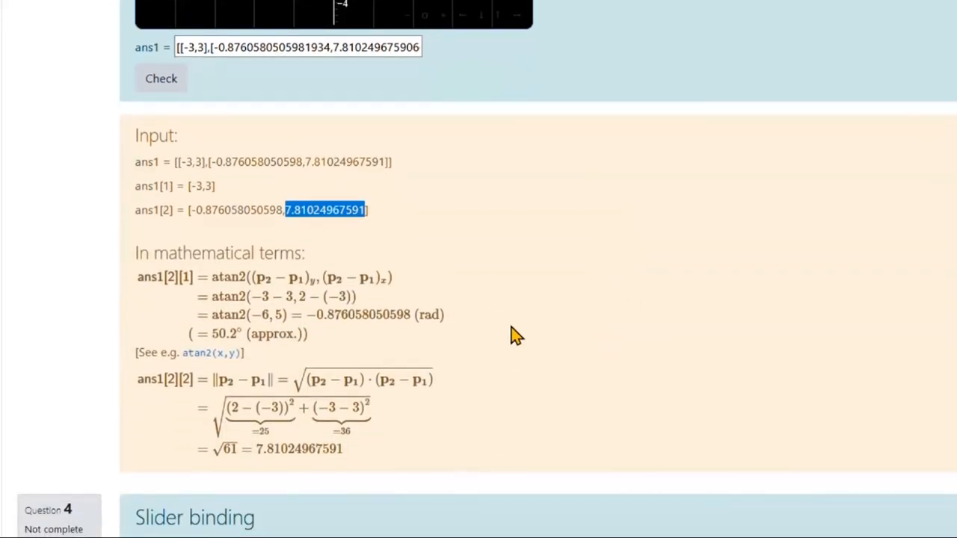
mouse_move(278, 358)
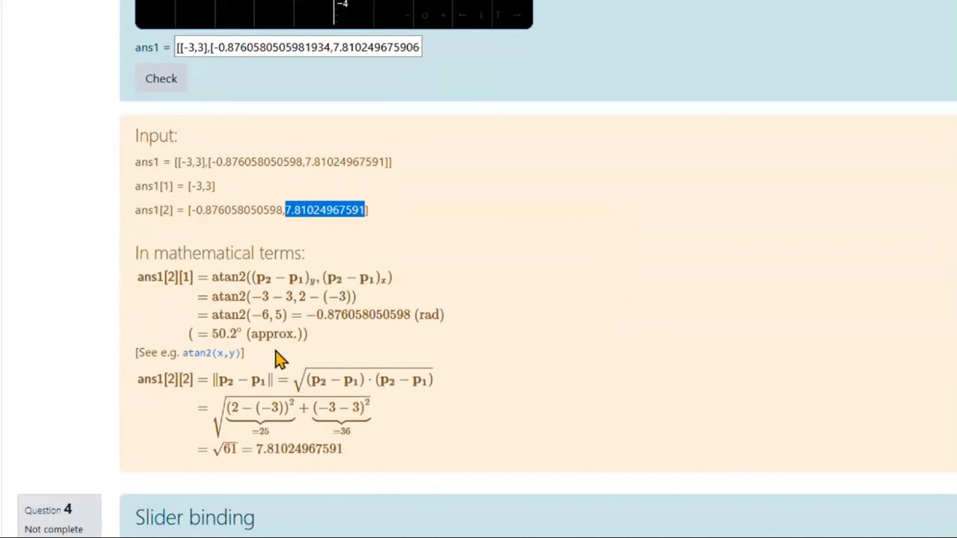
mouse_move(213, 308)
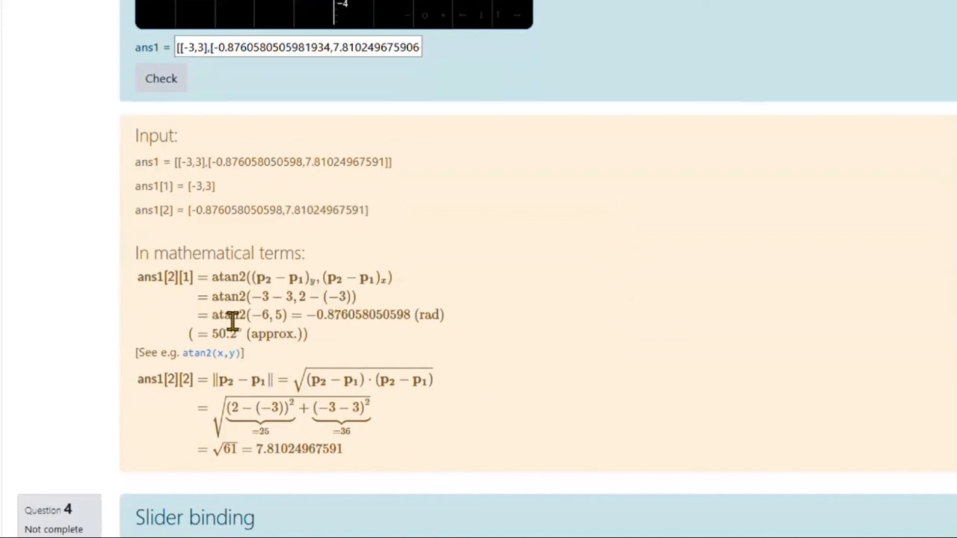
mouse_move(604, 325)
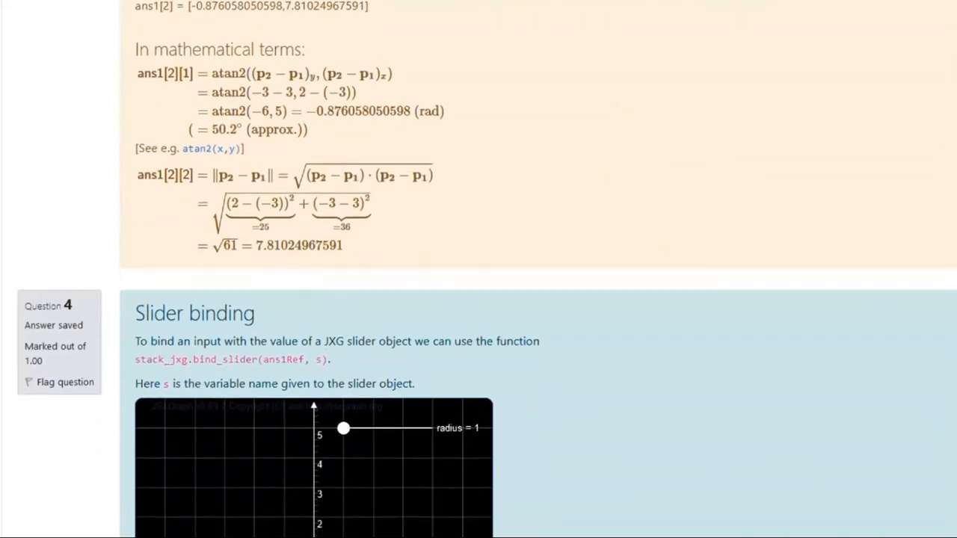
- Scroll to Slider binding and highlight bind_slider, ans1Ref and s in its description
scroll(down, 3)
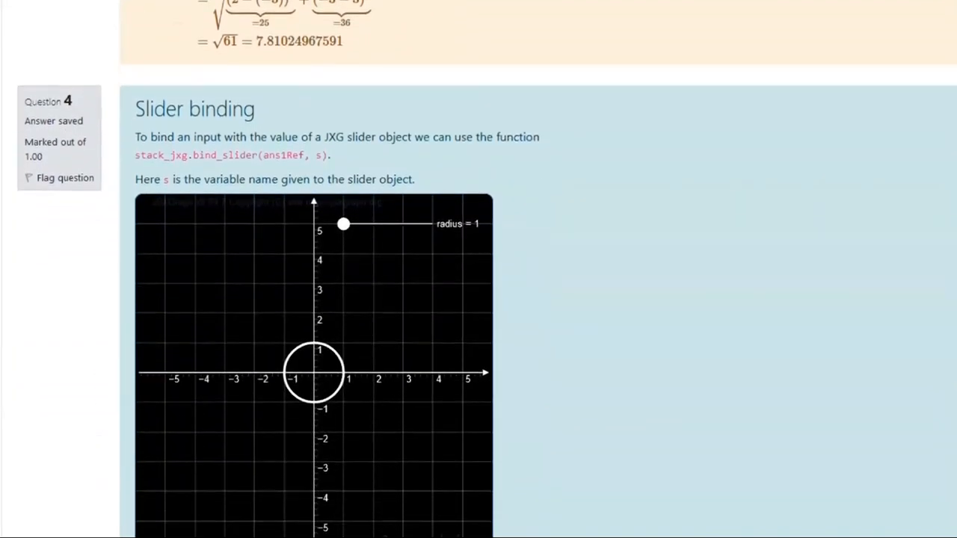
scroll(down, 3)
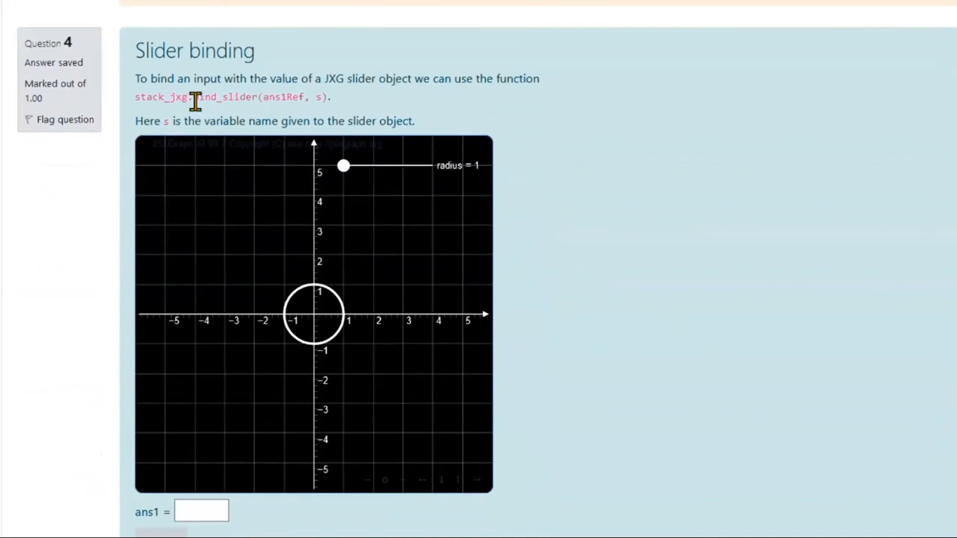
double_click(224, 96)
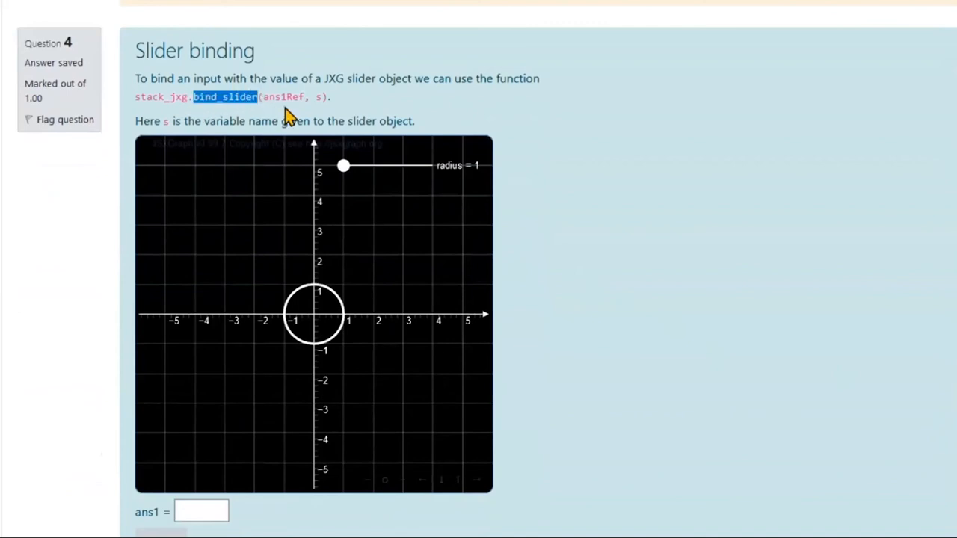
double_click(285, 97)
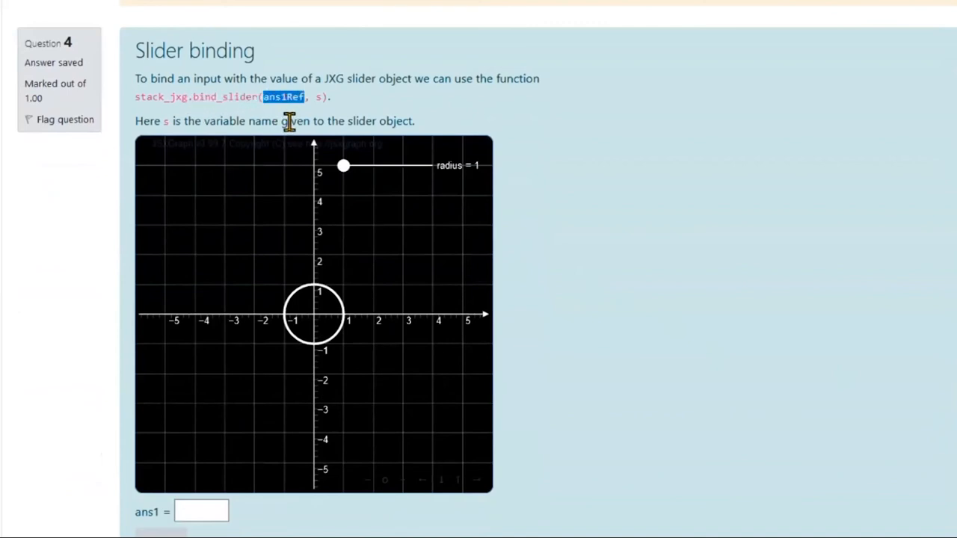
mouse_move(304, 116)
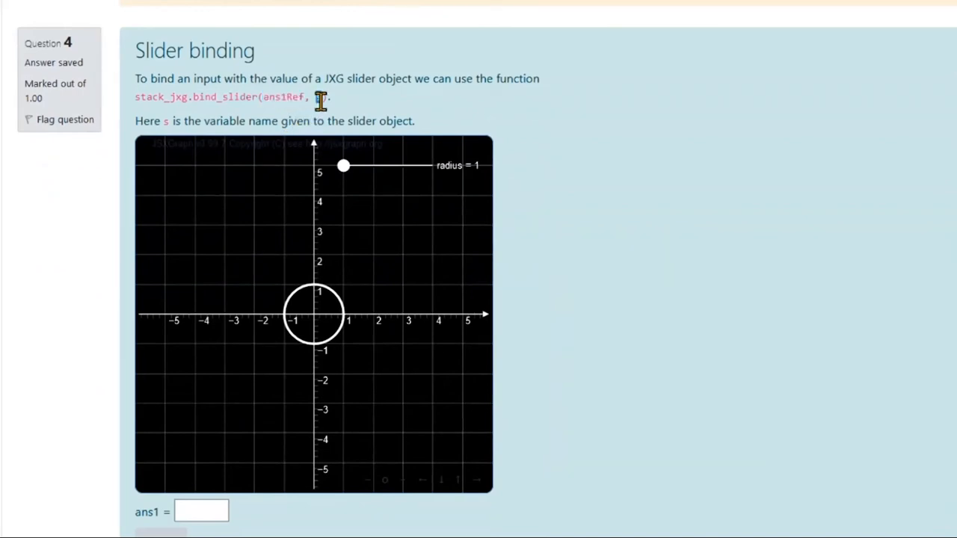
double_click(320, 96)
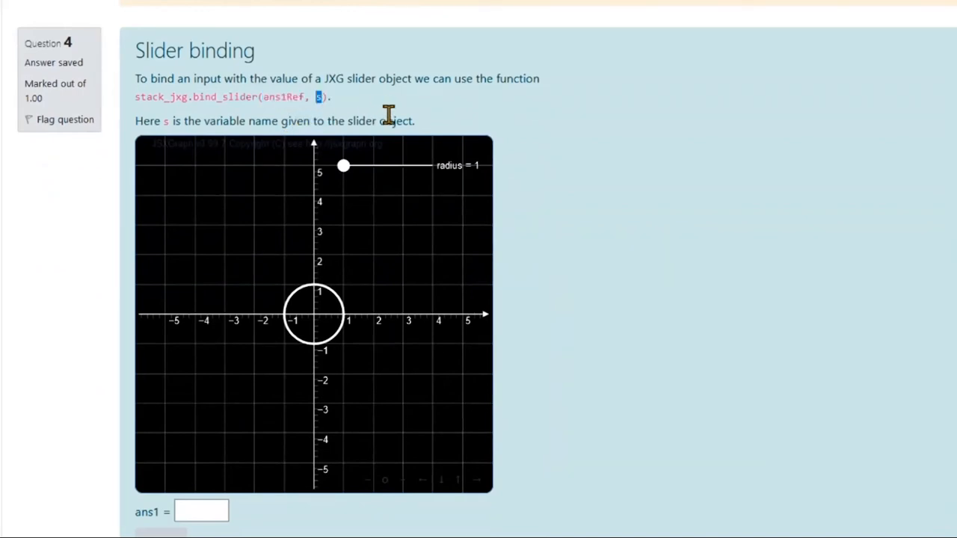
mouse_move(395, 193)
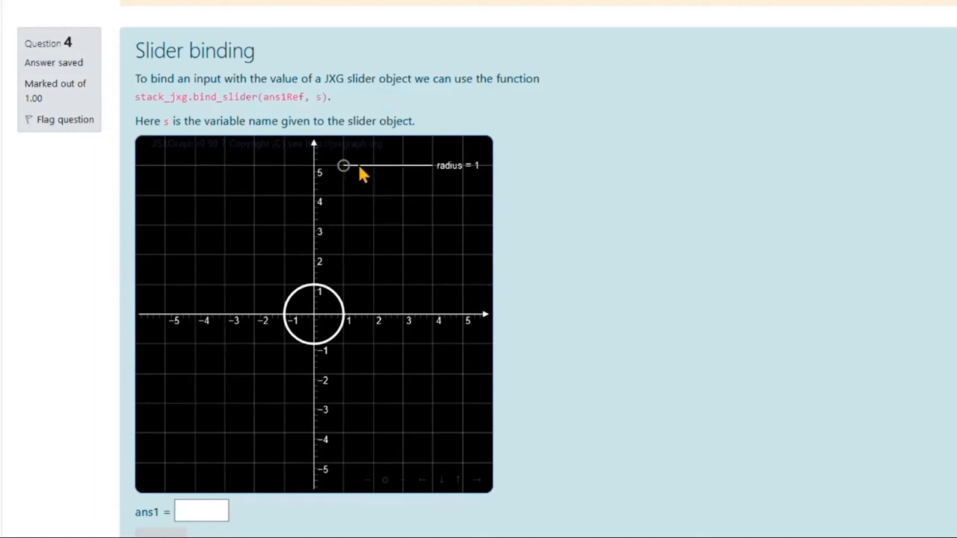
drag(344, 165, 410, 165)
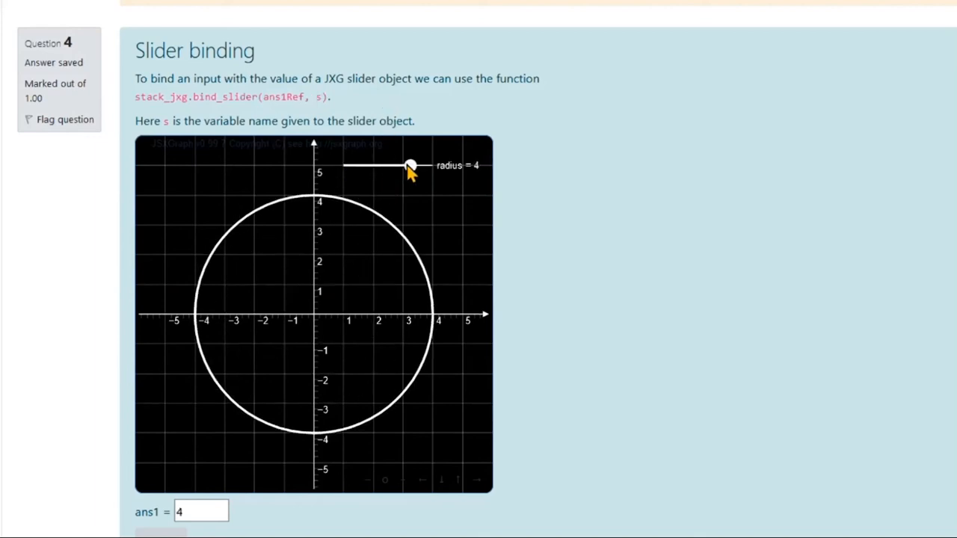
mouse_move(178, 219)
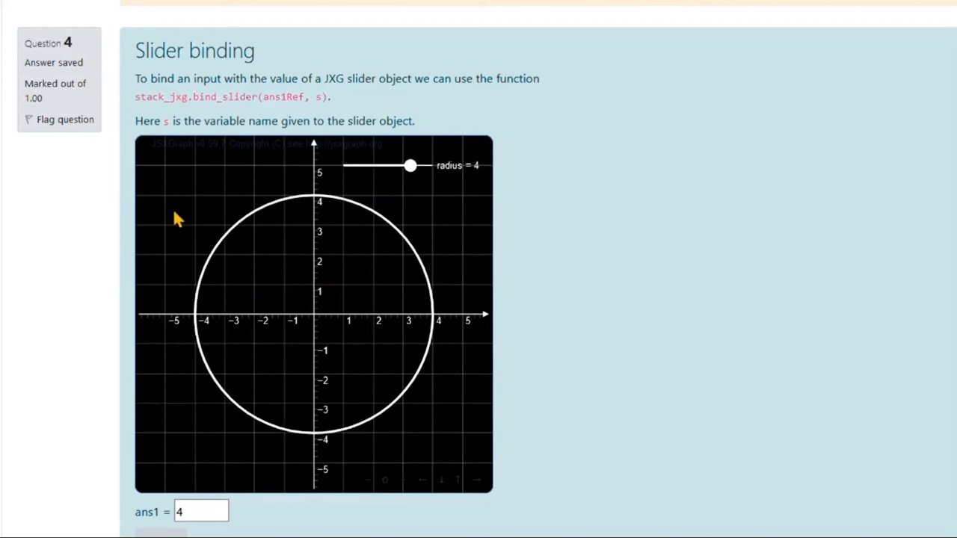
scroll(down, 3)
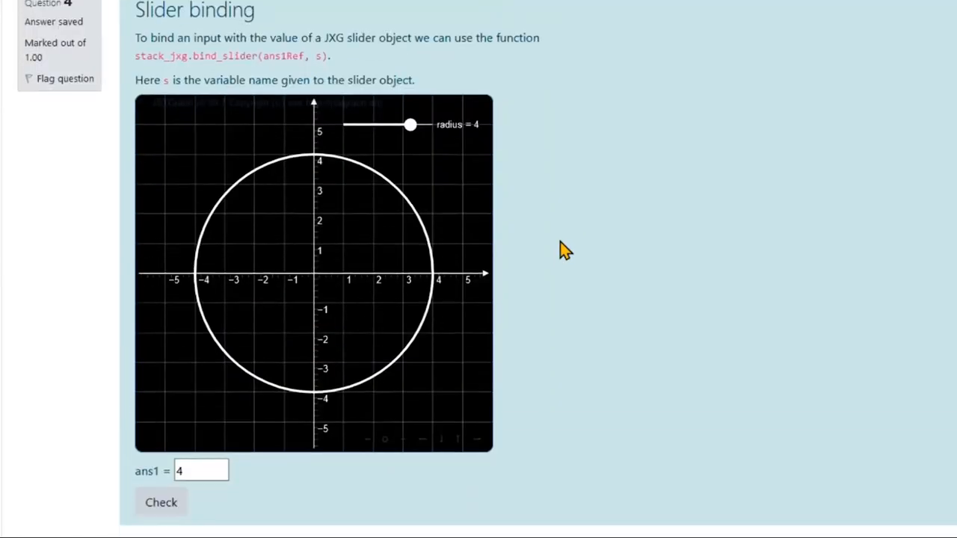
scroll(down, 3)
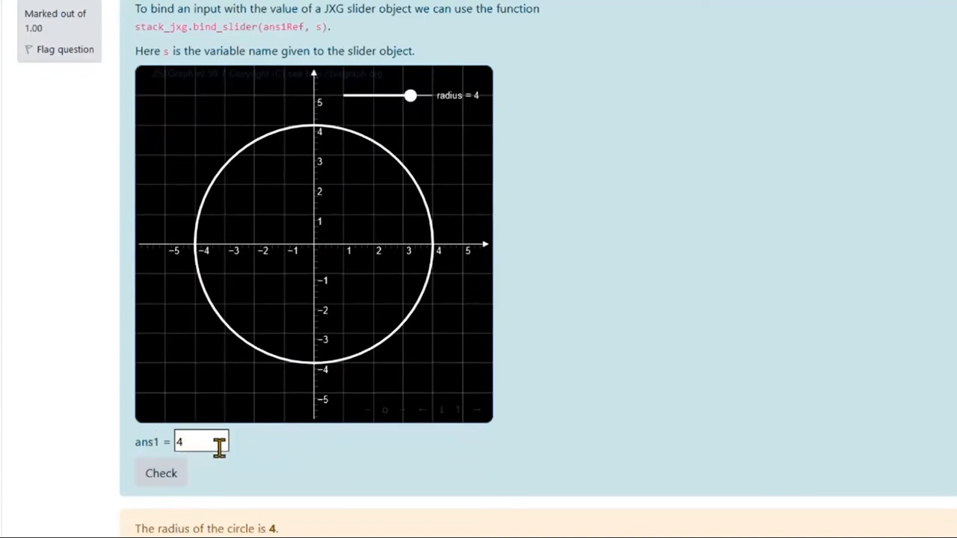
scroll(down, 3)
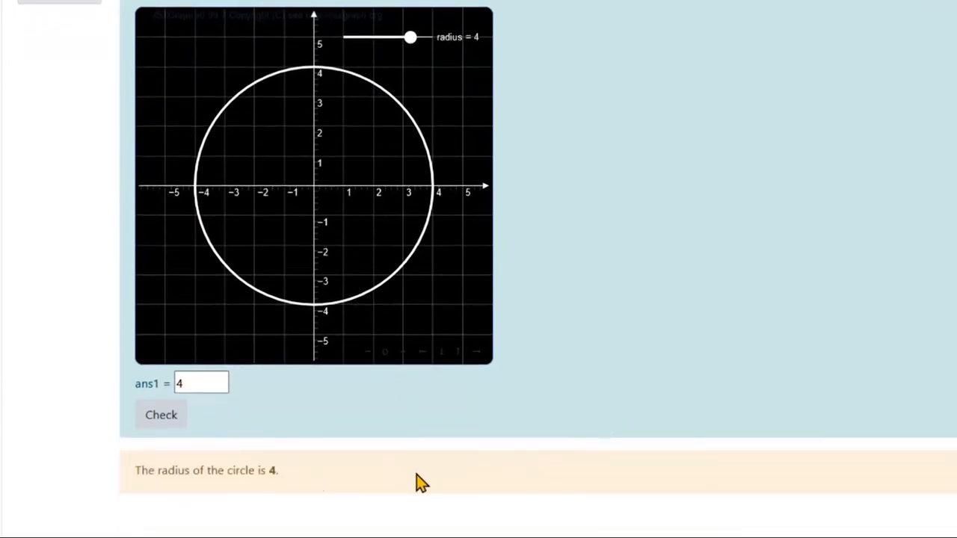
mouse_move(760, 287)
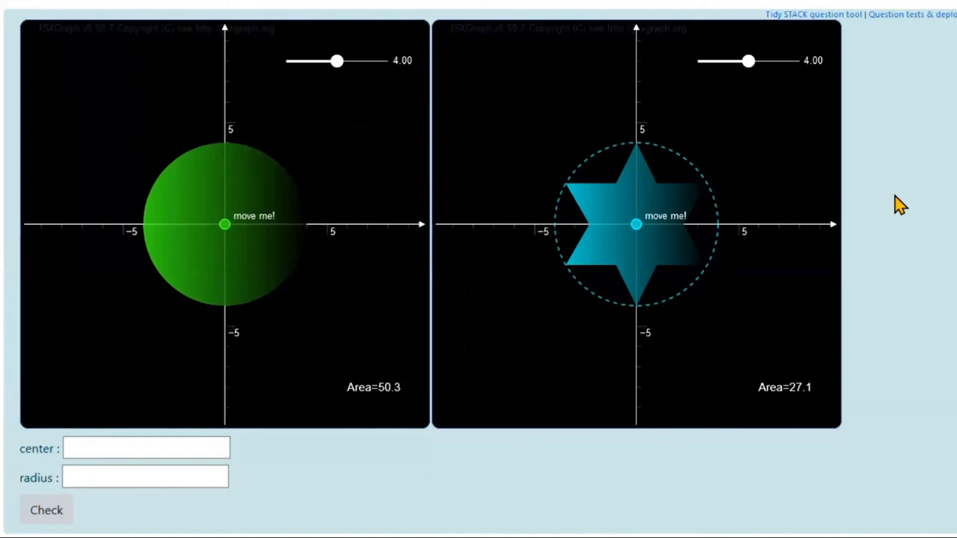
mouse_move(581, 151)
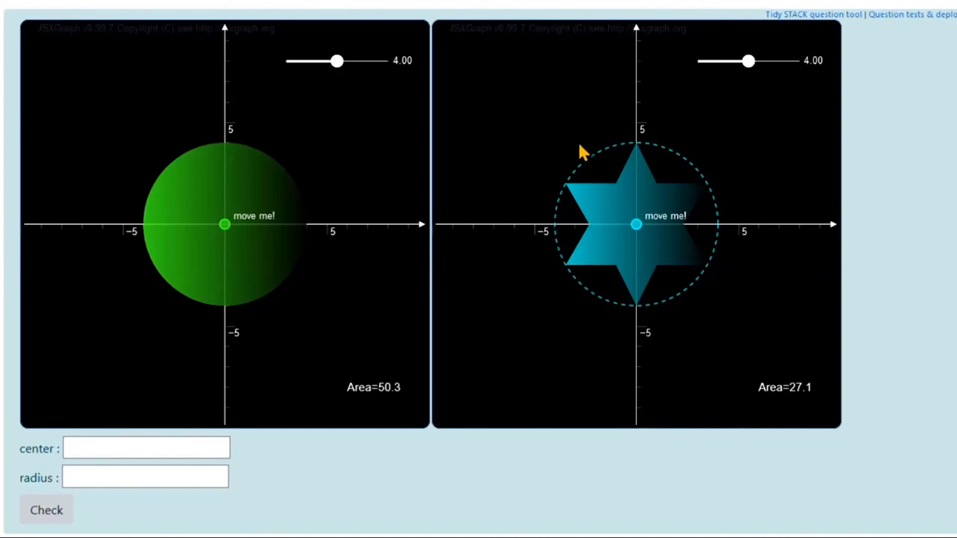
mouse_move(539, 175)
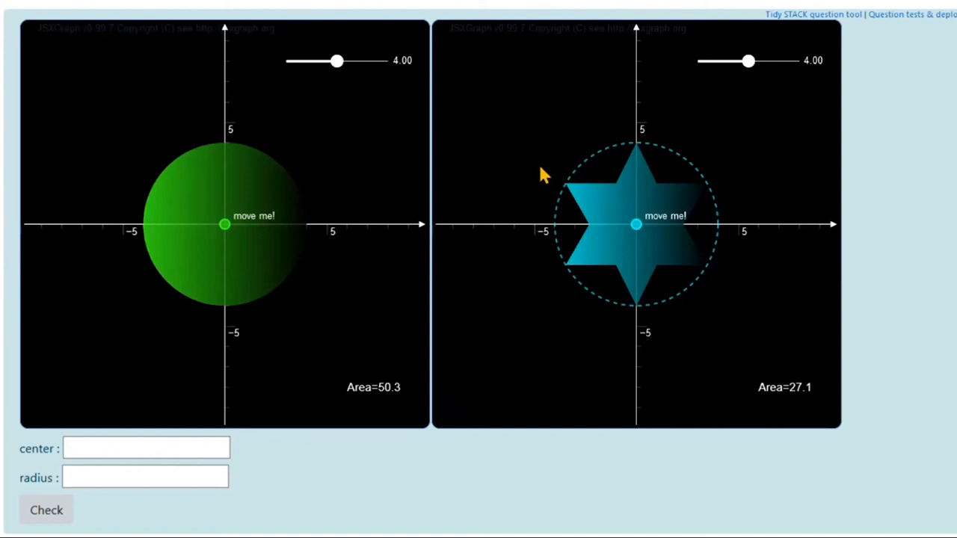
mouse_move(441, 383)
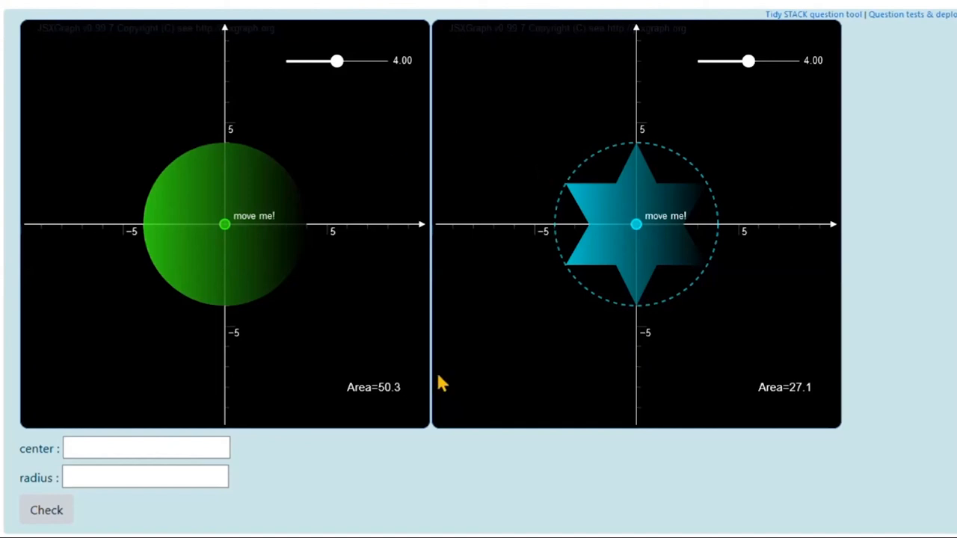
mouse_move(370, 124)
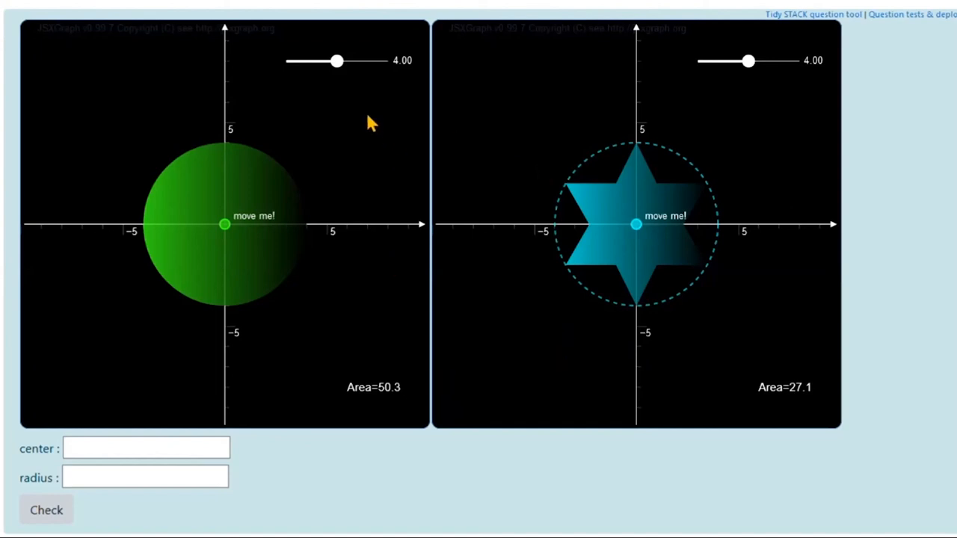
mouse_move(505, 250)
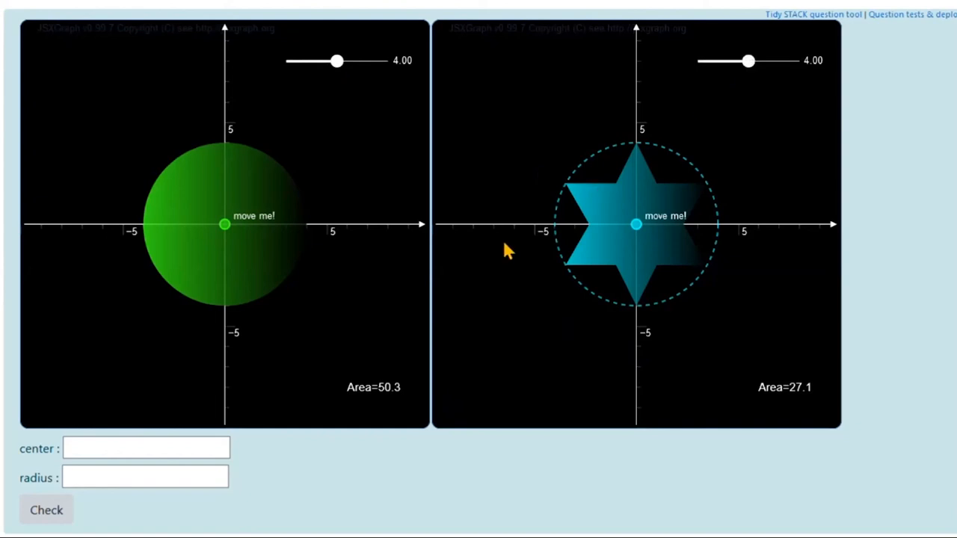
mouse_move(609, 258)
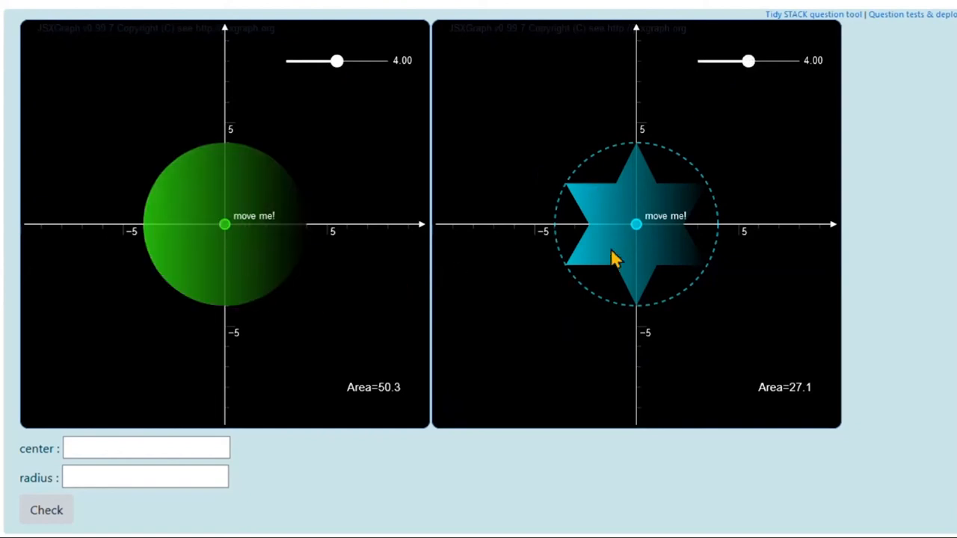
mouse_move(254, 416)
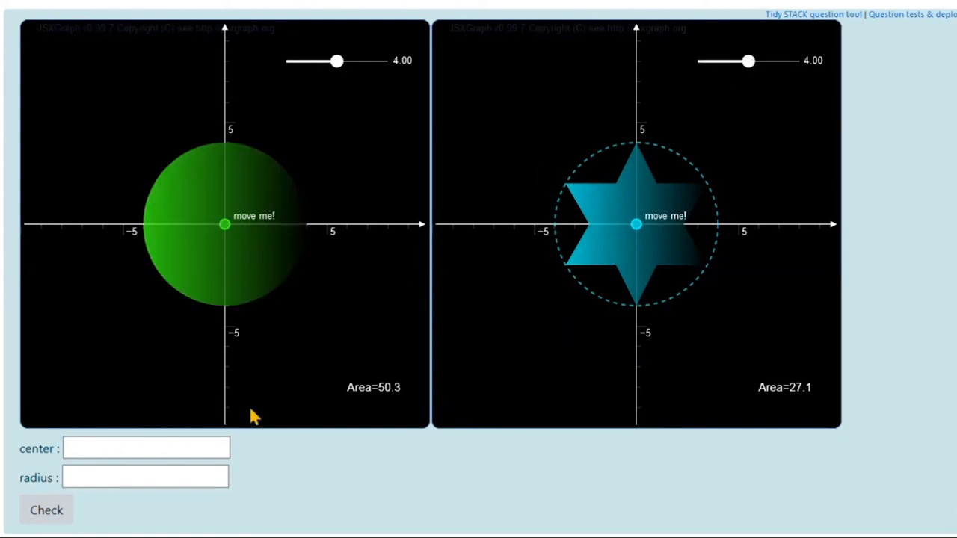
mouse_move(311, 321)
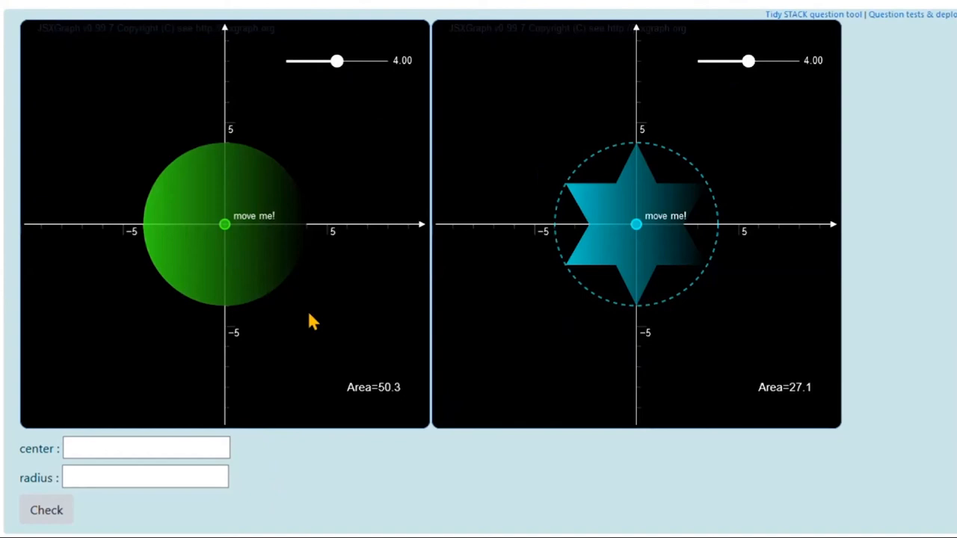
mouse_move(222, 224)
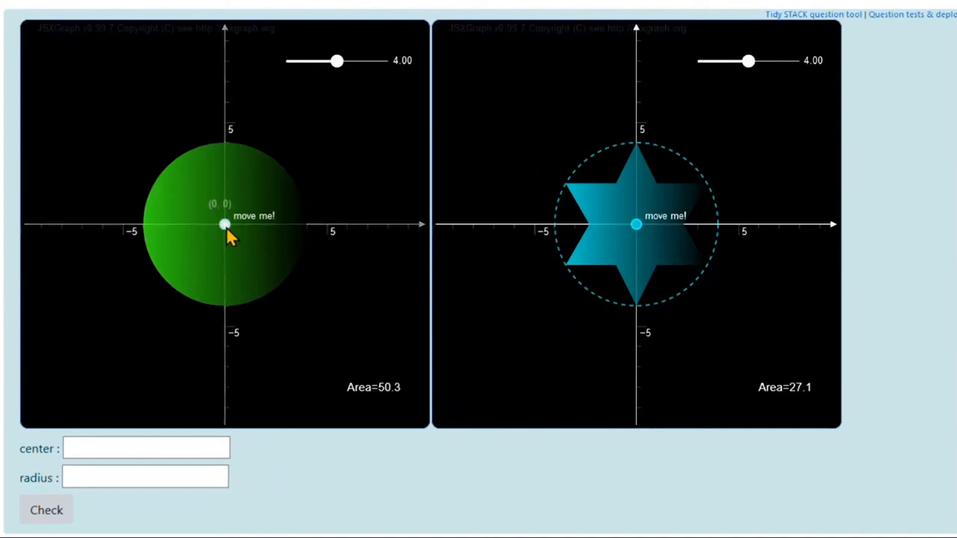
- Drag the centre to (-1, 4), set radius about 3.95, then move the centre to (-2, -5)
drag(636, 222, 655, 125)
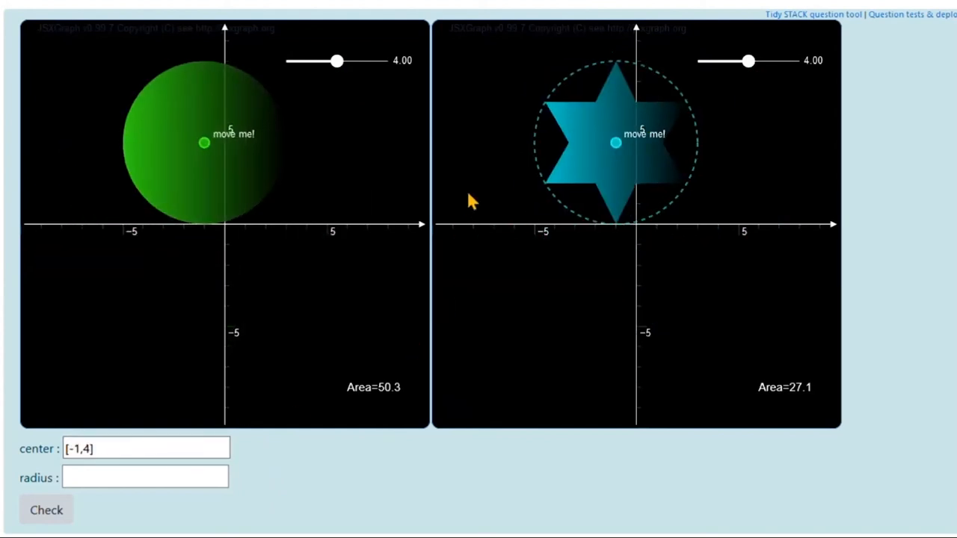
mouse_move(472, 178)
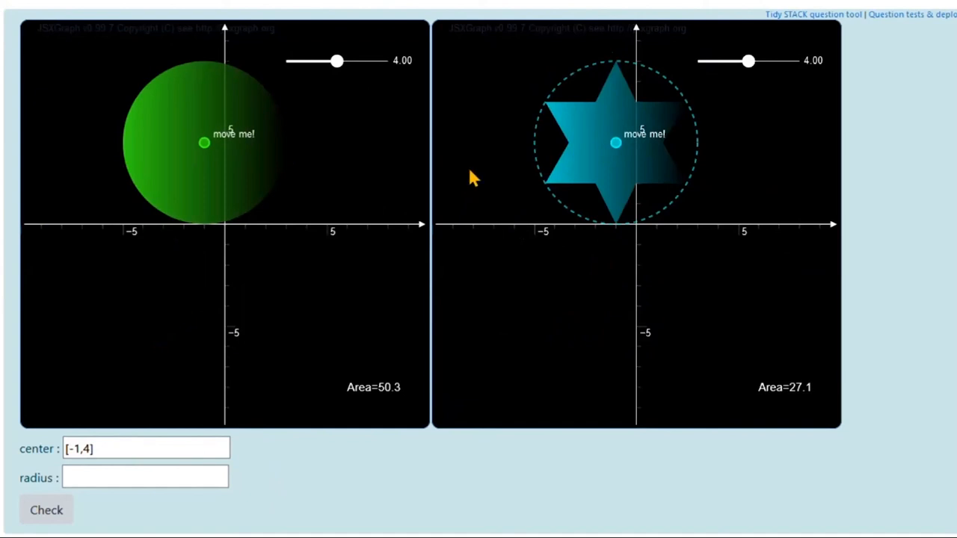
mouse_move(338, 60)
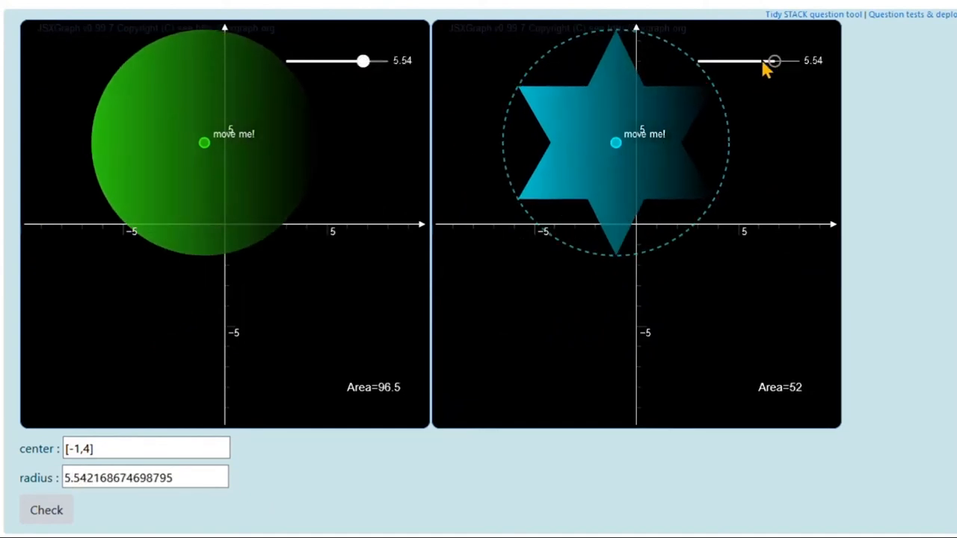
drag(774, 61, 748, 60)
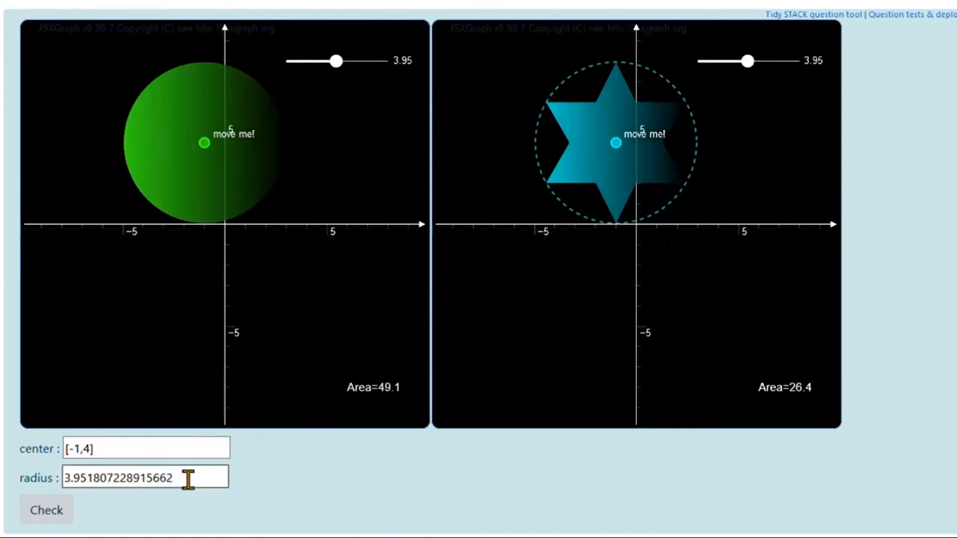
mouse_move(609, 148)
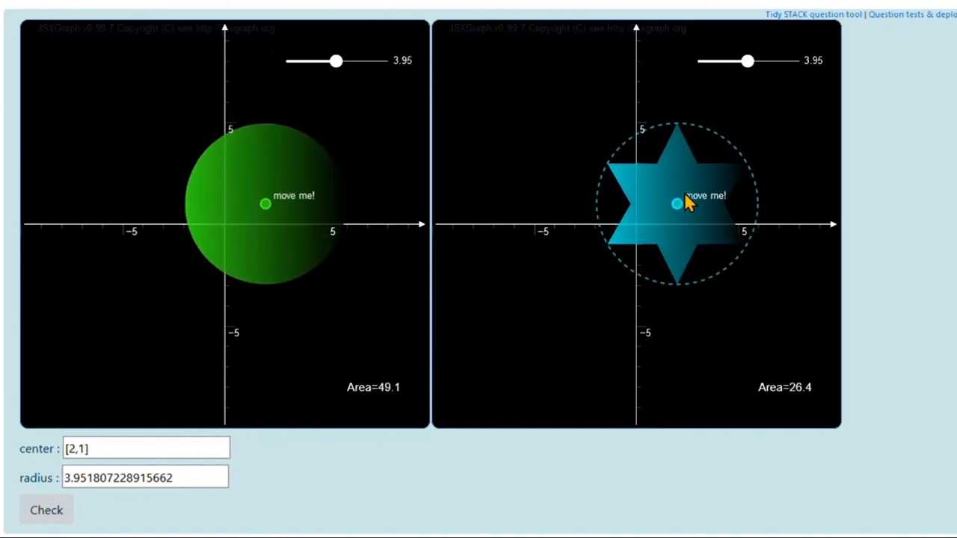
mouse_move(498, 394)
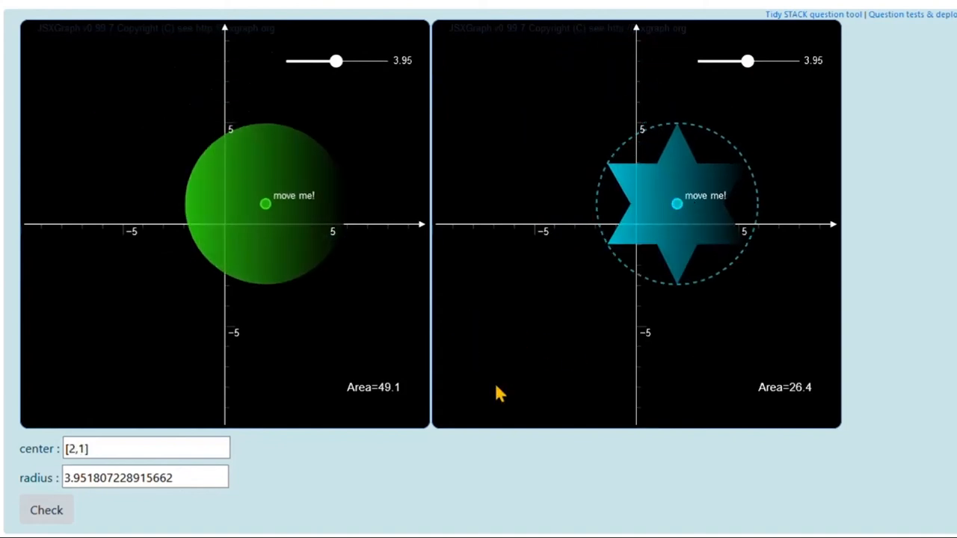
mouse_move(295, 213)
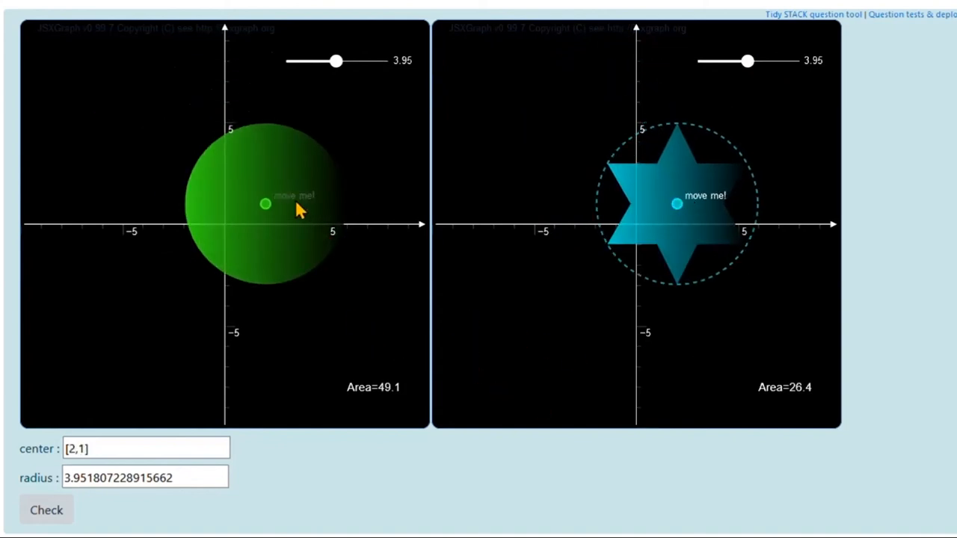
drag(265, 203, 181, 329)
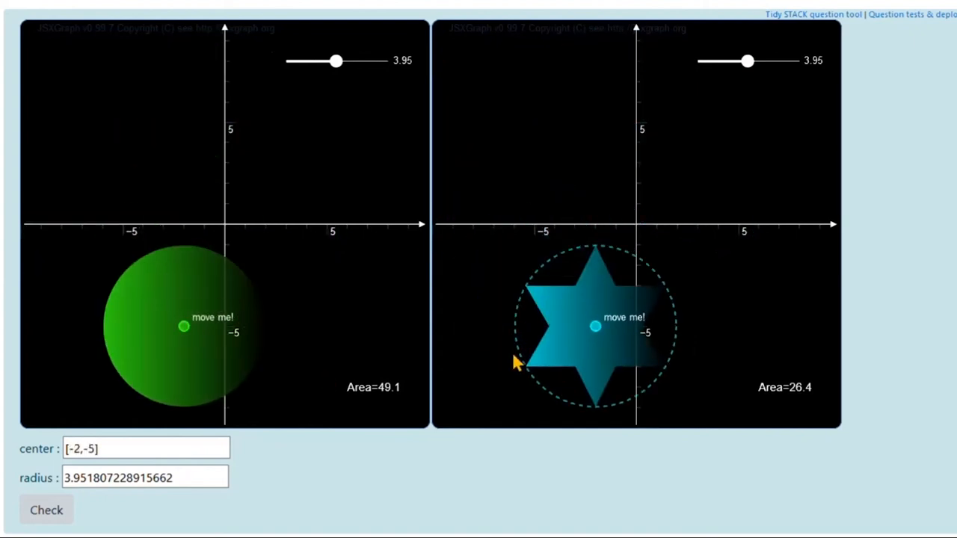
mouse_move(290, 464)
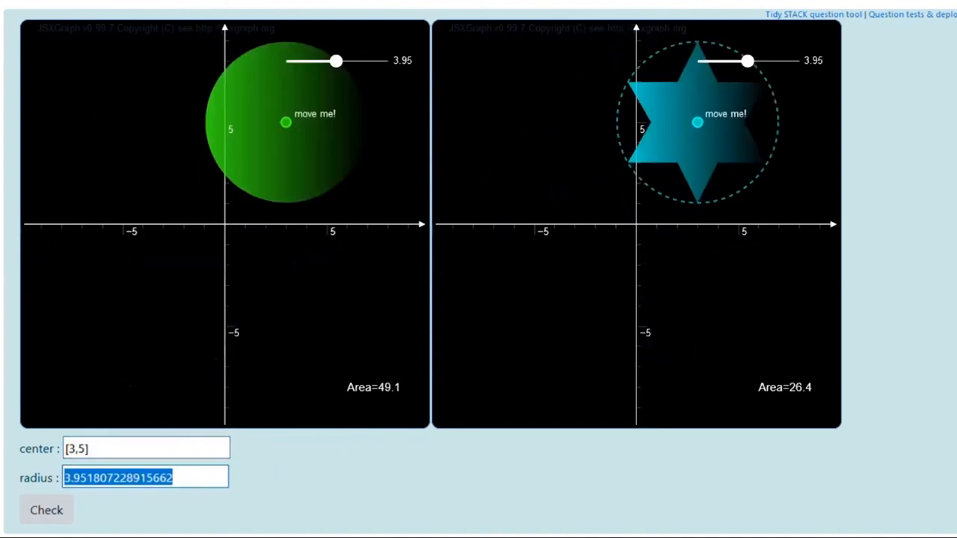
- Enter 6 as the radius so circle and star reach radius 6.00
text(6)
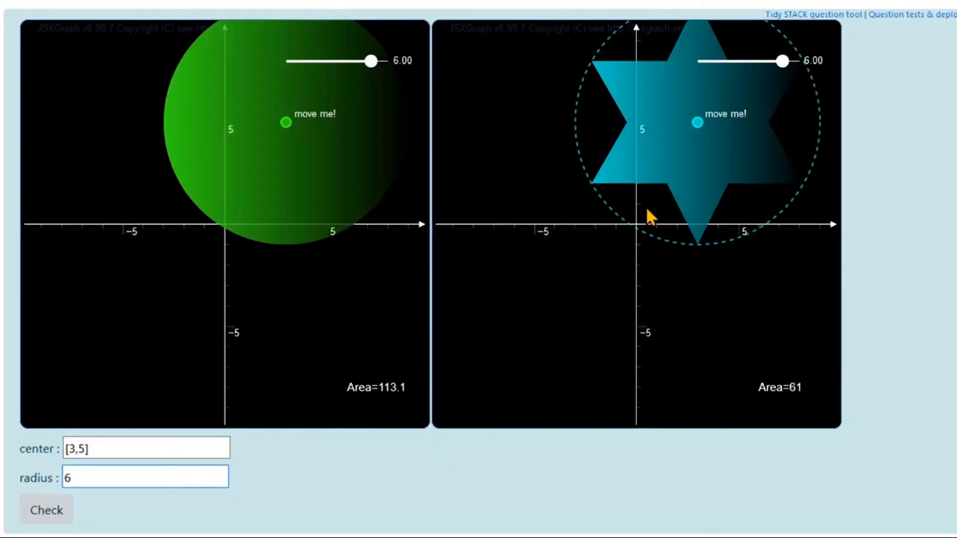
mouse_move(566, 281)
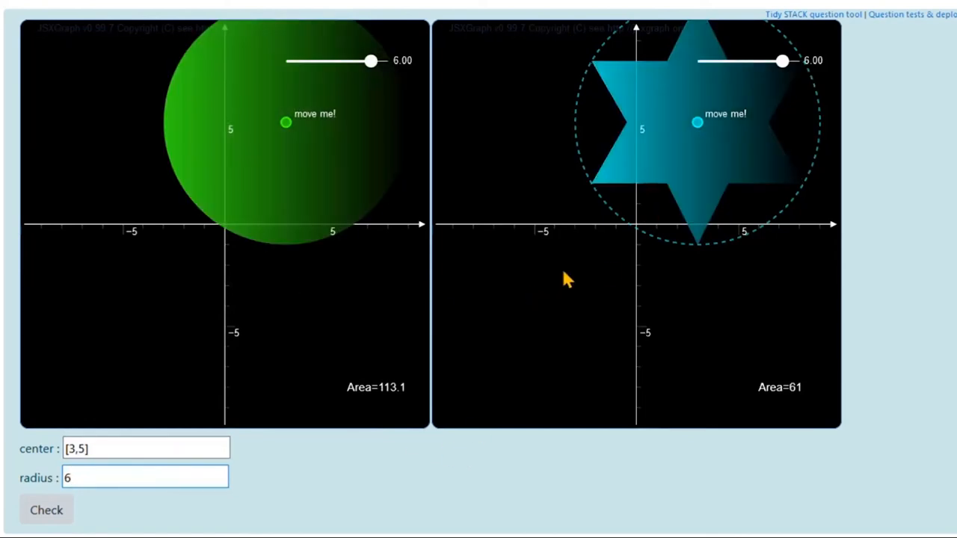
mouse_move(462, 308)
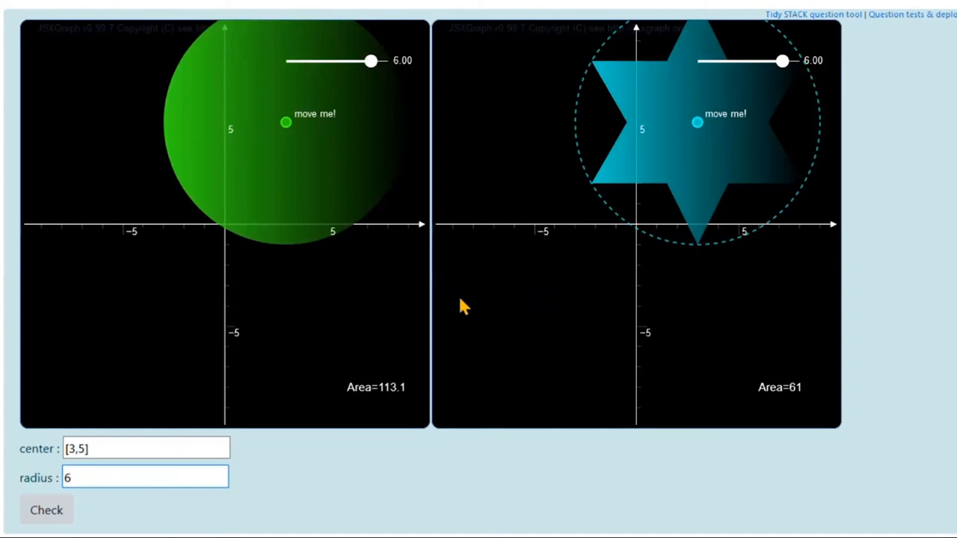
mouse_move(893, 335)
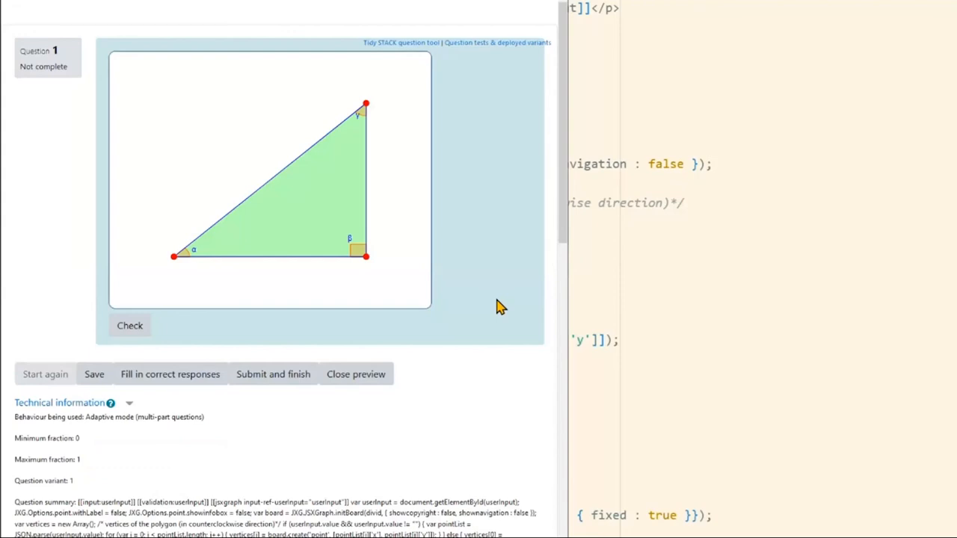
mouse_move(296, 370)
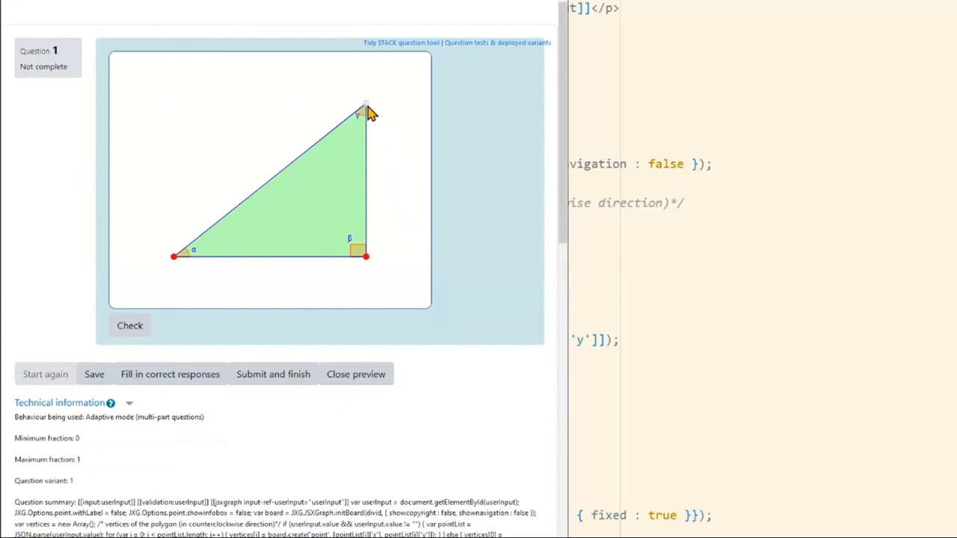
- Reshape the triangle into a scalene one by dragging its top, lower-left and right vertices
drag(367, 109, 172, 78)
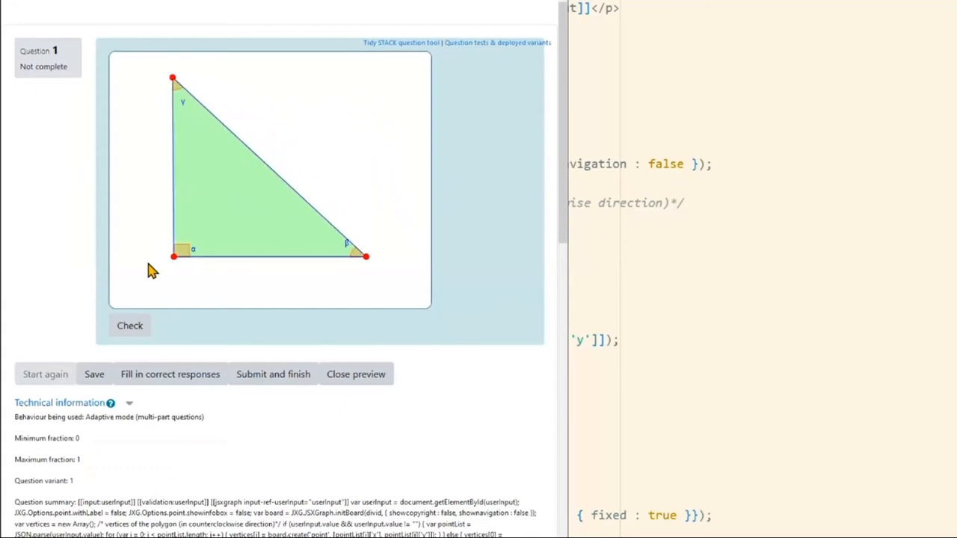
drag(173, 257, 135, 238)
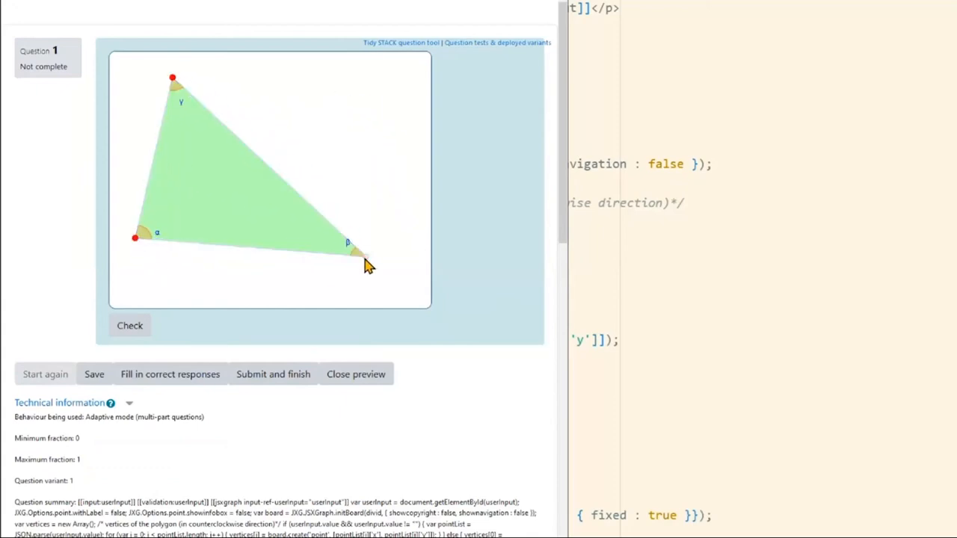
drag(357, 253, 424, 147)
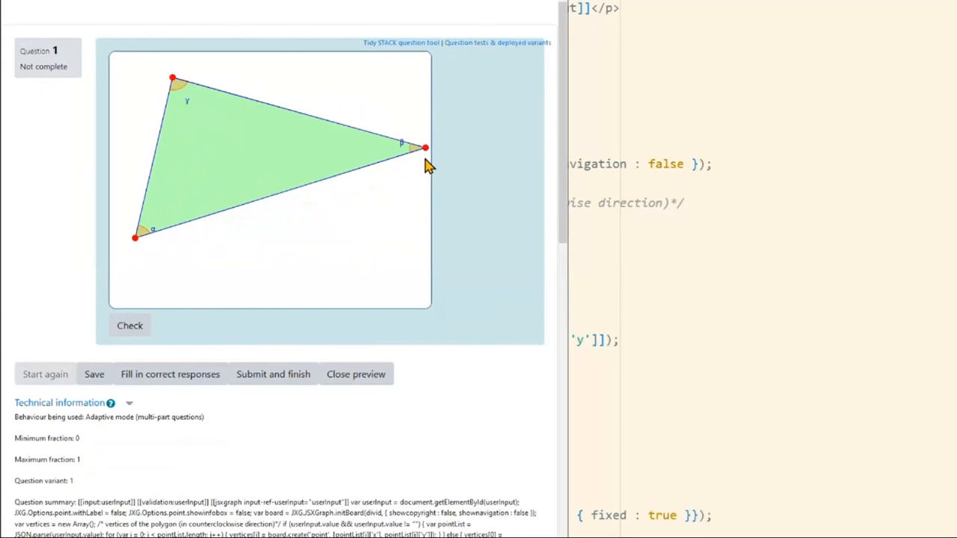
mouse_move(152, 250)
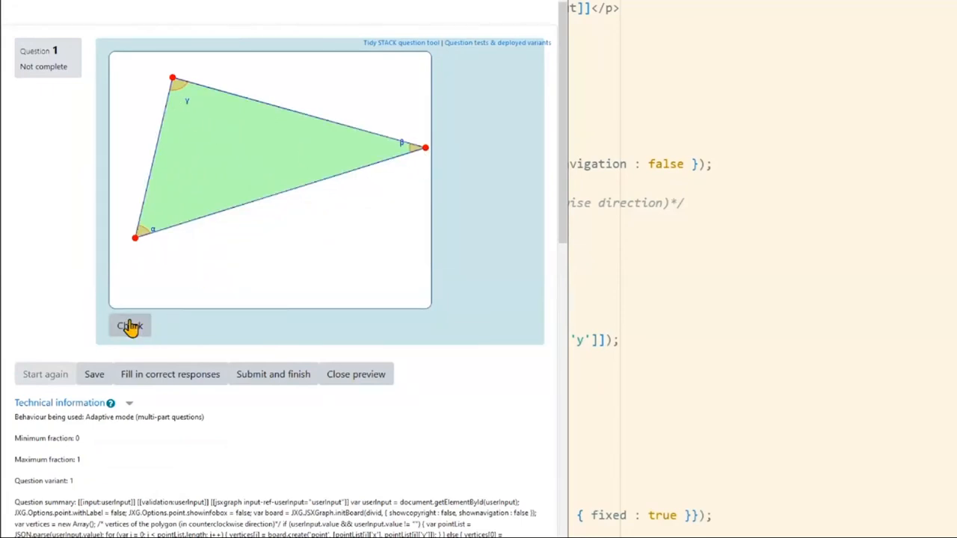
- Check the triangle answer to get feedback α = 58°, β = 40°, γ = 81°
click(130, 325)
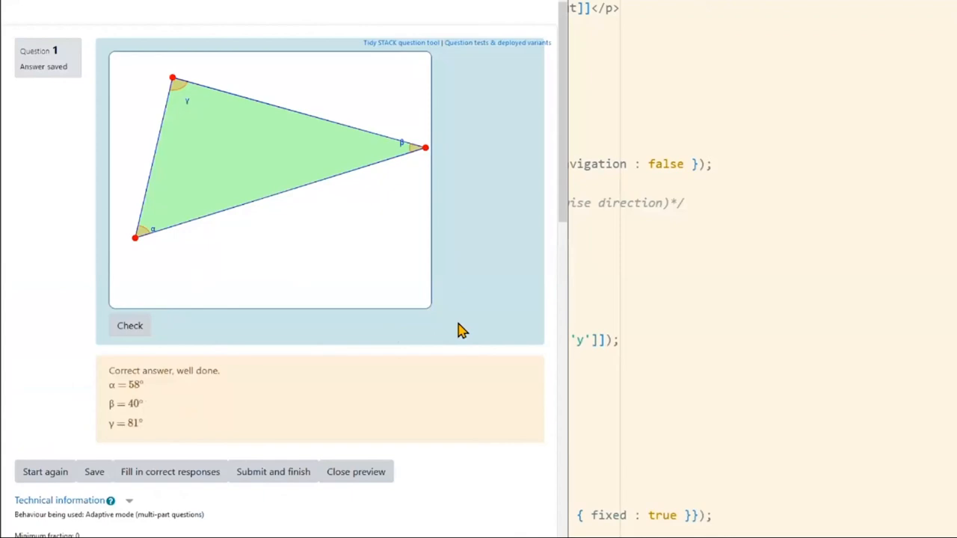
mouse_move(180, 417)
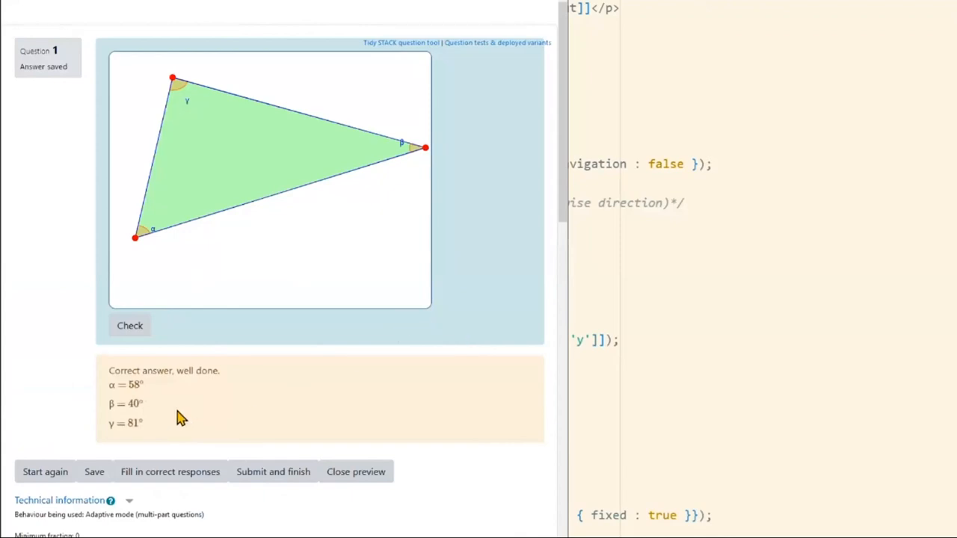
mouse_move(185, 418)
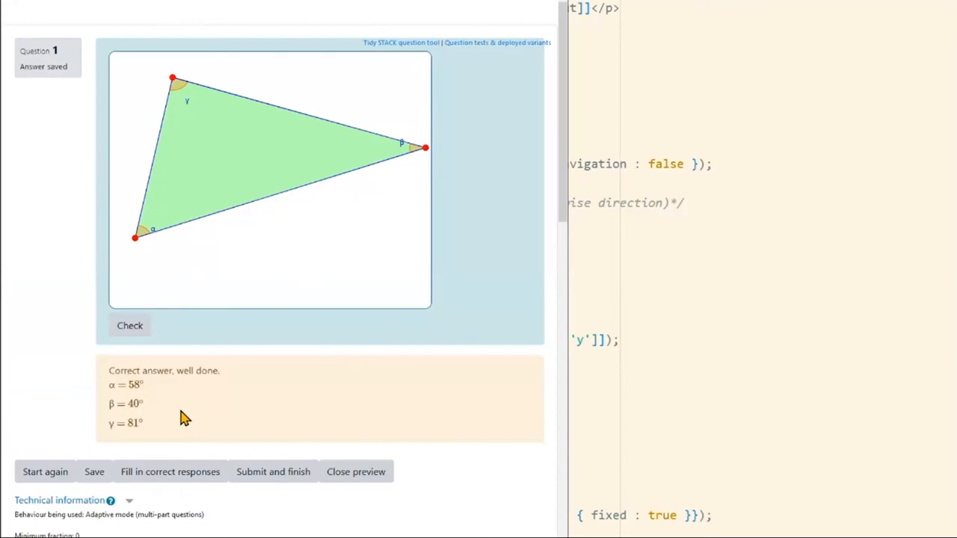
mouse_move(362, 316)
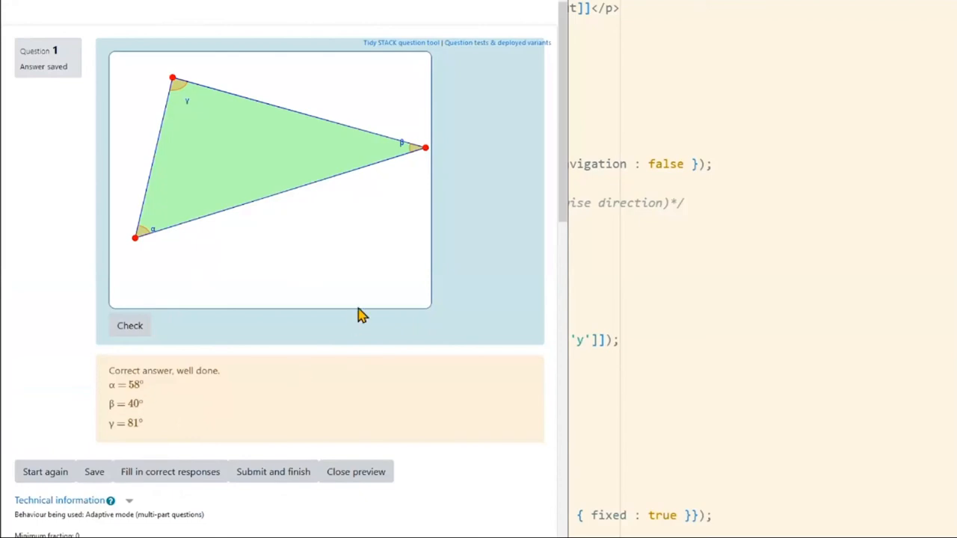
mouse_move(269, 310)
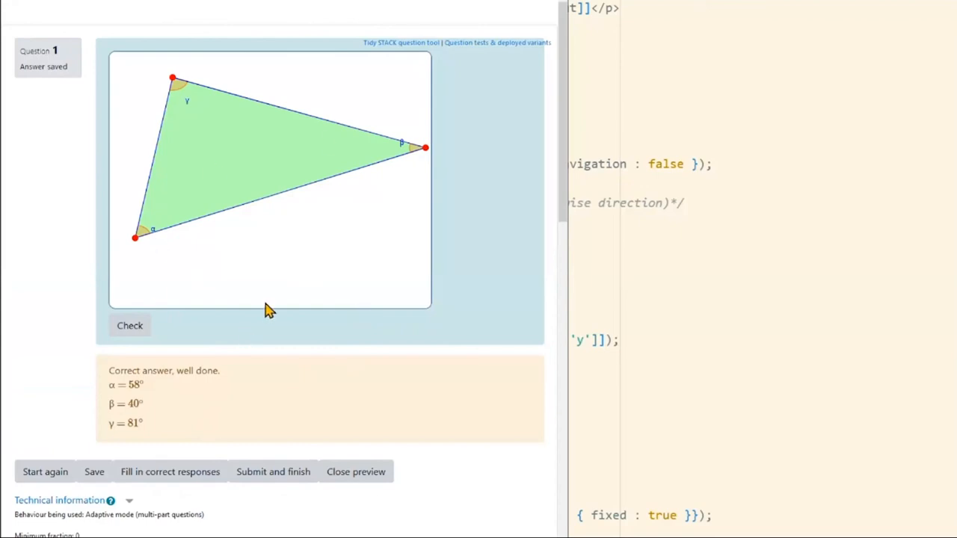
mouse_move(239, 157)
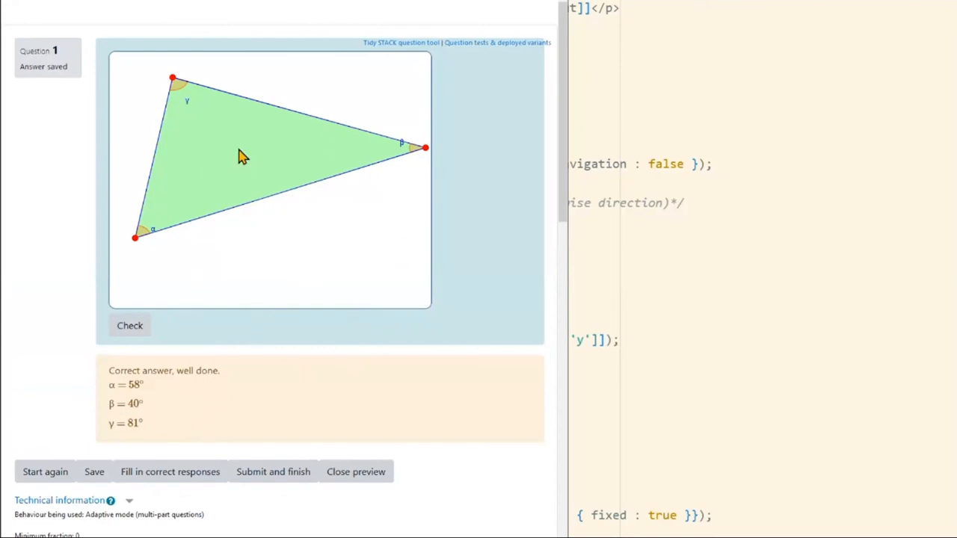
mouse_move(313, 280)
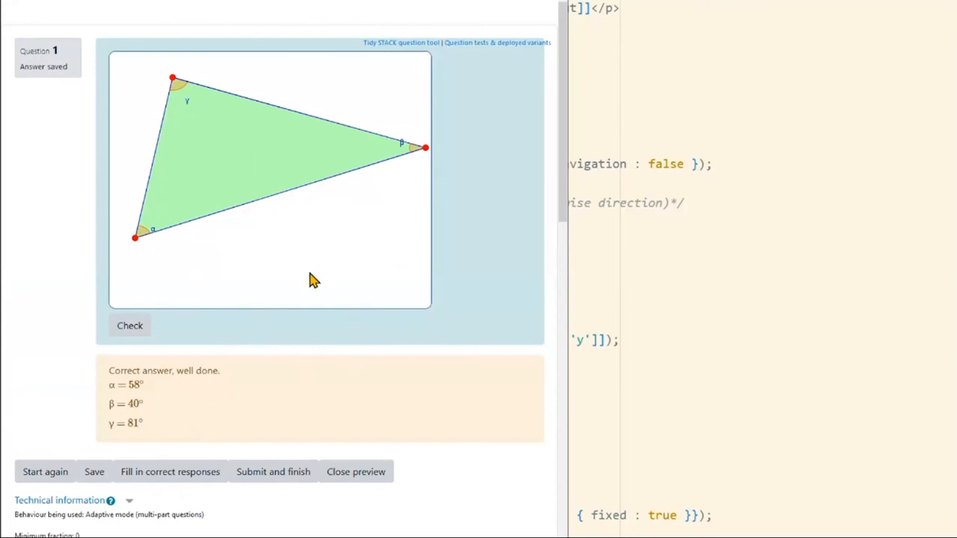
mouse_move(301, 295)
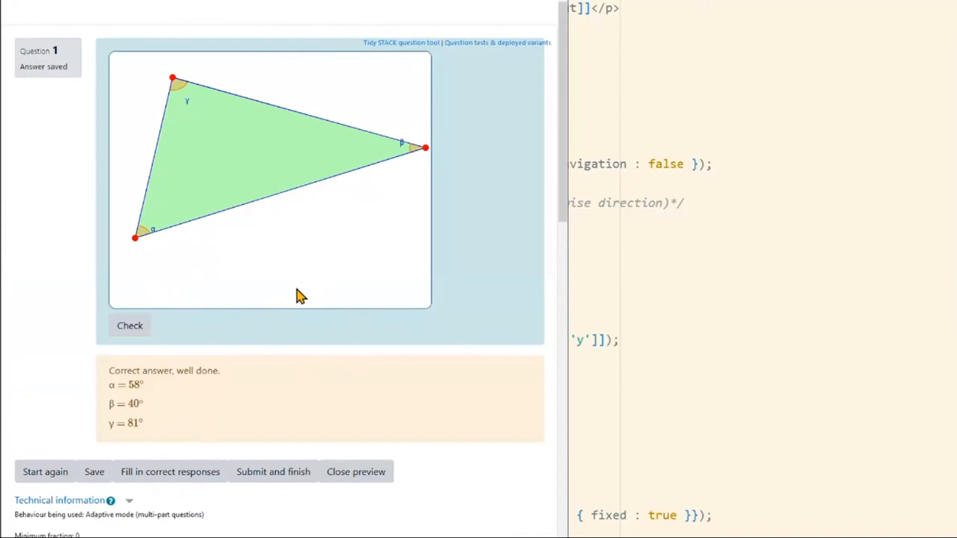
mouse_move(263, 321)
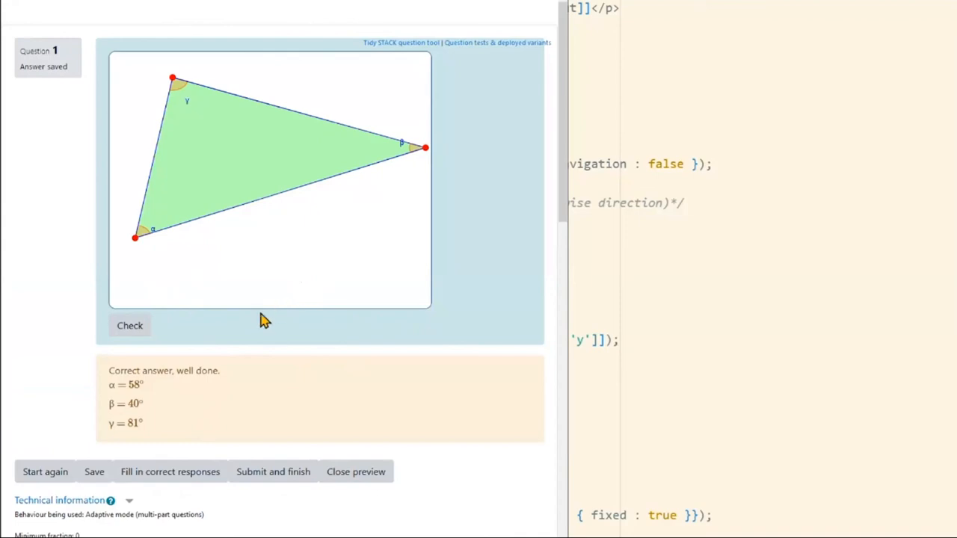
mouse_move(355, 324)
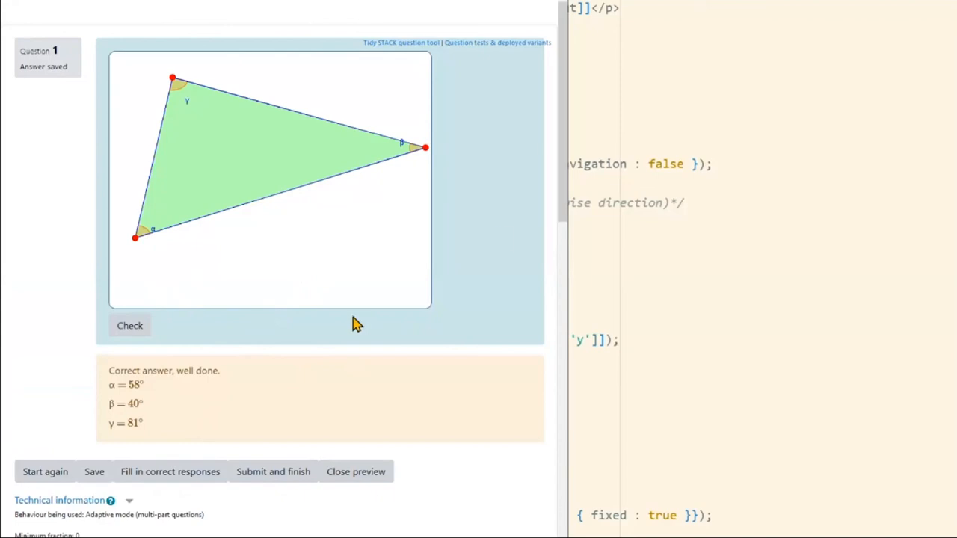
mouse_move(230, 400)
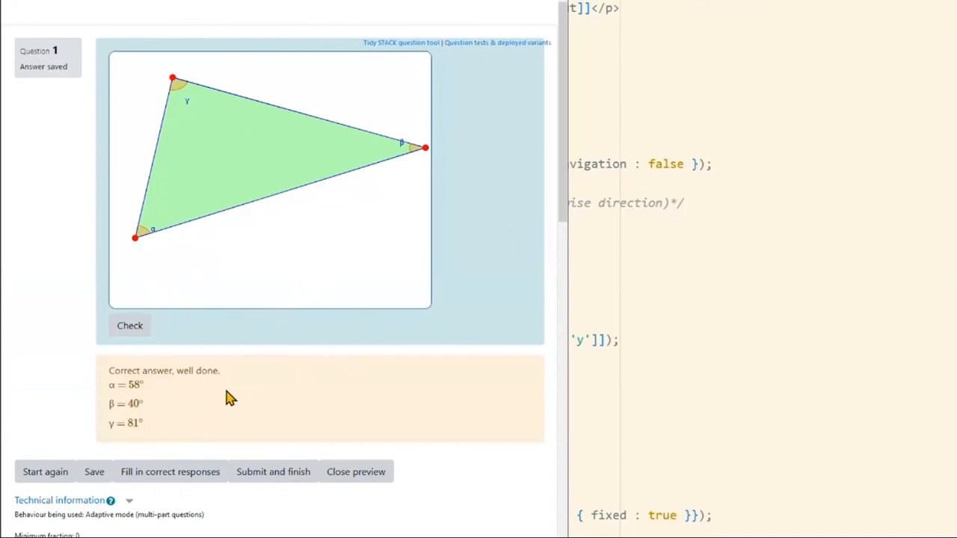
mouse_move(165, 264)
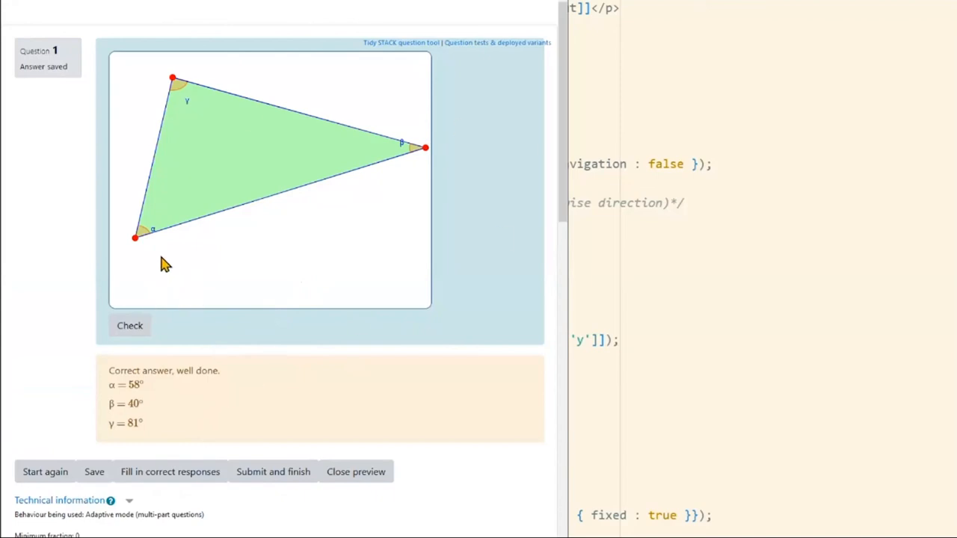
mouse_move(440, 155)
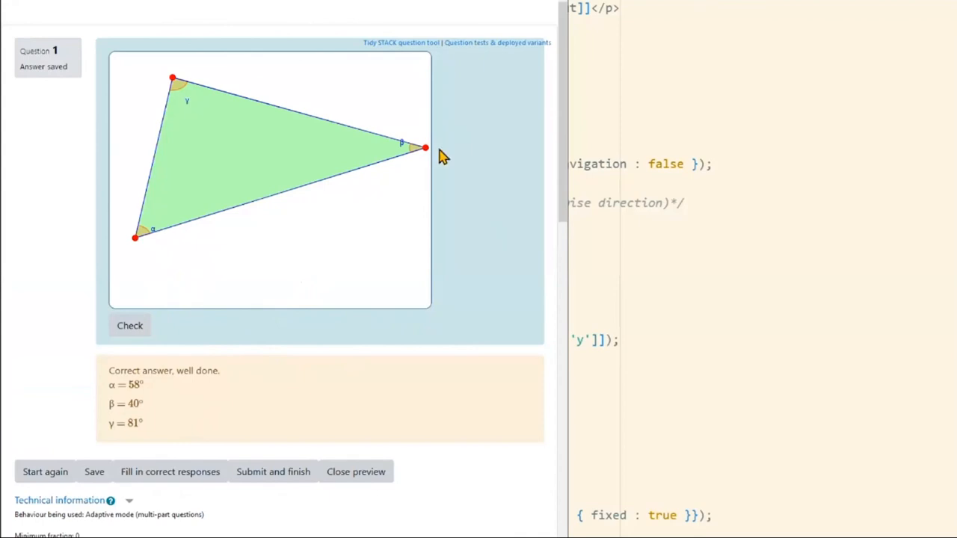
mouse_move(152, 194)
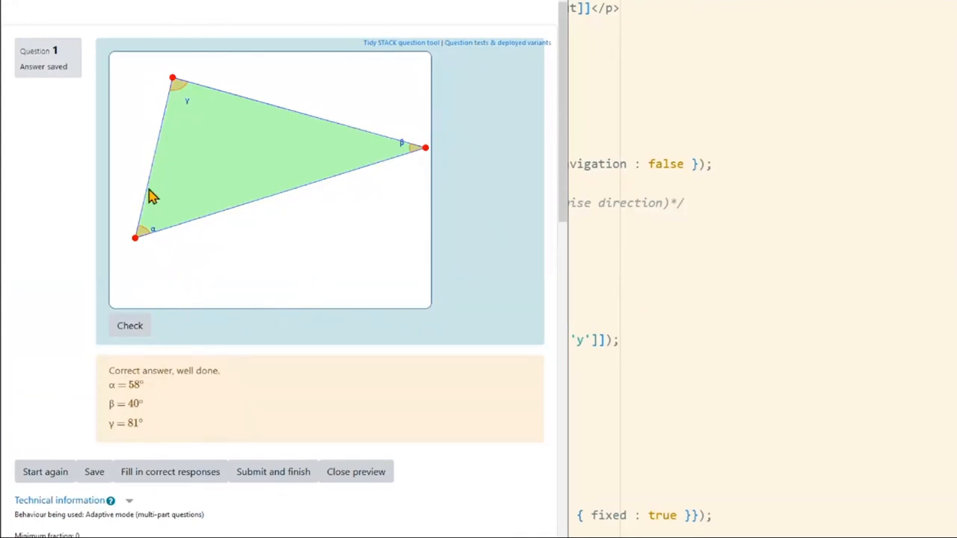
mouse_move(248, 220)
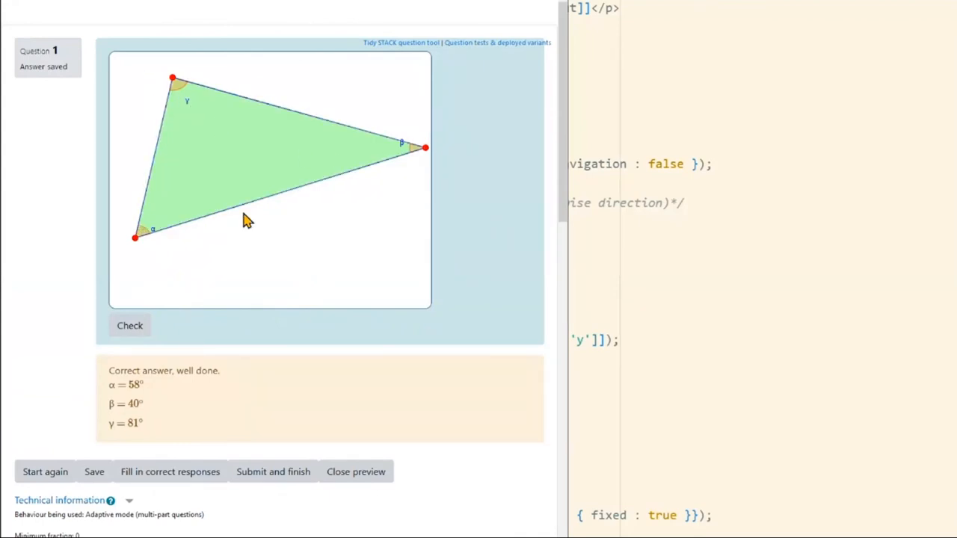
mouse_move(149, 247)
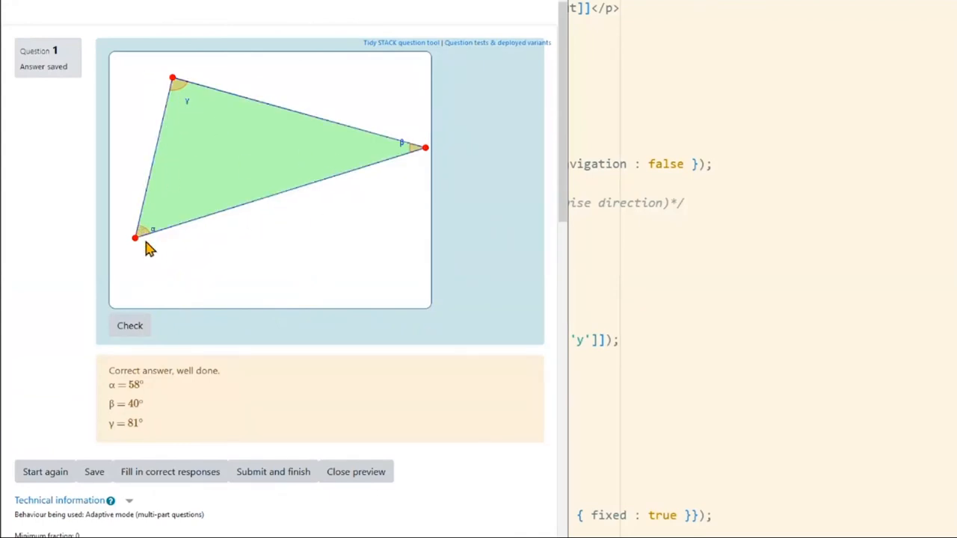
mouse_move(314, 261)
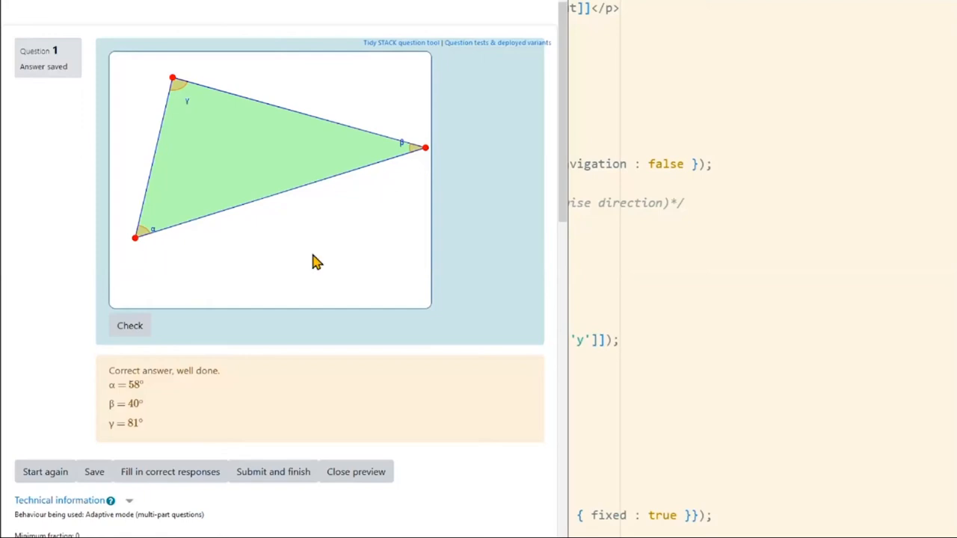
mouse_move(321, 293)
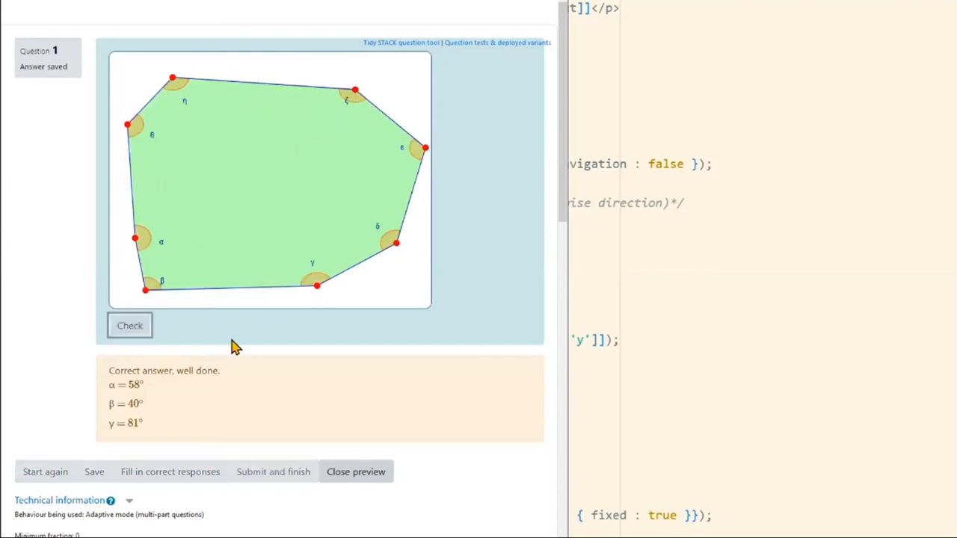
- Check the eight-vertex polygon, listing angles from α = 174° to θ = 139°
click(130, 325)
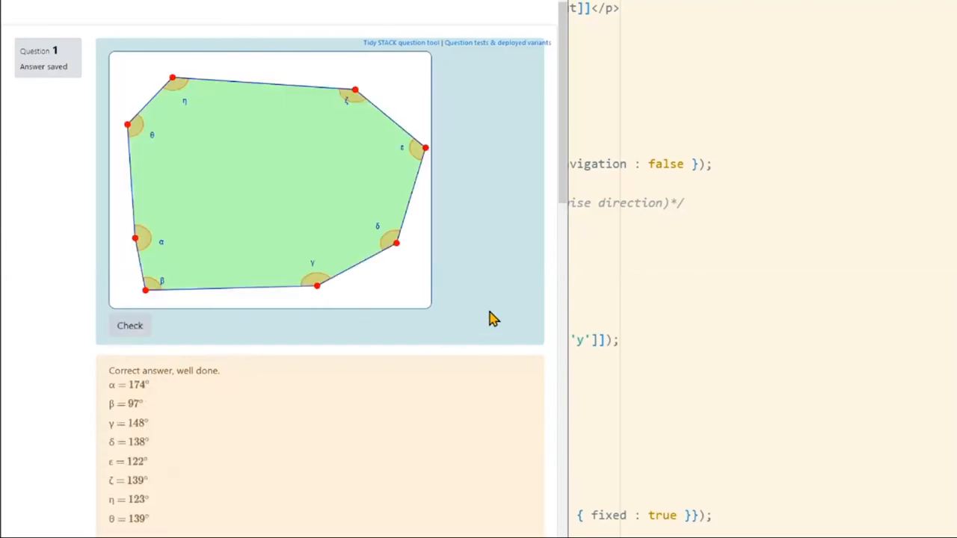
mouse_move(462, 322)
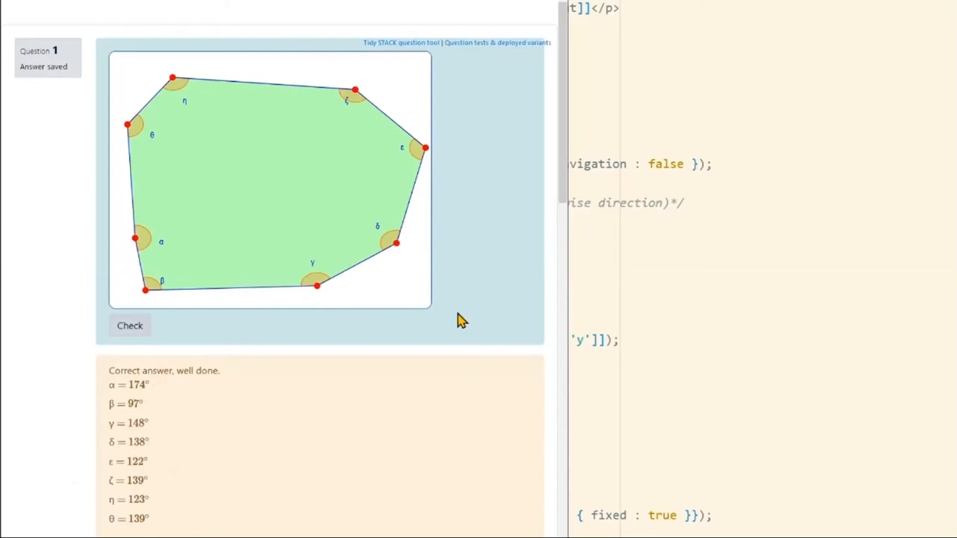